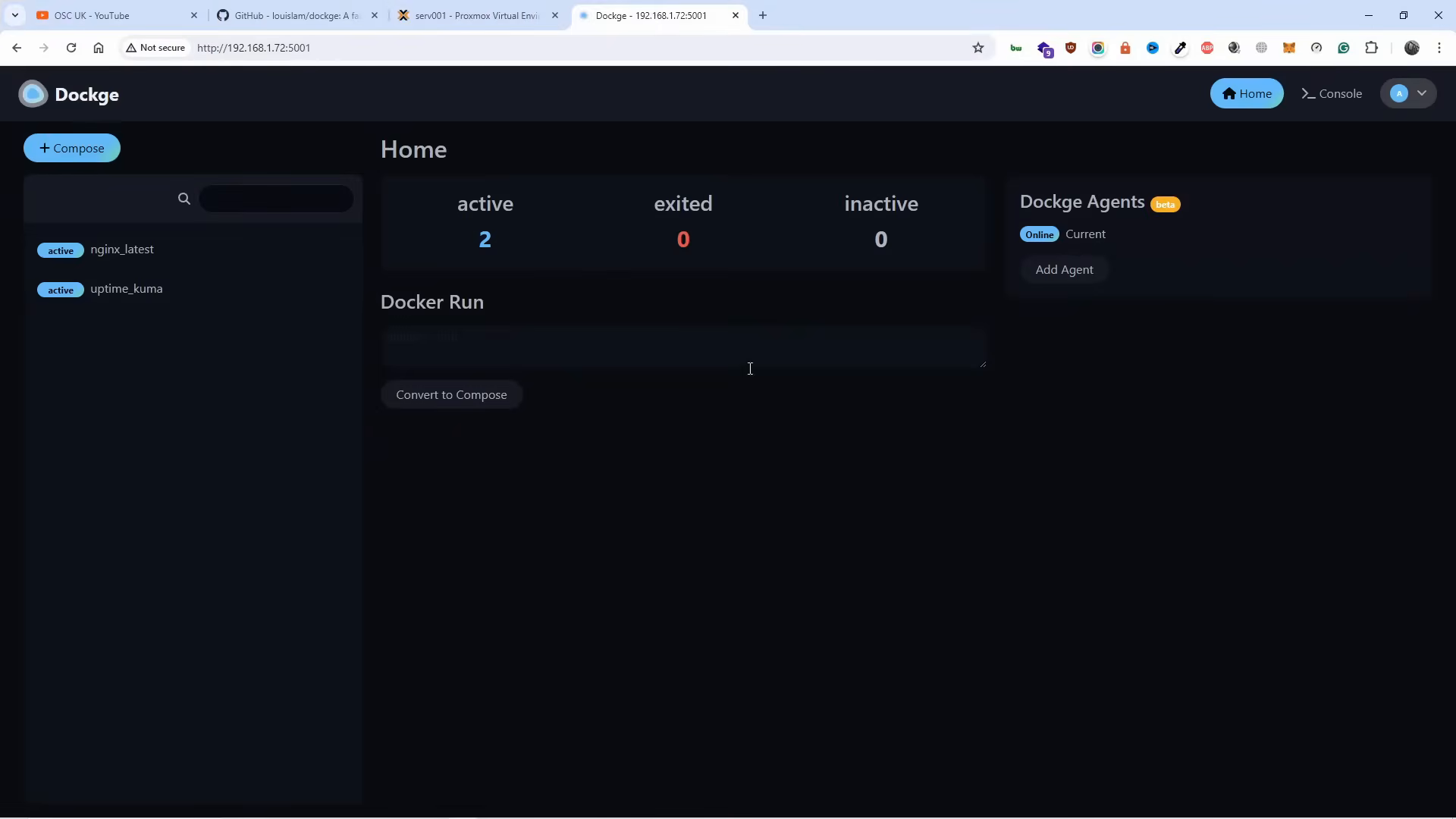
Review the uptime_kuma and nginx_latest stacks in the first Dockge instance.
left_click(126, 288)
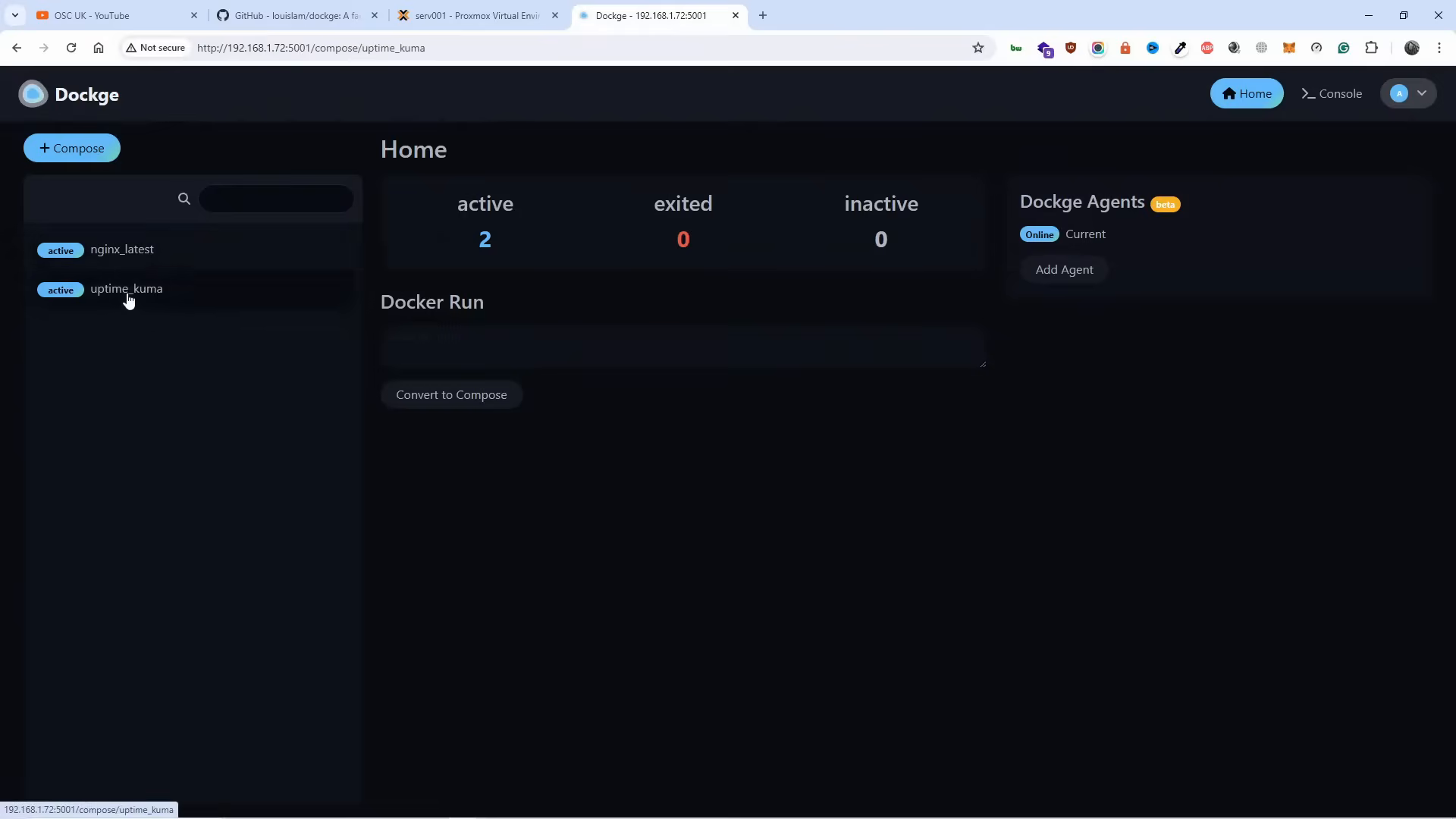
left_click(121, 249)
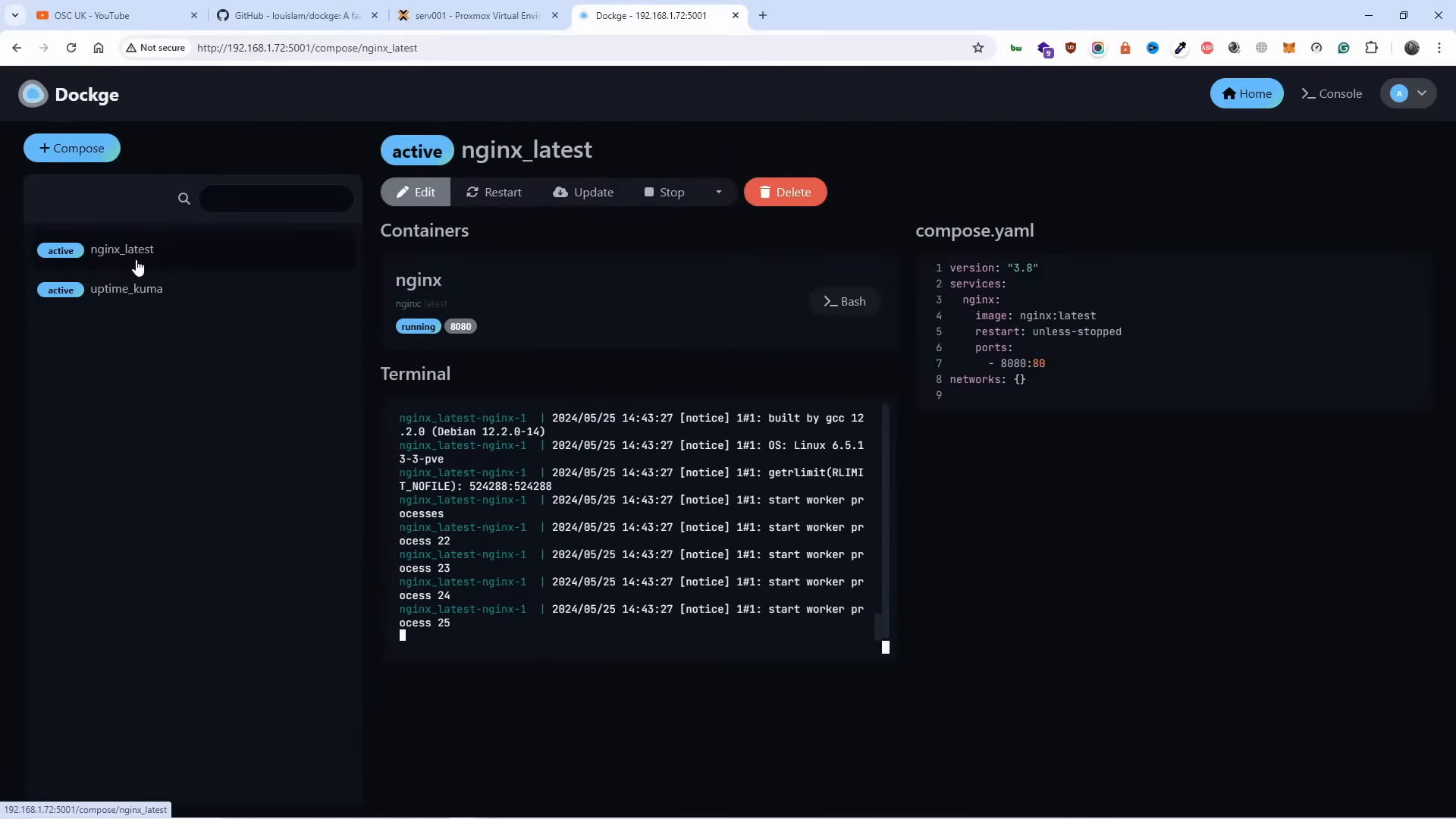
left_click(473, 15)
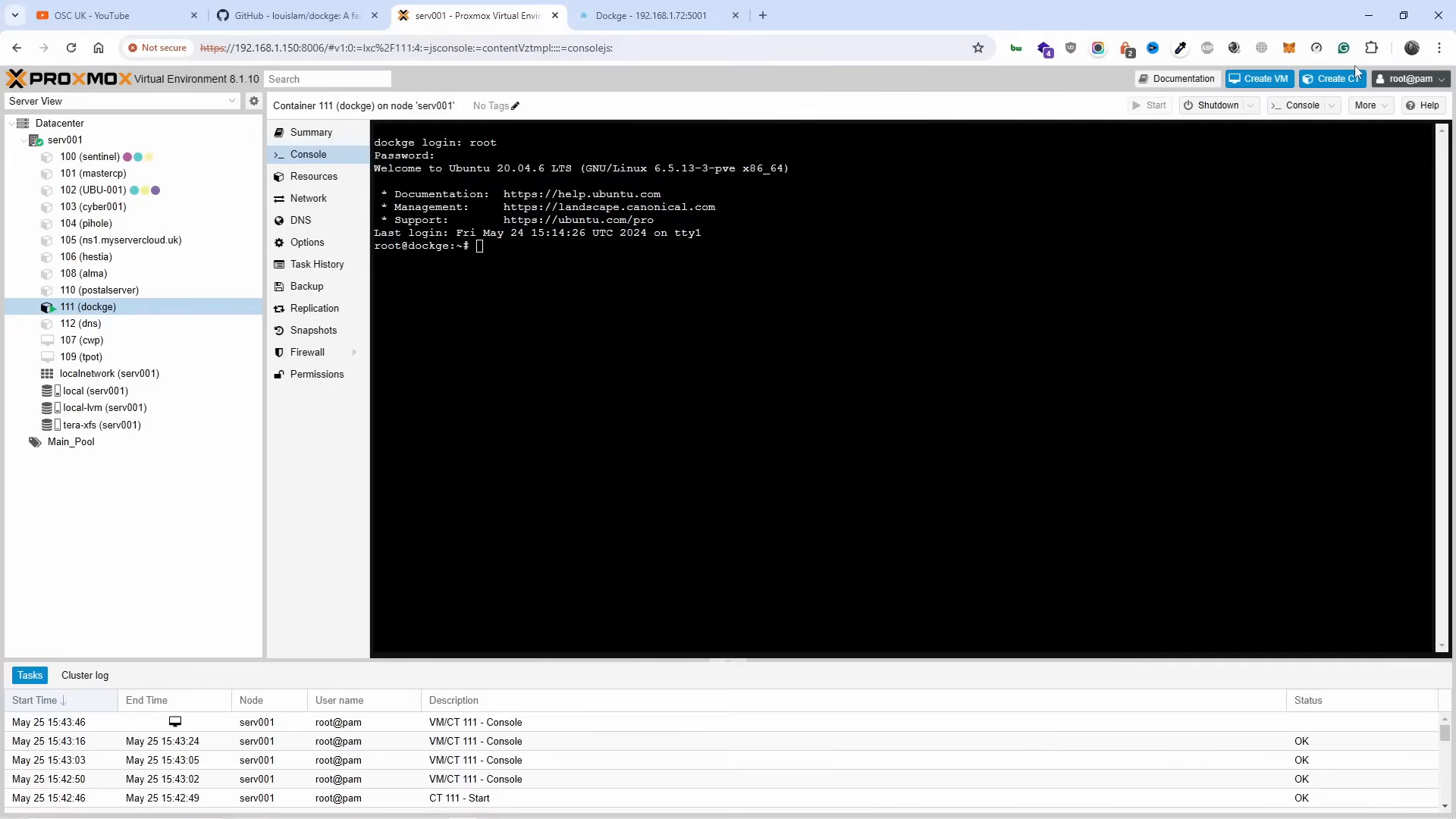
left_click(654, 15)
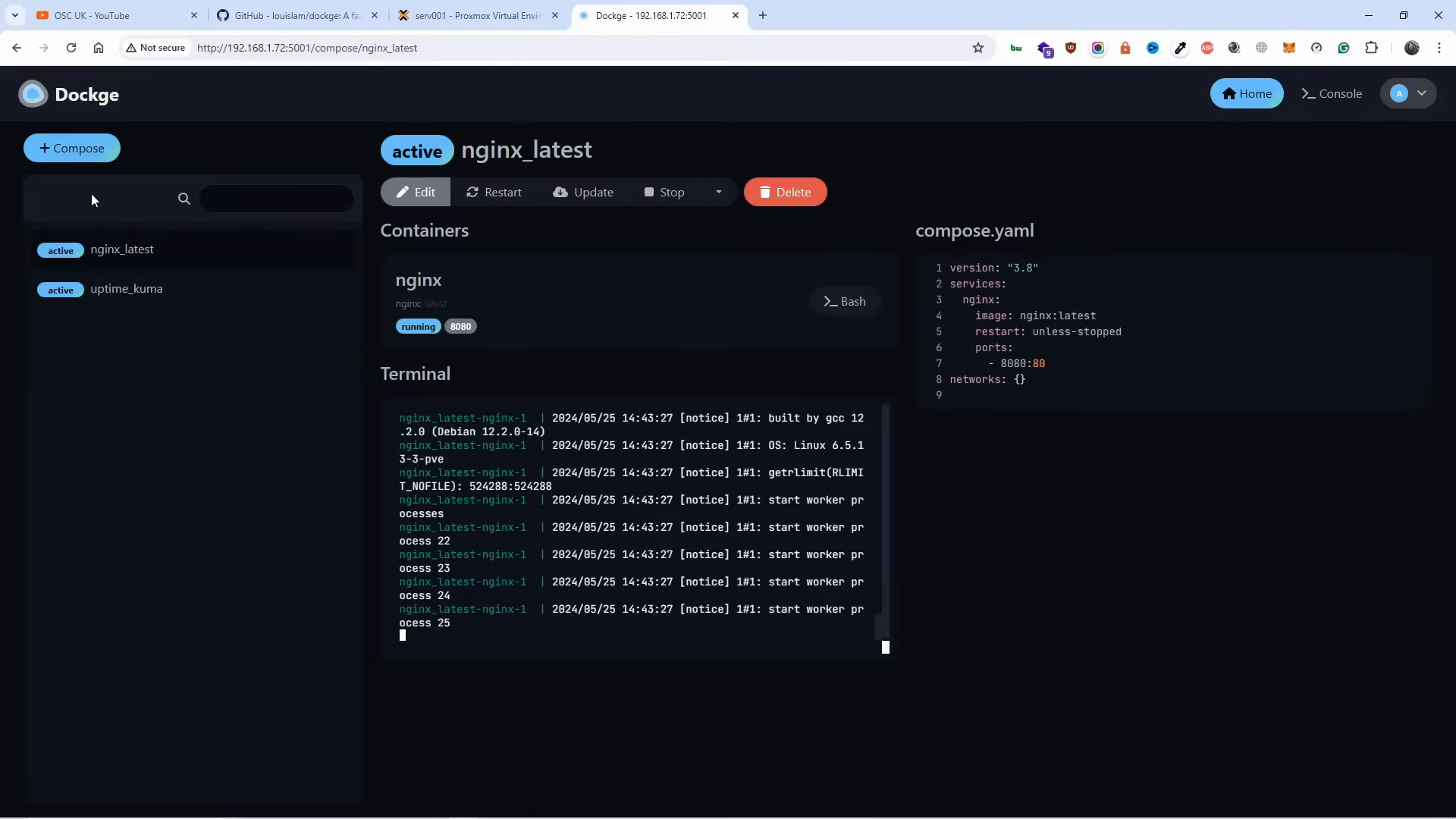
Bring up Dockge's Add Agent form from home, then return to Proxmox.
left_click(1245, 92)
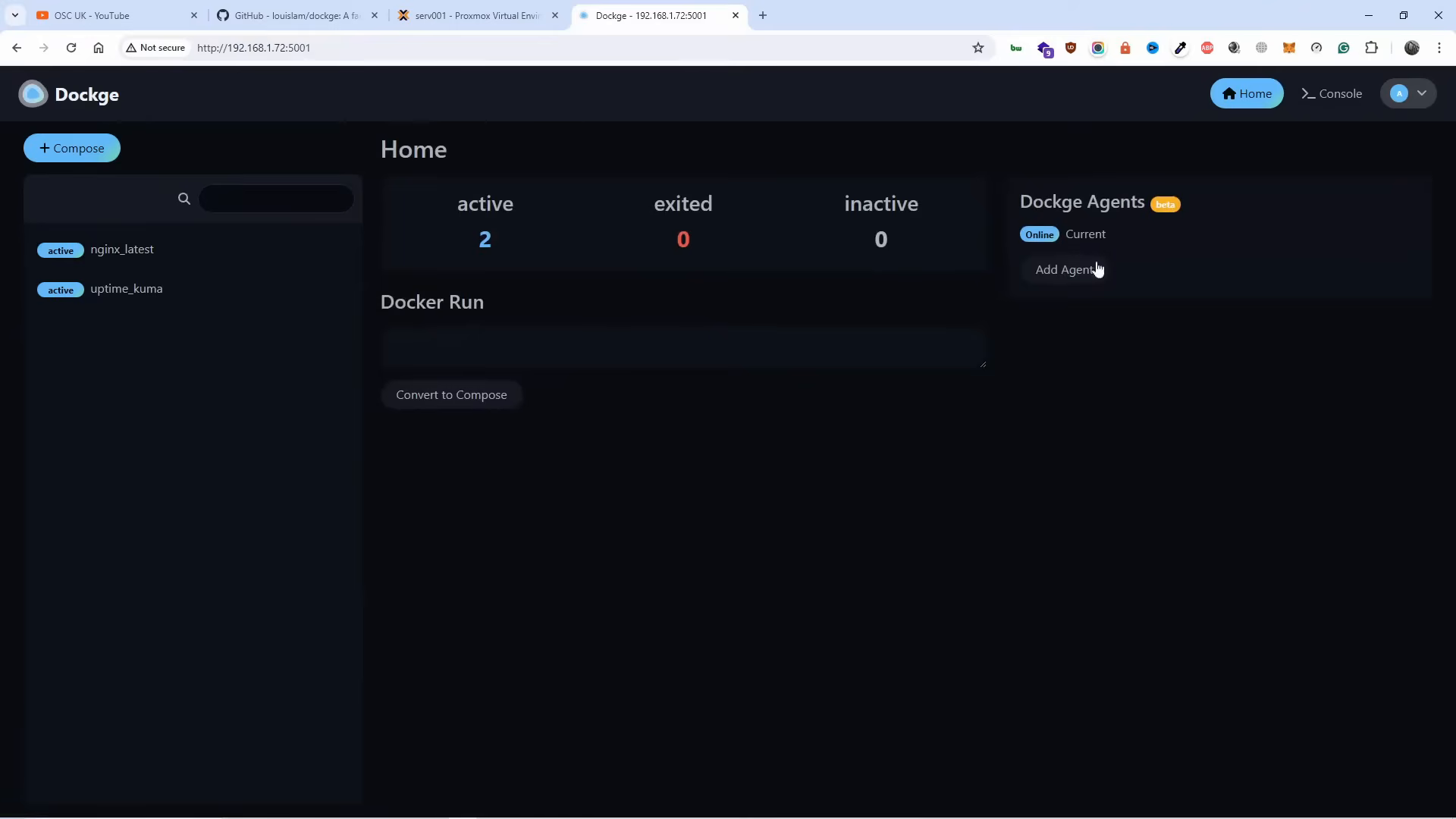
left_click(1064, 270)
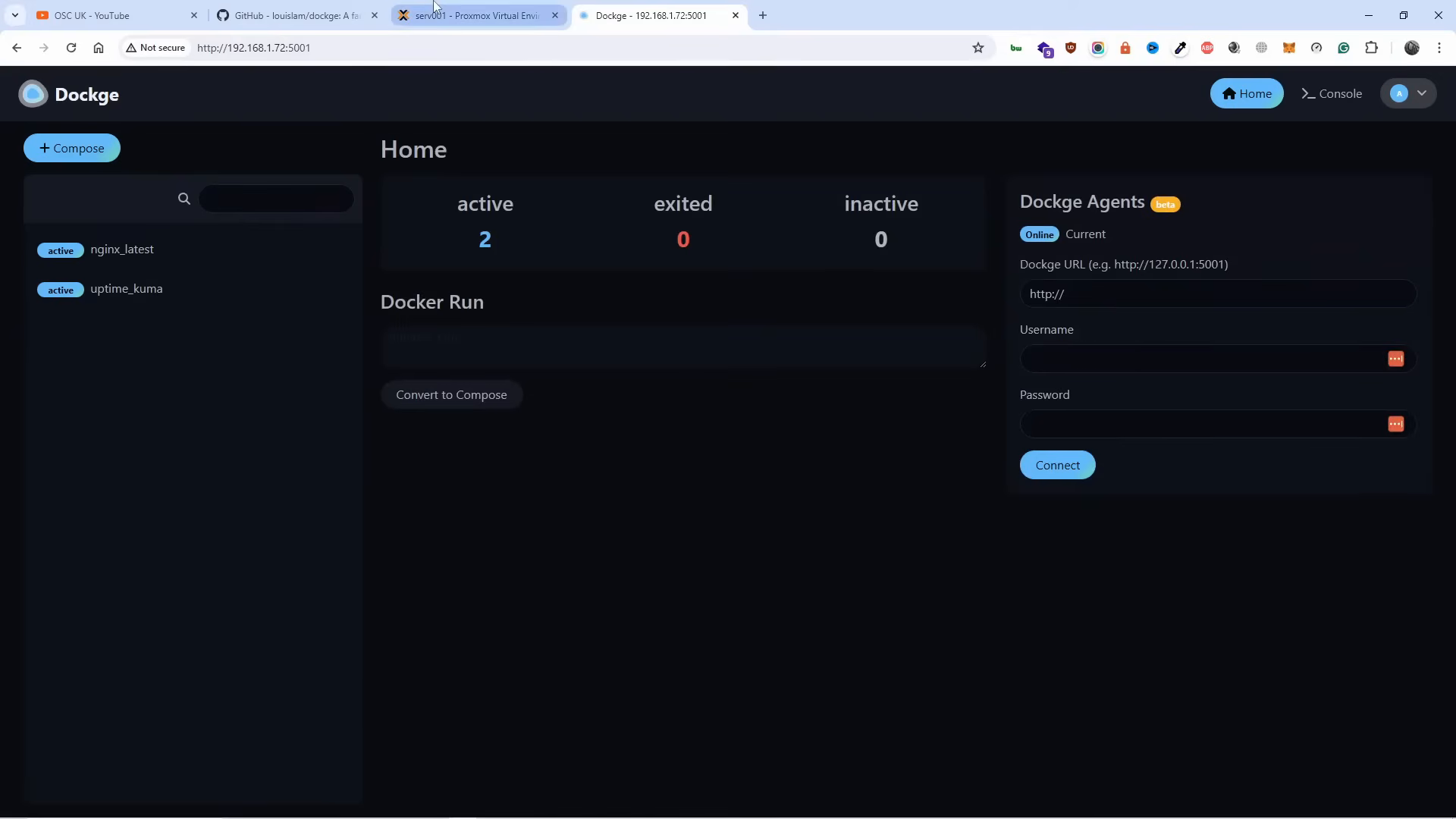
left_click(473, 15)
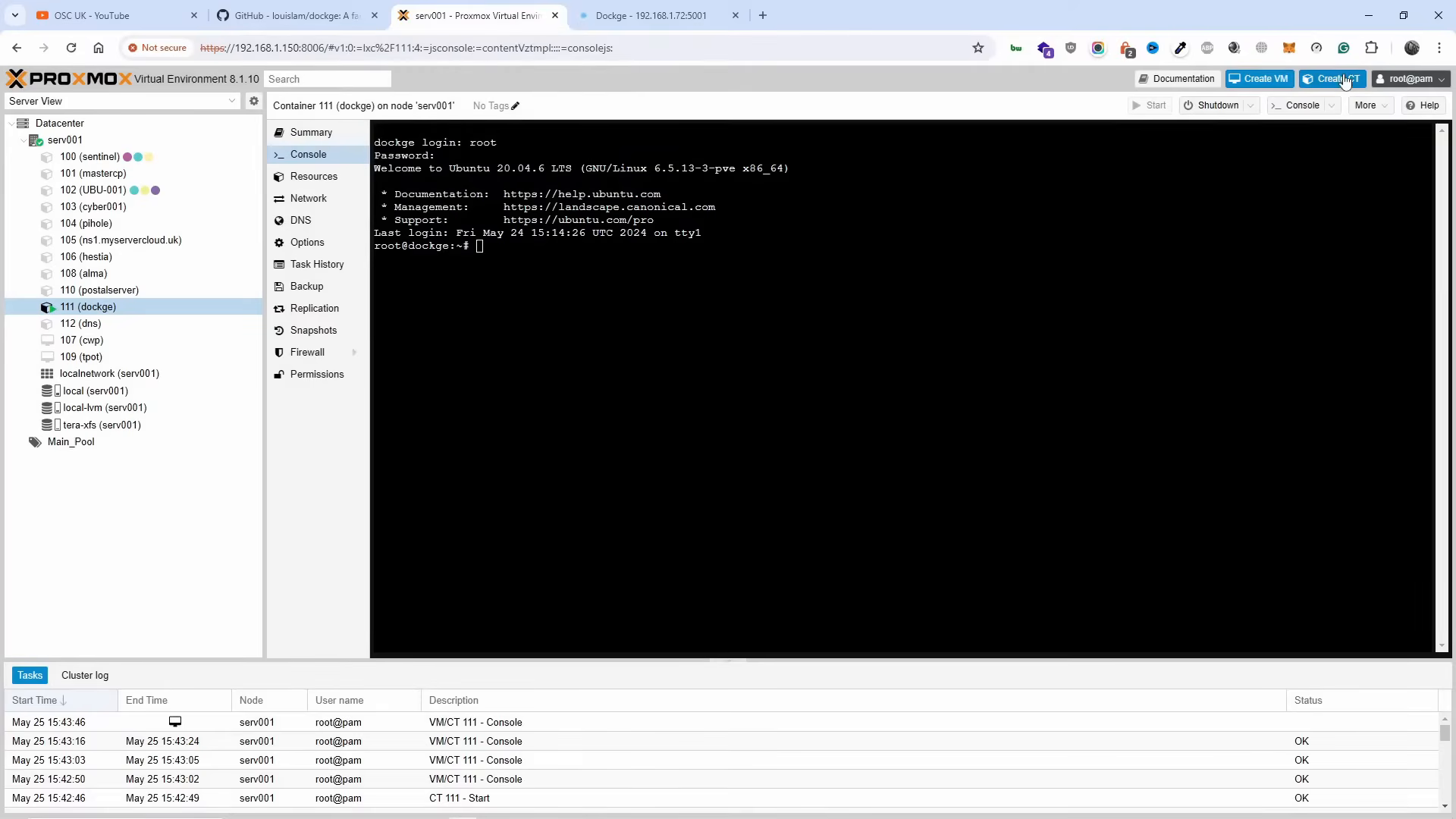
Start a new container named dockge2 in Main_Pool using the Ubuntu 20.04 template.
left_click(1331, 78)
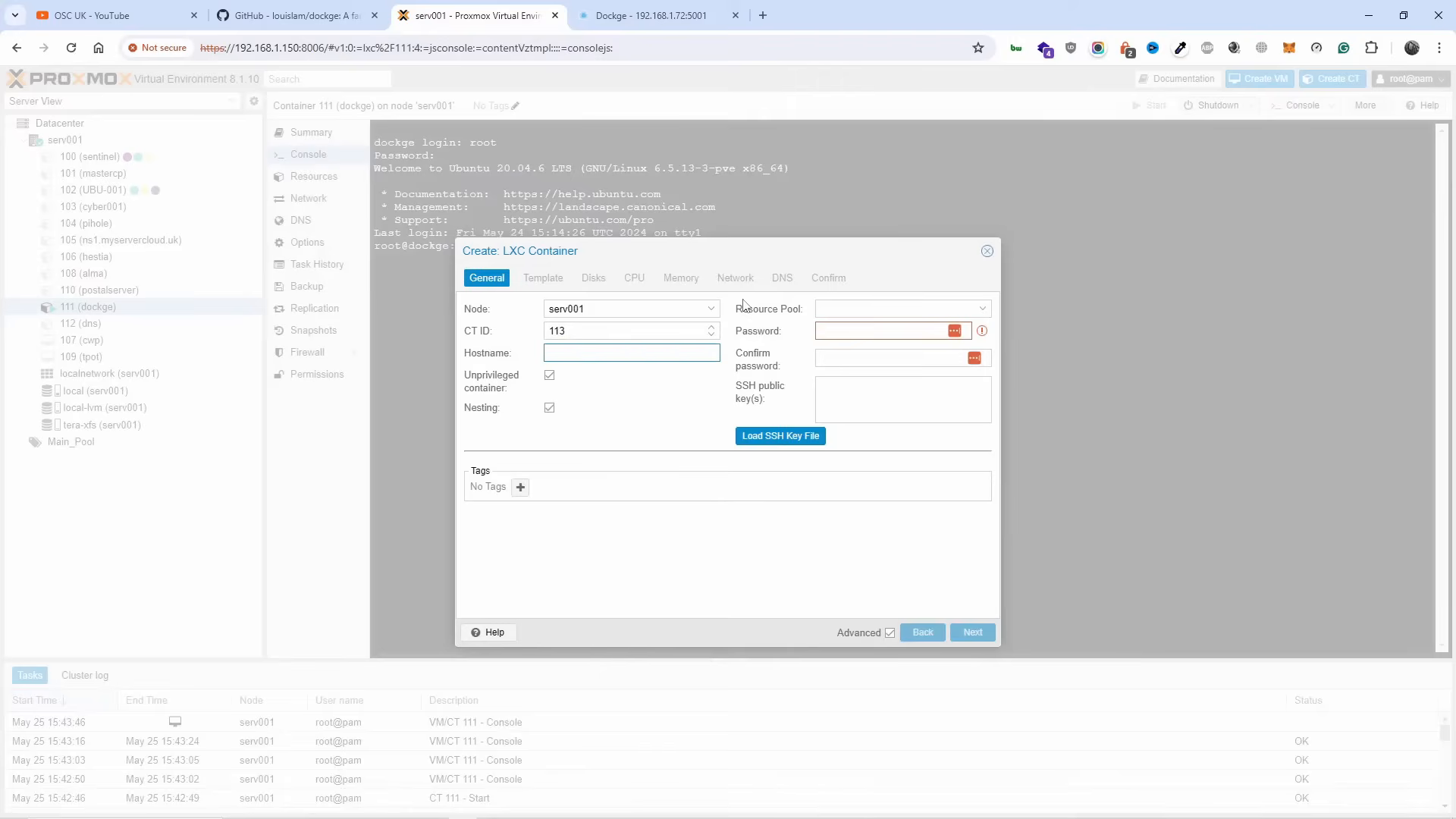
type("dockge2")
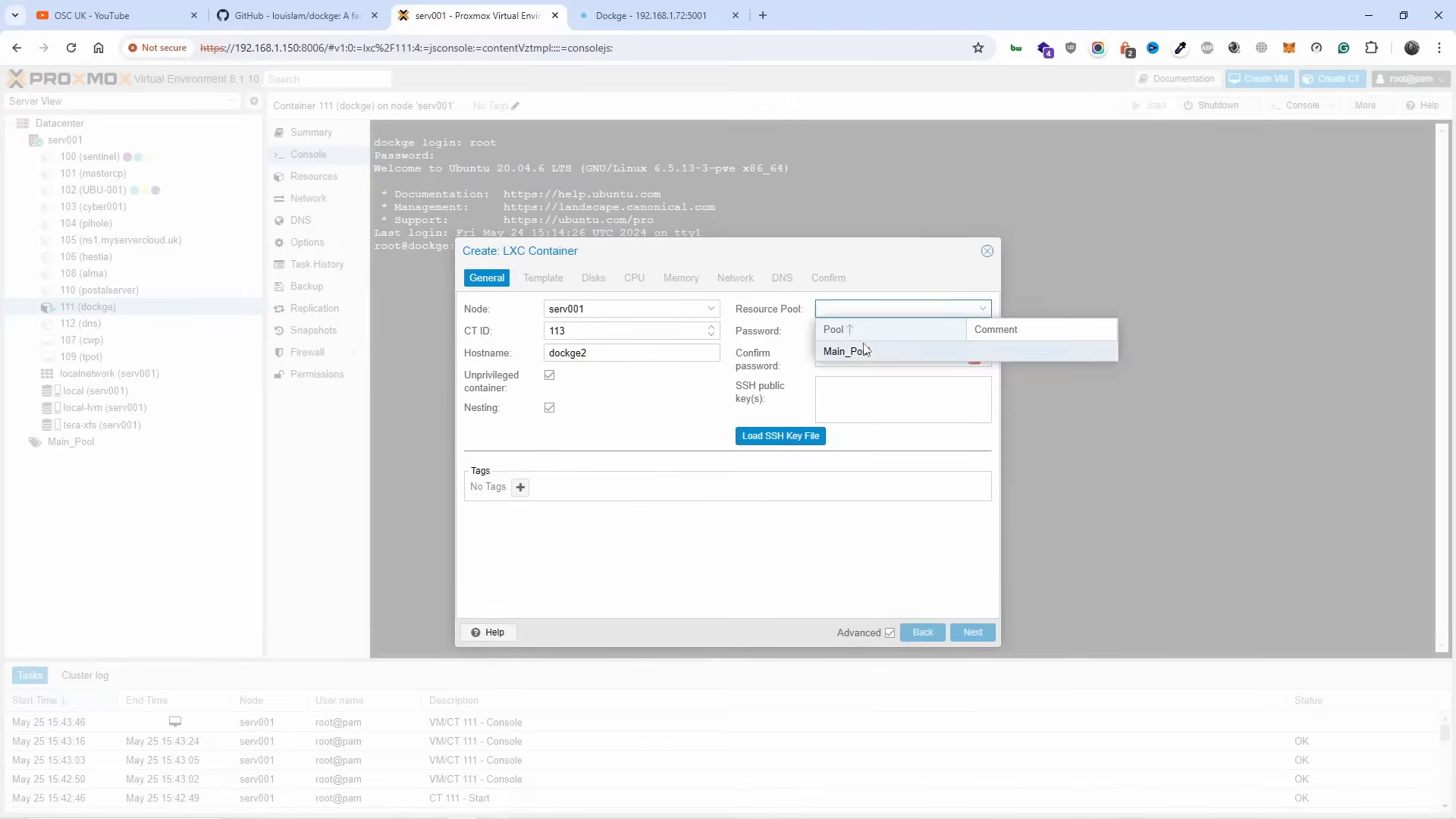
left_click(845, 351)
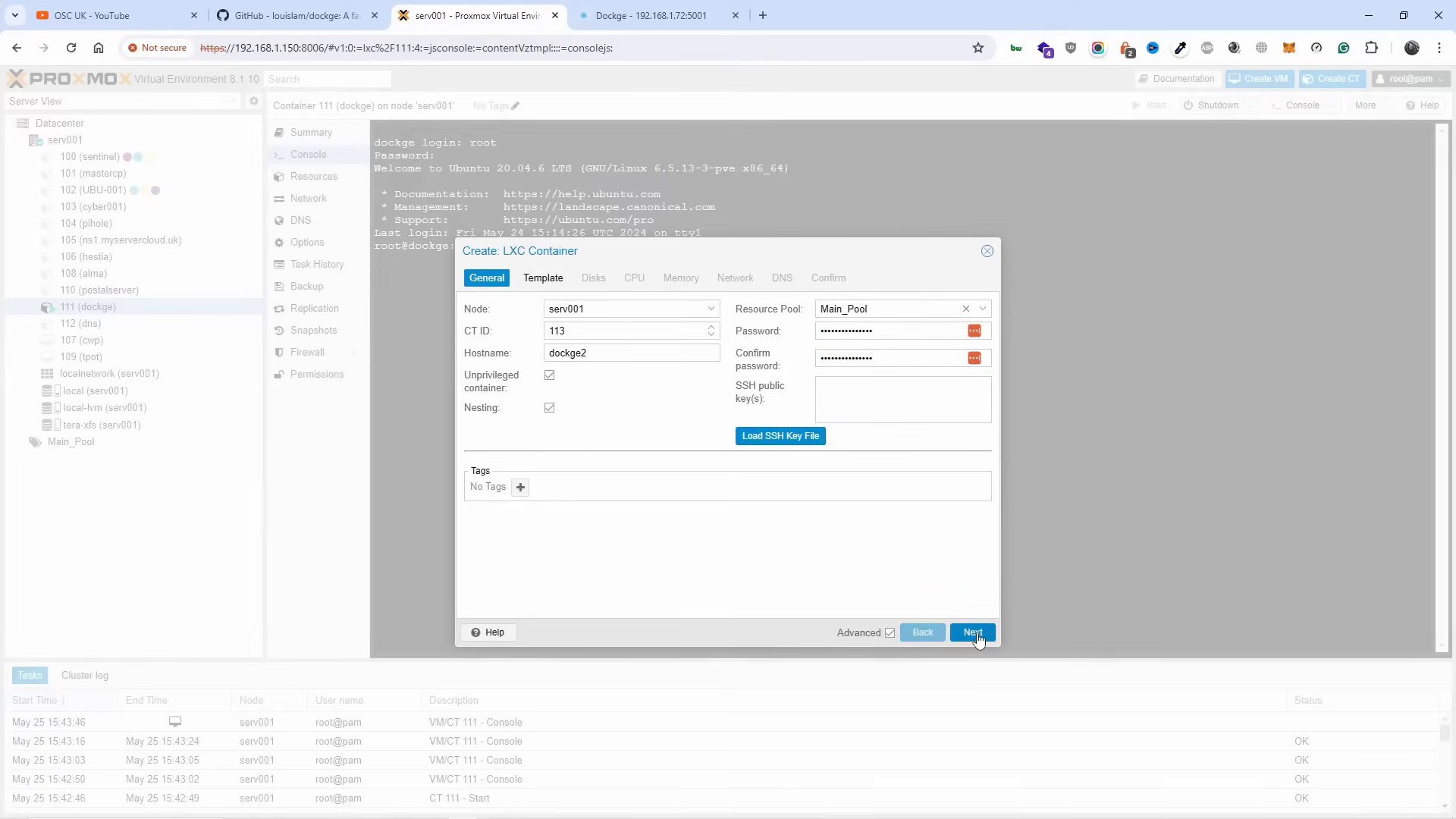
left_click(972, 632)
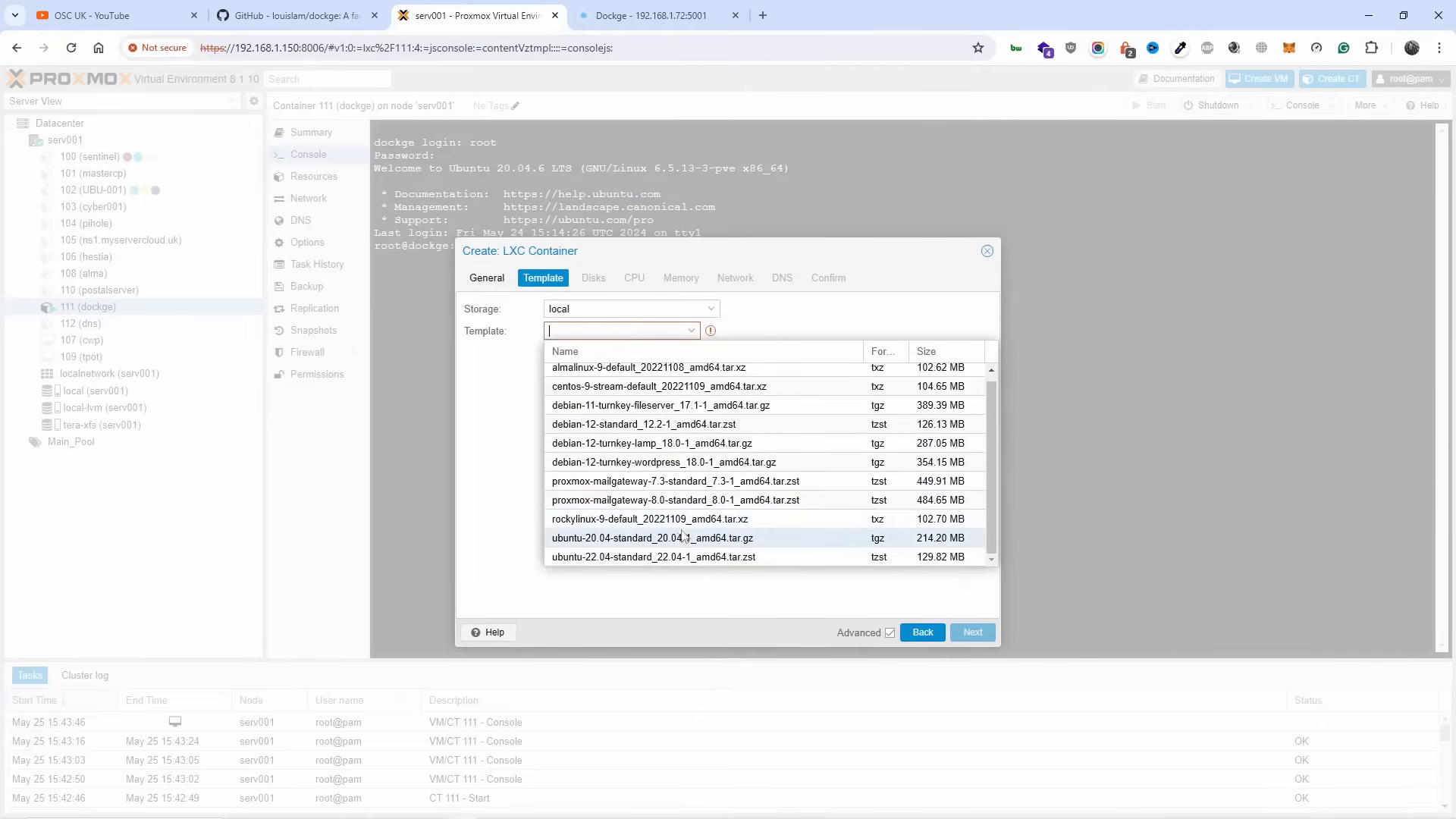
left_click(650, 538)
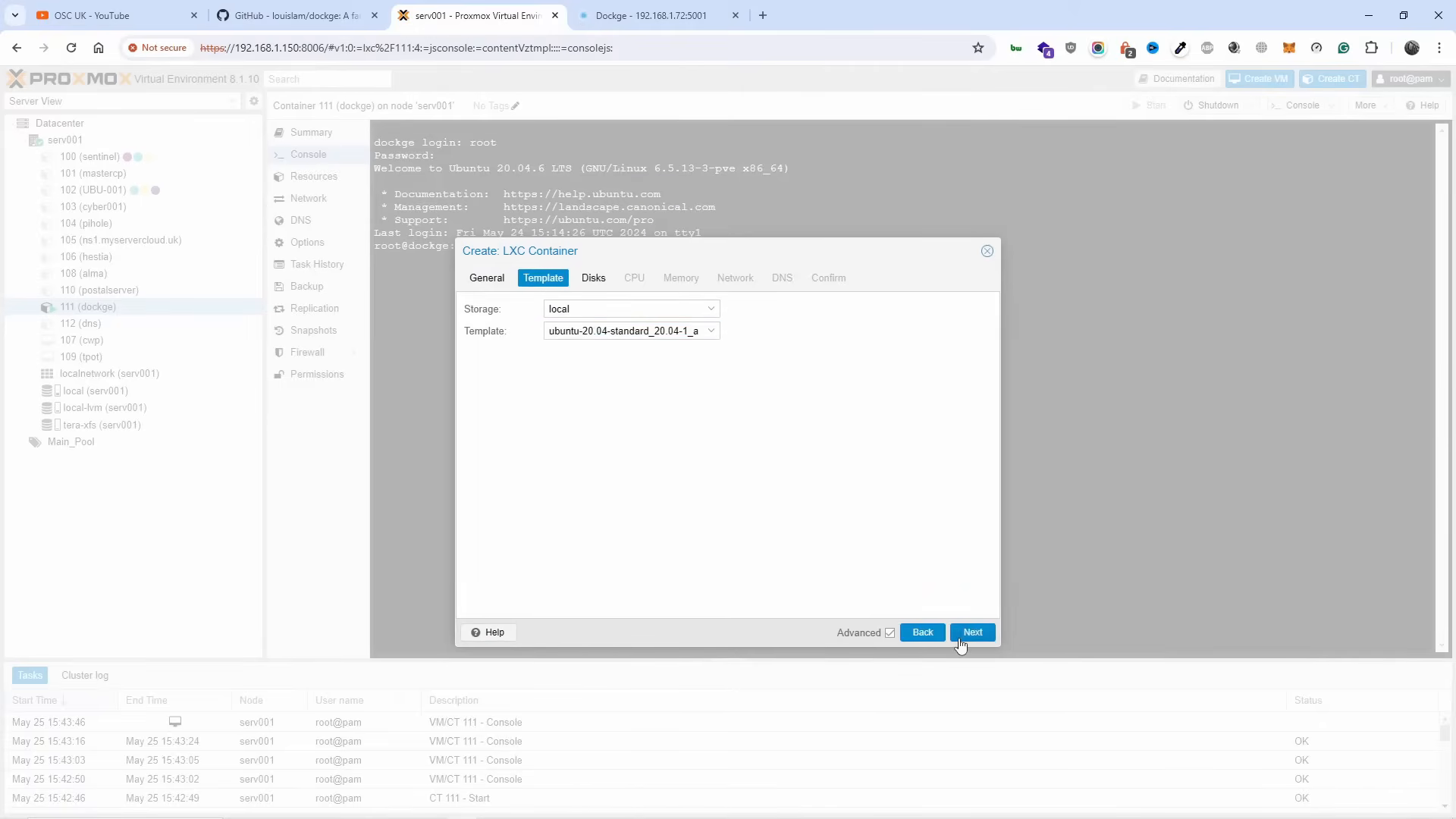
left_click(971, 632)
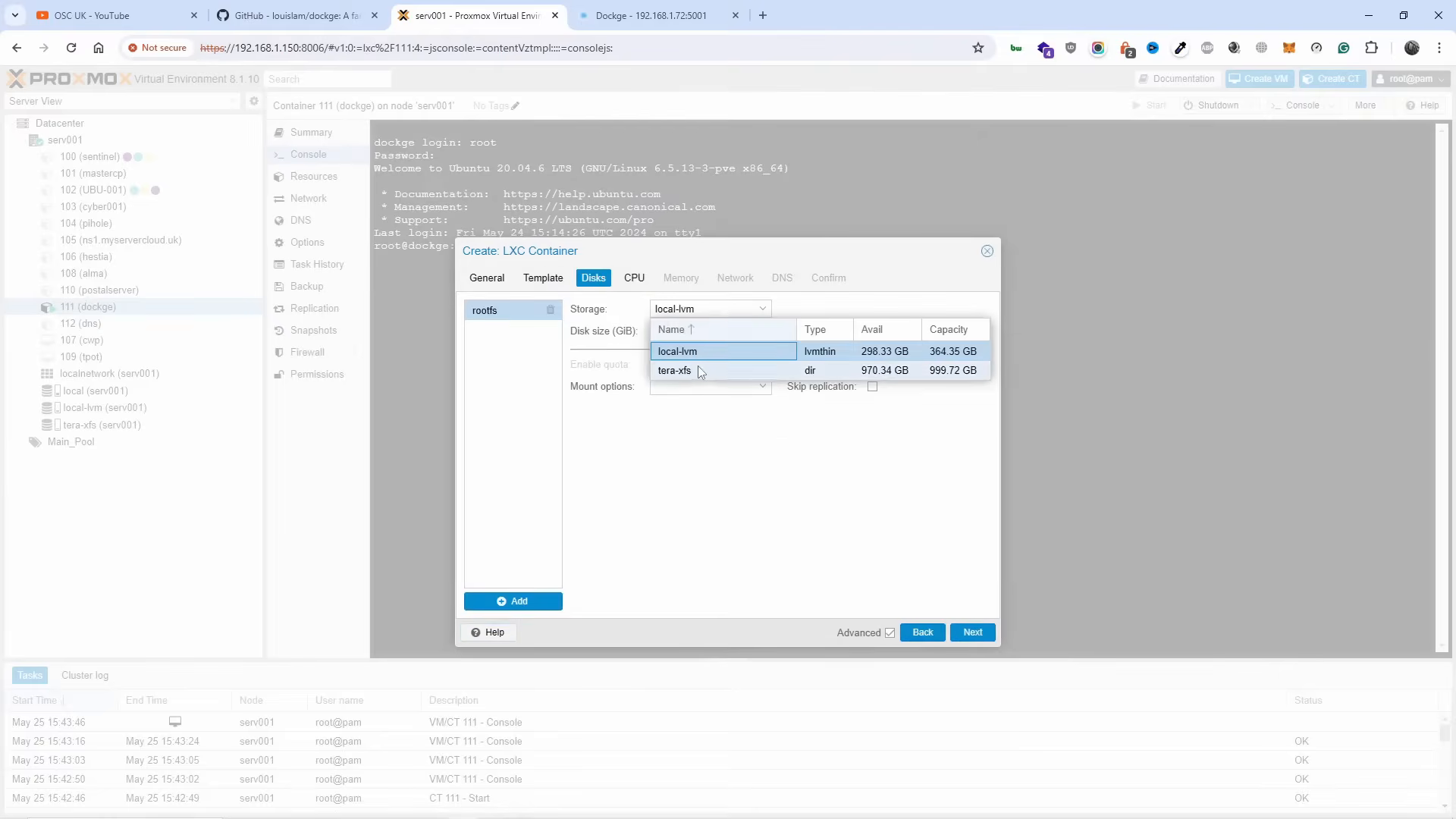
Store the container's root disk on tera-xfs and give it 2 CPU cores.
left_click(674, 369)
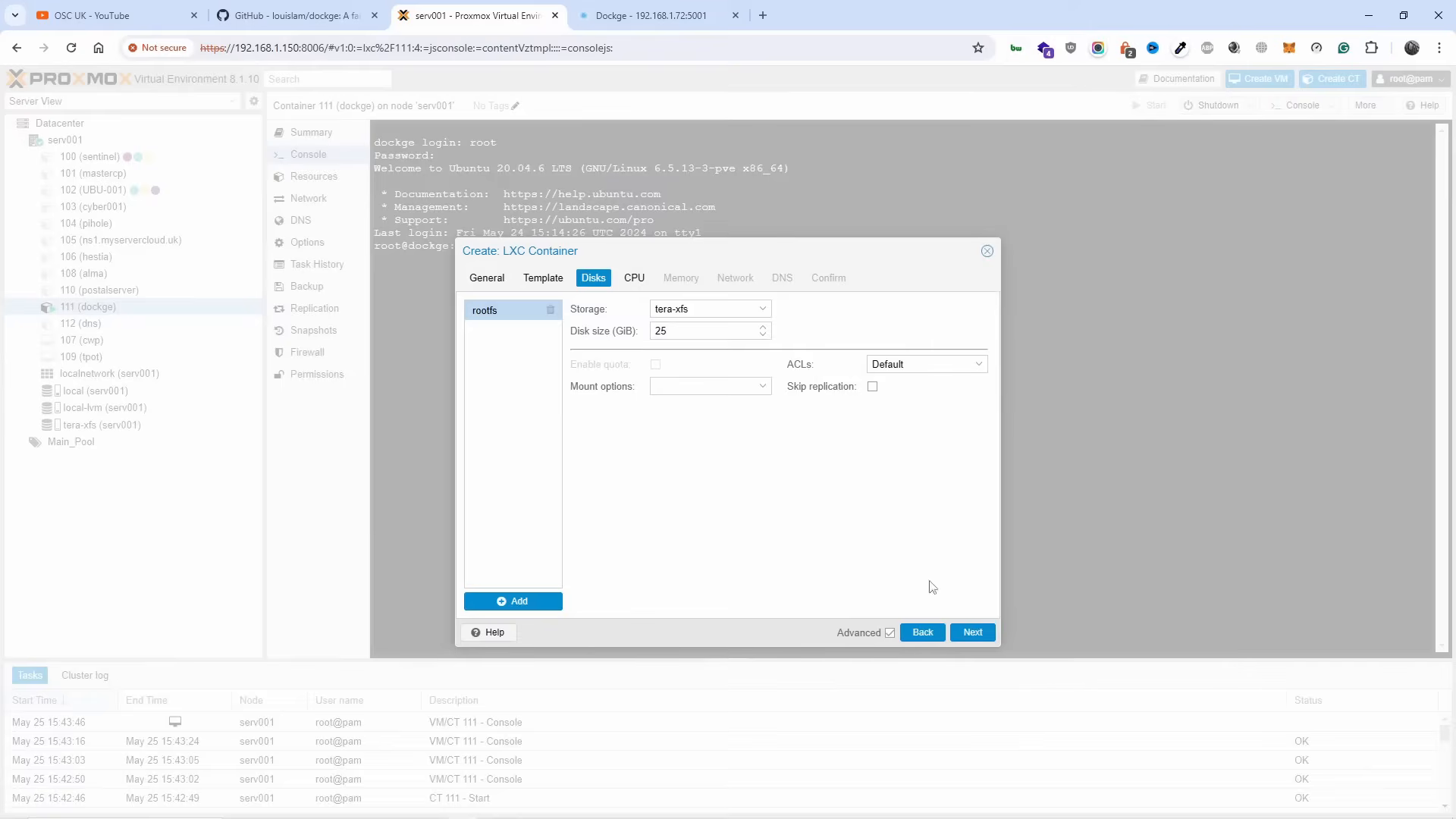
left_click(633, 278)
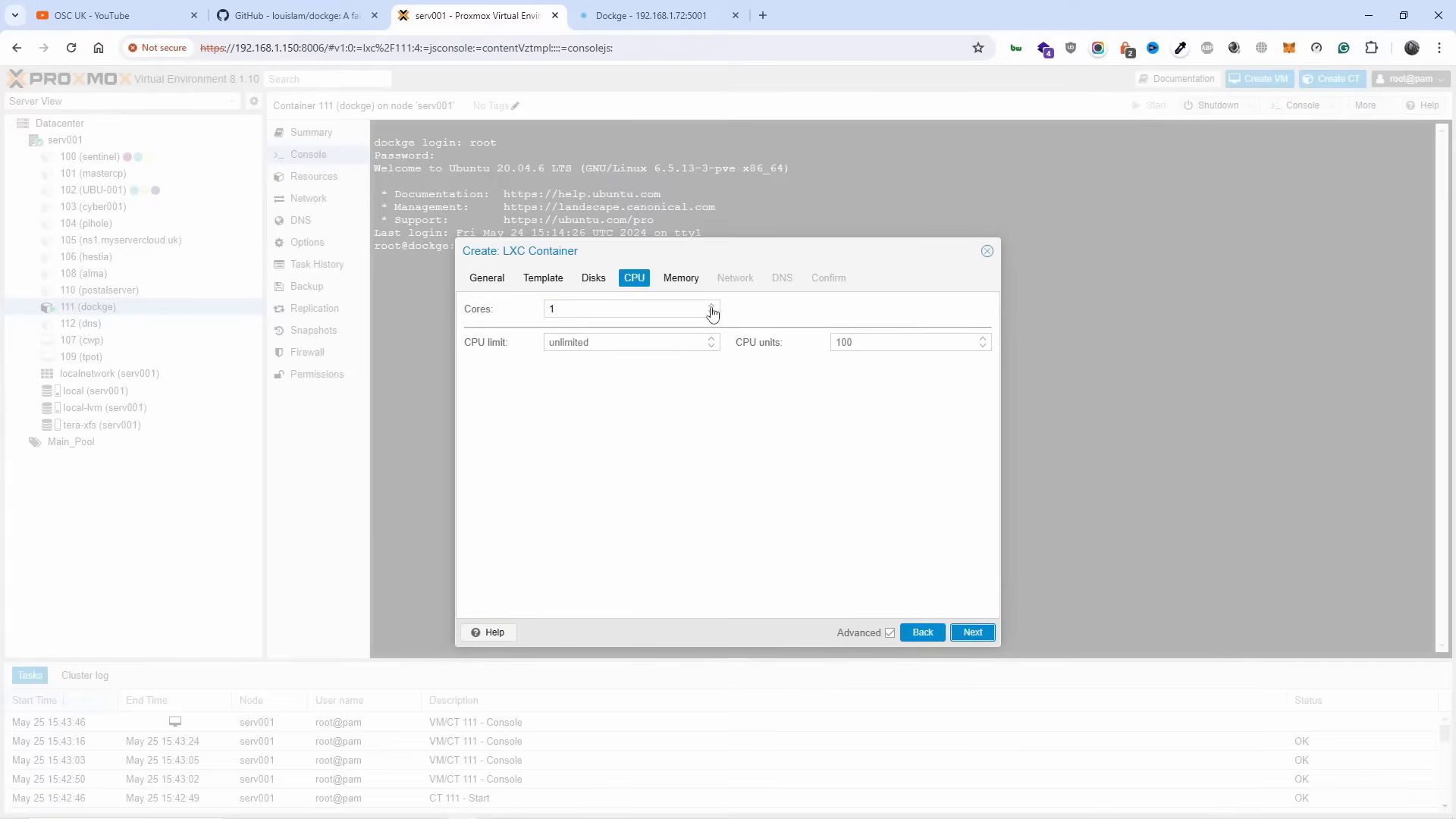
left_click(680, 277)
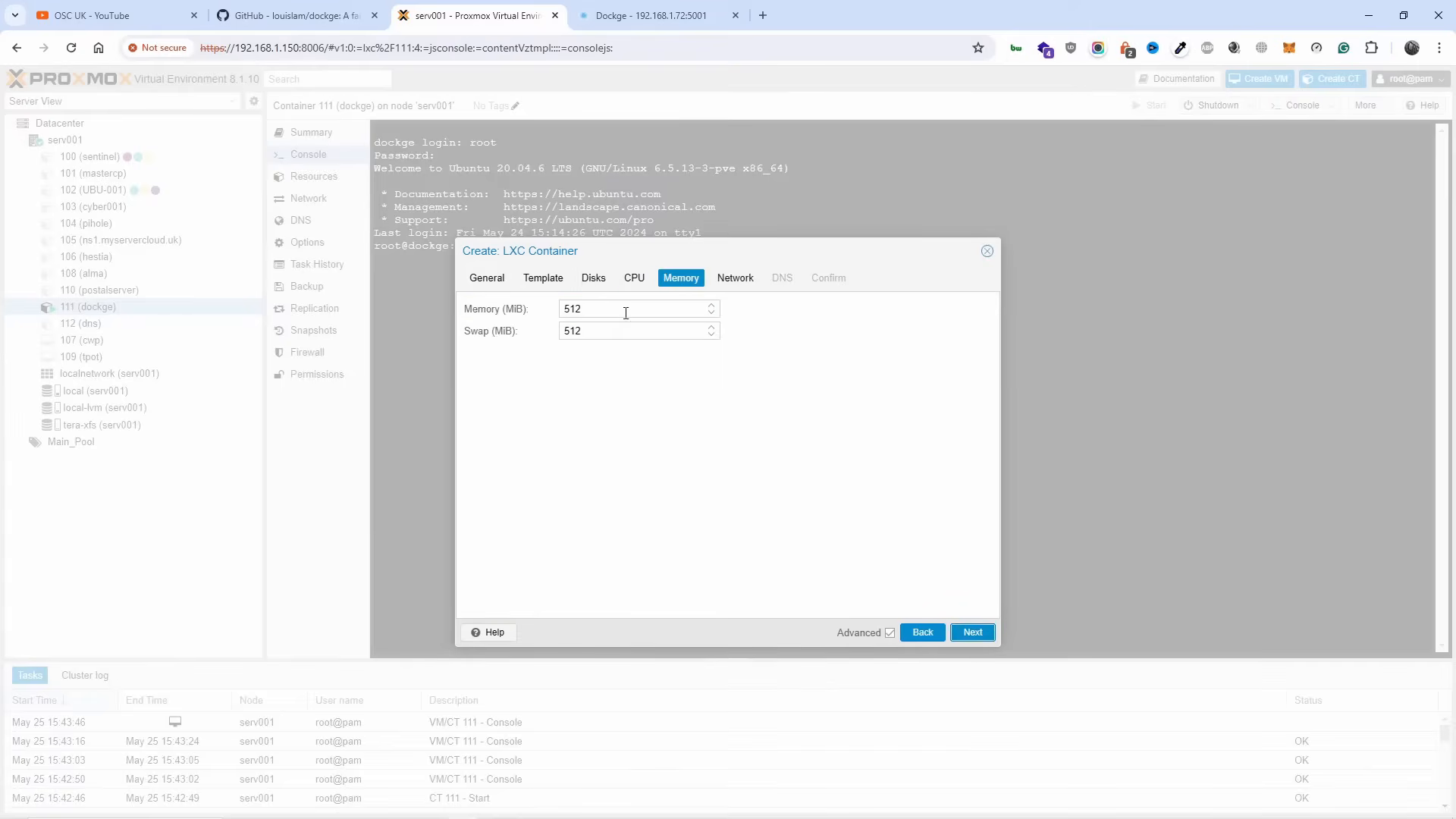
type("4096")
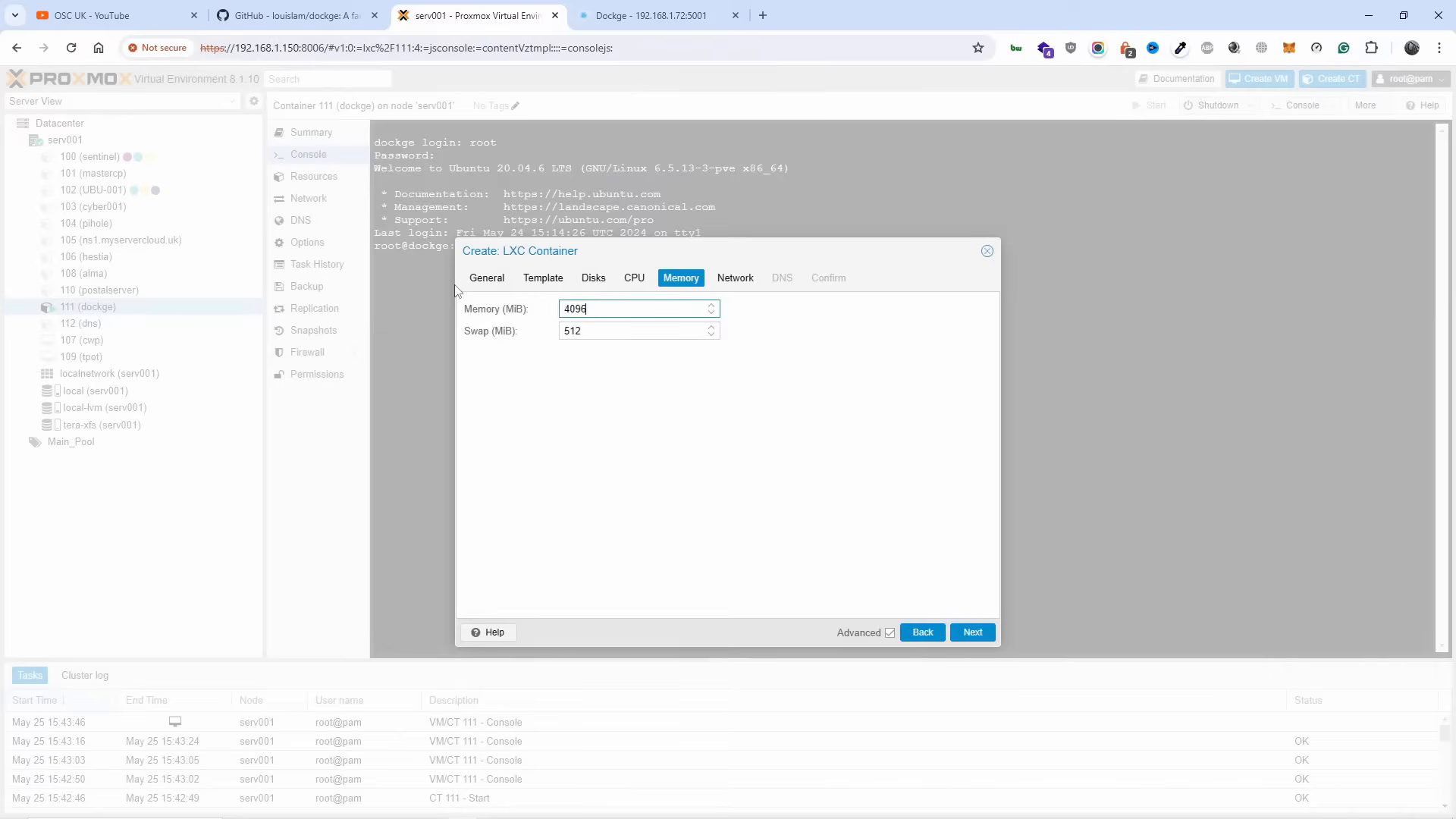
type("2048")
left_click(639, 330)
type("102")
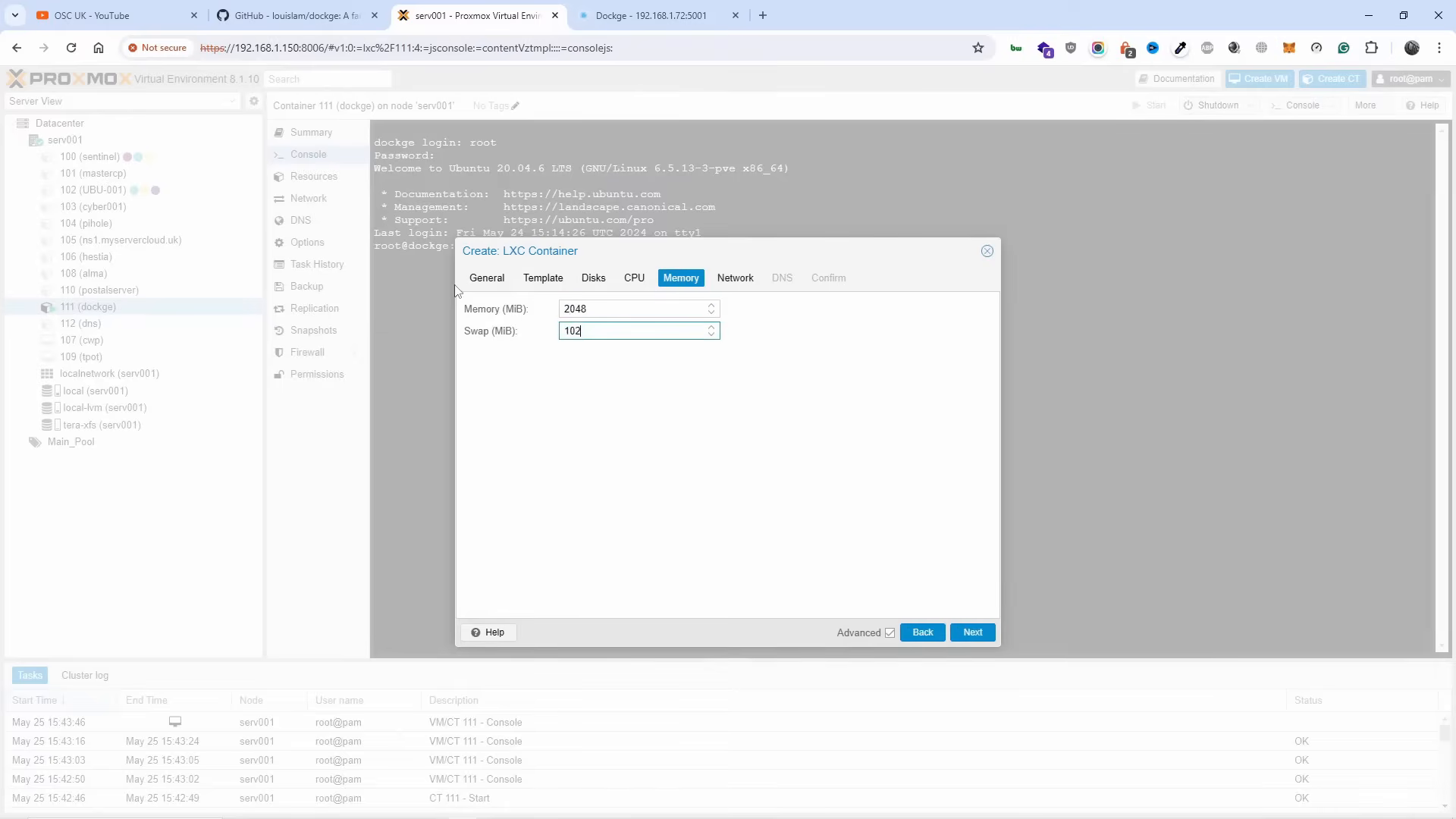
Use DHCP for IPv4 and IPv6, enable start after creation, and create CT 113.
left_click(972, 633)
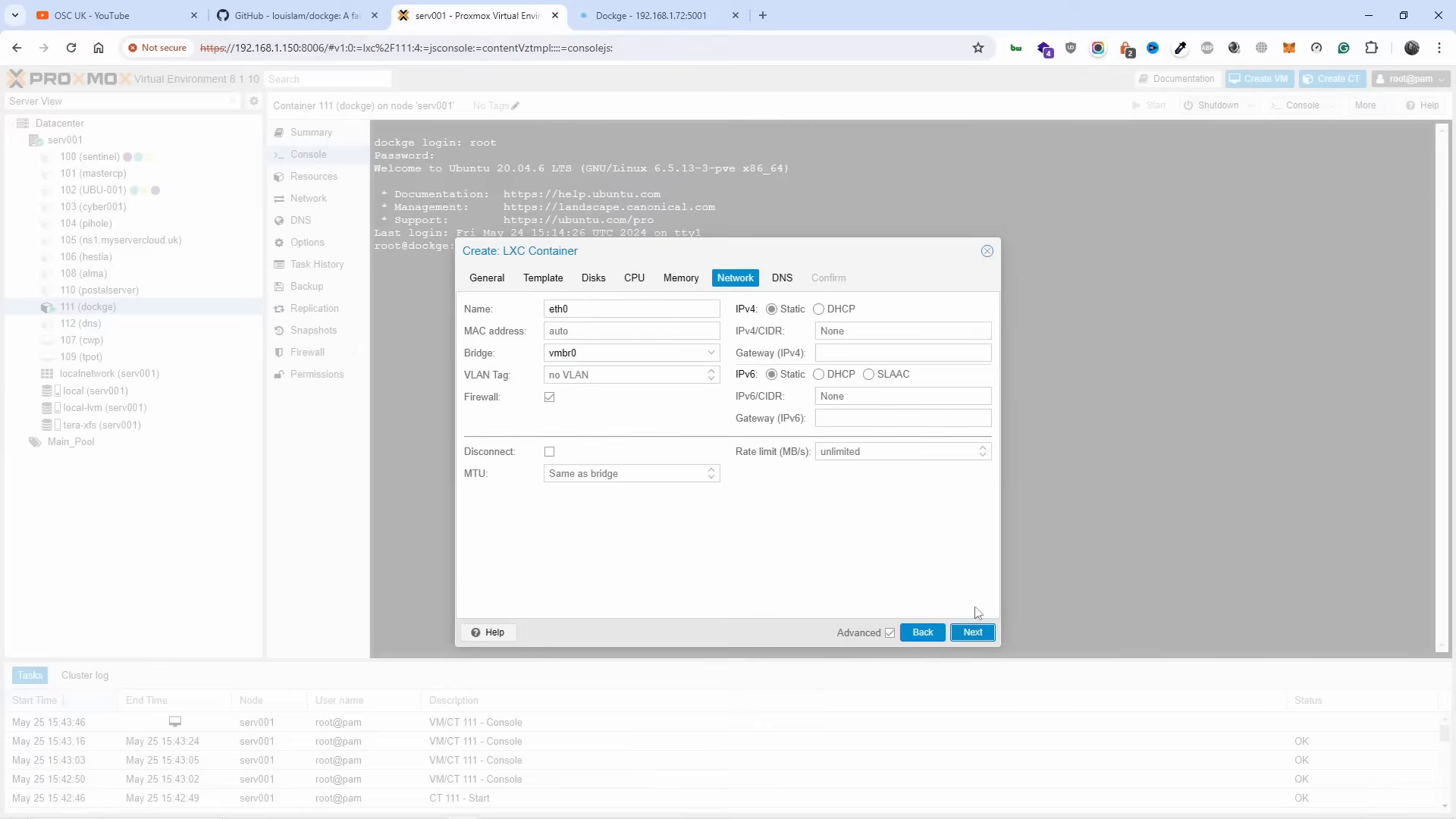
left_click(819, 309)
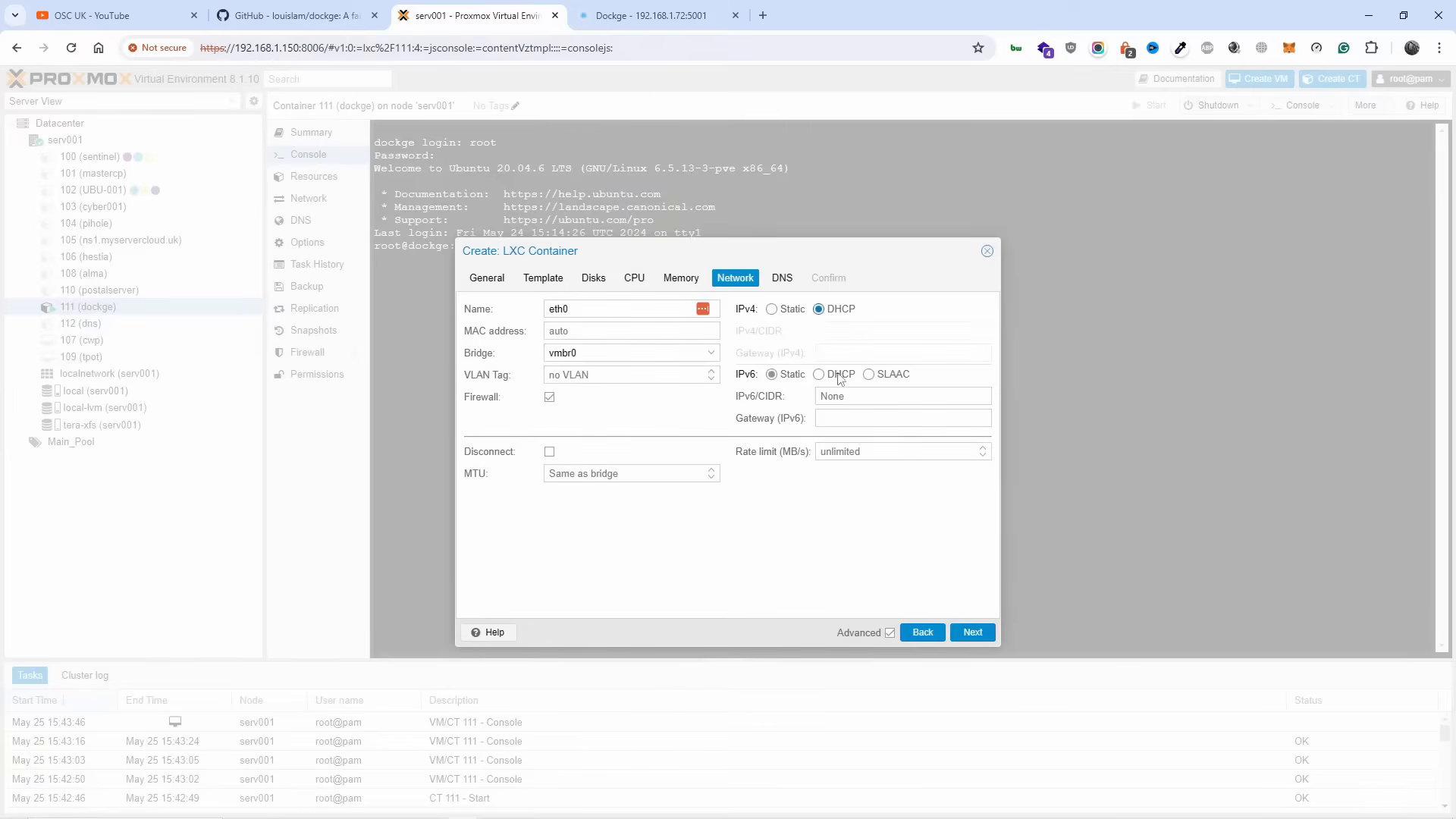
left_click(782, 277)
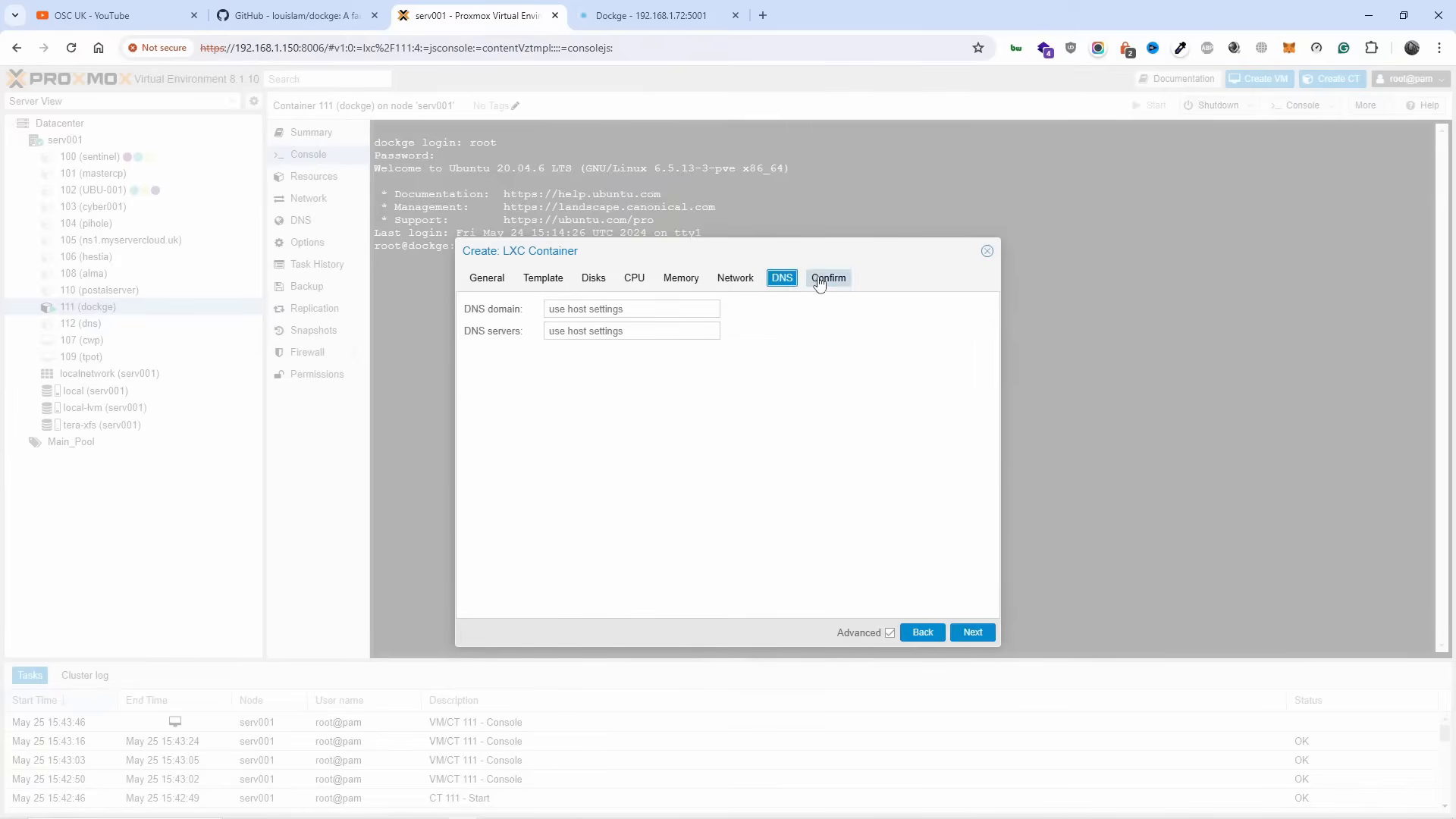
left_click(827, 278)
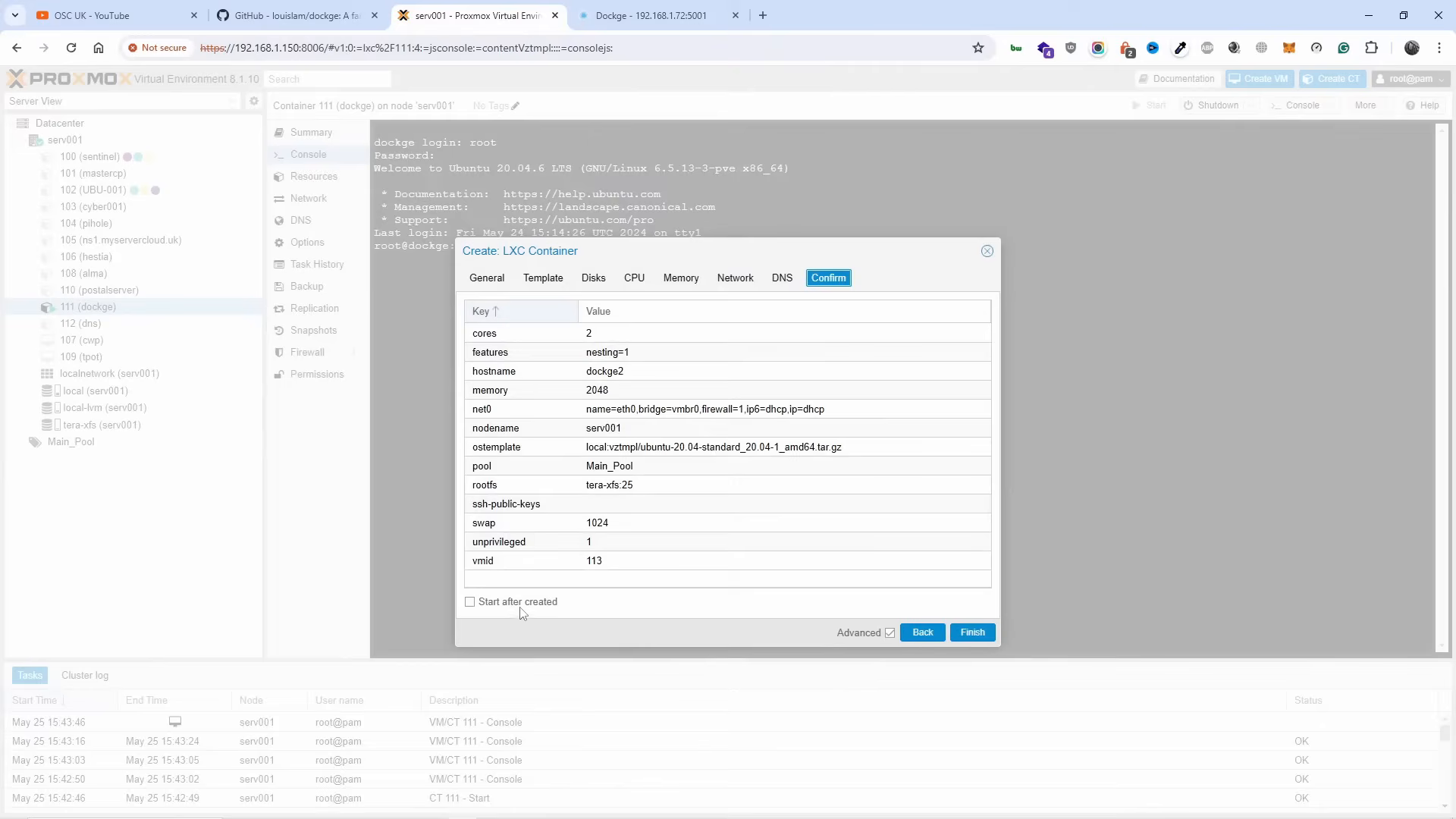
left_click(470, 601)
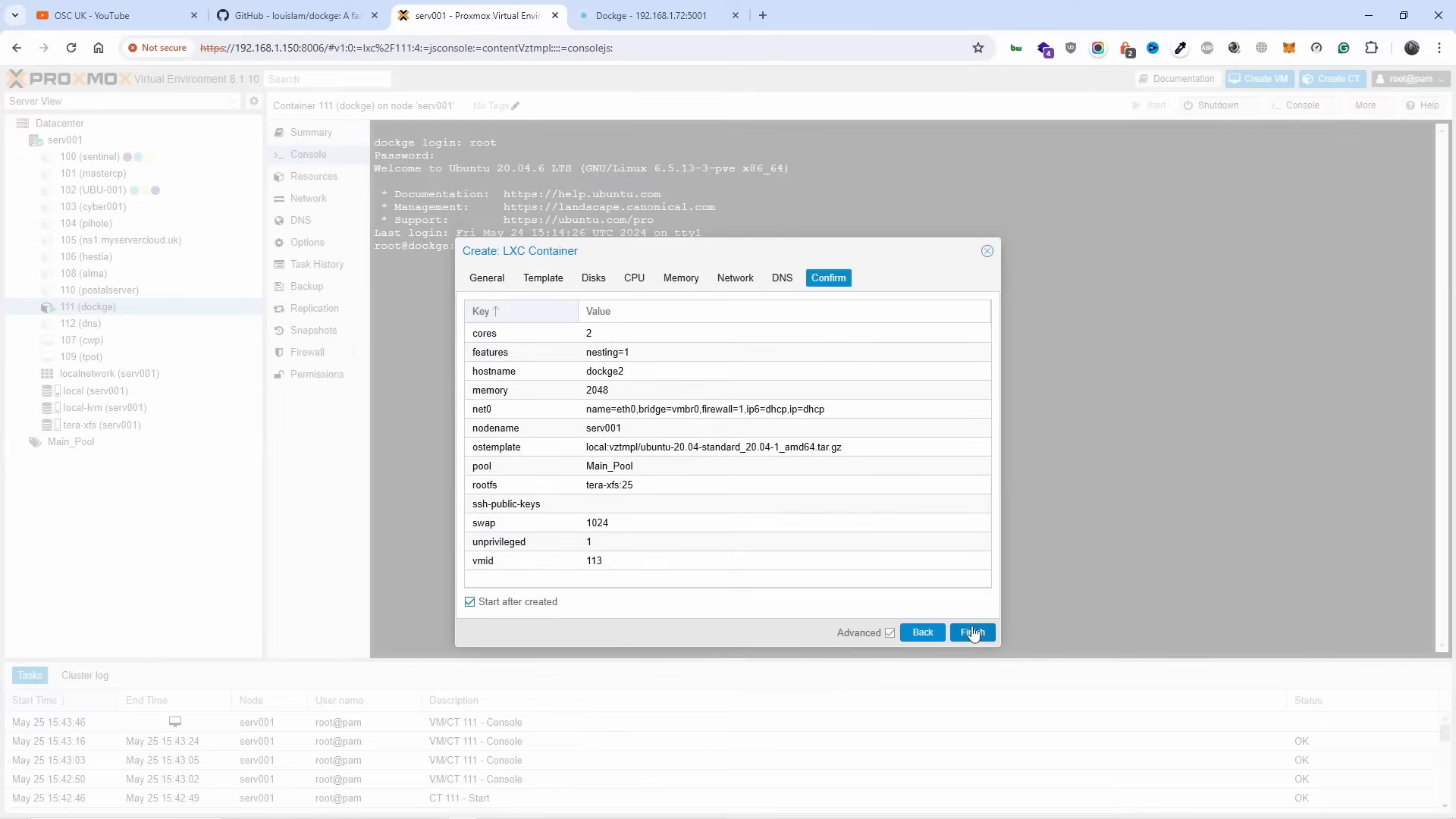
left_click(971, 633)
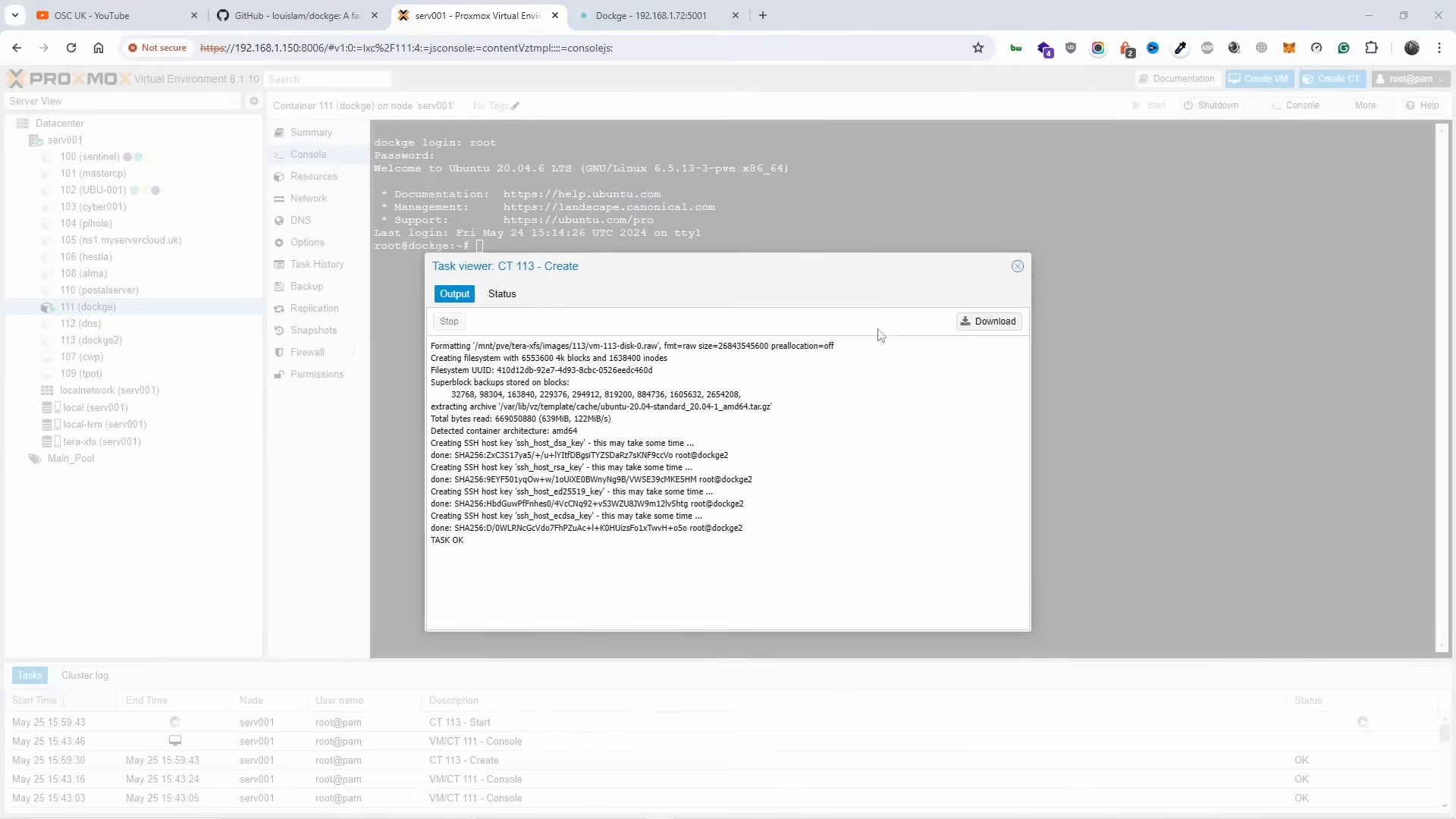
Close the creation task log, open CT 113 dockge2's console and run apt update.
left_click(1017, 266)
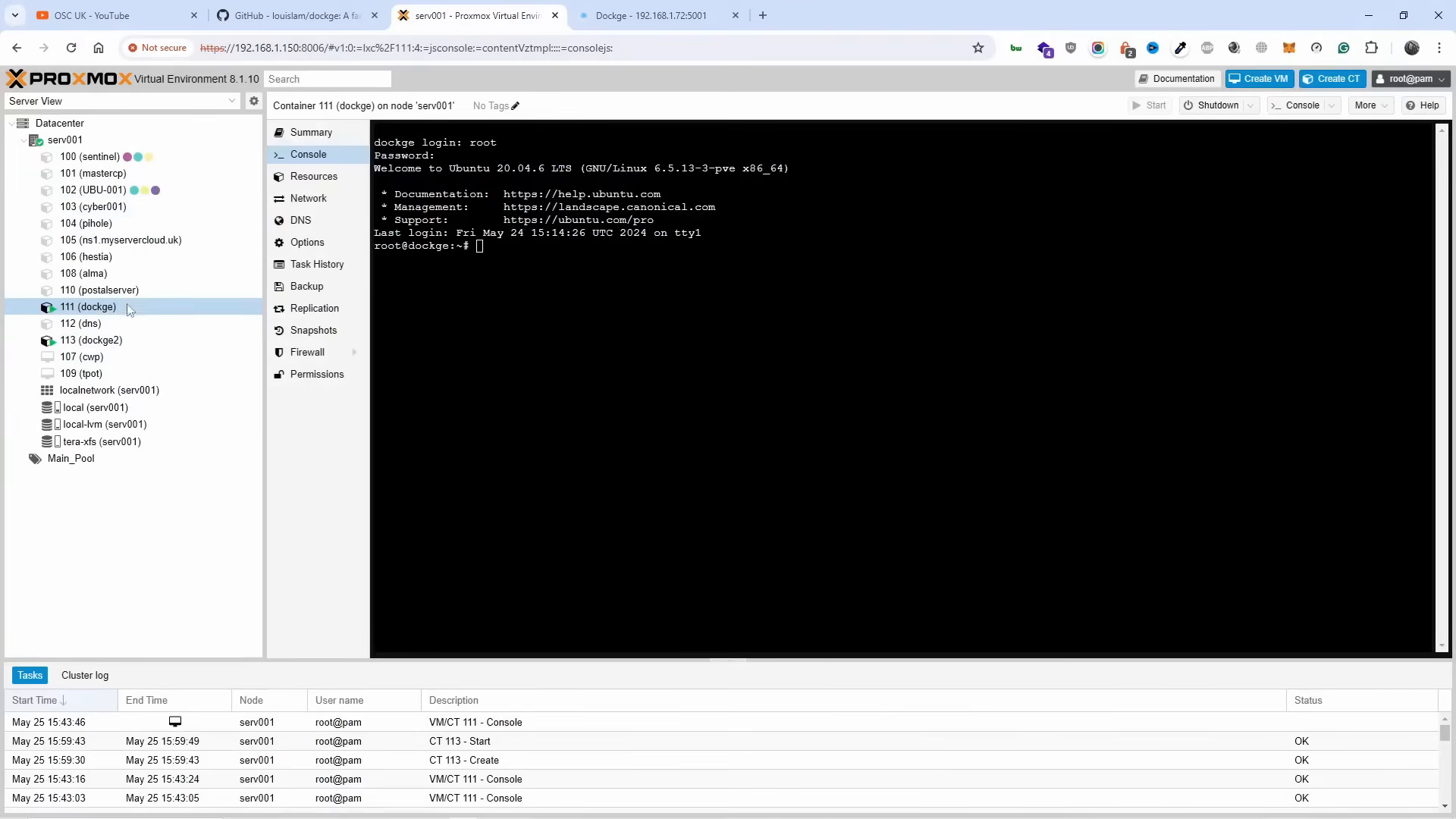
left_click(91, 340)
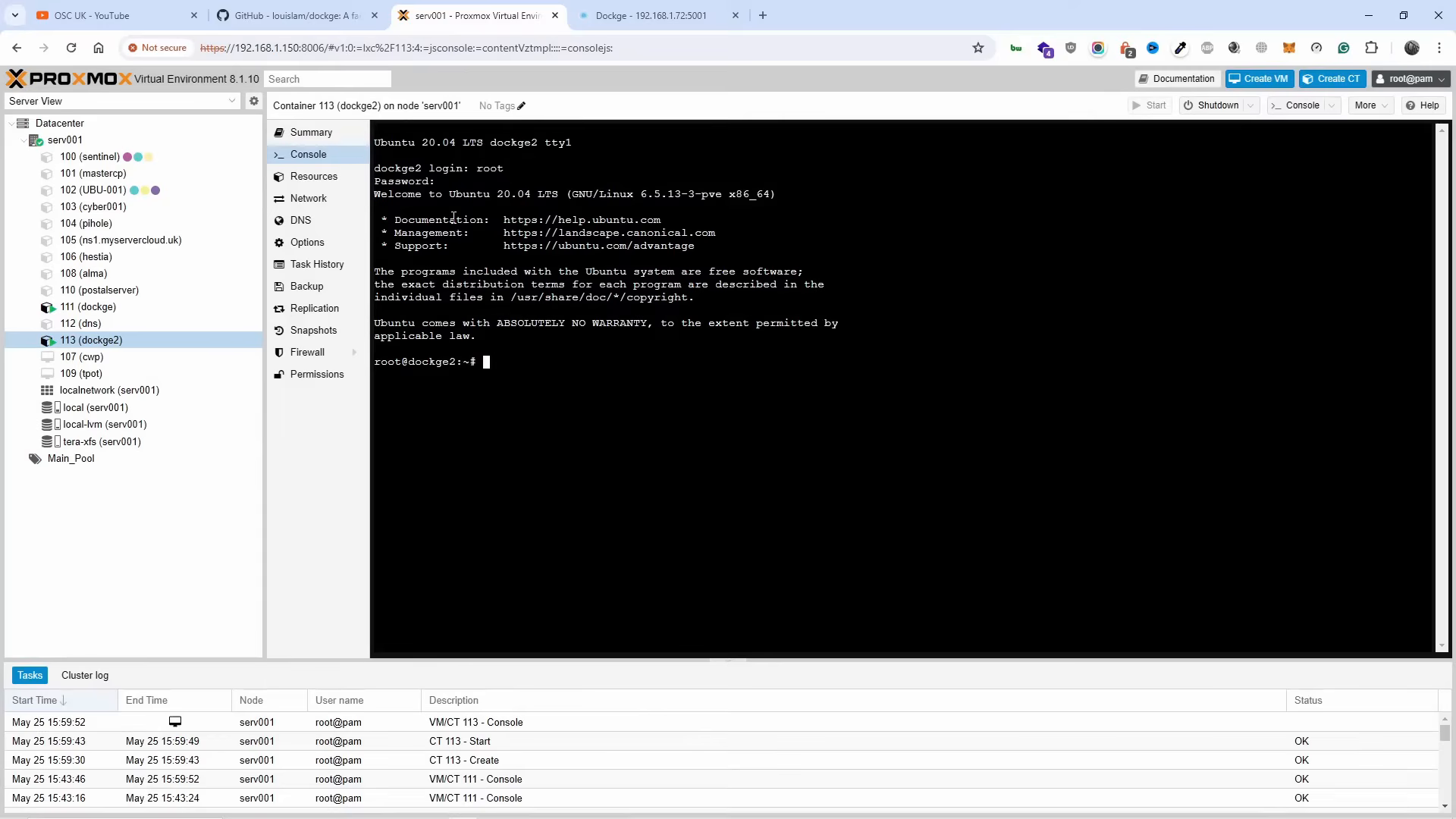
type("apt update")
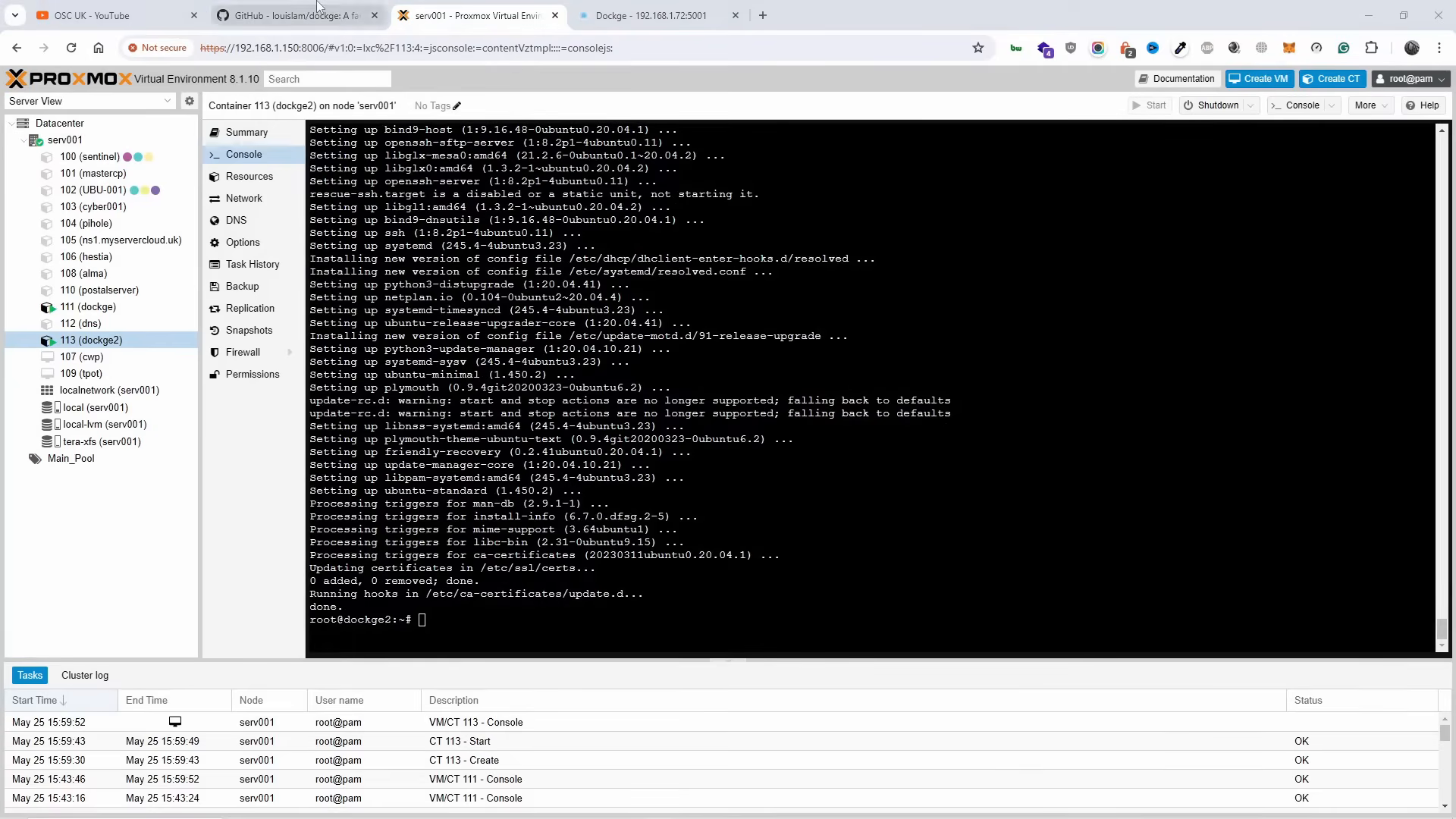
Scroll the Dockge GitHub README past Features to the How to Install requirements.
left_click(295, 15)
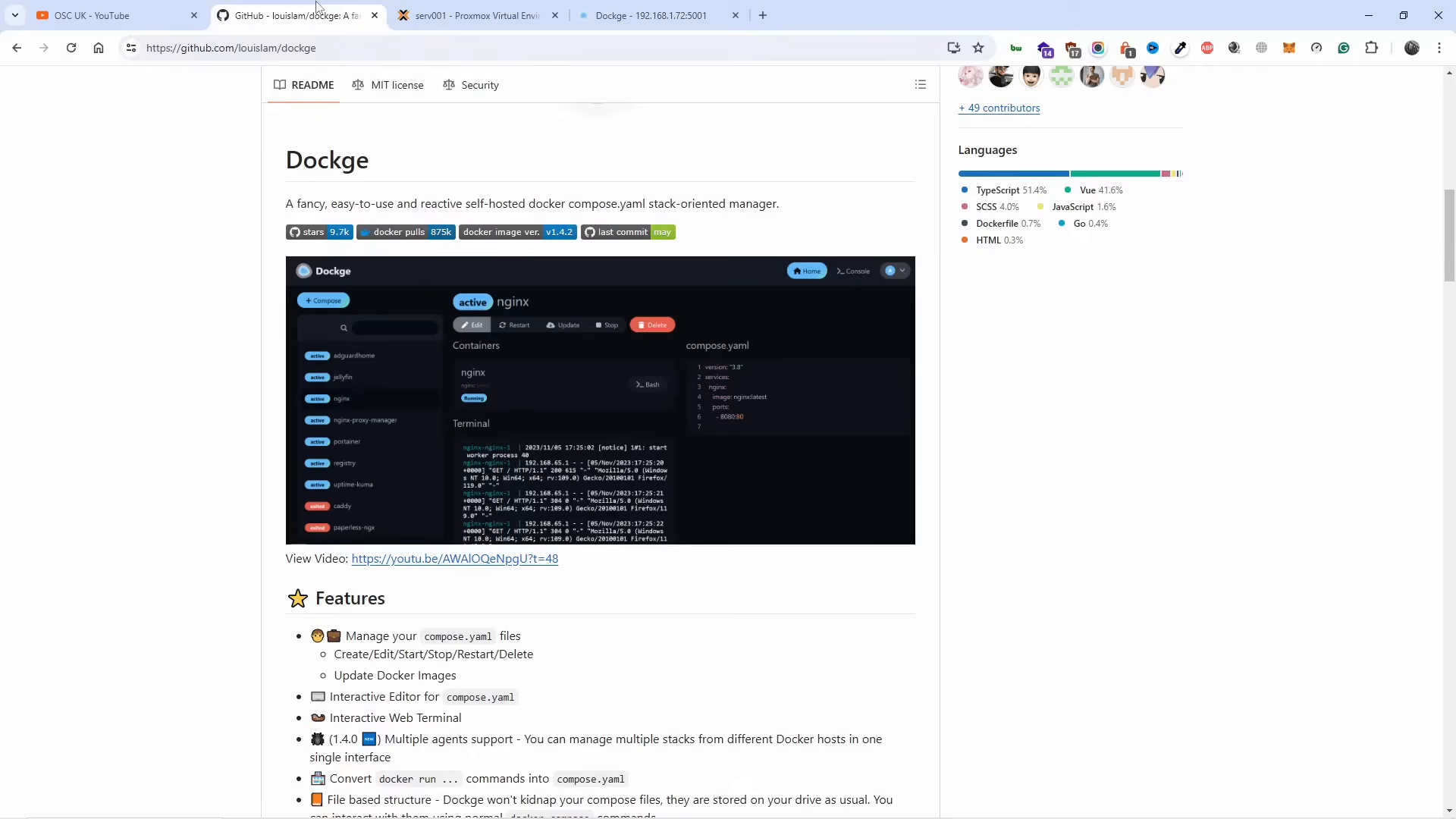
scroll("down", 3)
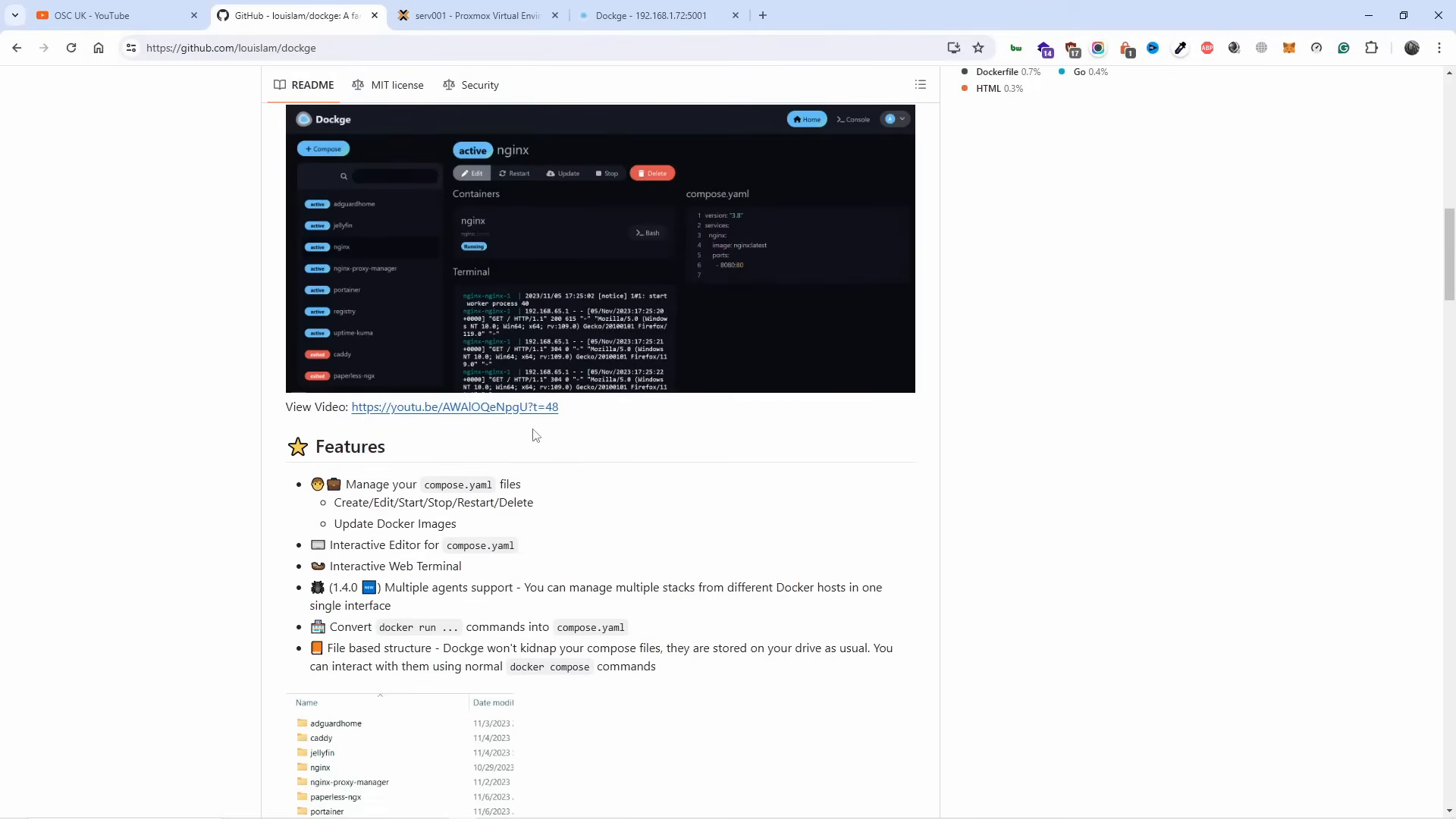
scroll("down", 3)
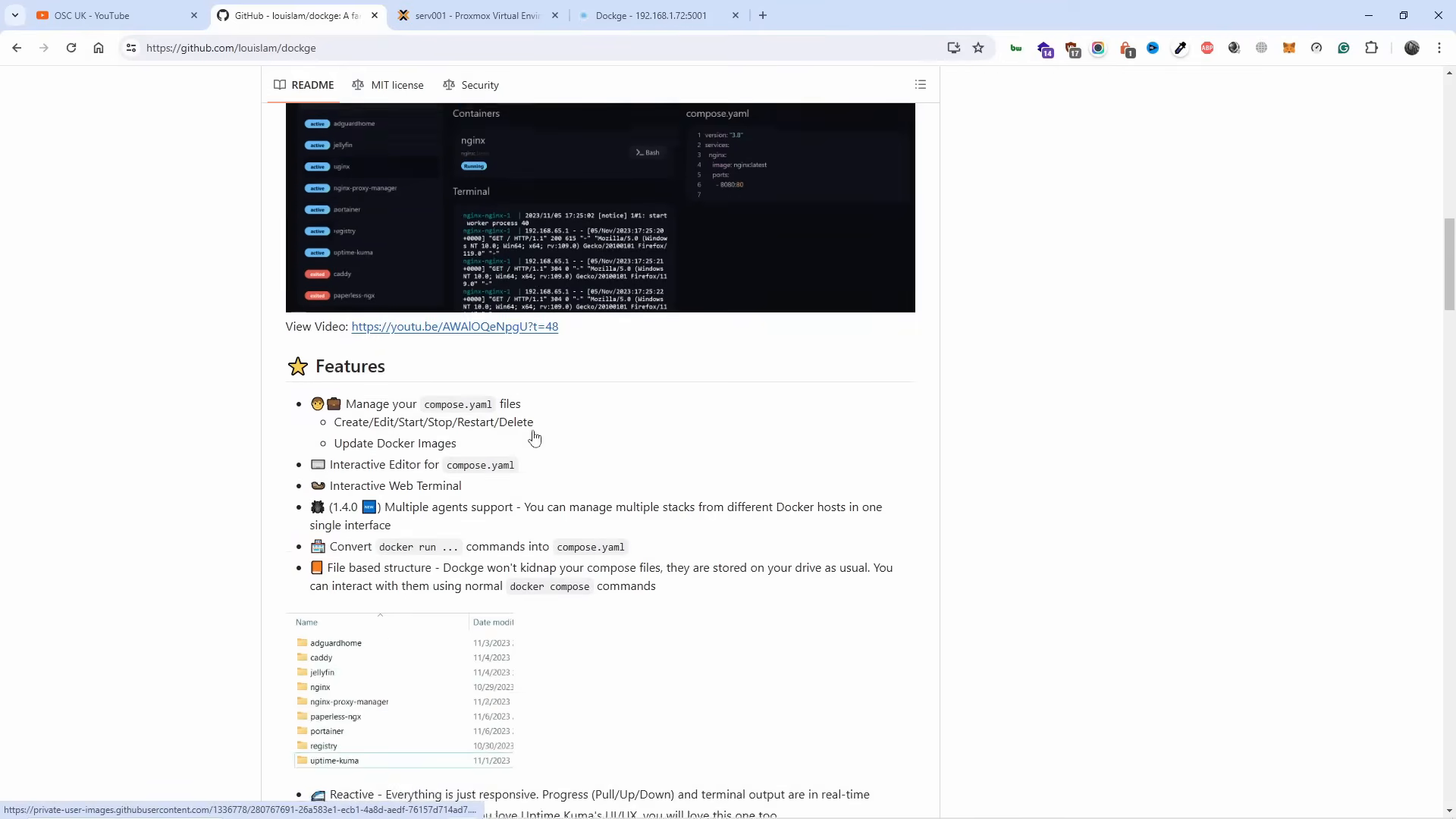
scroll("down", 3)
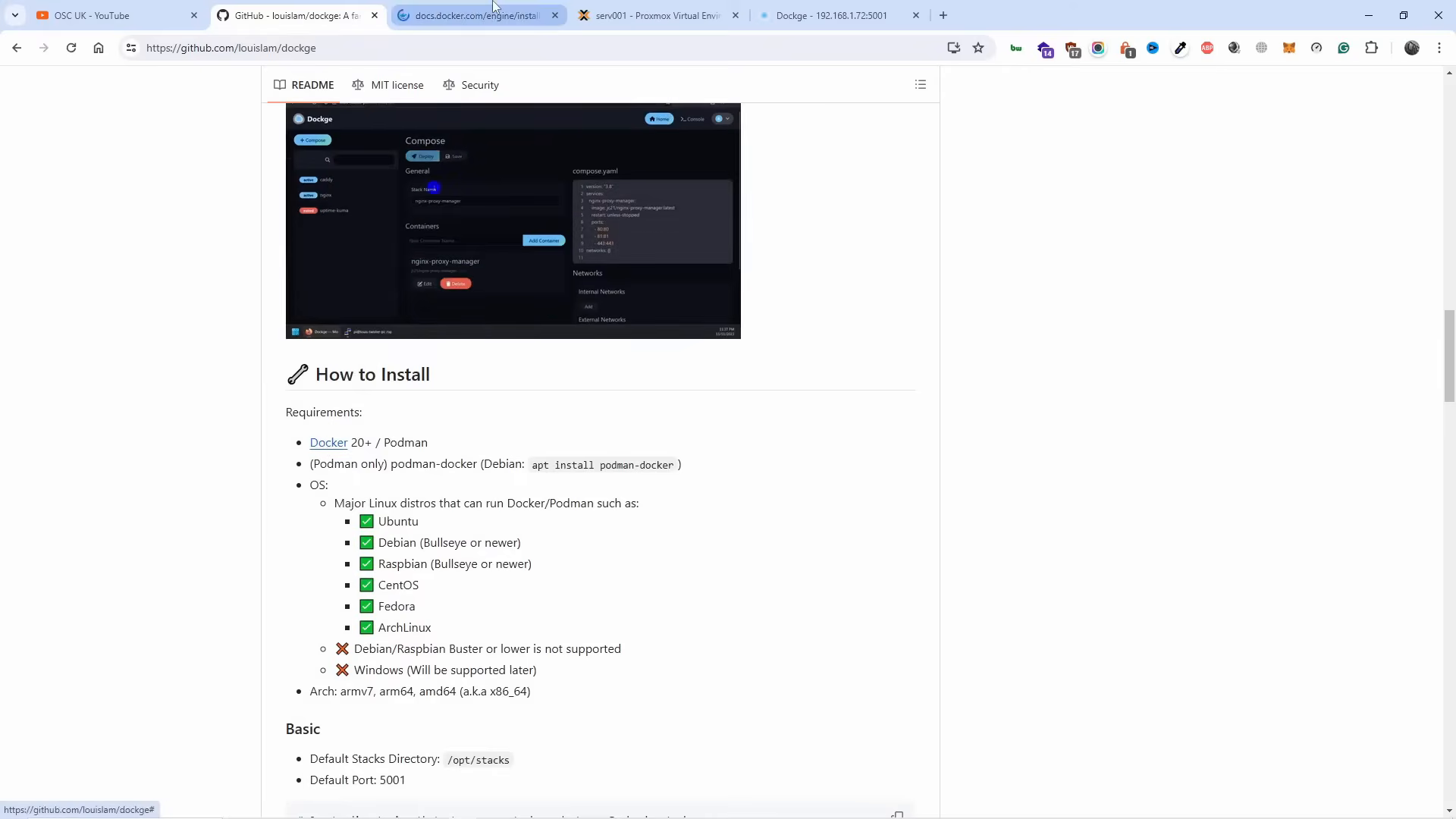
Open Docker's Ubuntu install guide and run the conflicting-package removal loop in dockge2.
left_click(476, 15)
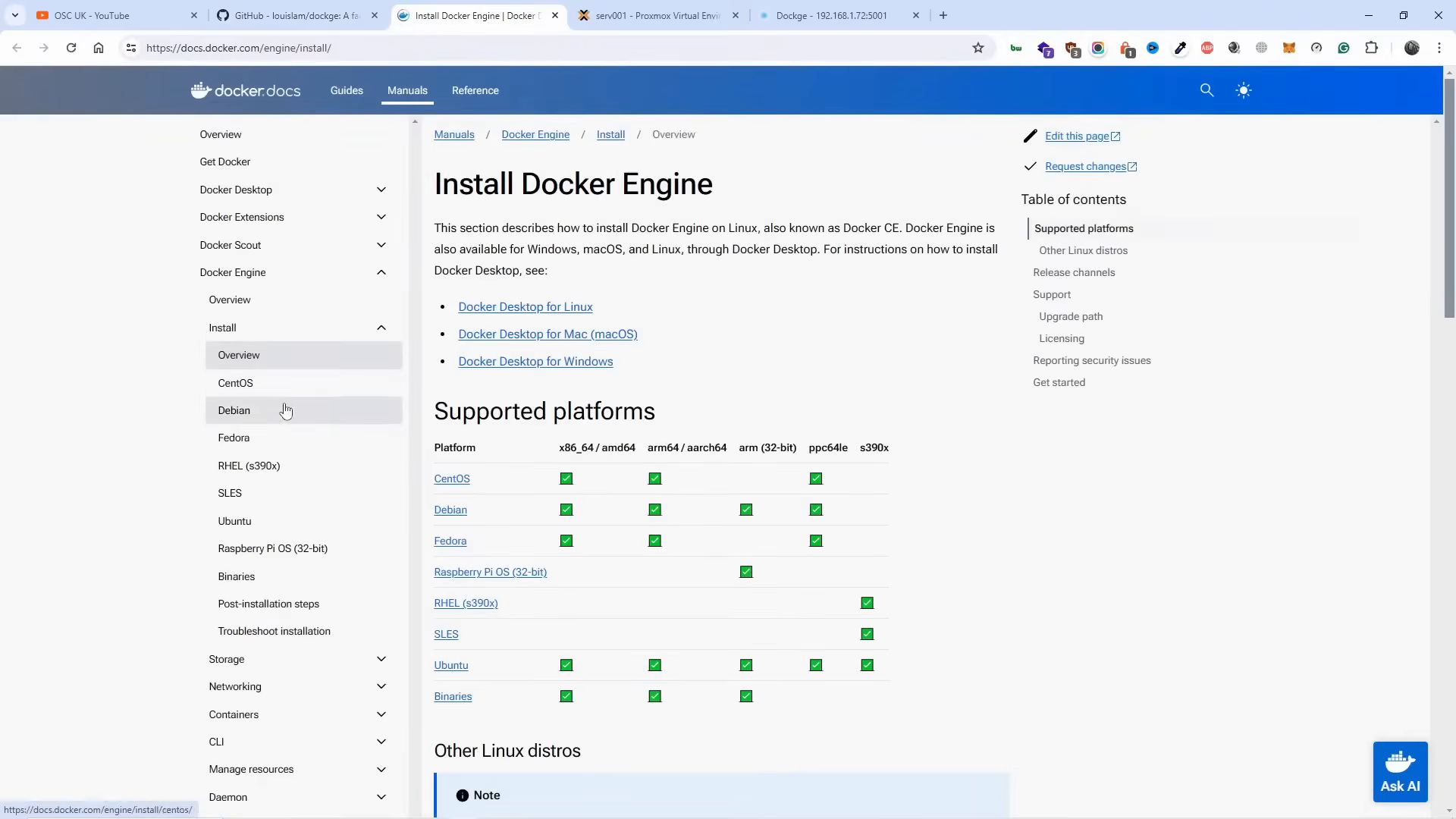
scroll("down", 3)
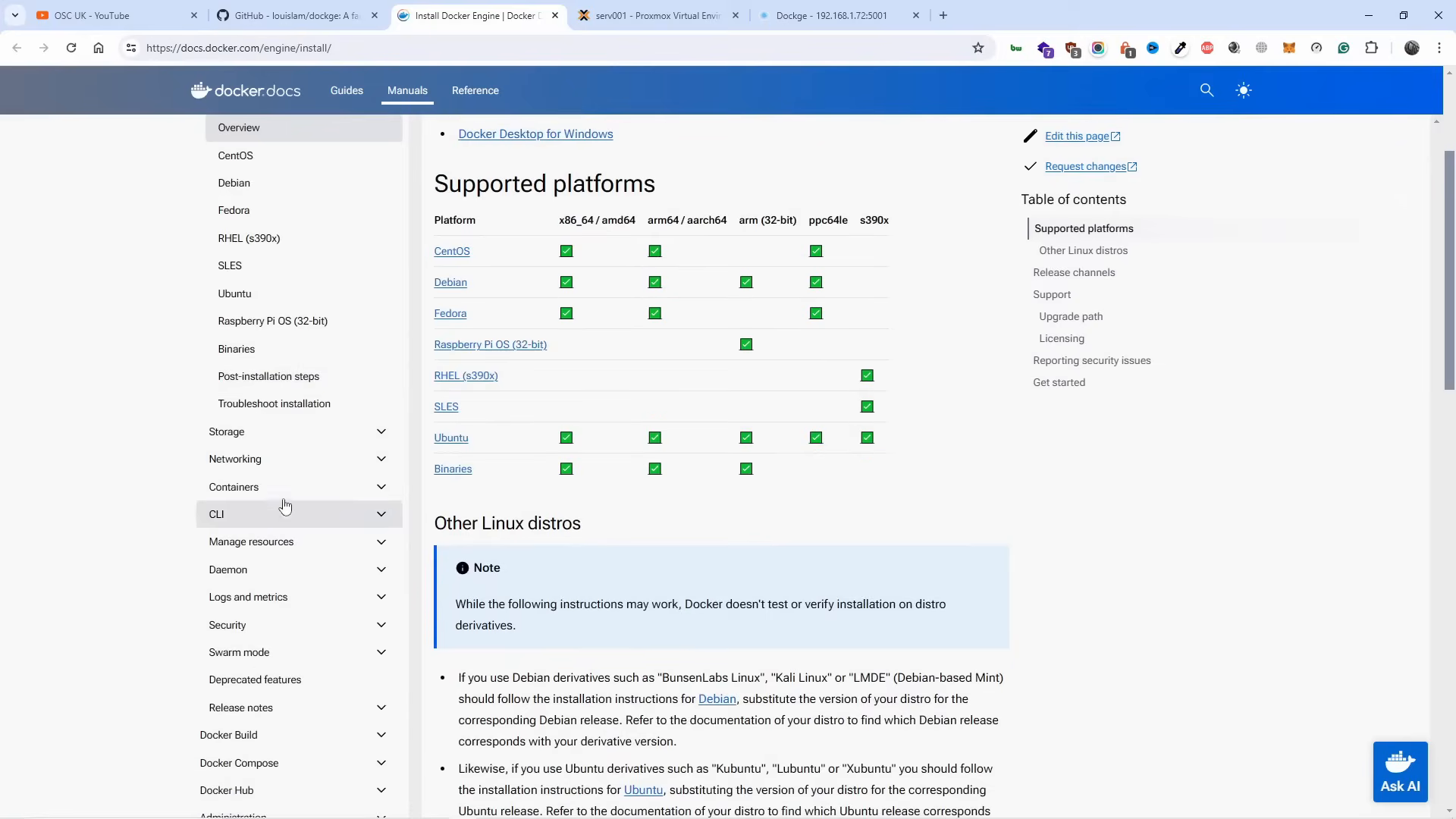
left_click(235, 293)
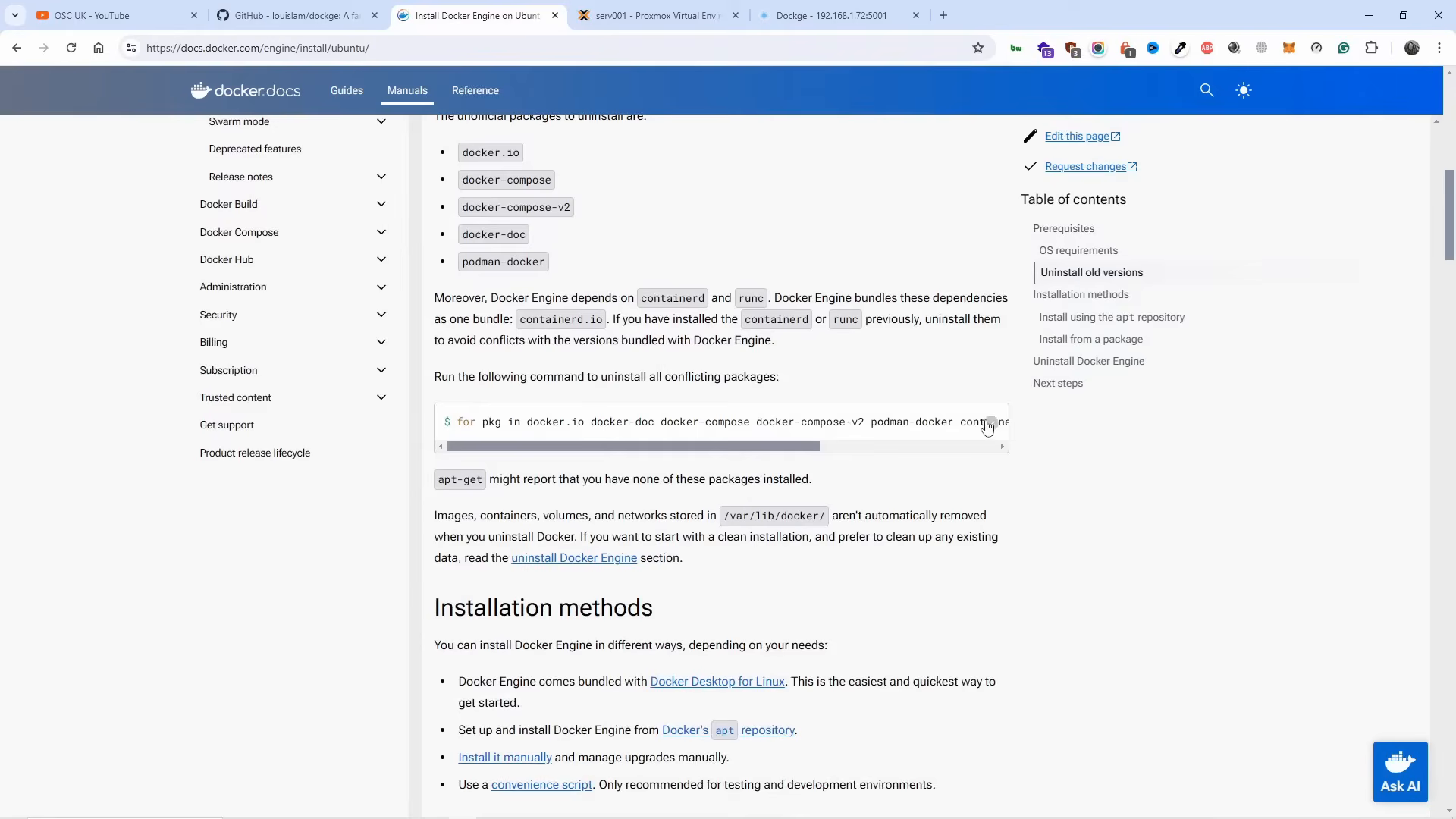
mouse_move(989, 423)
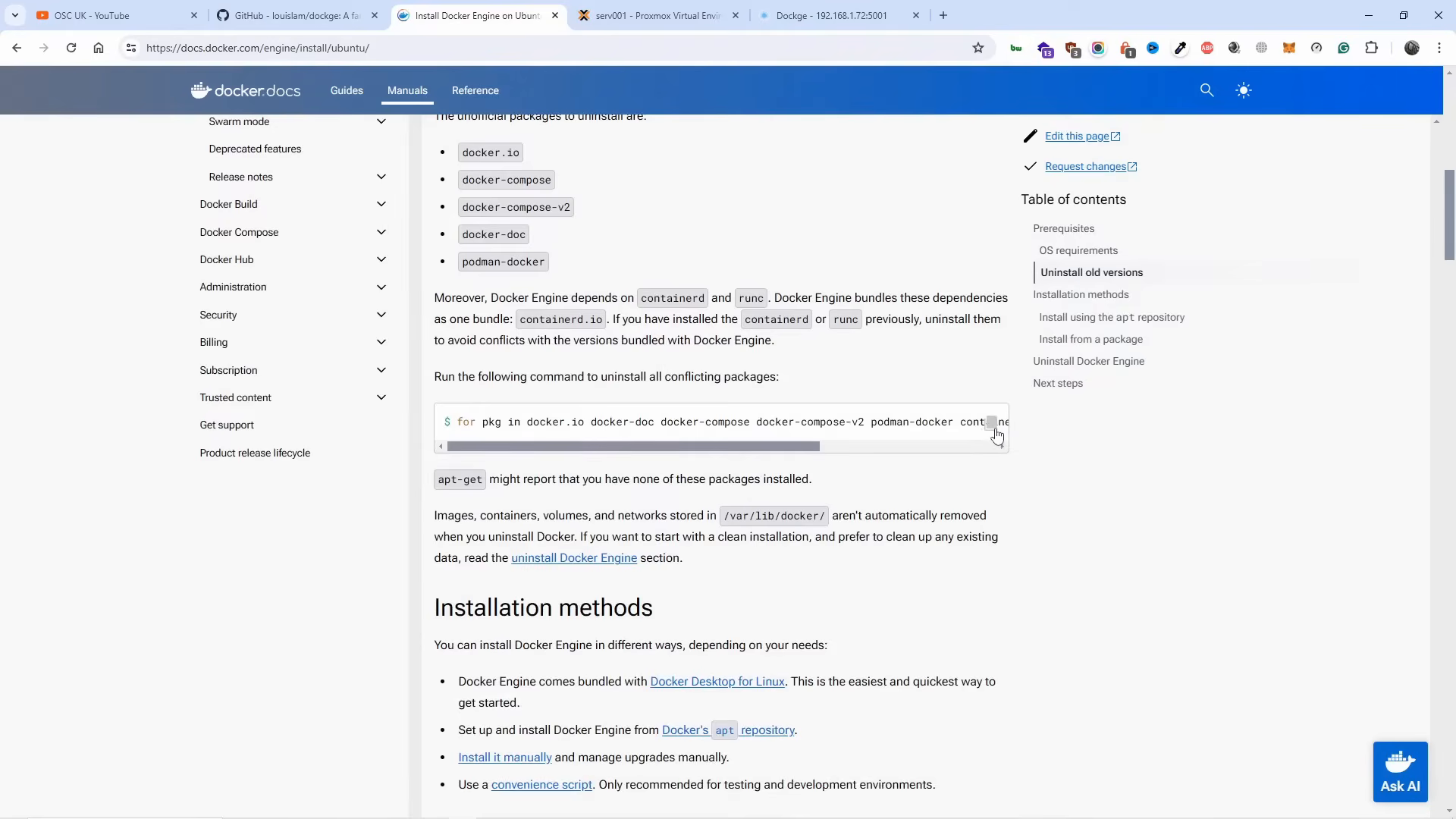
left_click(657, 15)
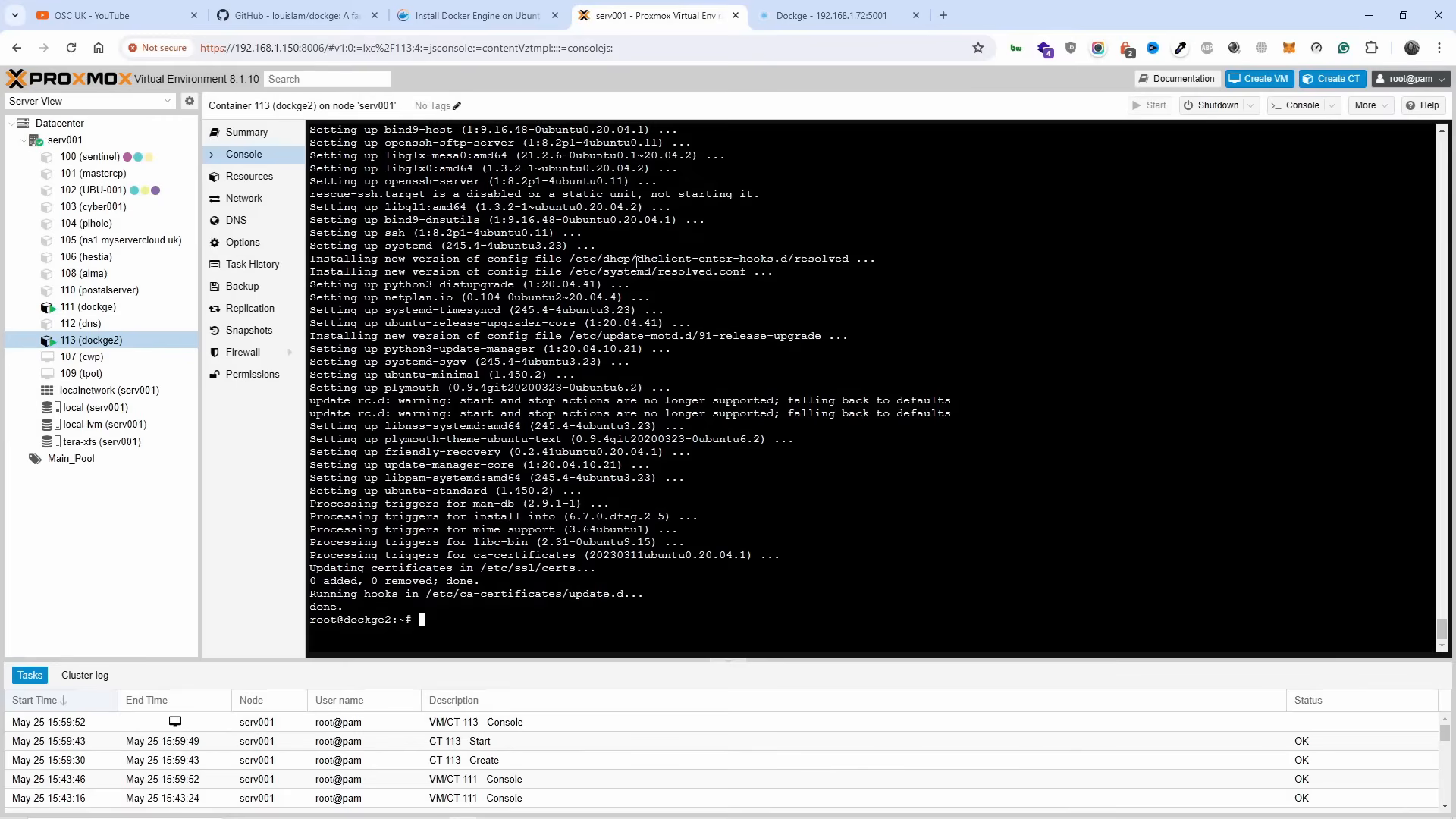
right_click(617, 418)
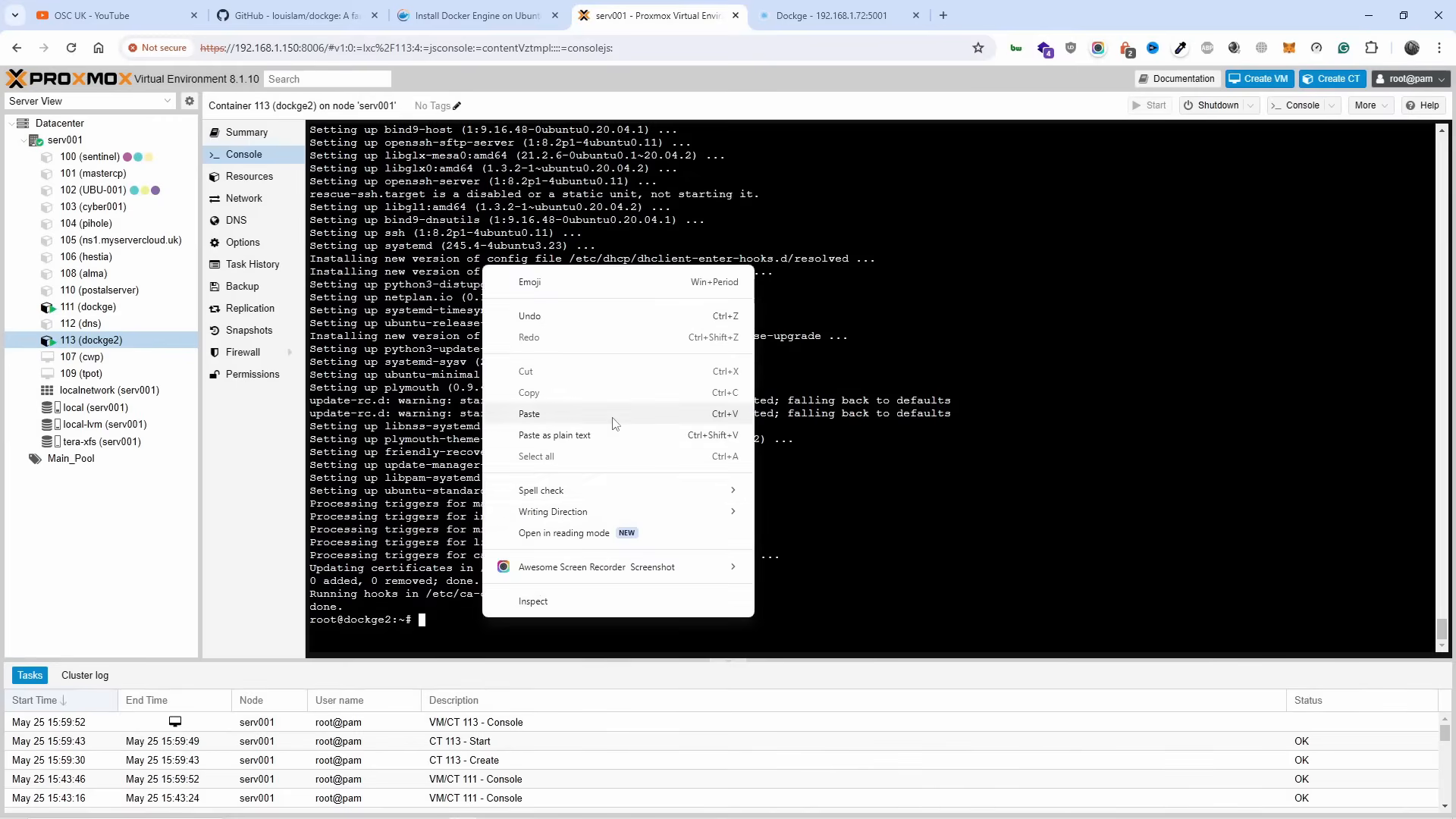
left_click(476, 15)
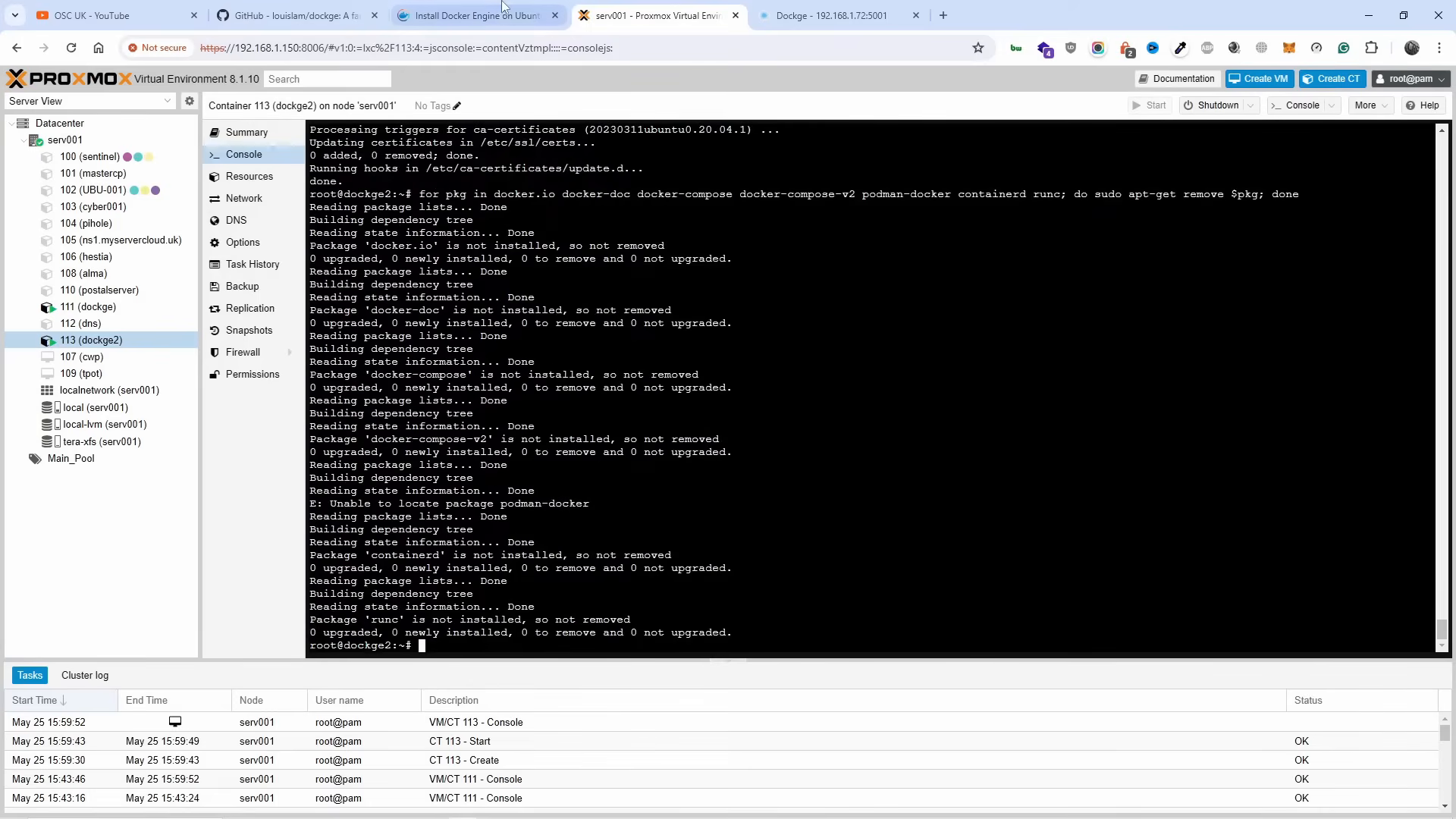
left_click(474, 15)
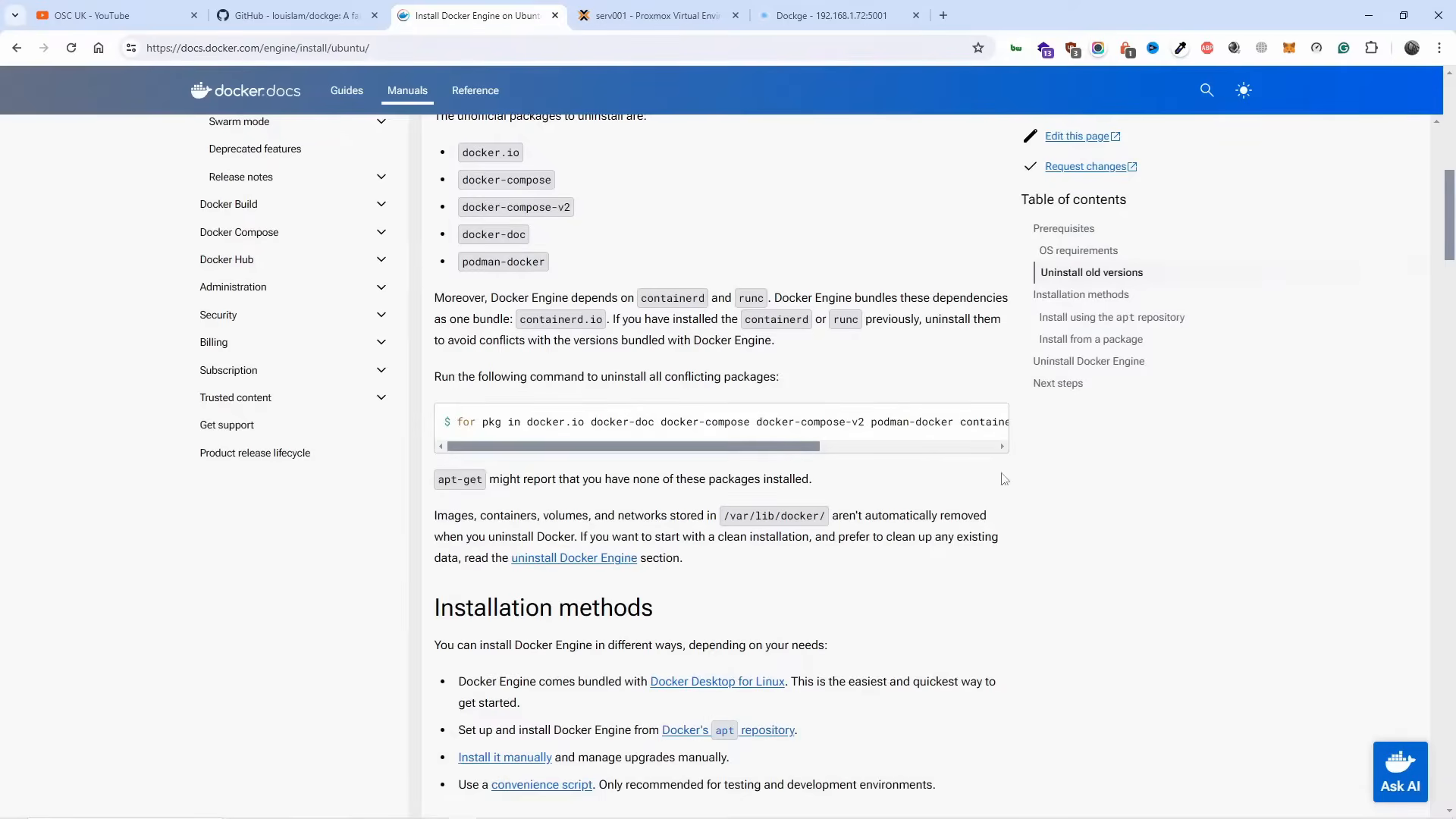
Copy the apt-get update and ca-certificates curl install commands into dockge2's console.
scroll("down", 3)
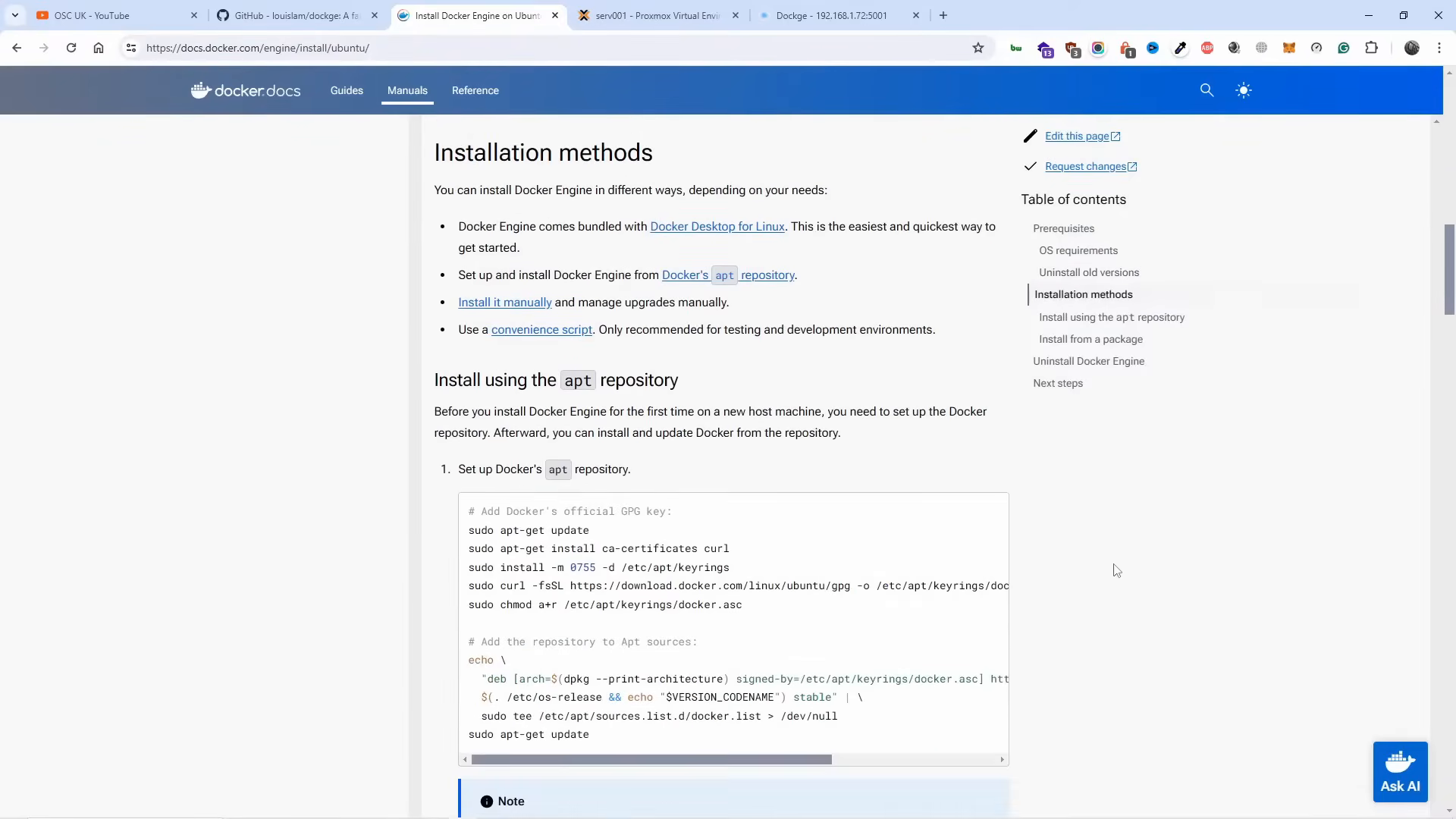
scroll("down", 3)
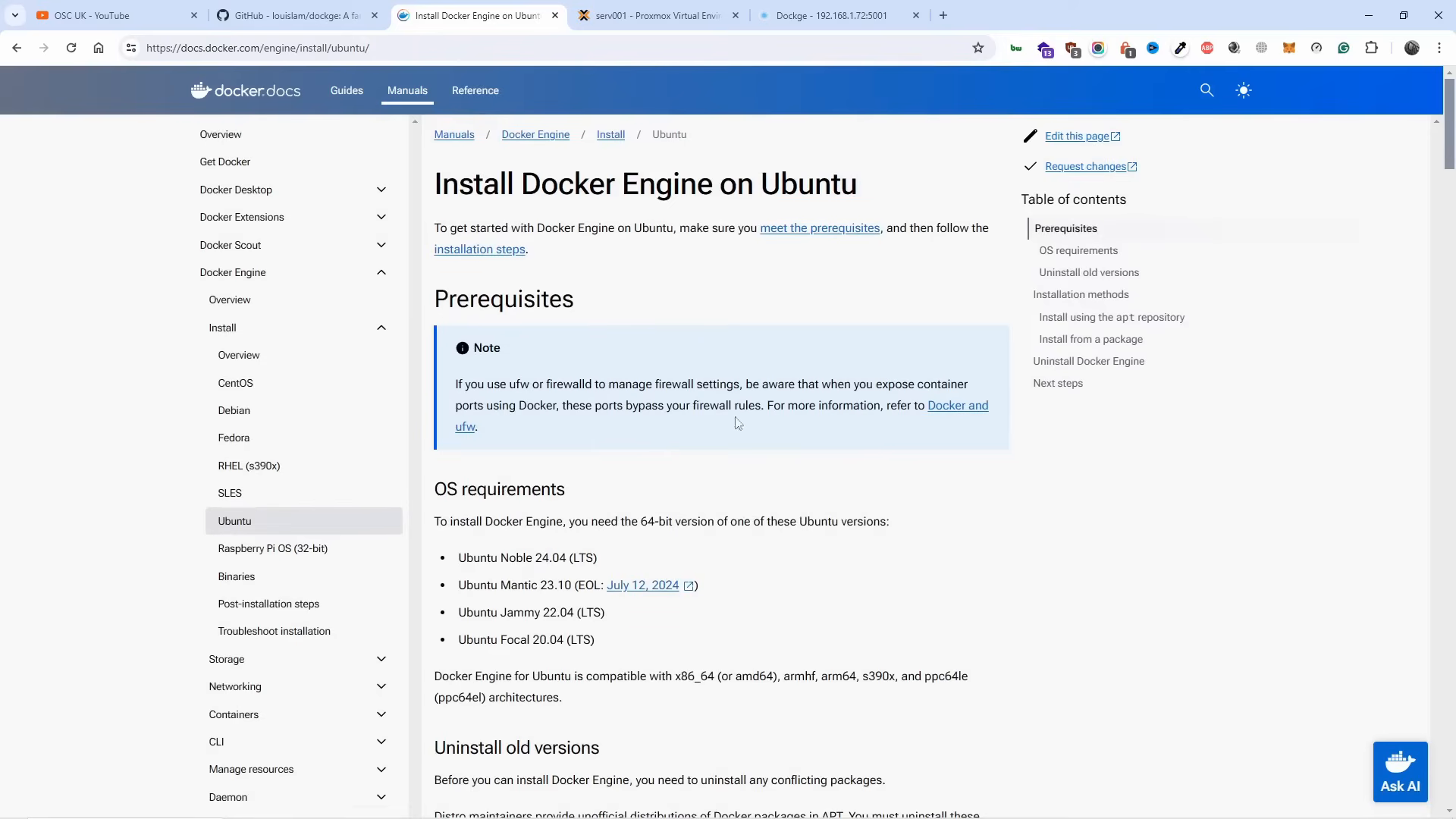
scroll("down", 3)
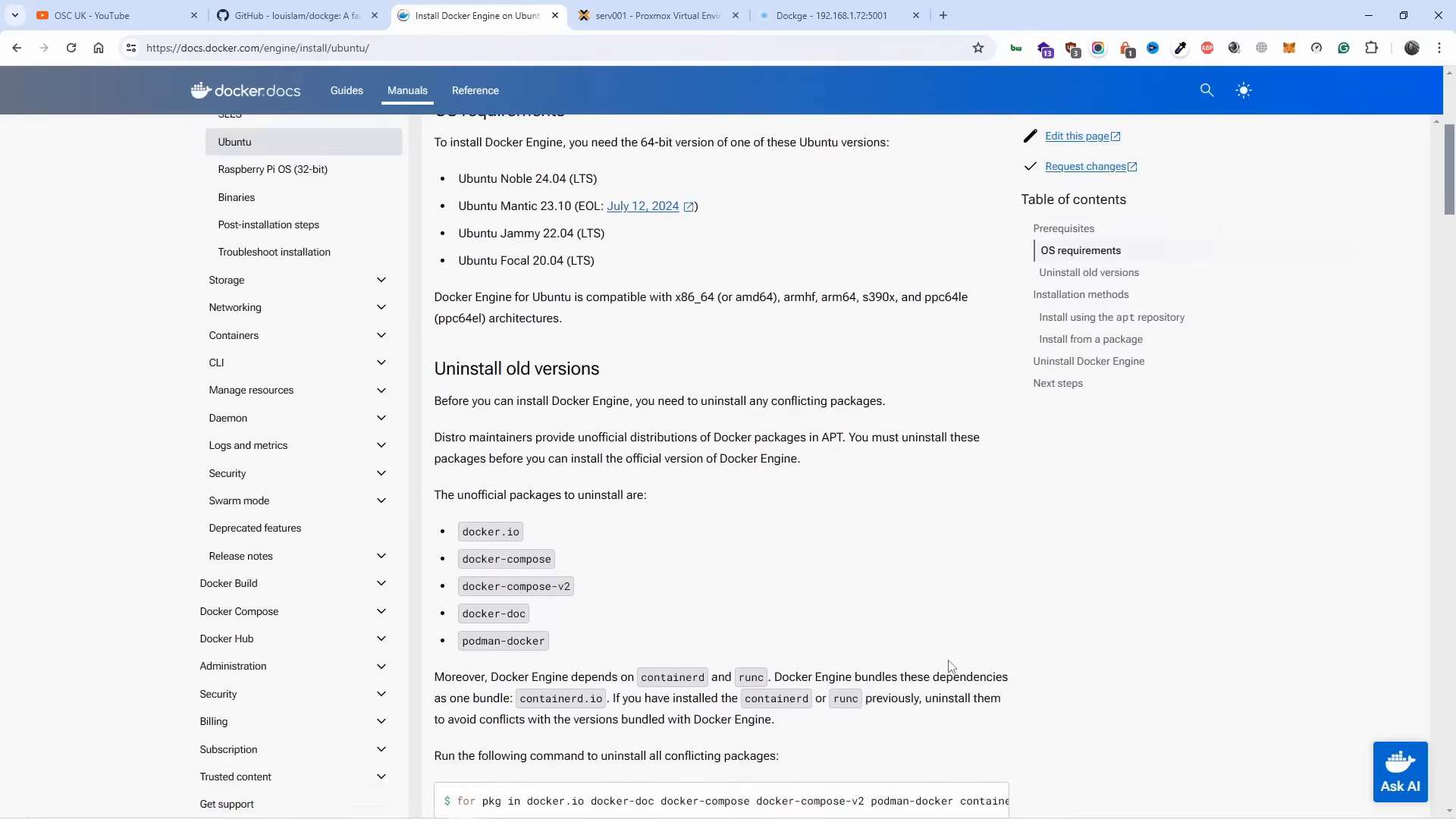
scroll("down", 3)
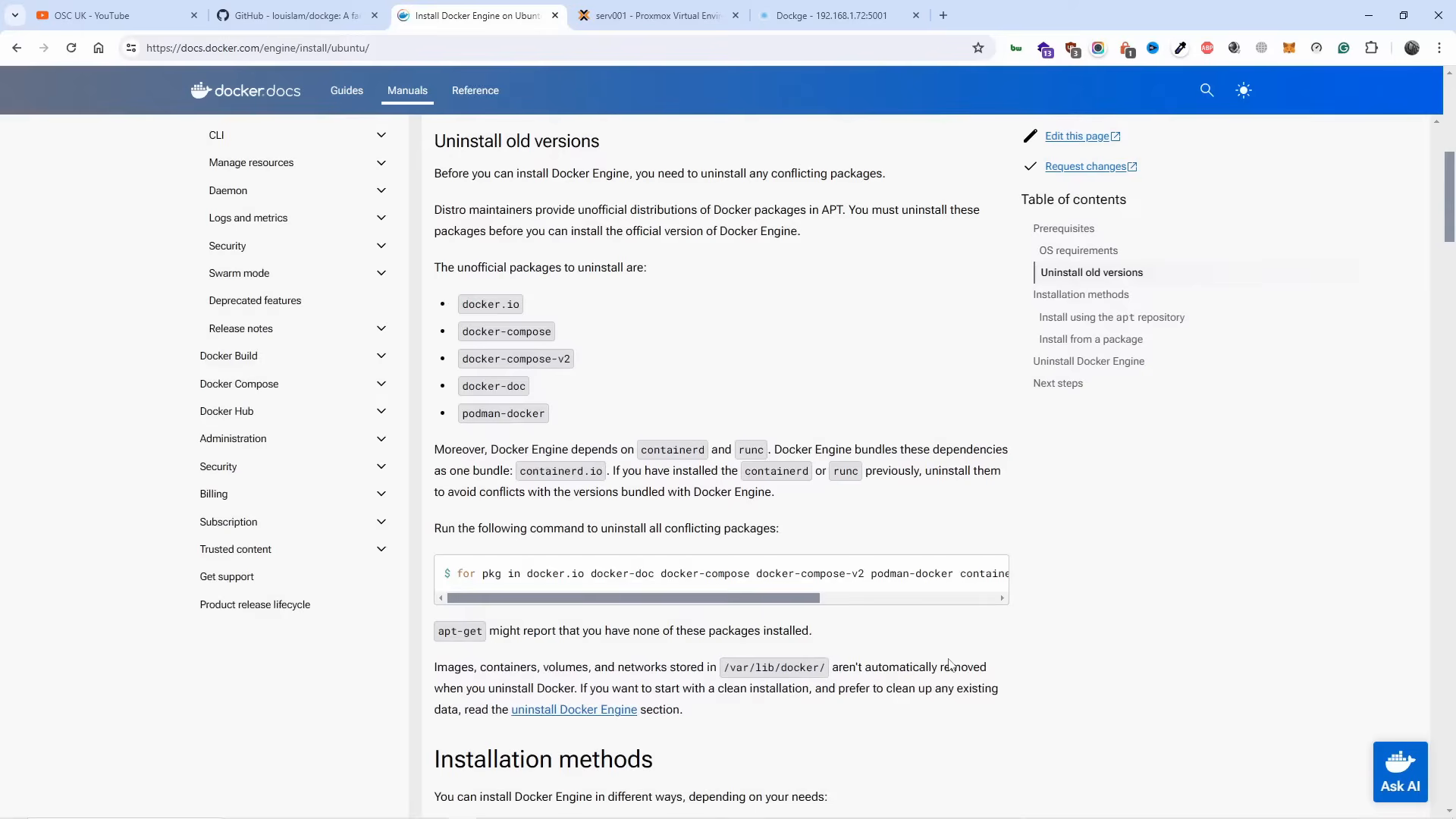
scroll("down", 3)
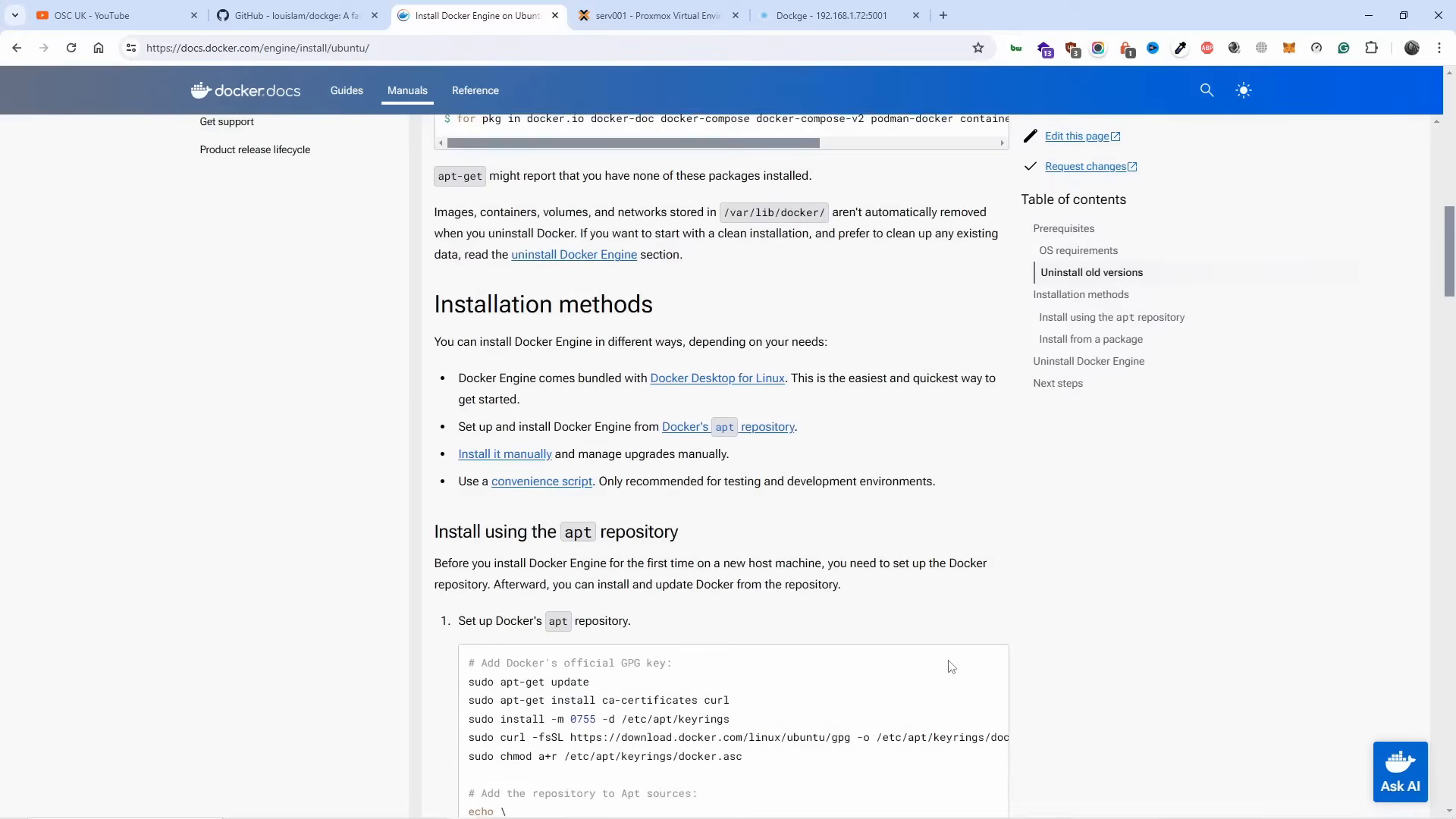
scroll("down", 3)
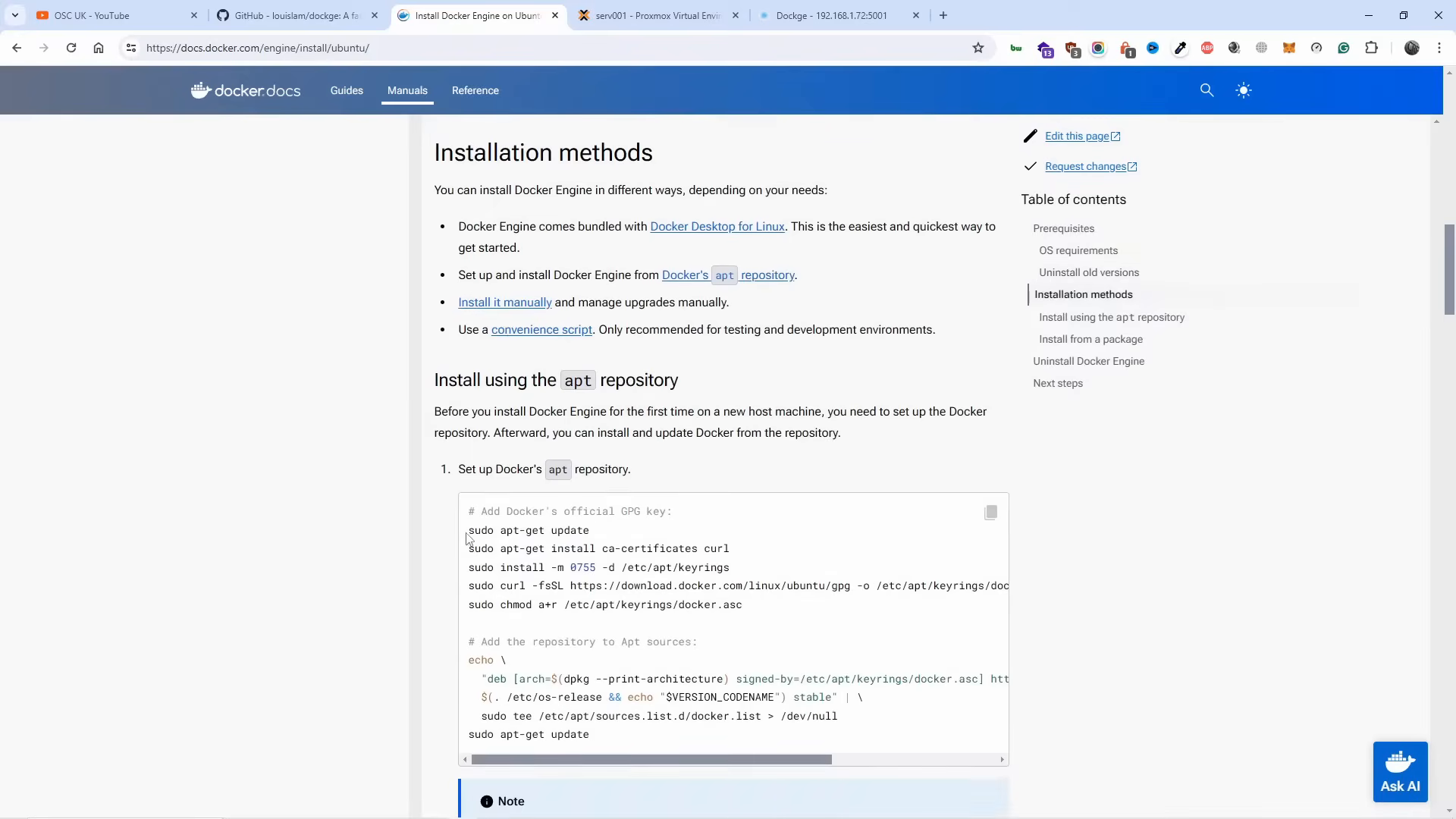
double_click(528, 529)
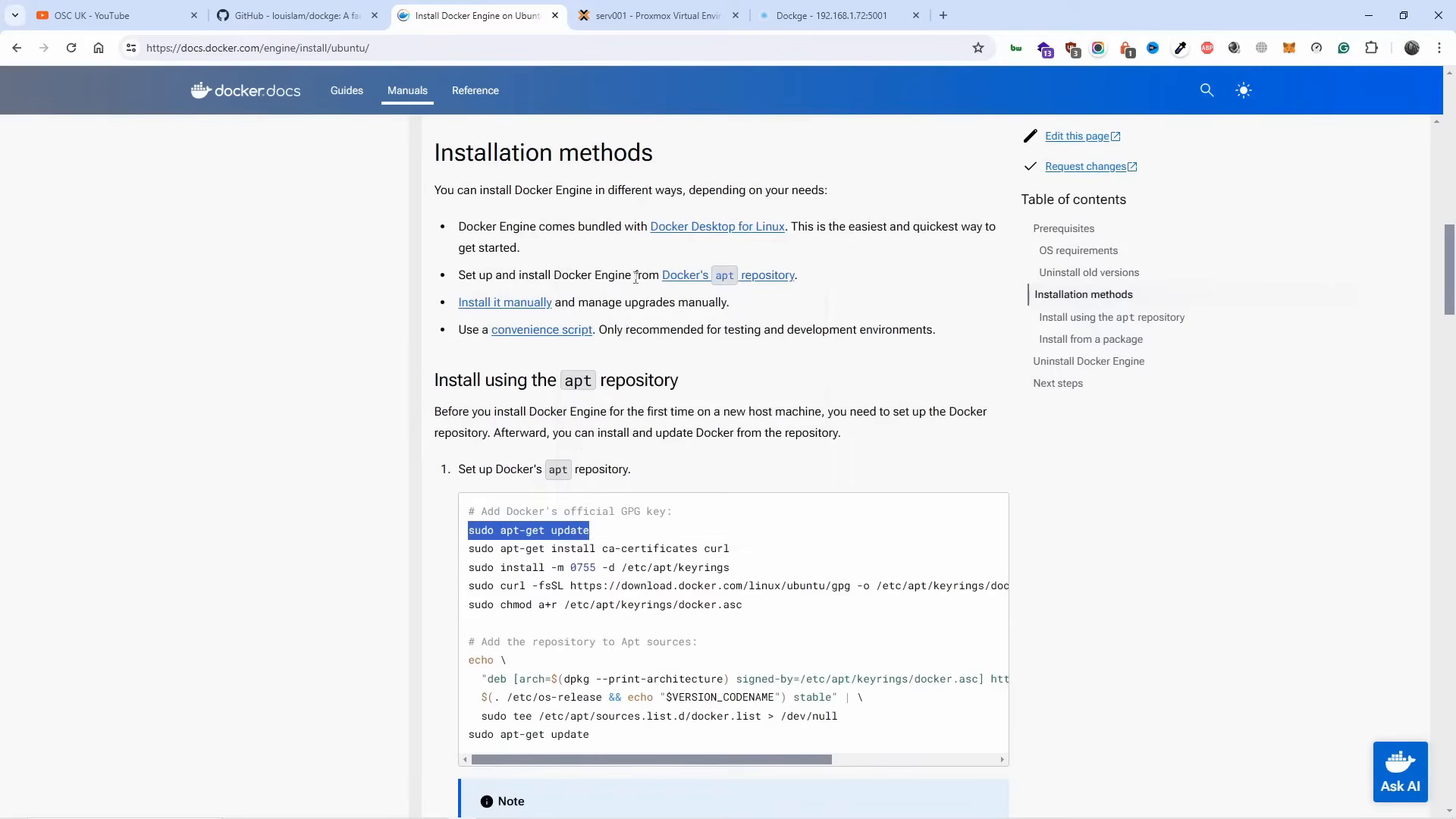
mouse_move(654, 15)
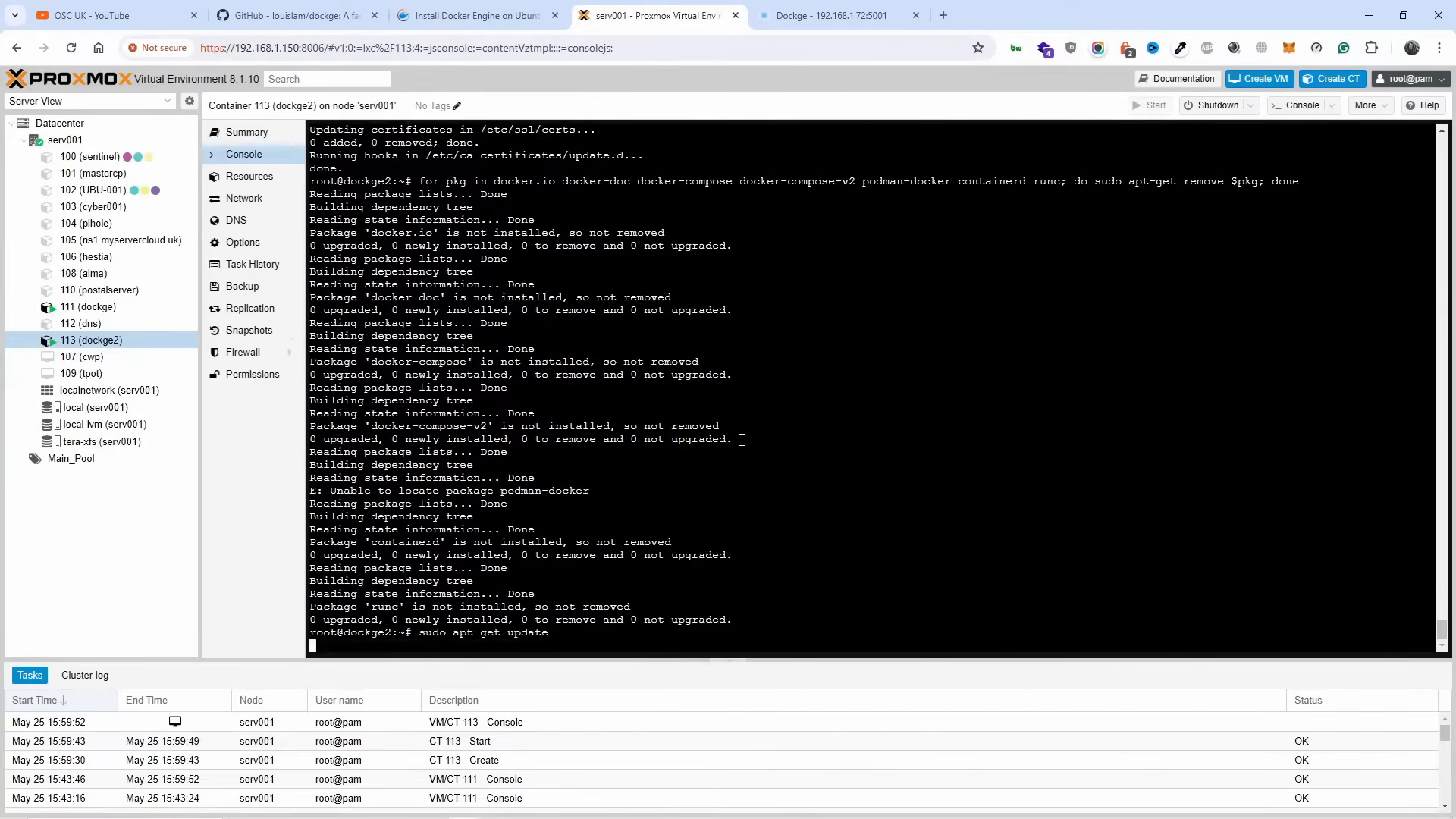
left_click(476, 16)
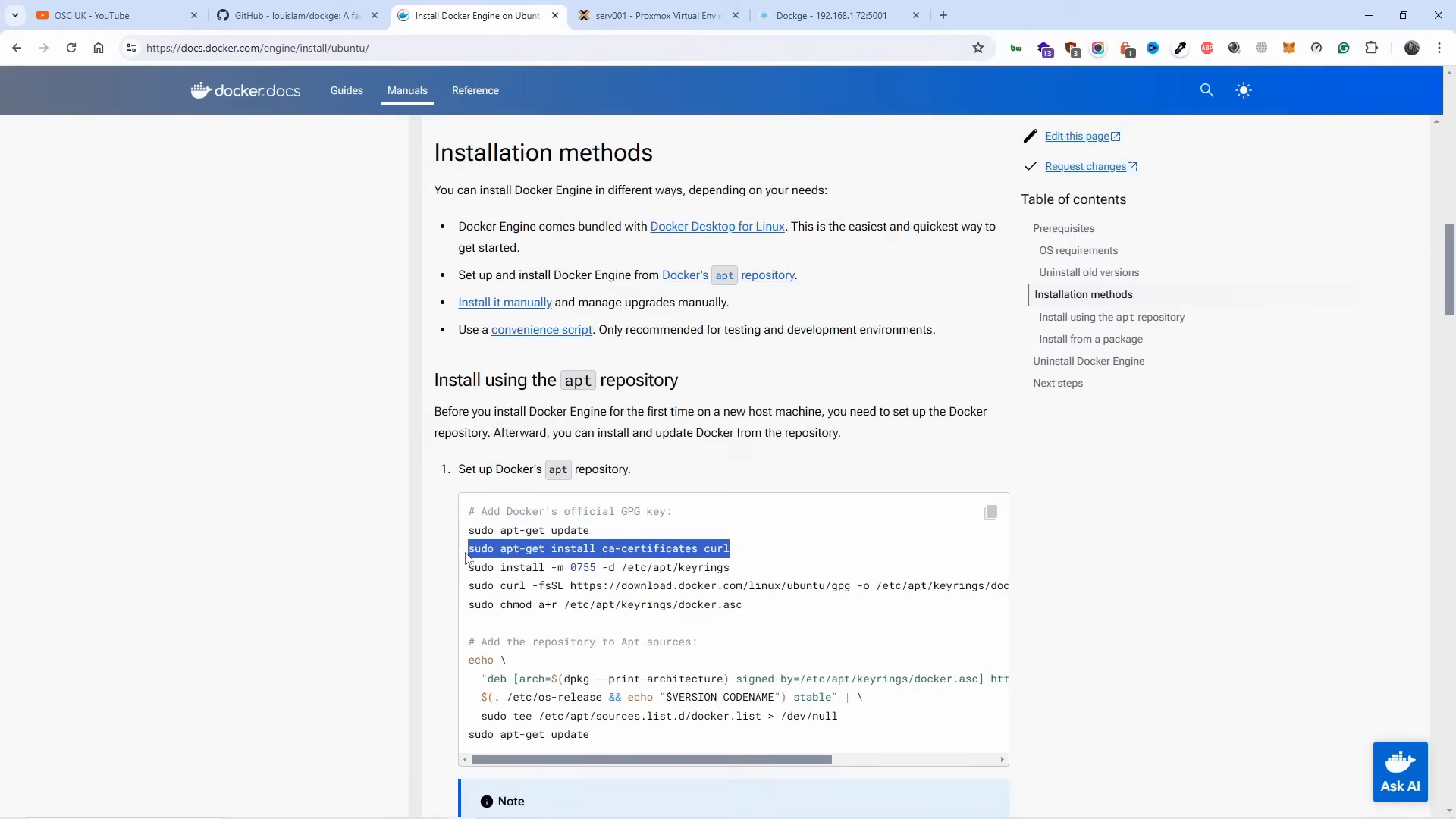
mouse_move(648, 543)
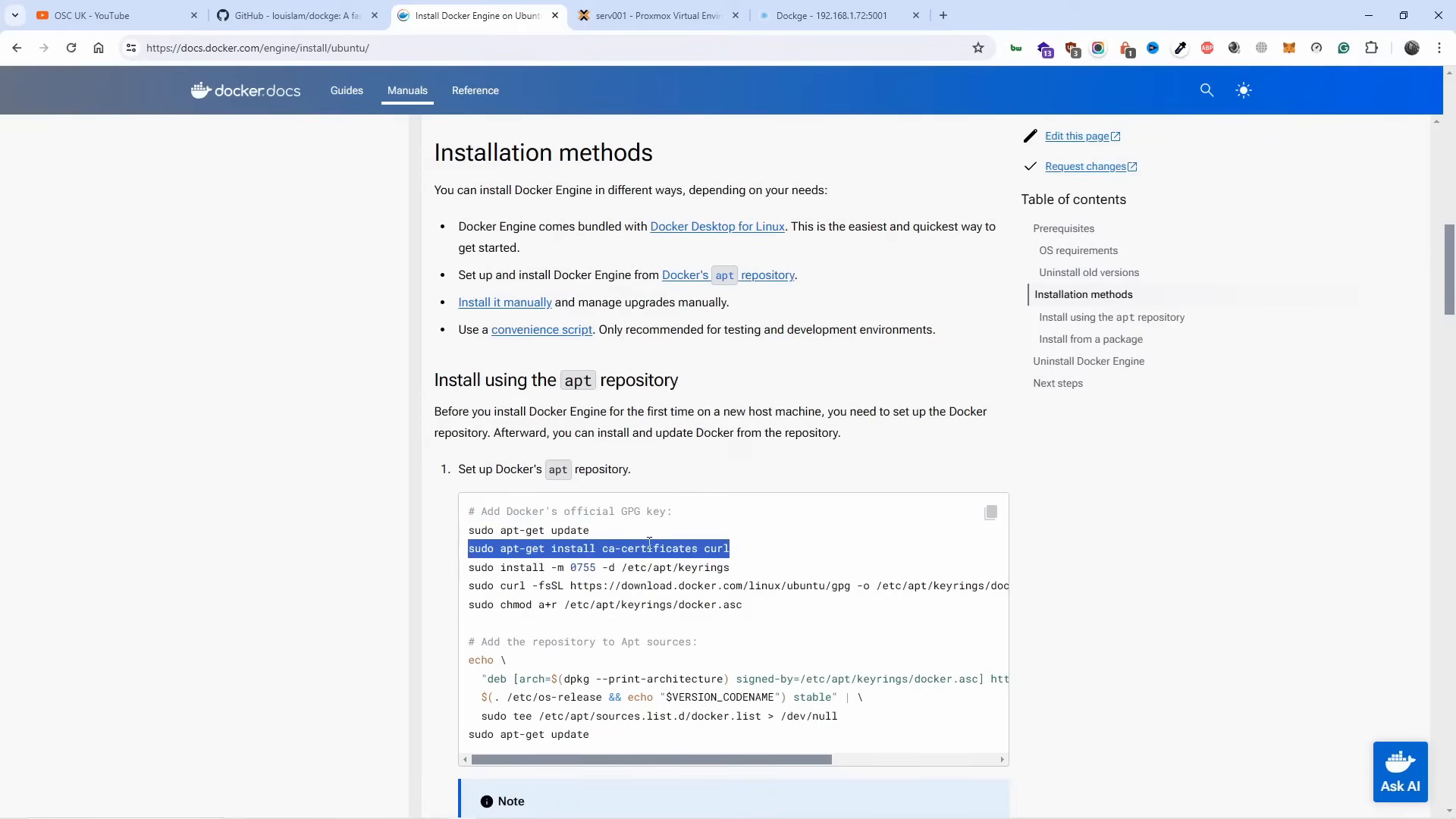
left_click(657, 15)
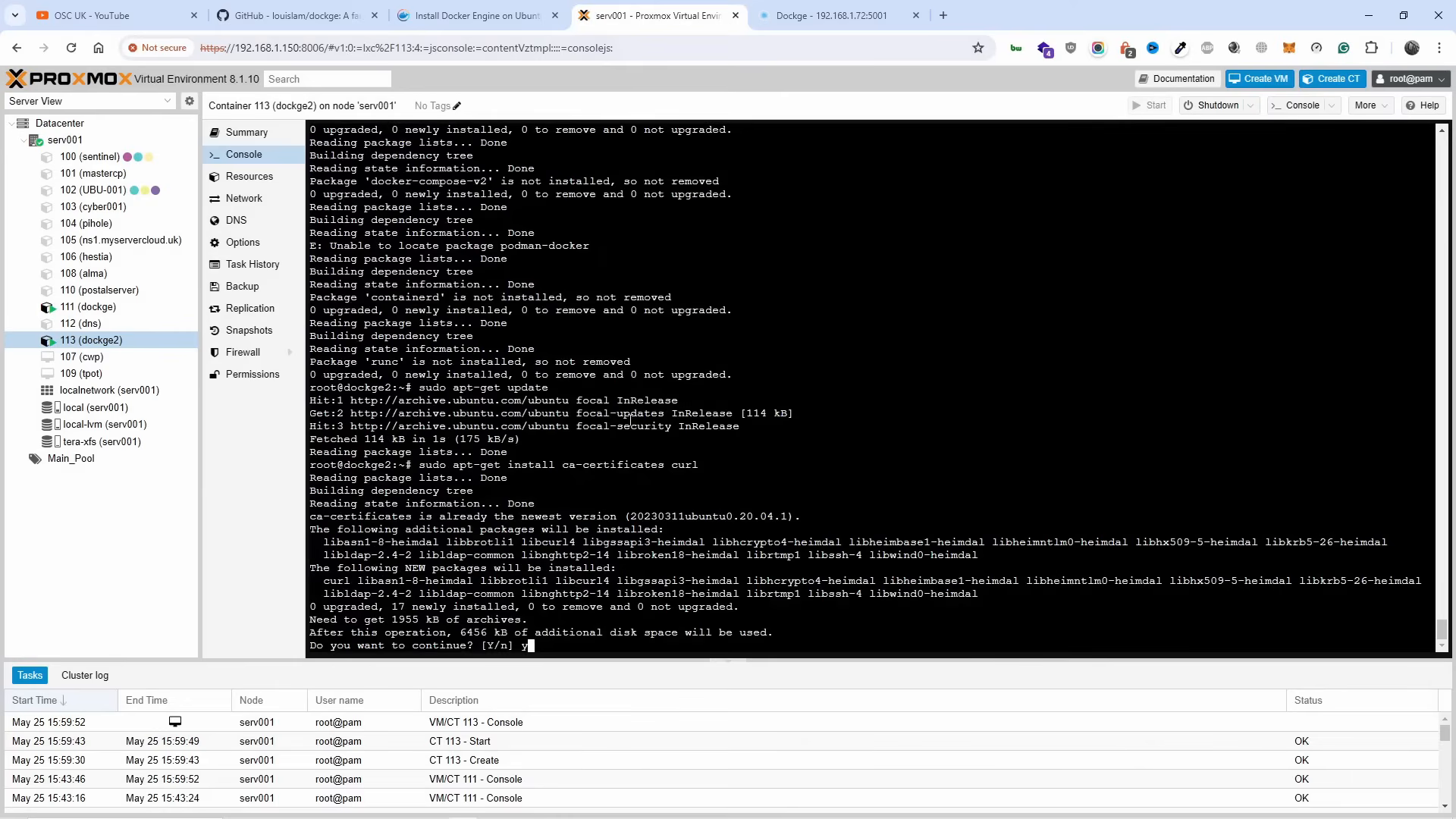
Run sudo install -m 0755 -d /etc/apt/keyrings in the dockge2 console.
left_click(477, 16)
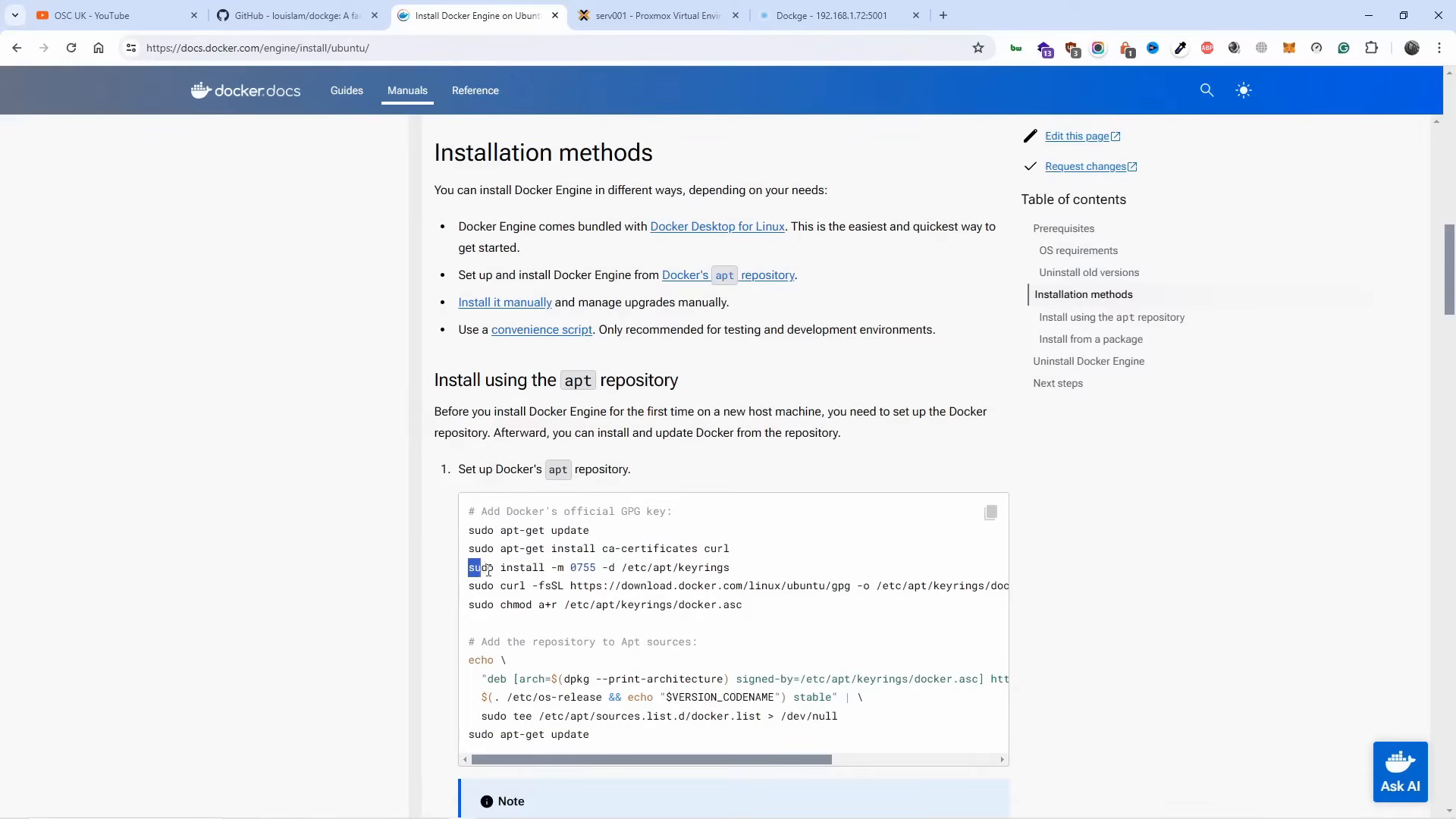
right_click(599, 568)
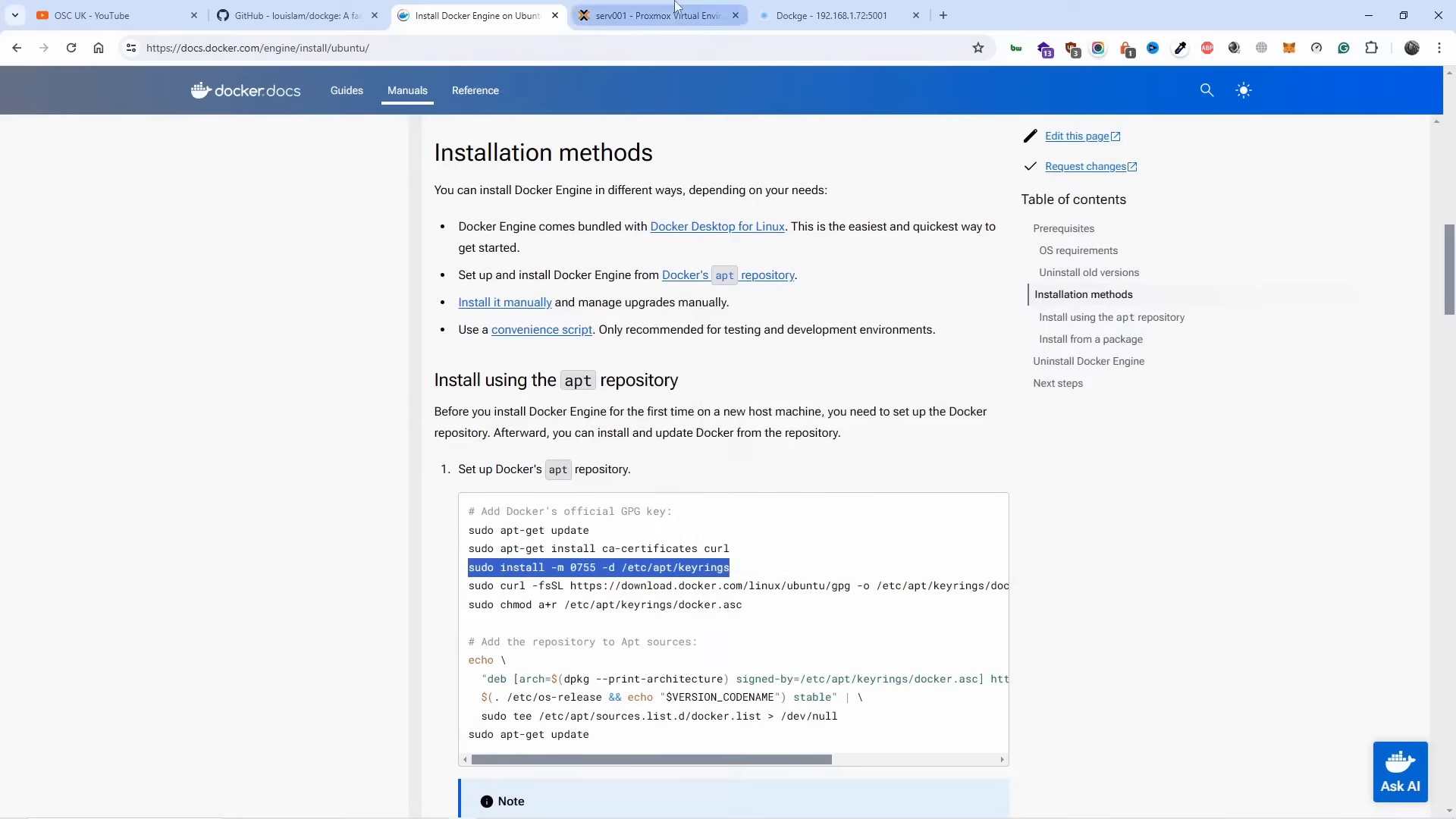
left_click(655, 15)
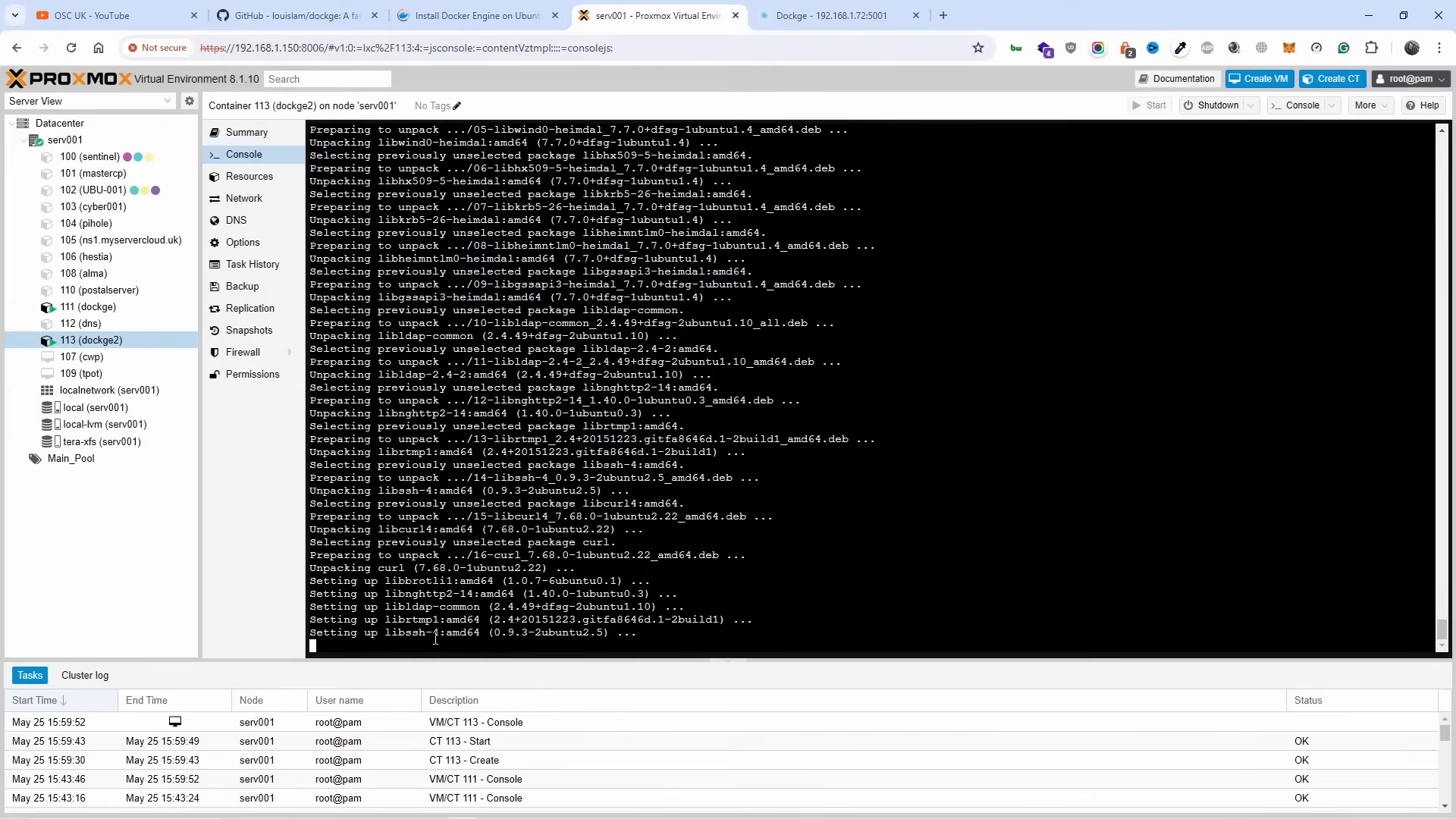
type("sudo install -m 0755 -d /etc/apt/keyrings")
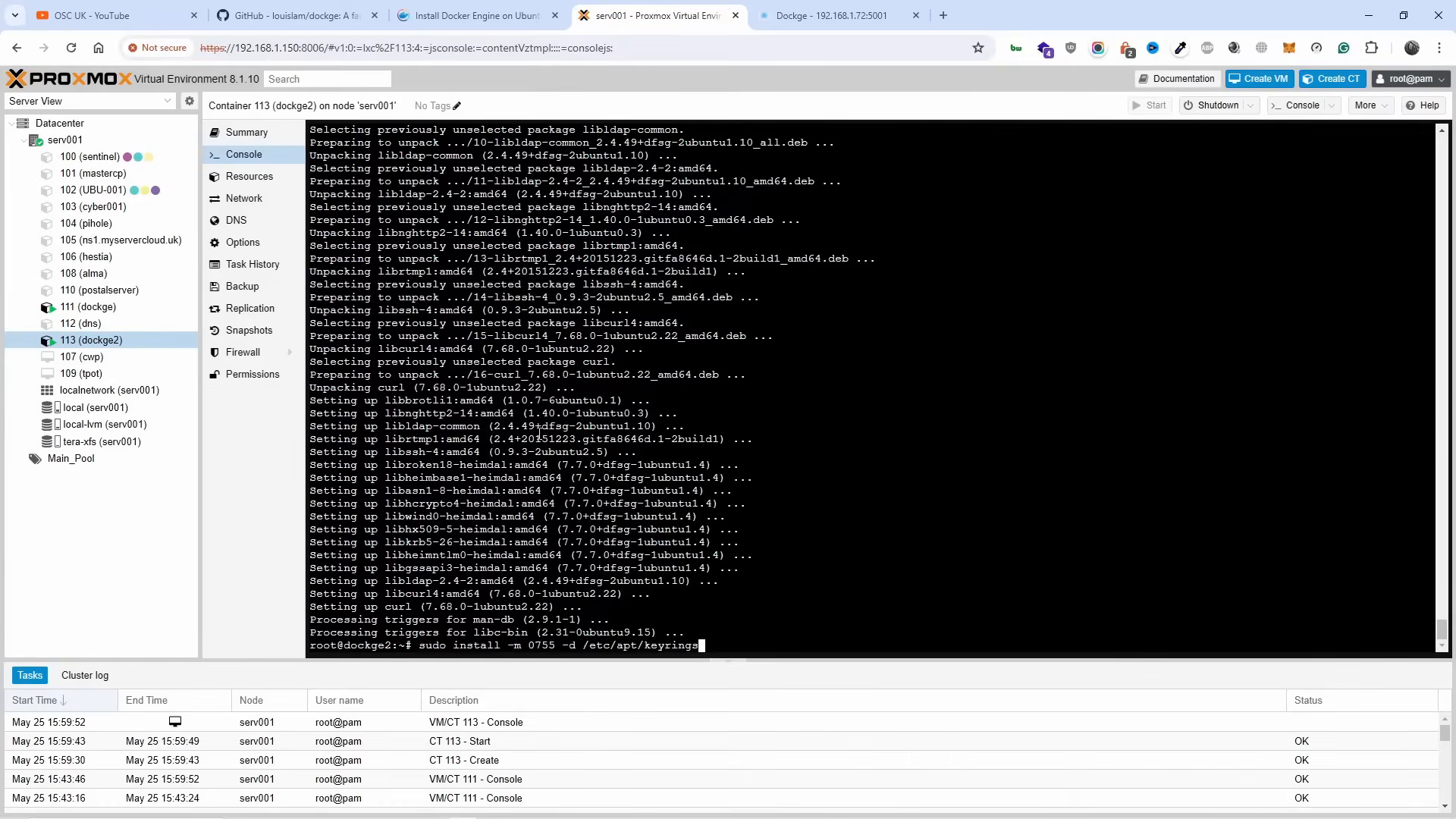
right_click(632, 585)
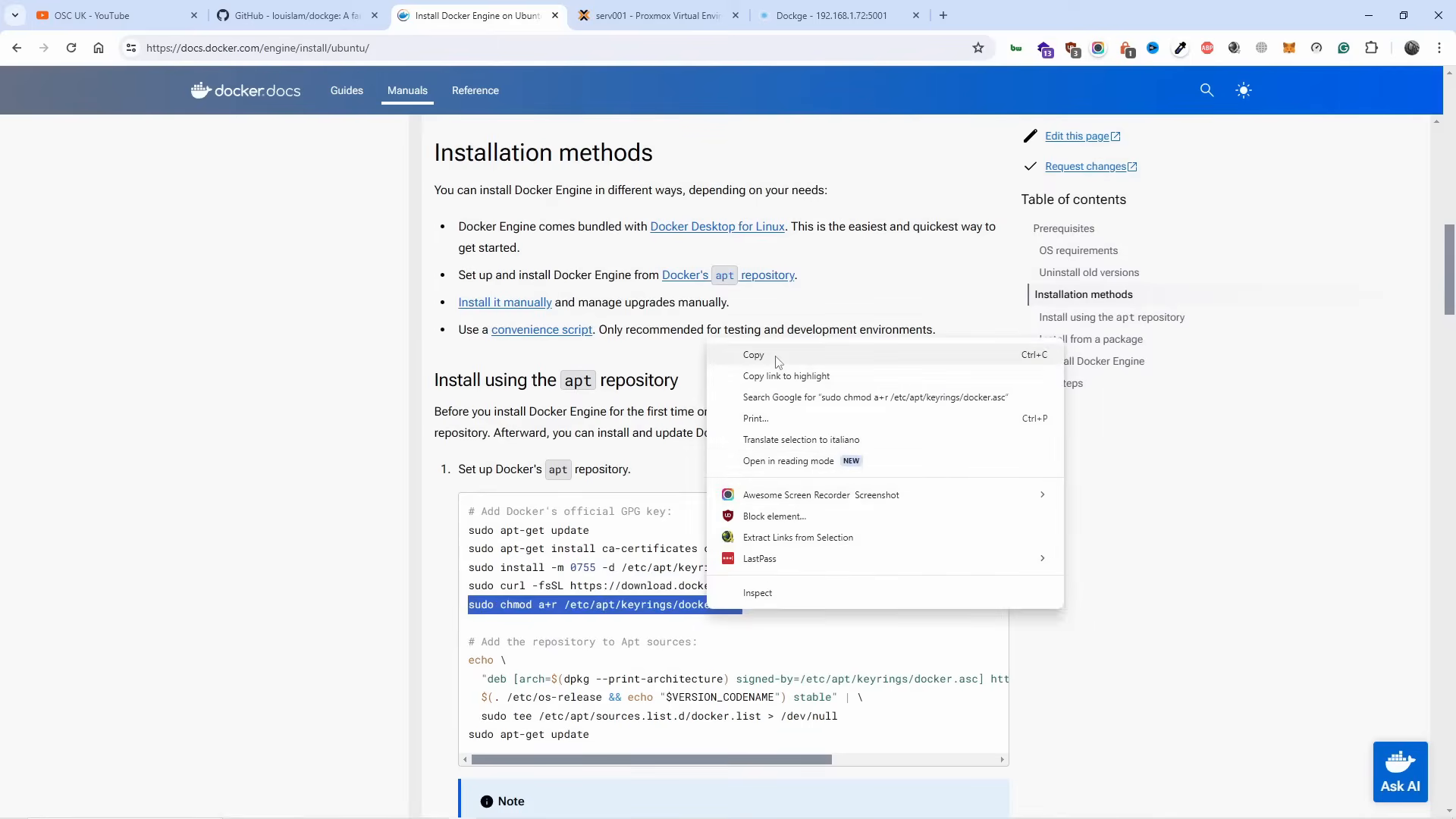
left_click(657, 15)
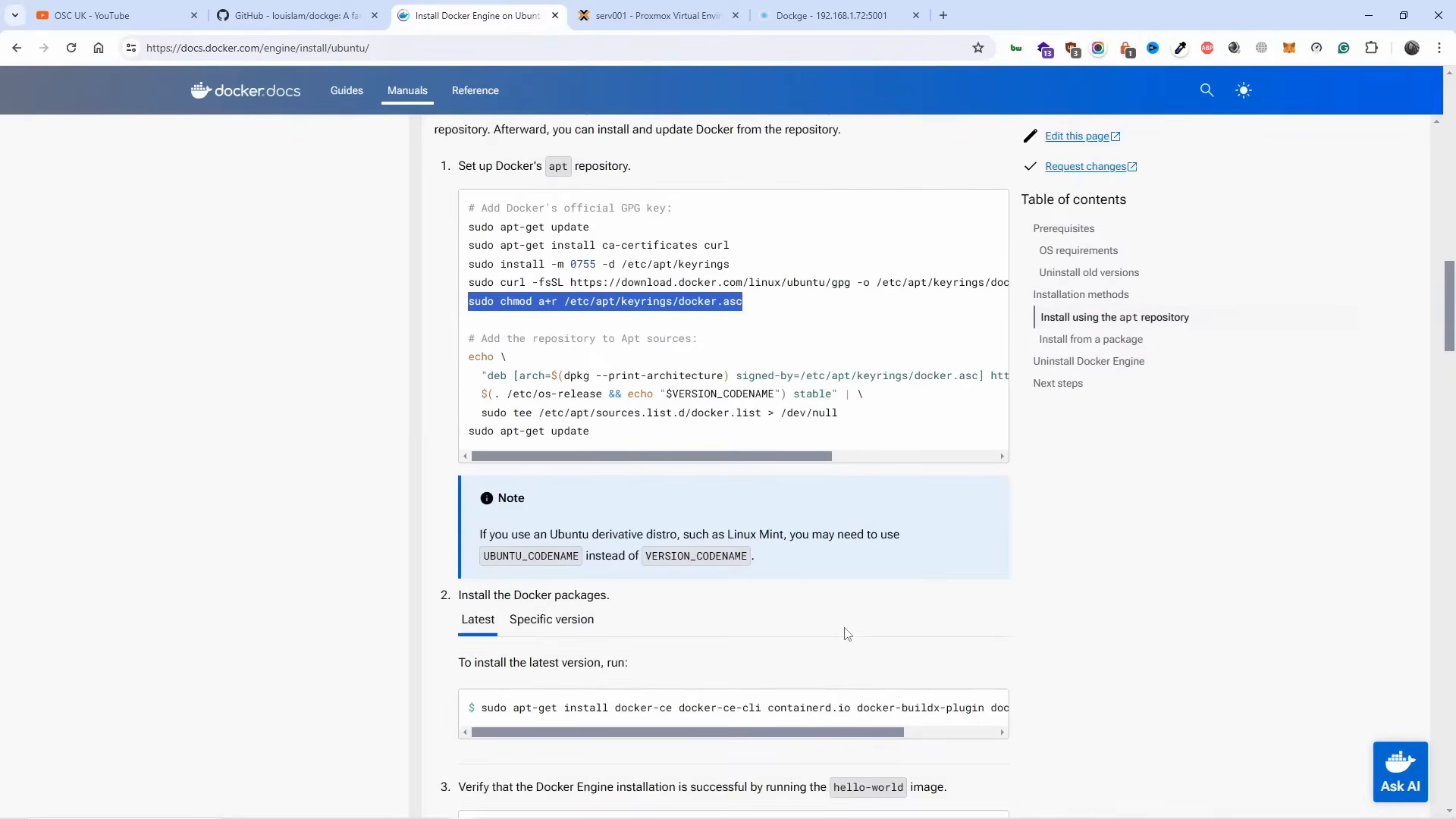
mouse_move(504, 356)
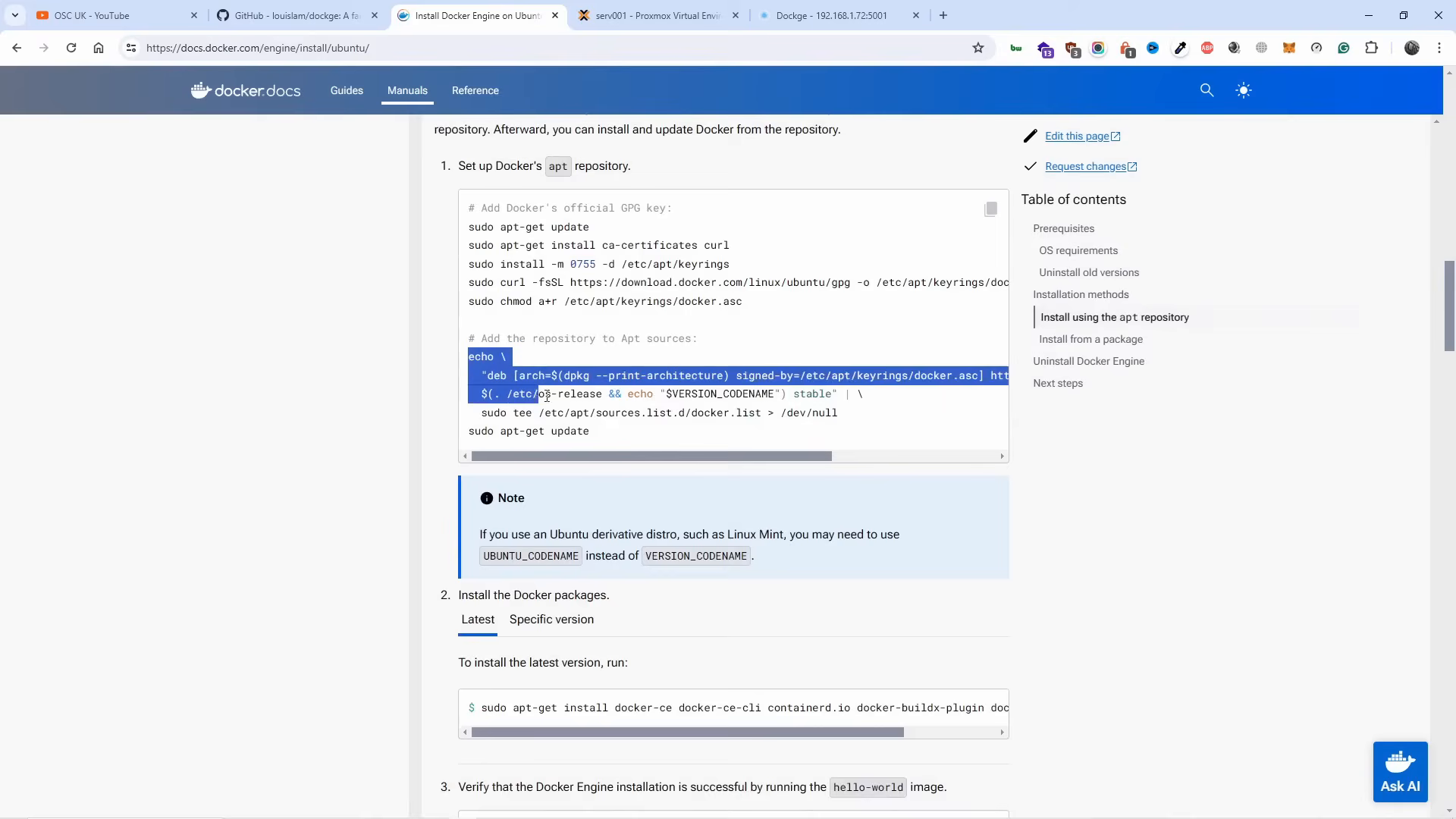
Paste Docker's apt repository setup commands into the CT 113 console.
right_click(650, 416)
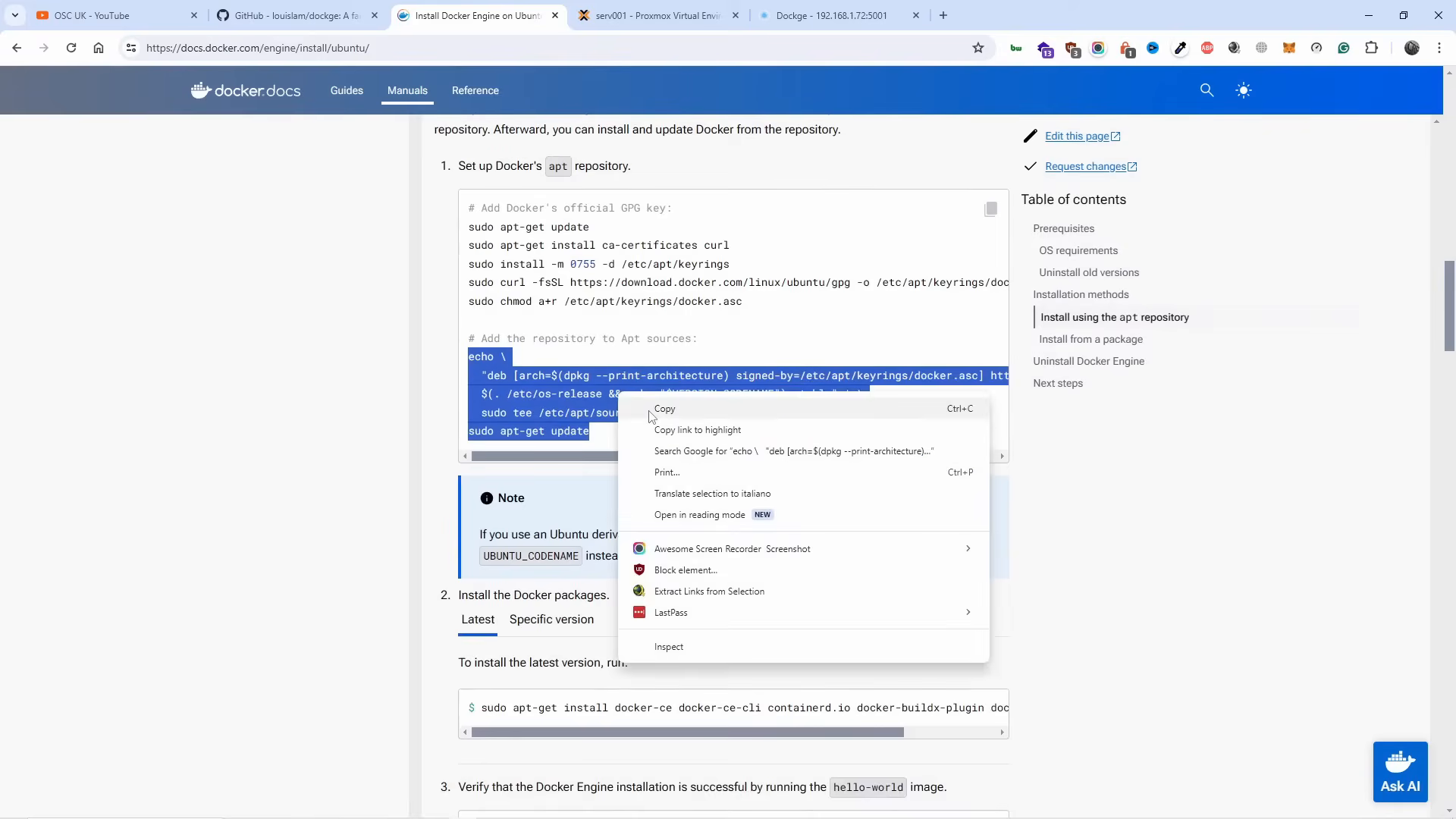
left_click(657, 16)
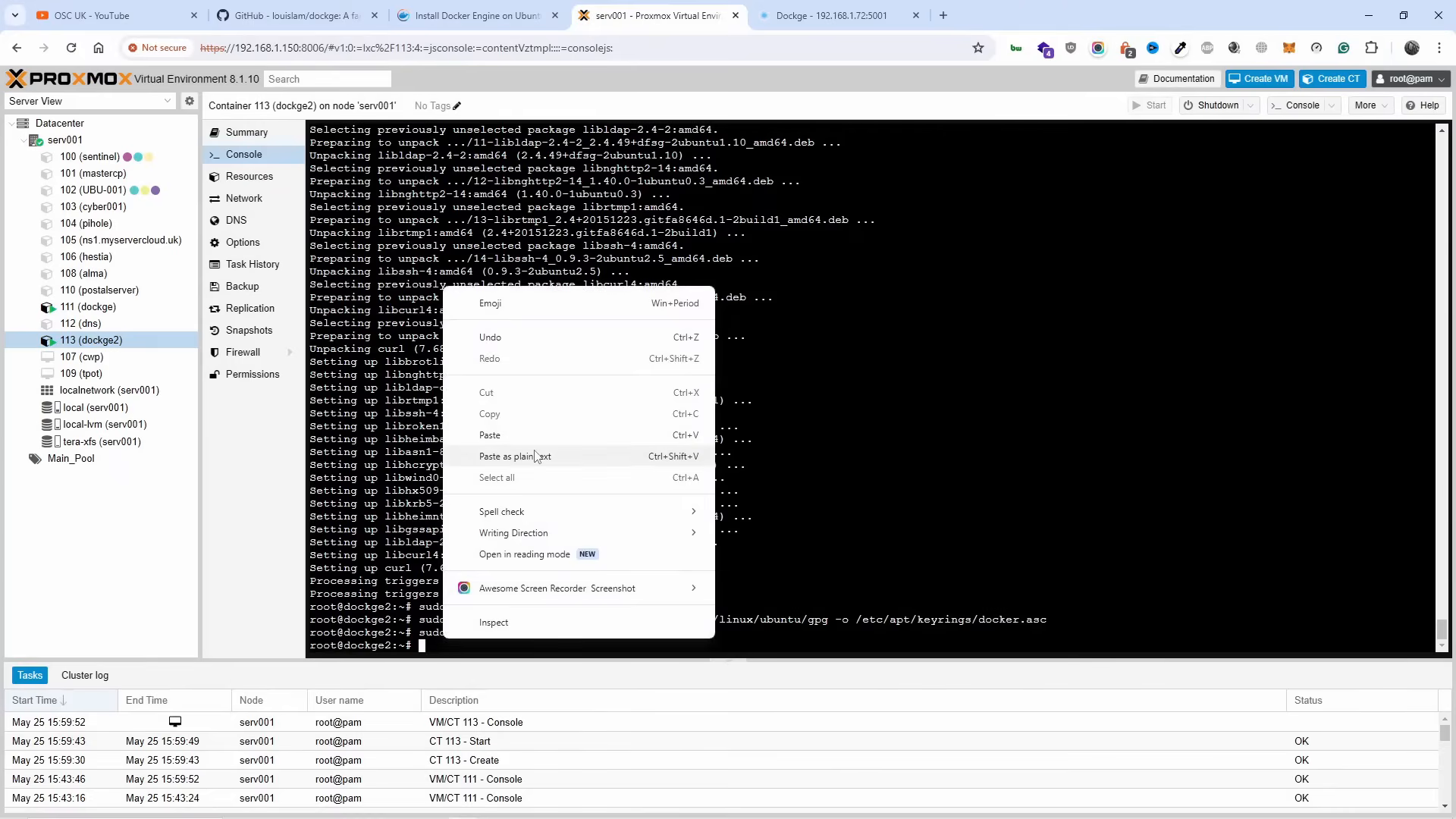
mouse_move(533, 434)
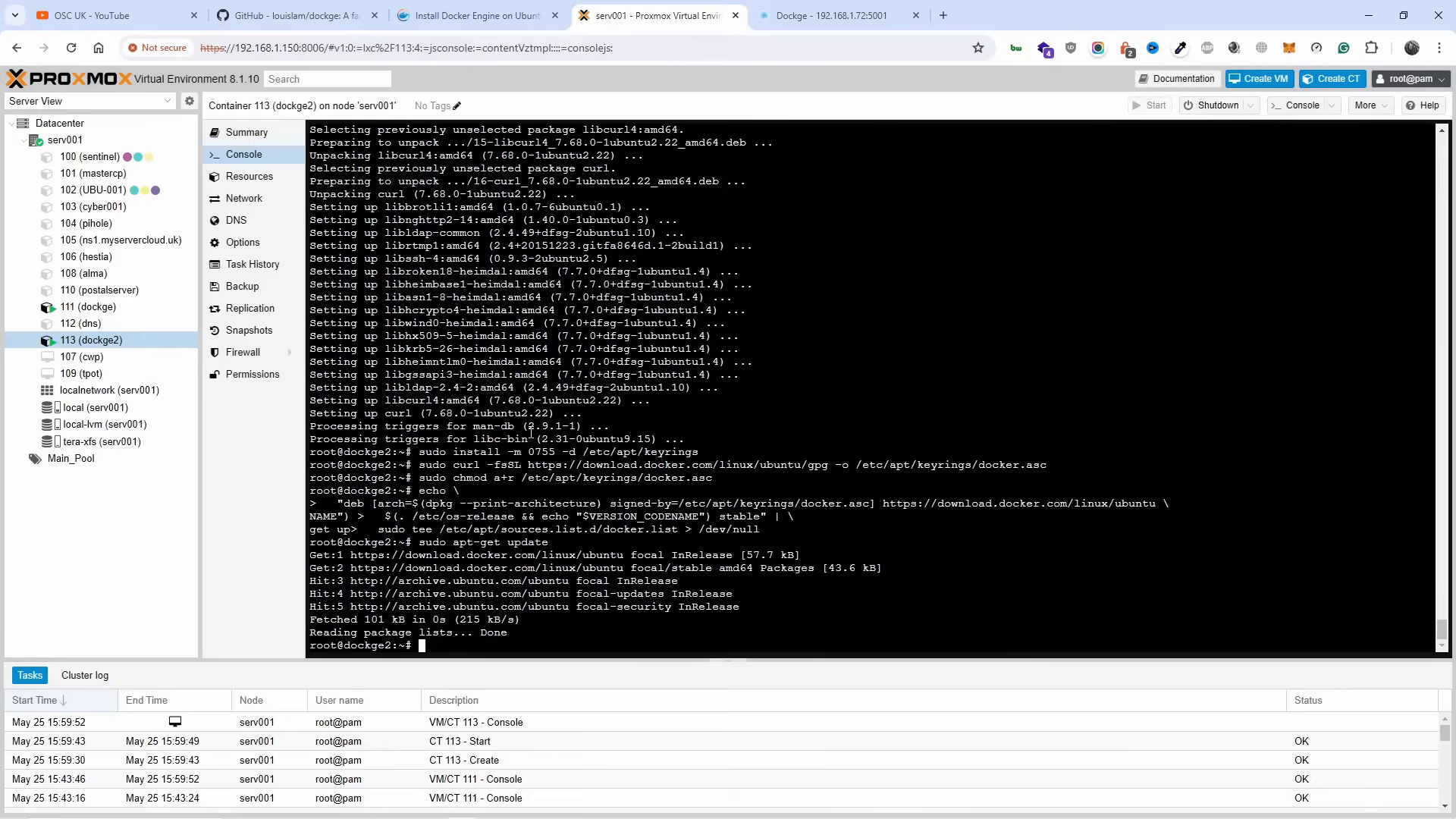
left_click(475, 15)
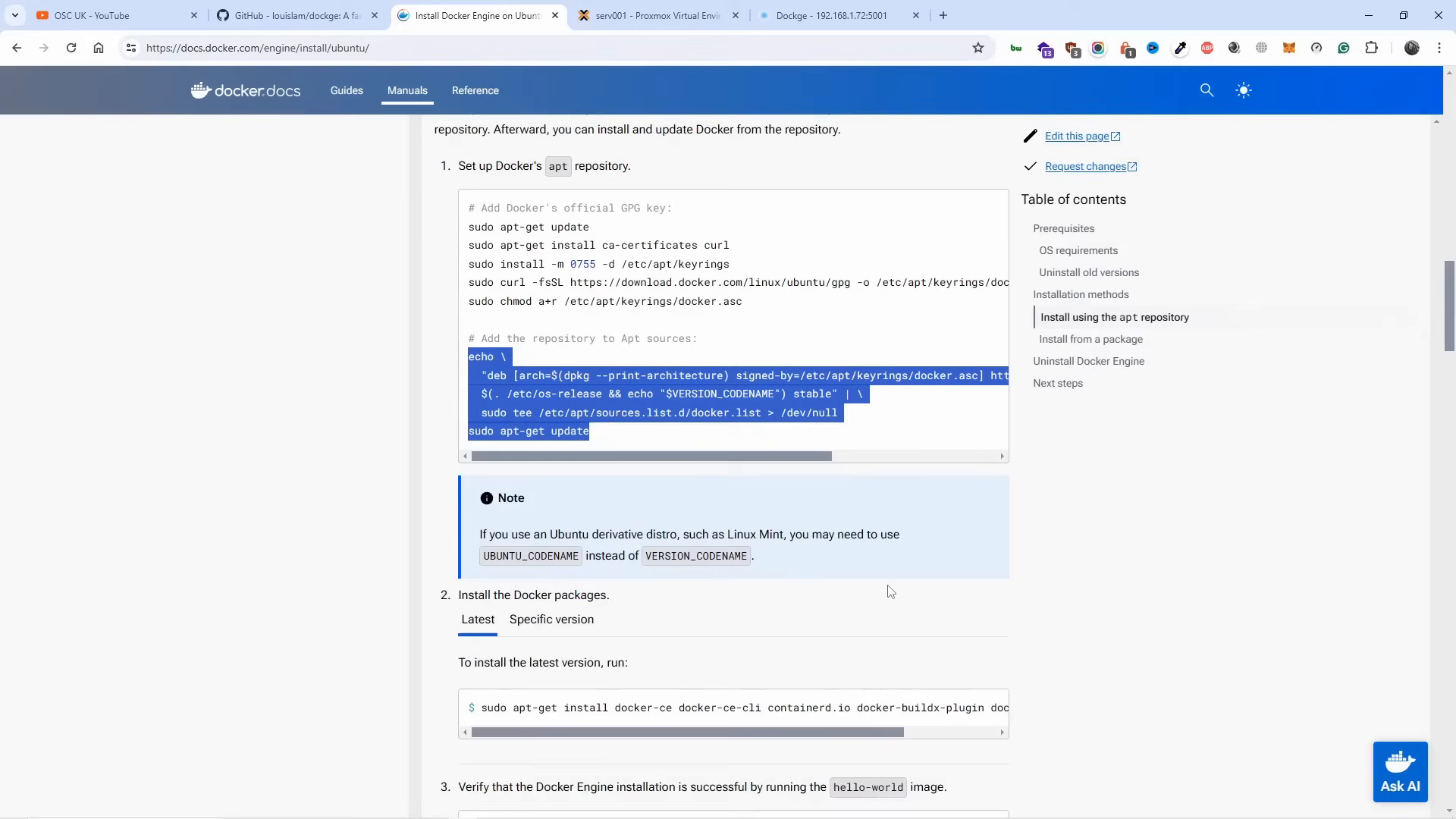
Install Docker Engine with its compose and buildx plugins via apt-get in dockge2.
scroll("down", 3)
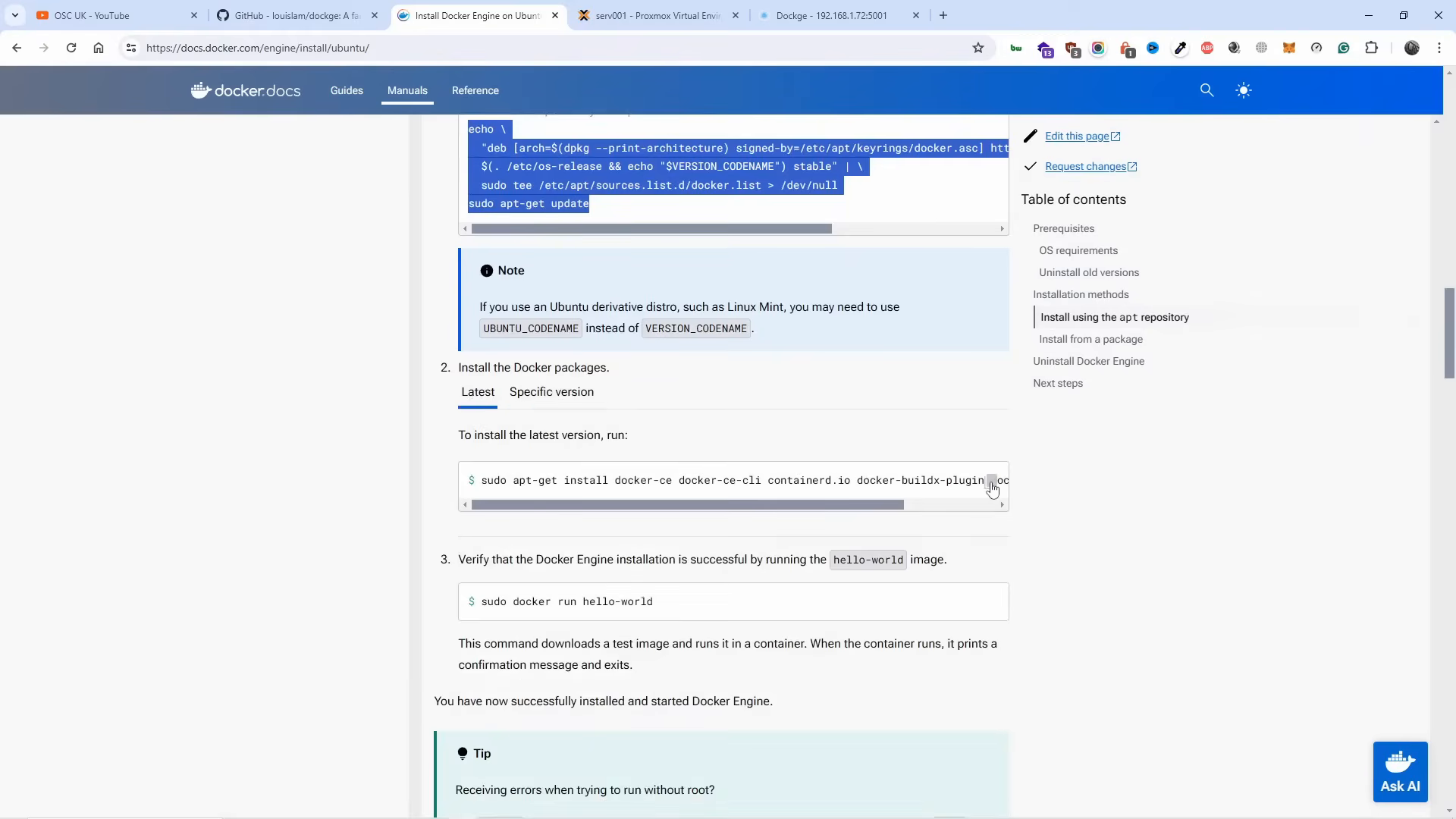
left_click(656, 15)
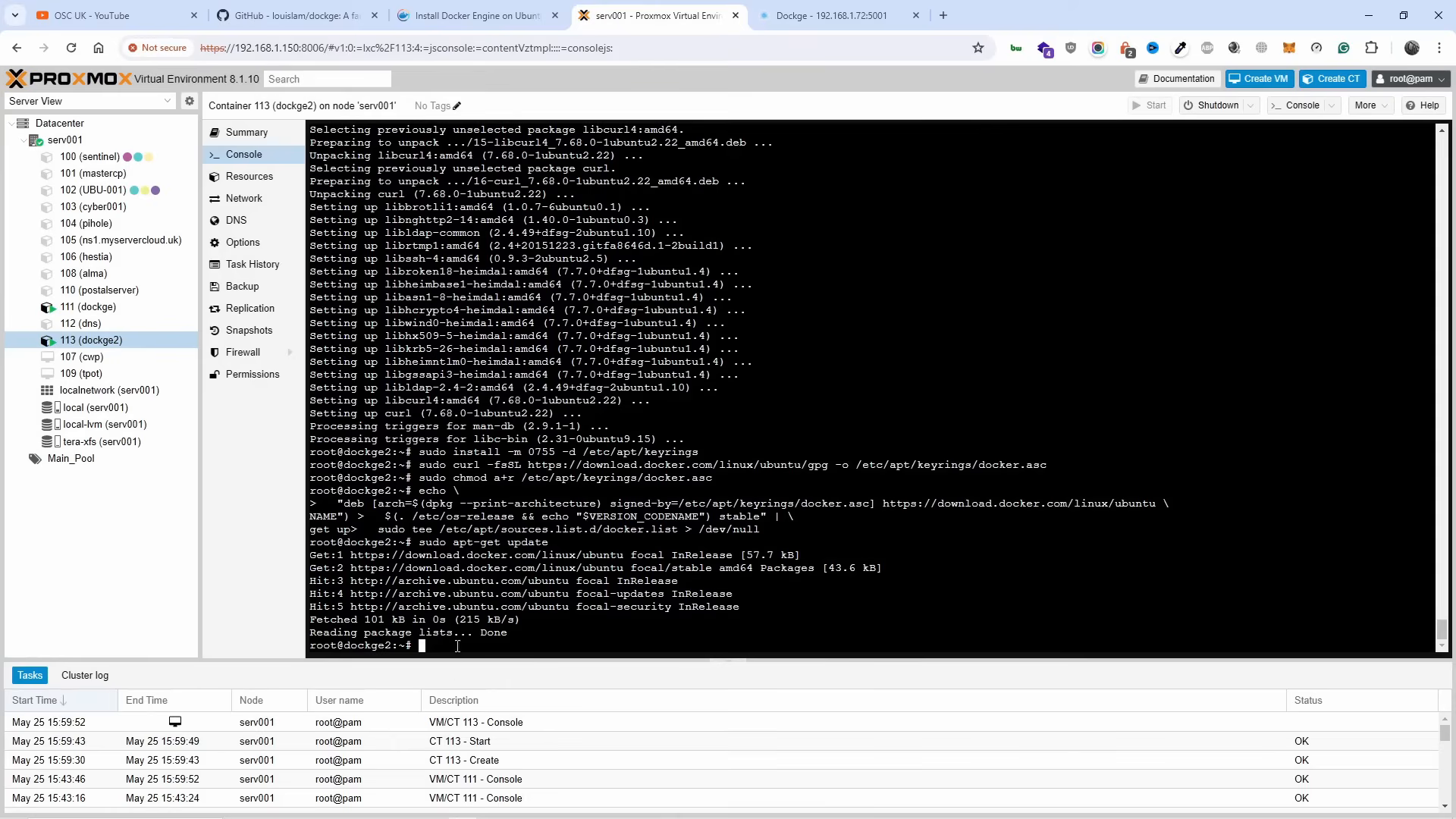
right_click(595, 465)
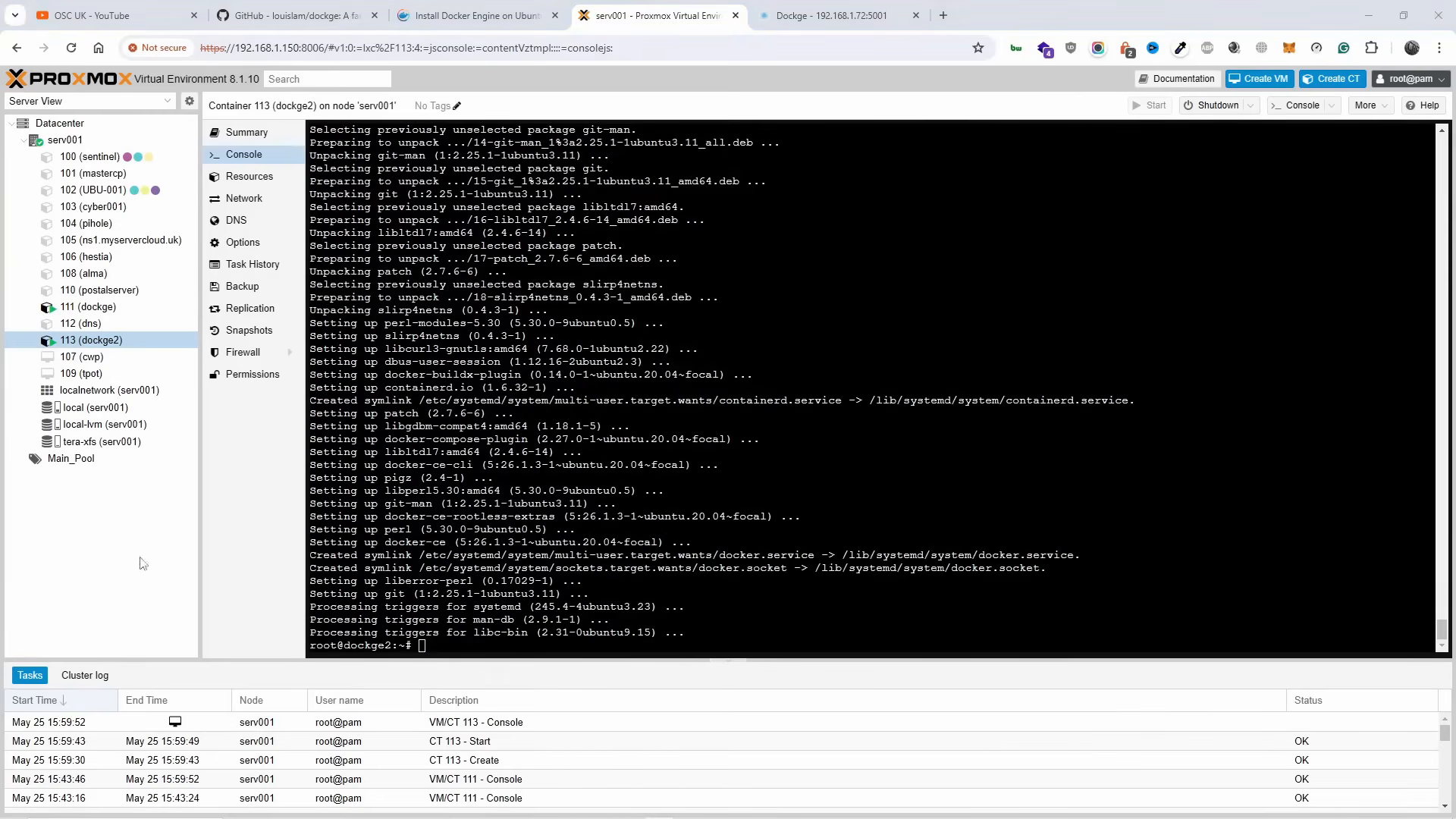
left_click(473, 15)
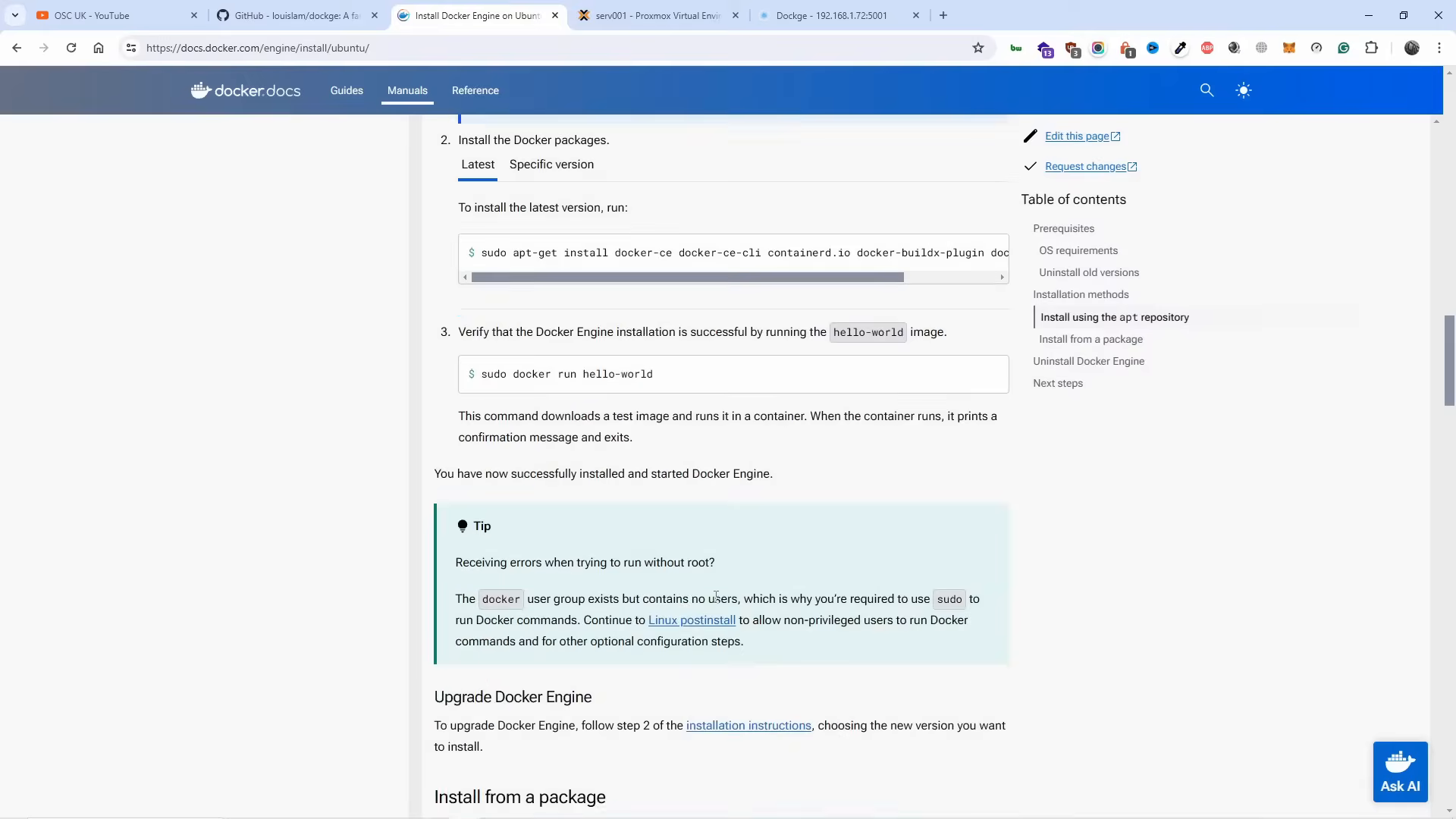
scroll("down", 3)
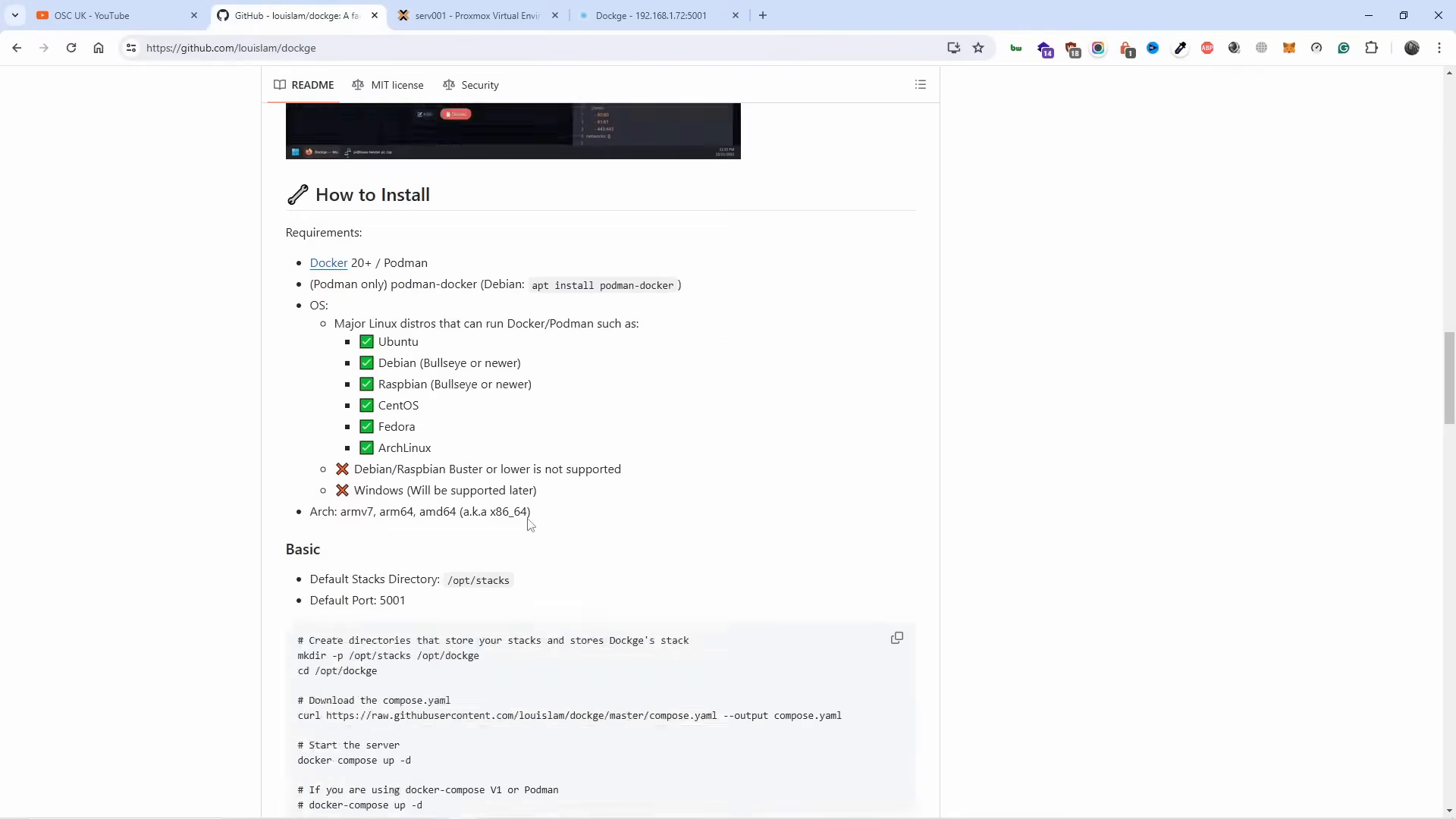
Create the Dockge stacks directories in dockge2 using the README's mkdir command.
scroll("down", 3)
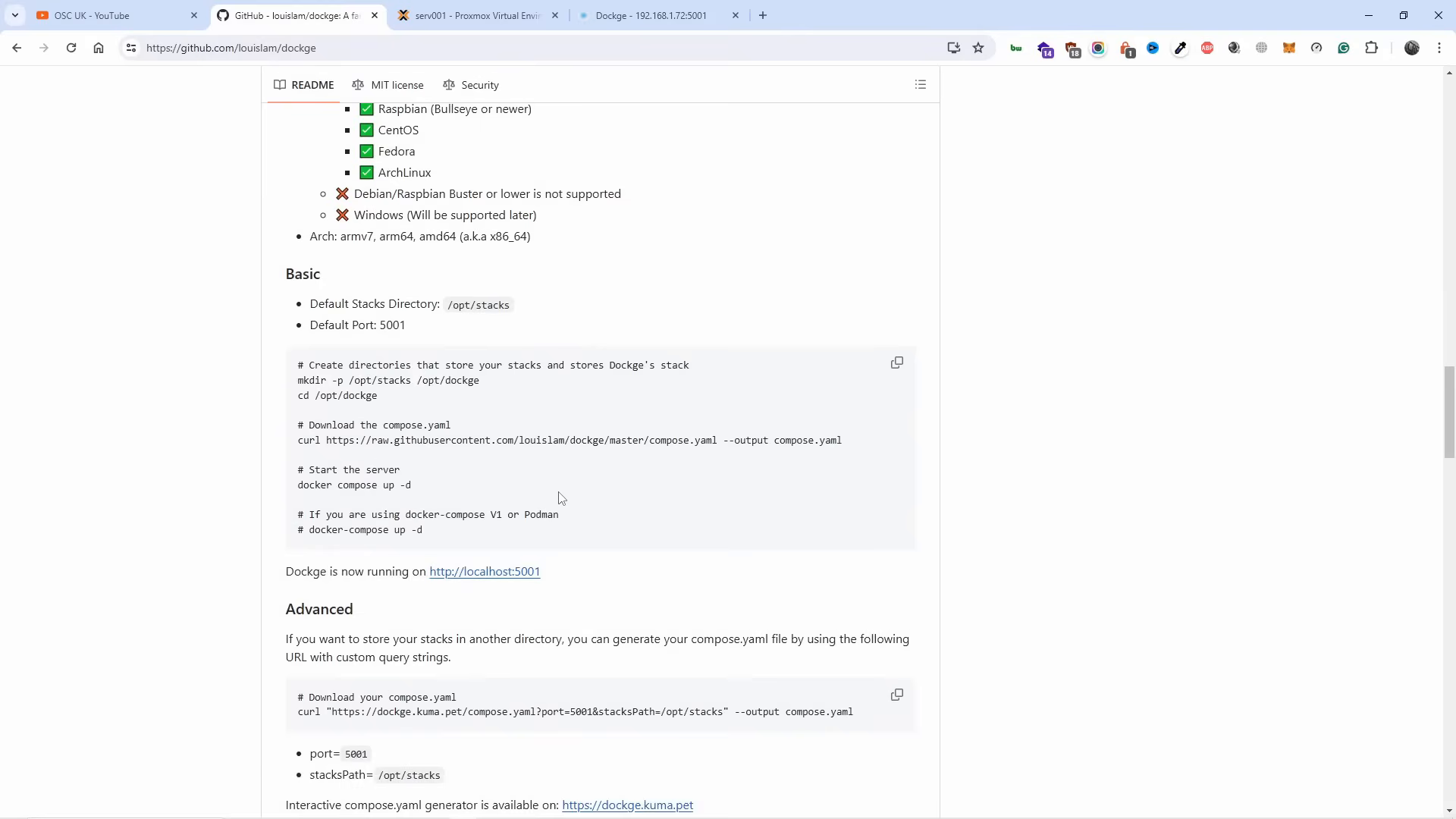
double_click(393, 325)
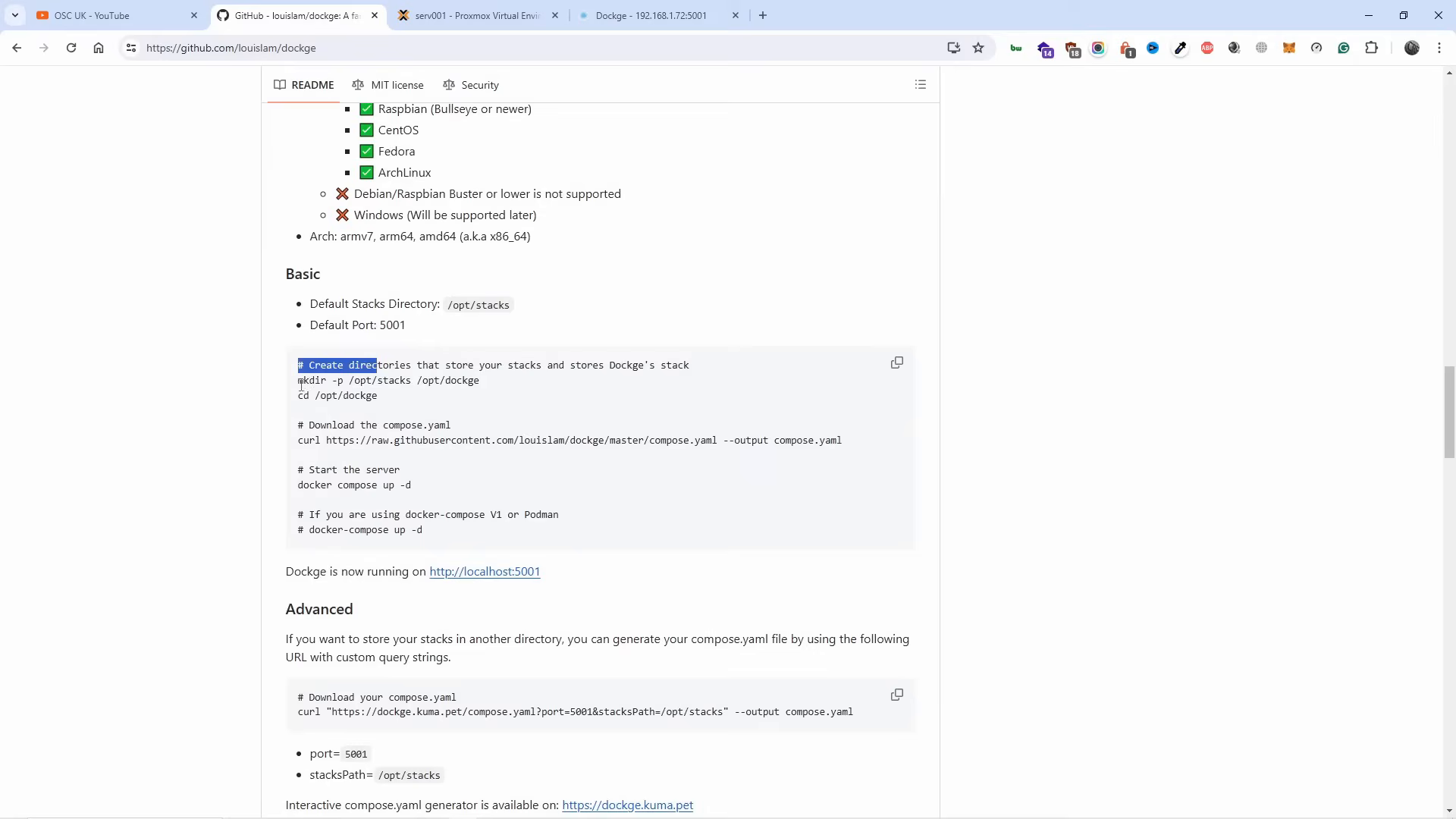
left_click_drag(298, 380, 479, 380)
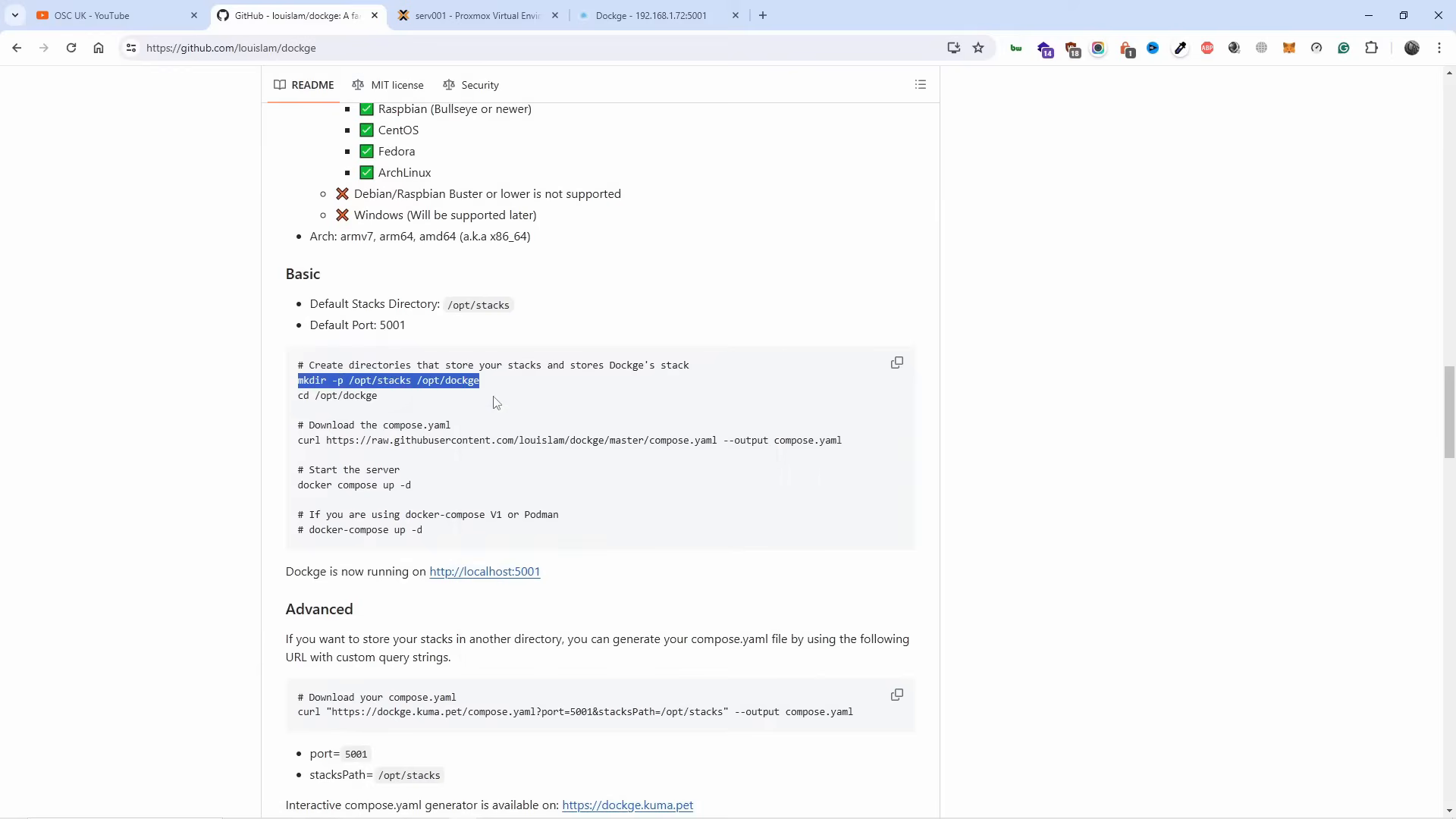
mouse_move(473, 15)
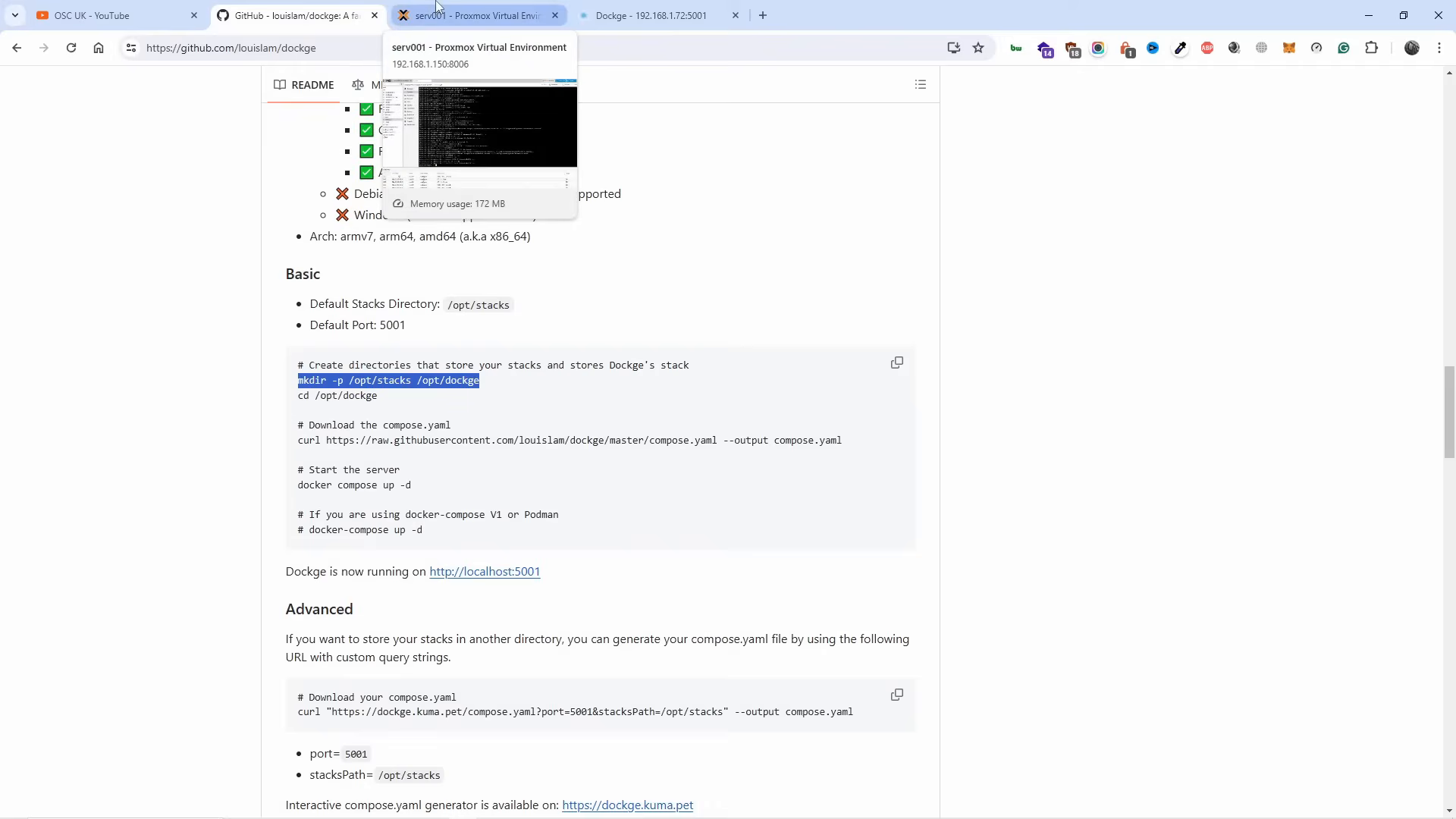
left_click(473, 15)
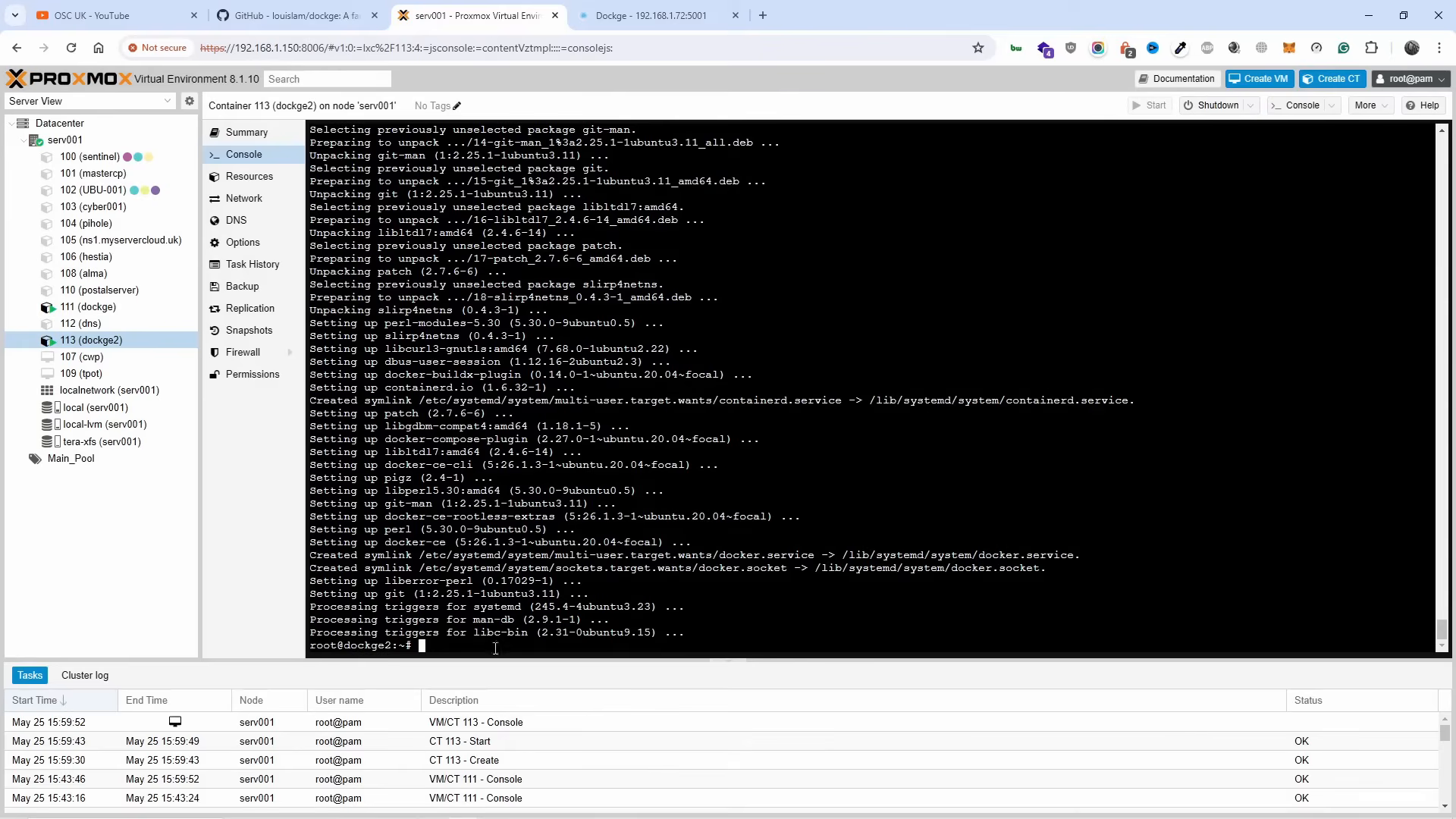
mouse_move(465, 645)
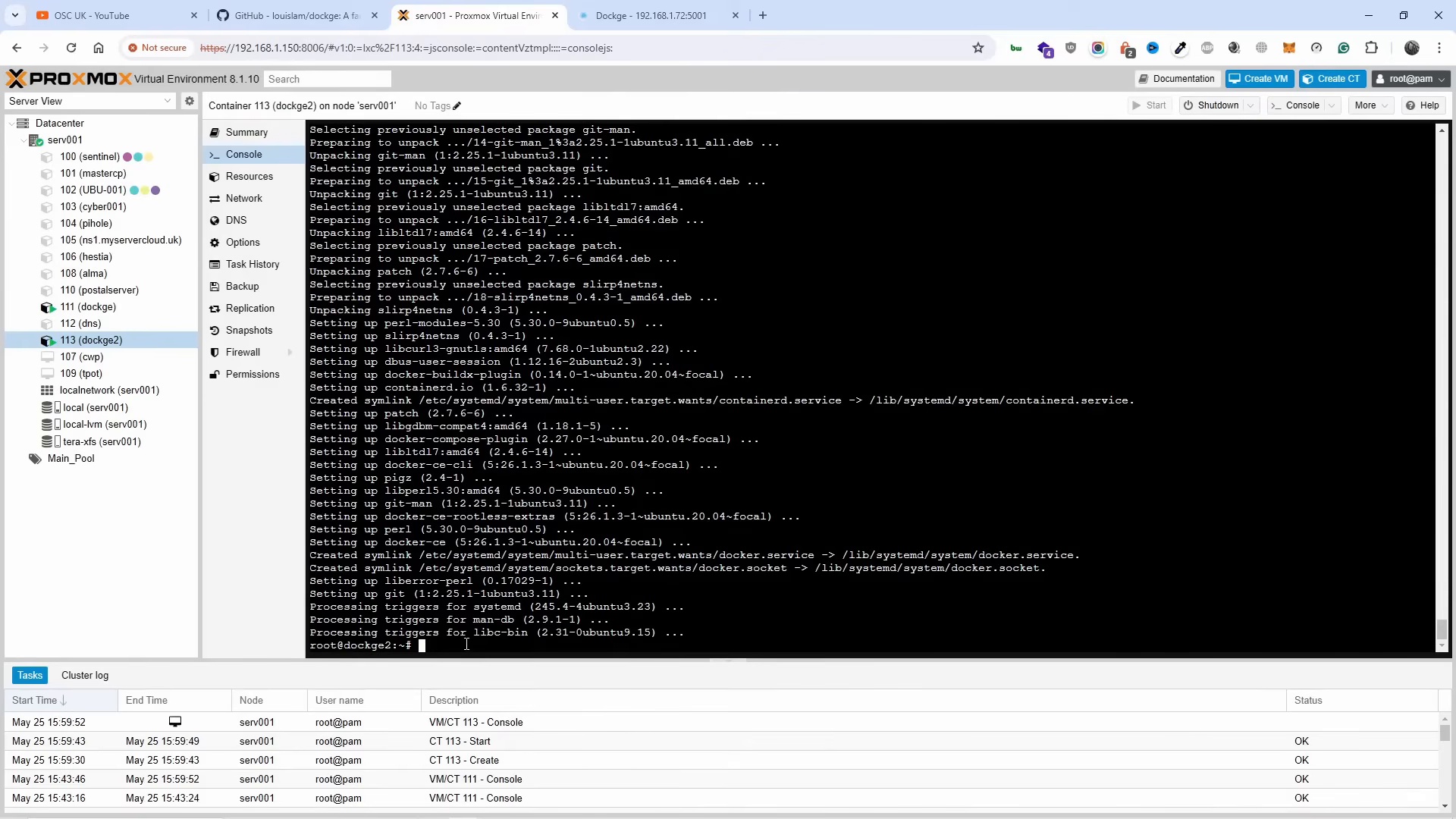
left_click(293, 15)
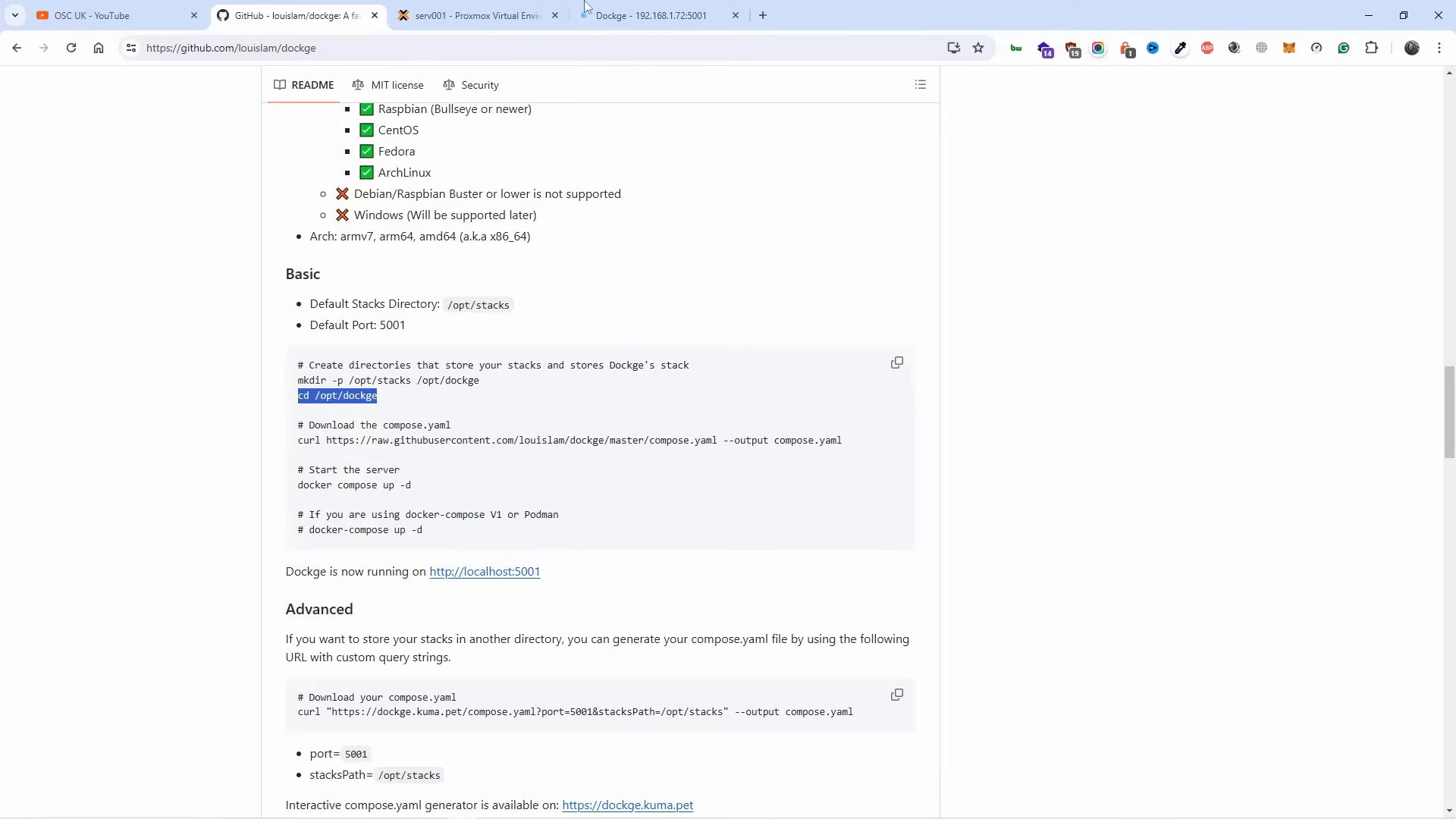
mouse_move(461, 229)
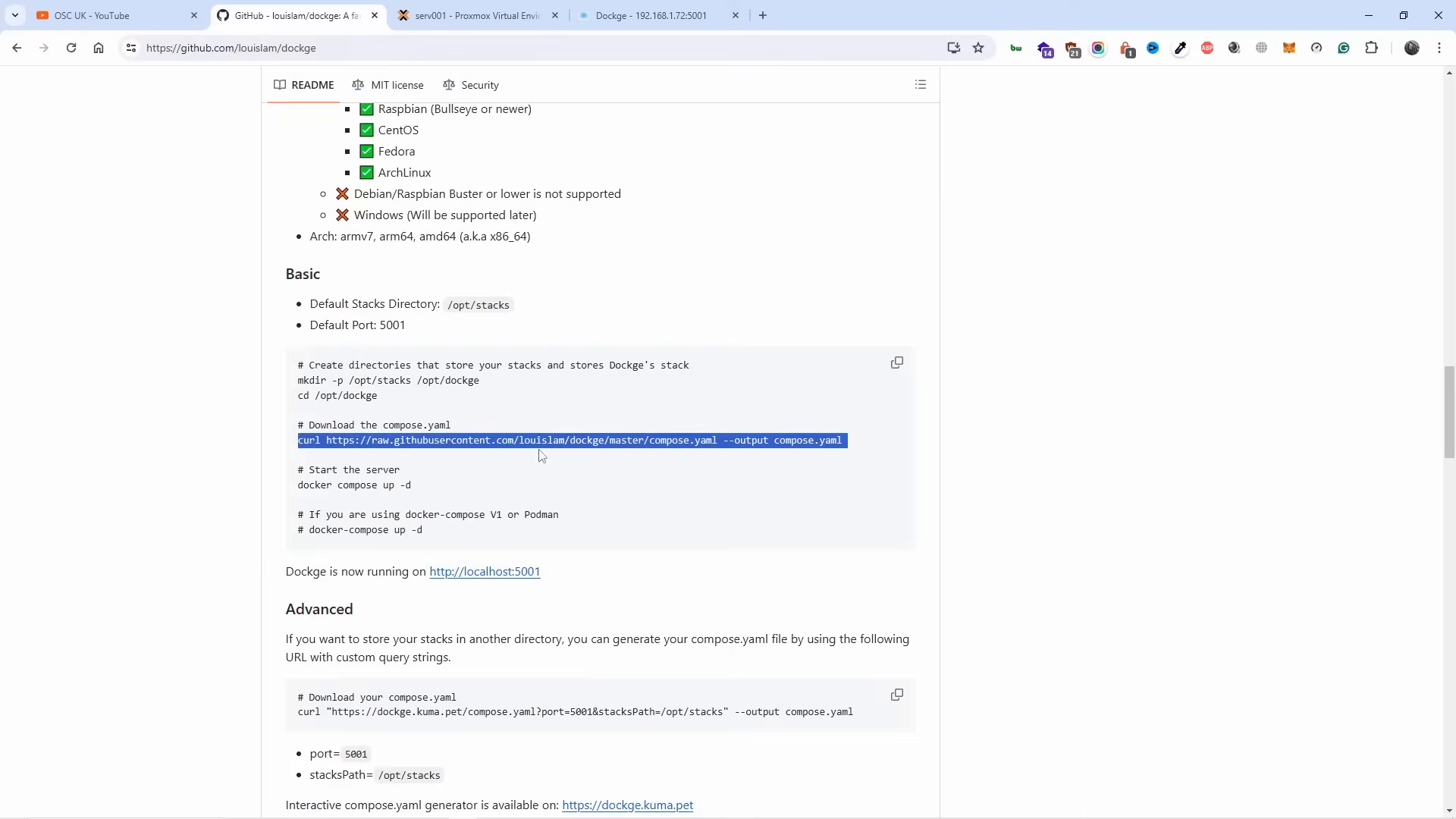
Download the compose file with curl, start Dockge with docker compose up -d, and check the IP.
left_click(473, 15)
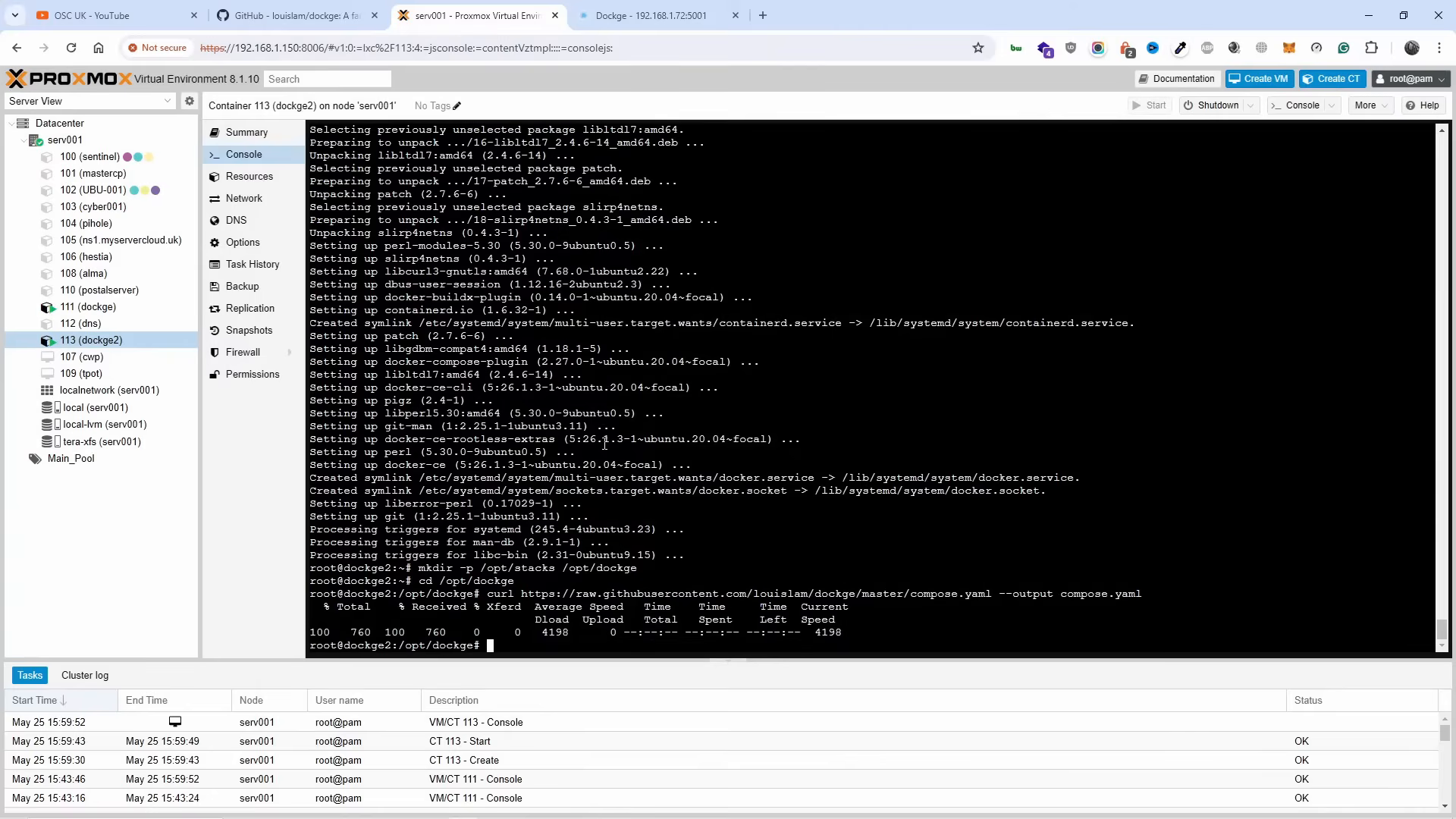
left_click(293, 15)
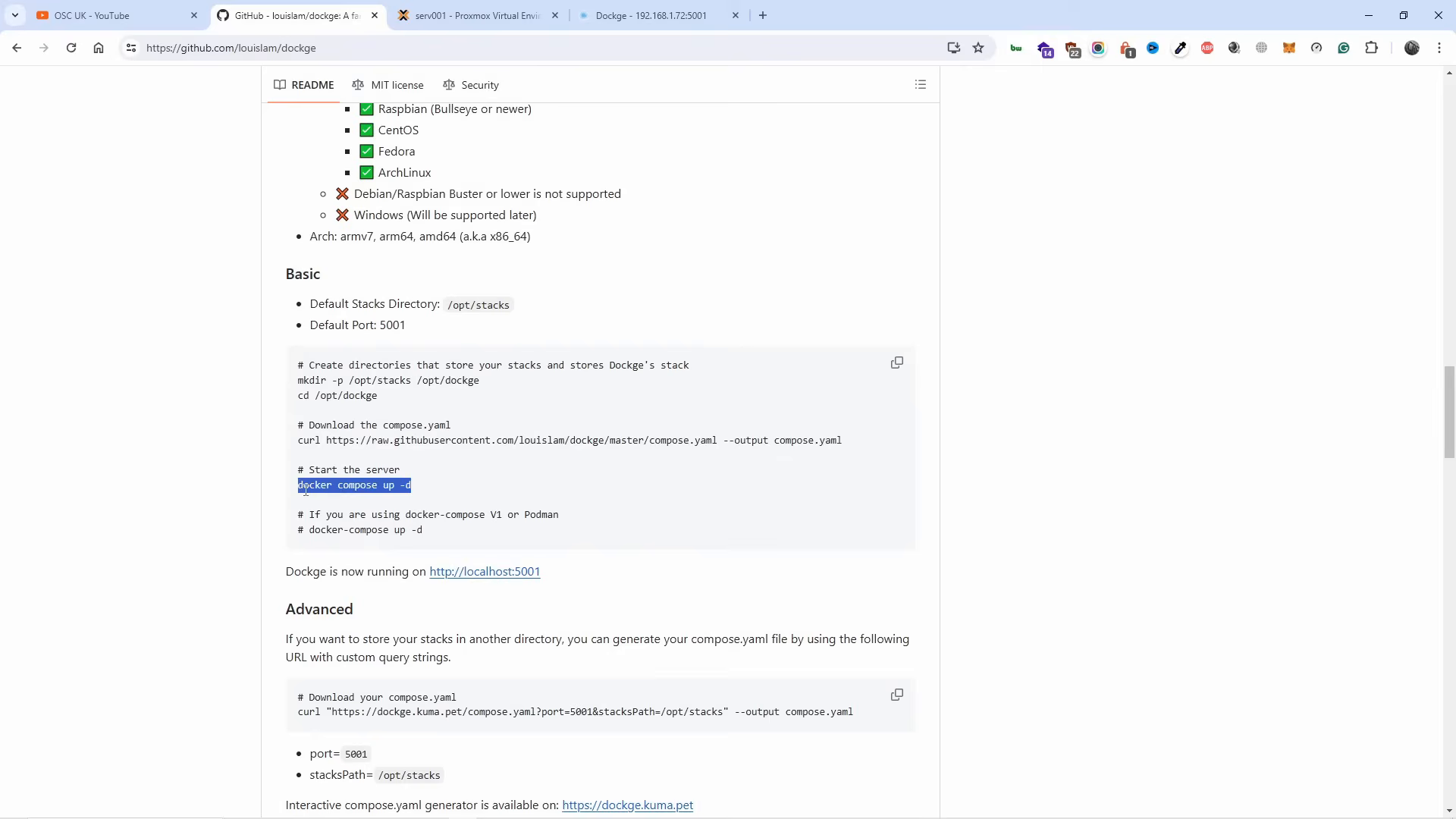
mouse_move(481, 546)
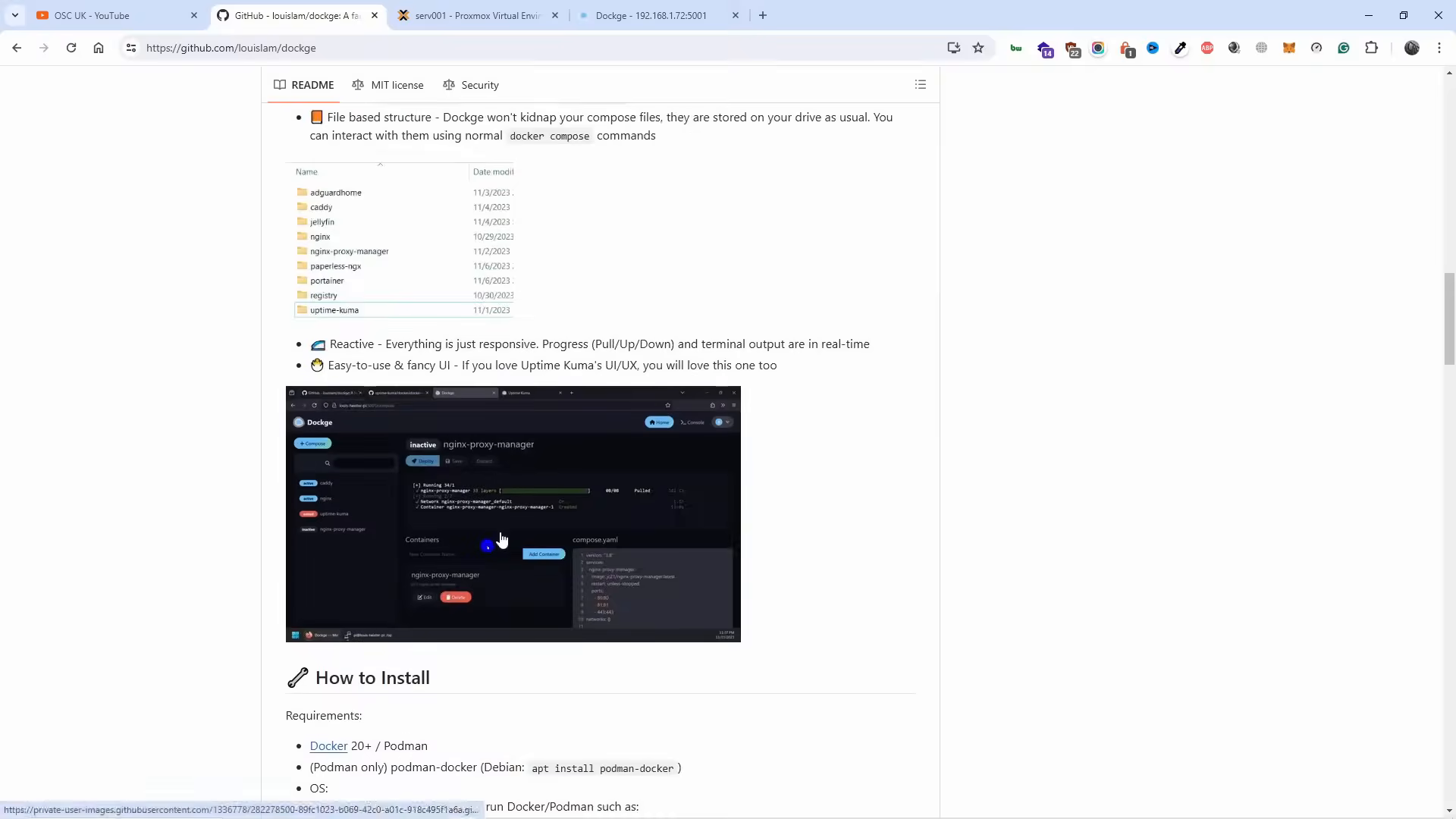
scroll("down", 3)
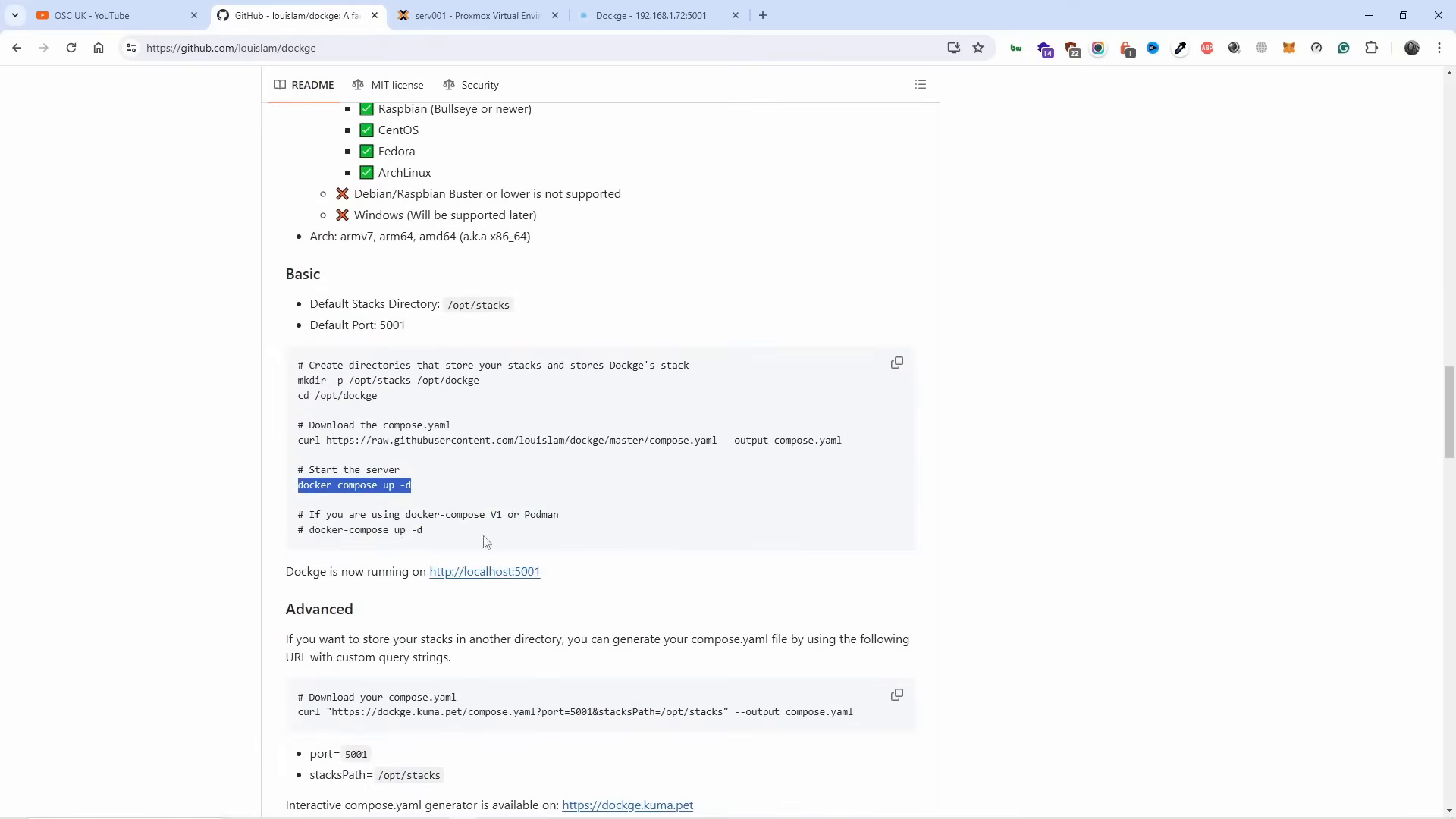
mouse_move(394, 505)
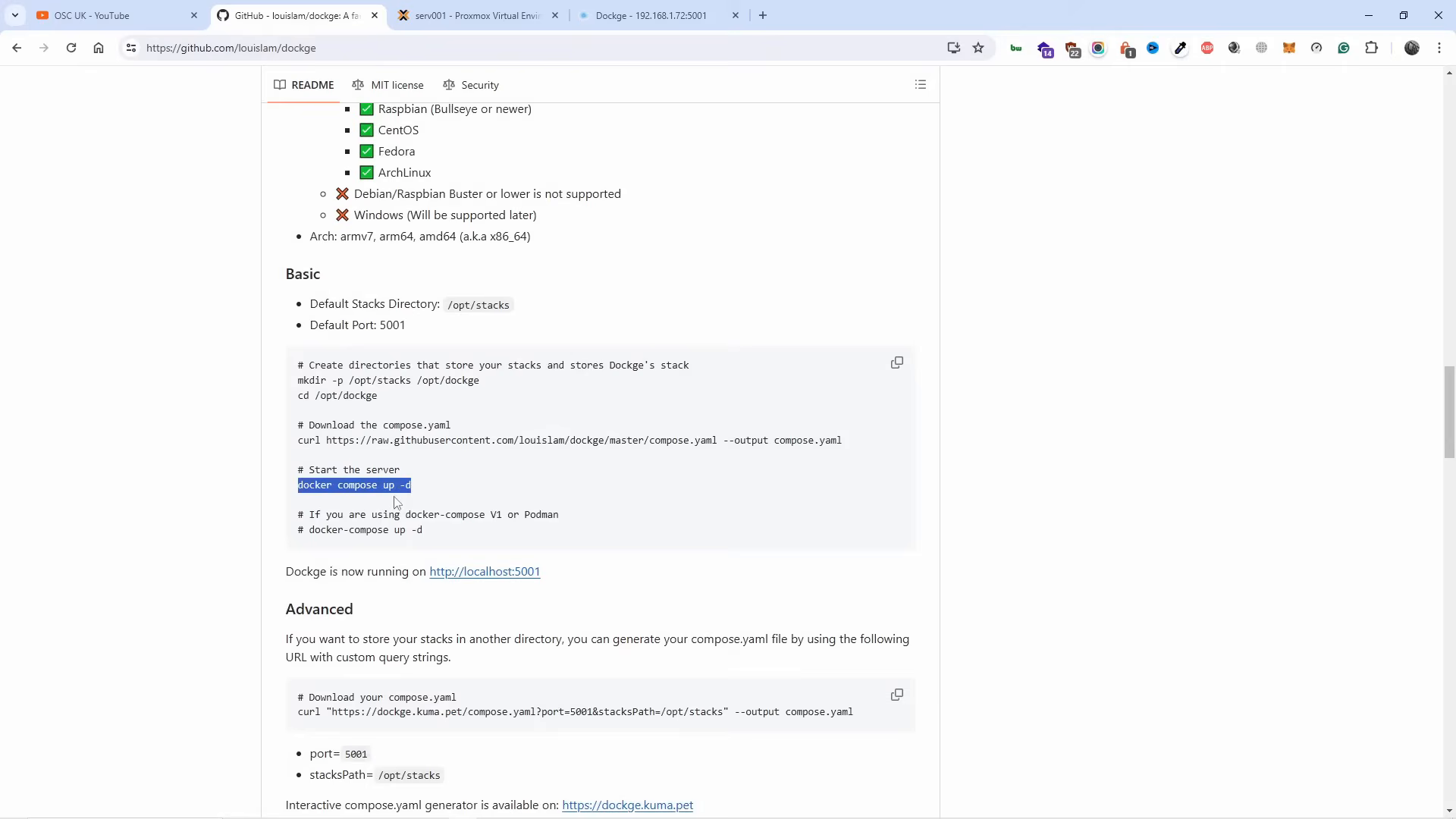
mouse_move(380, 171)
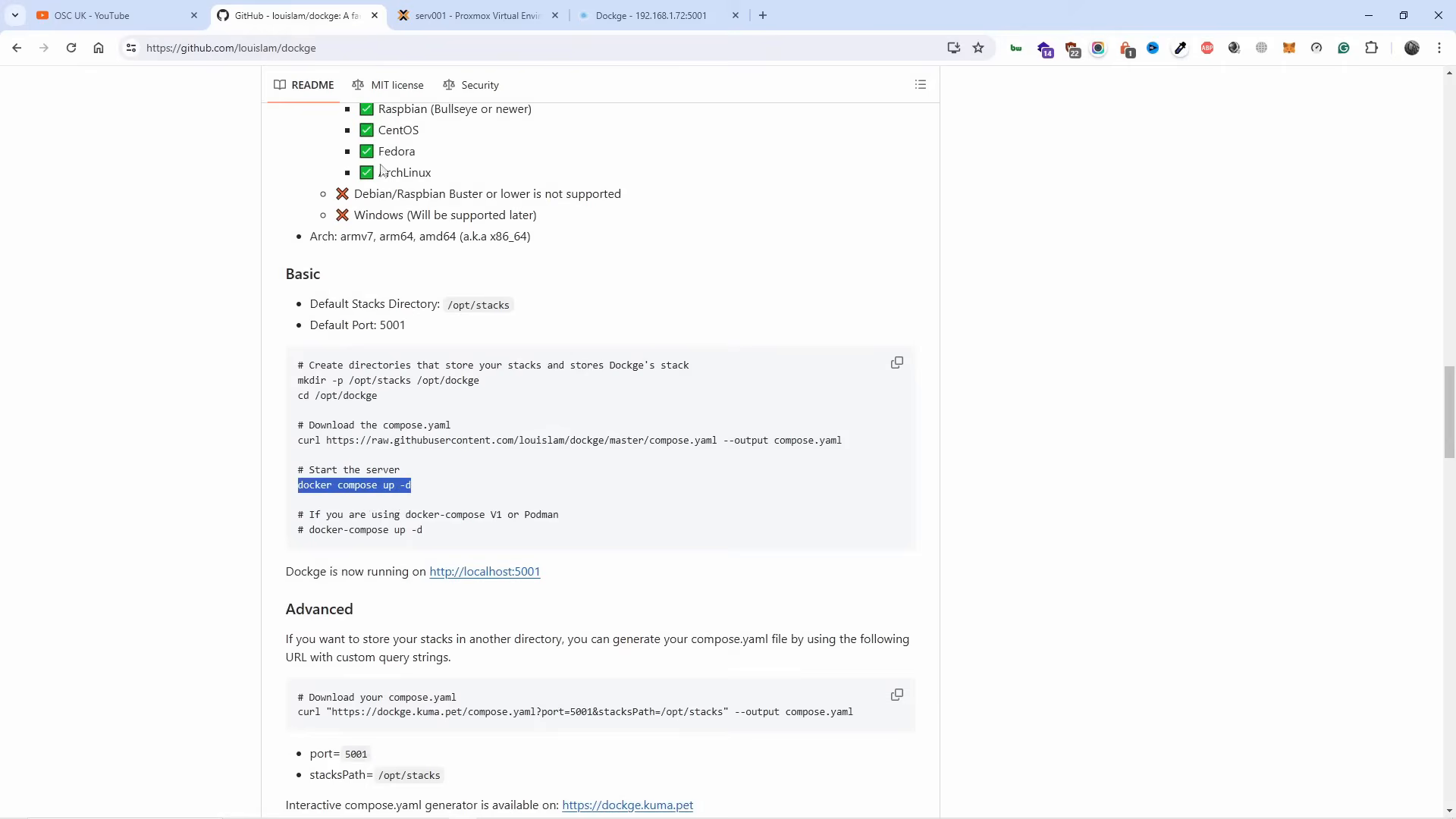
left_click(473, 16)
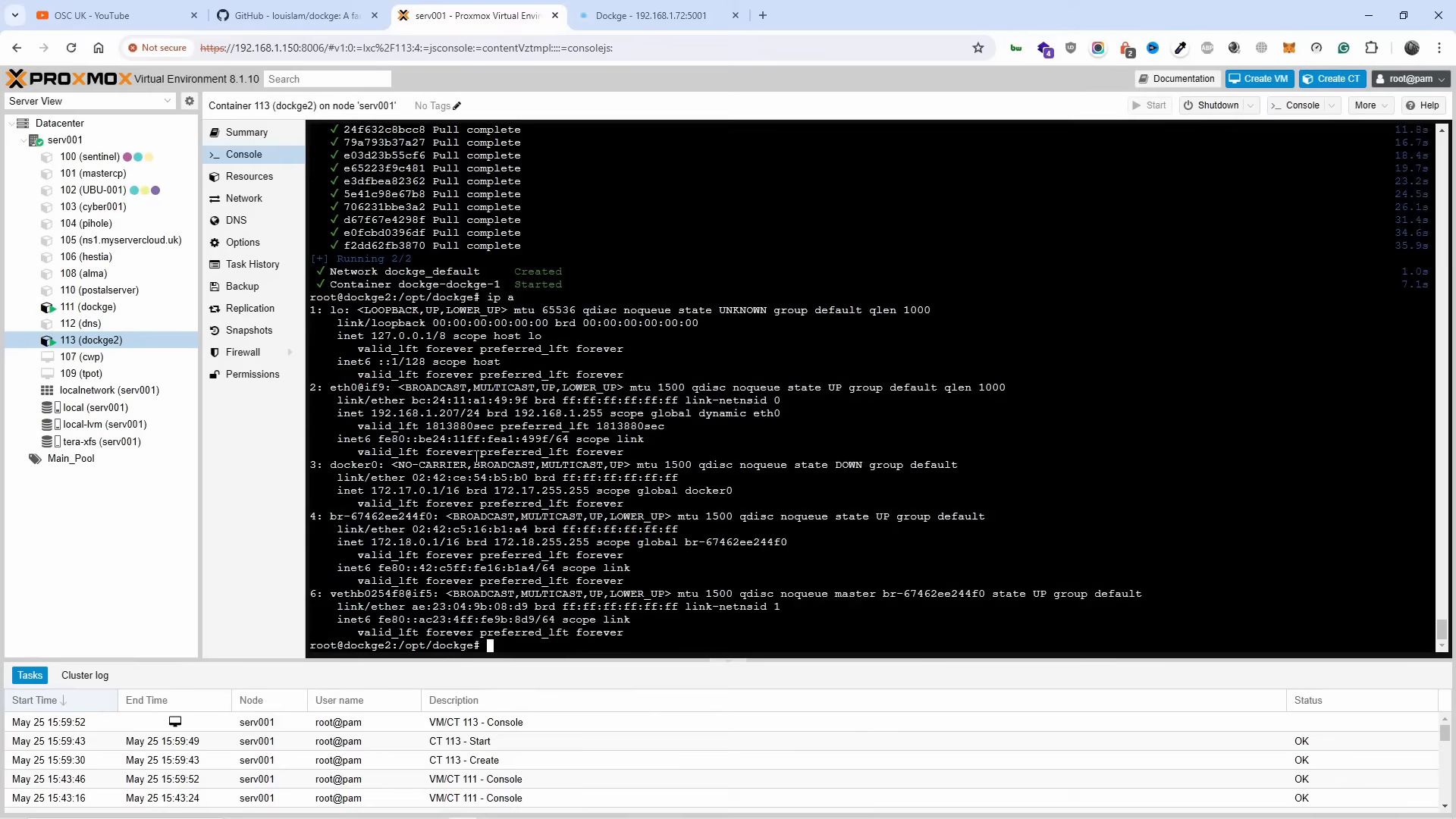
double_click(441, 413)
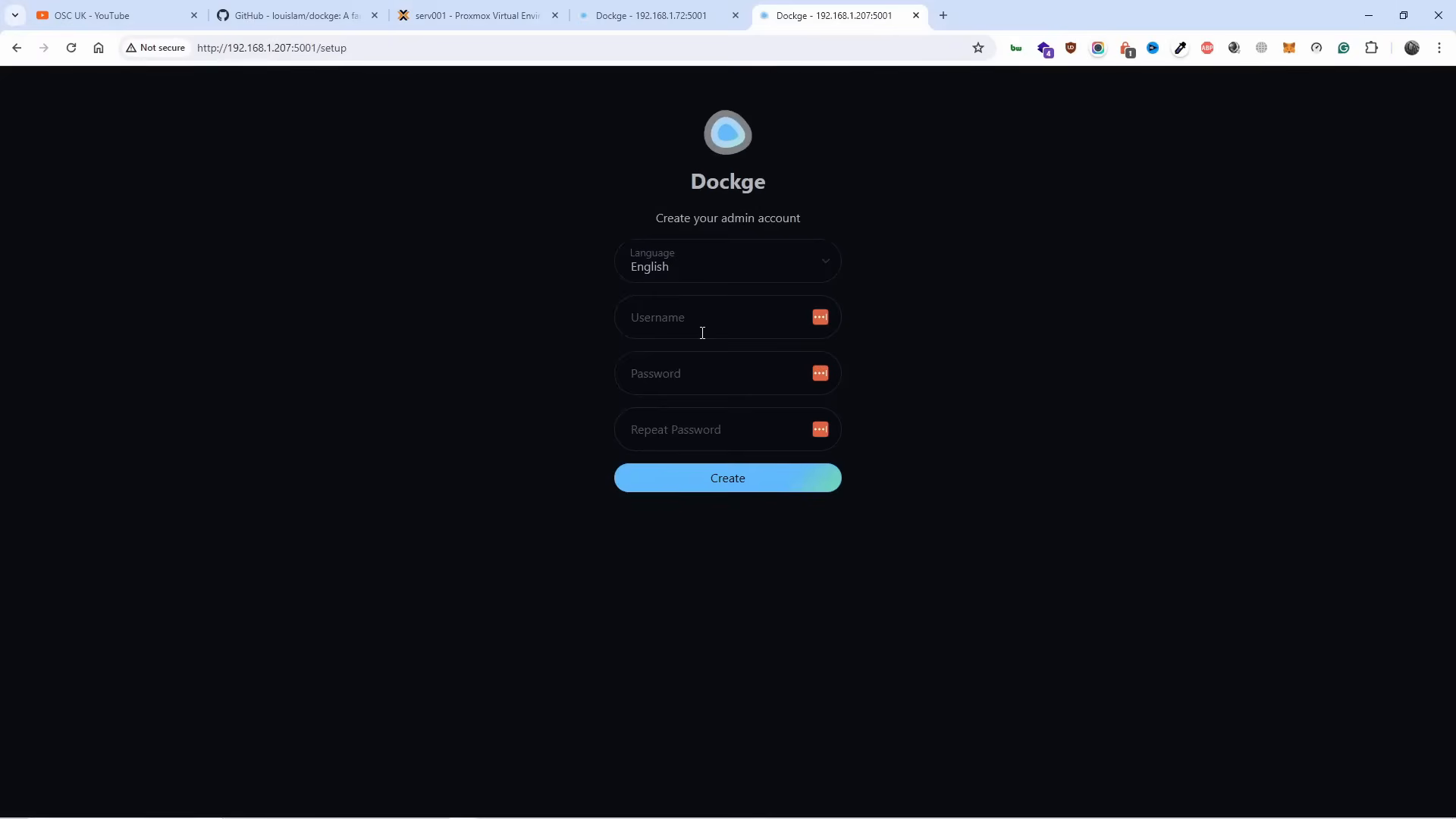
Create the admin account on Dockge at 192.168.1.207, then switch to the first Dockge instance.
left_click(715, 317)
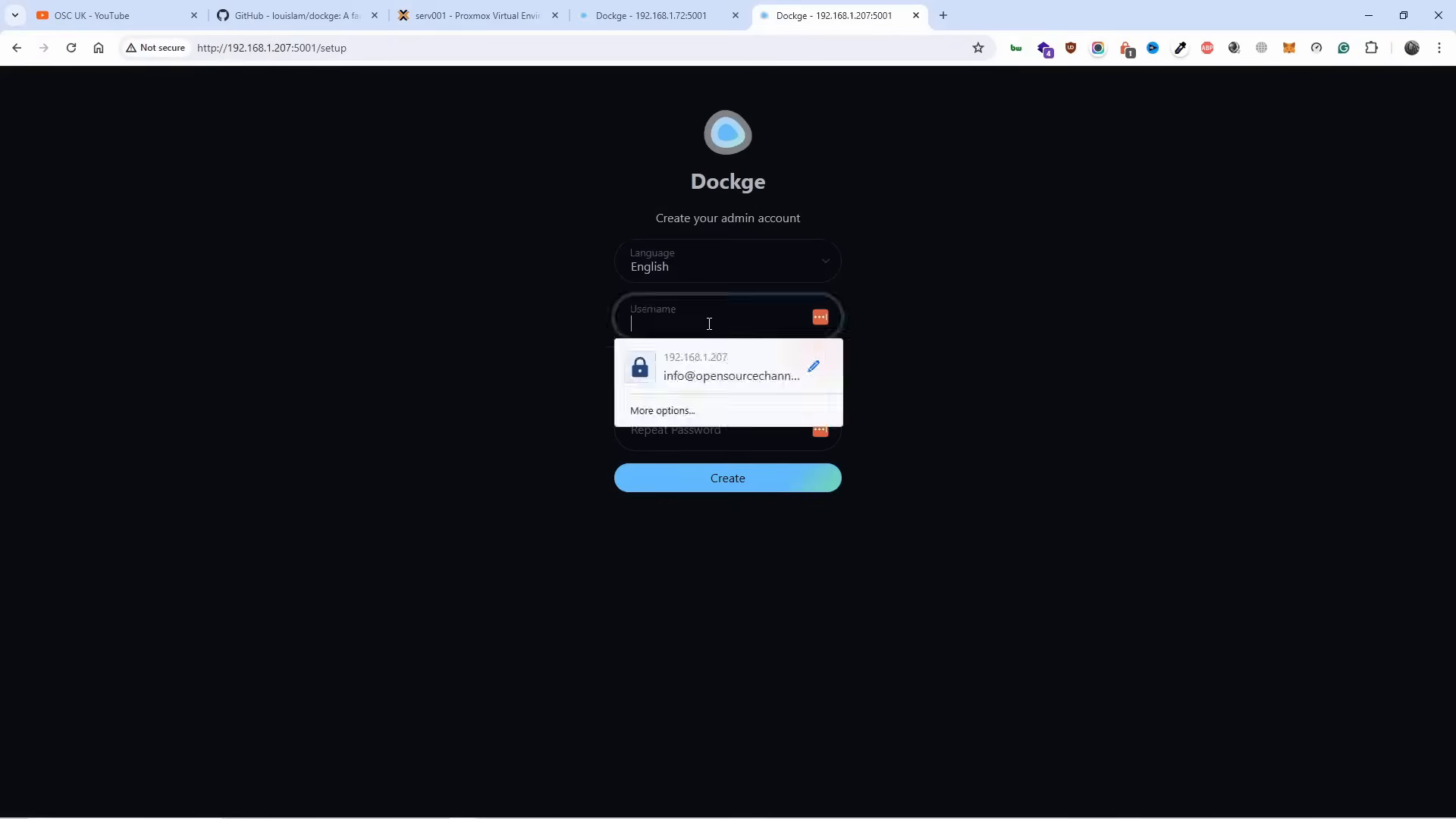
left_click(728, 260)
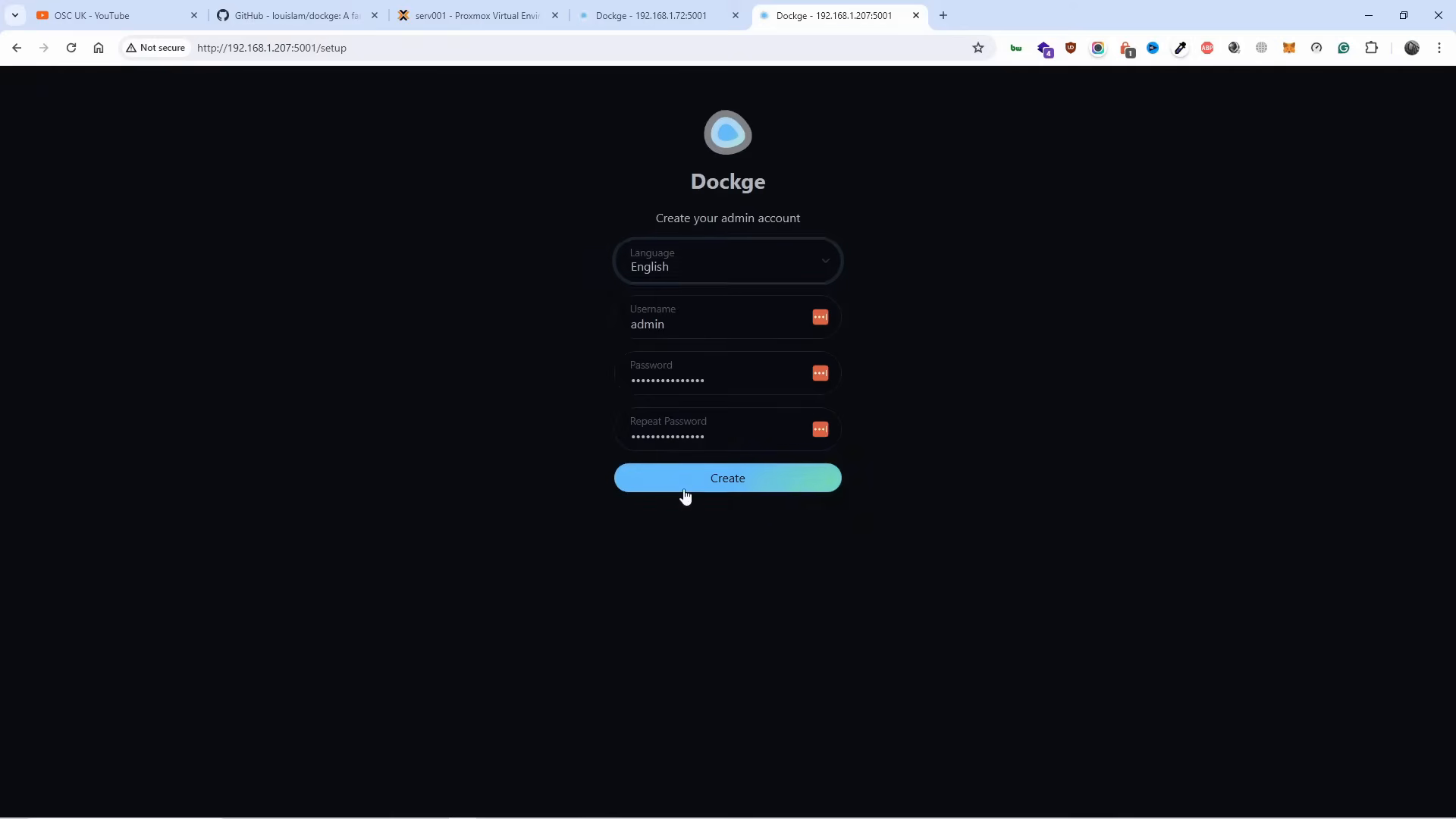
left_click(727, 477)
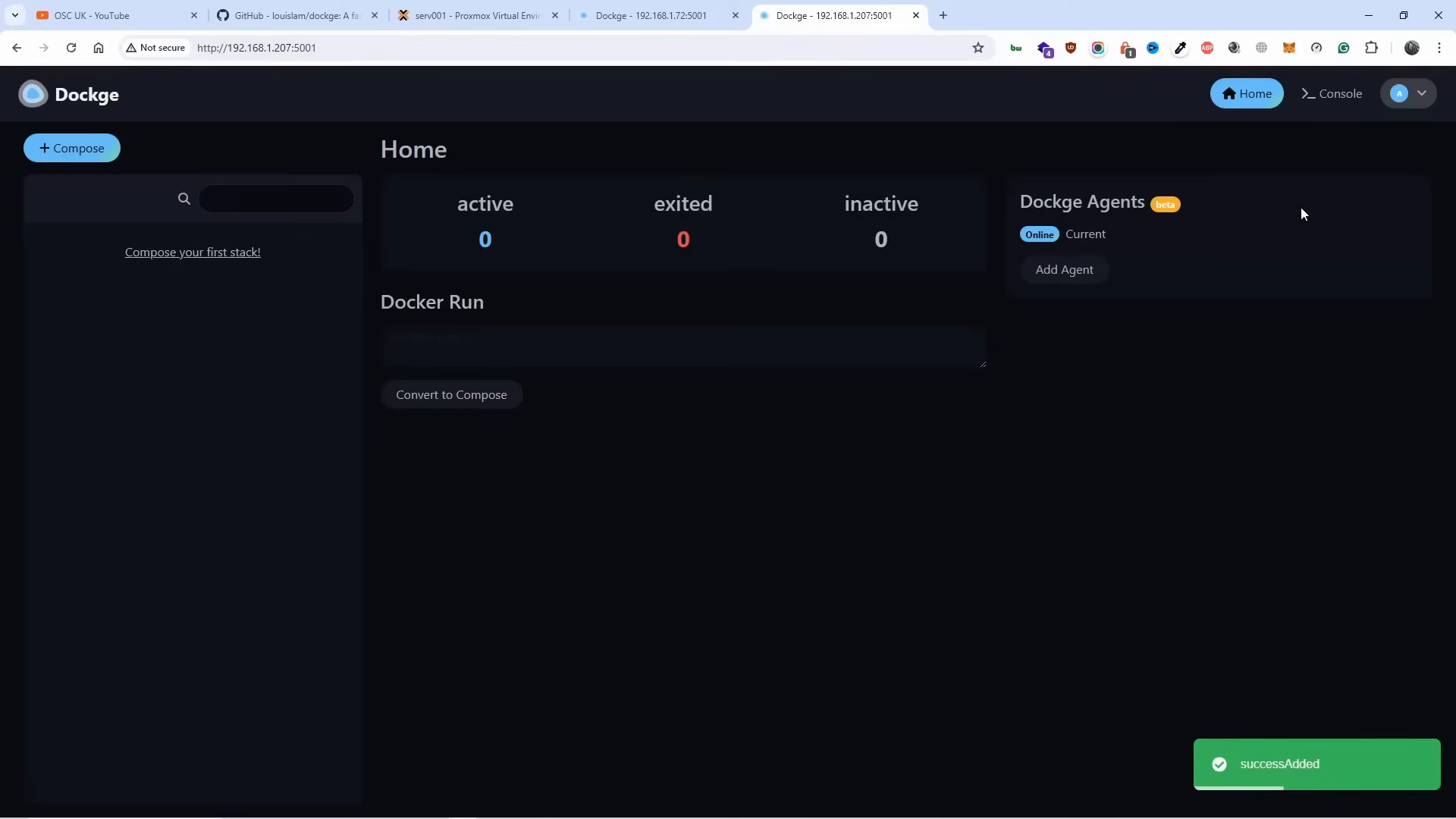
left_click(654, 15)
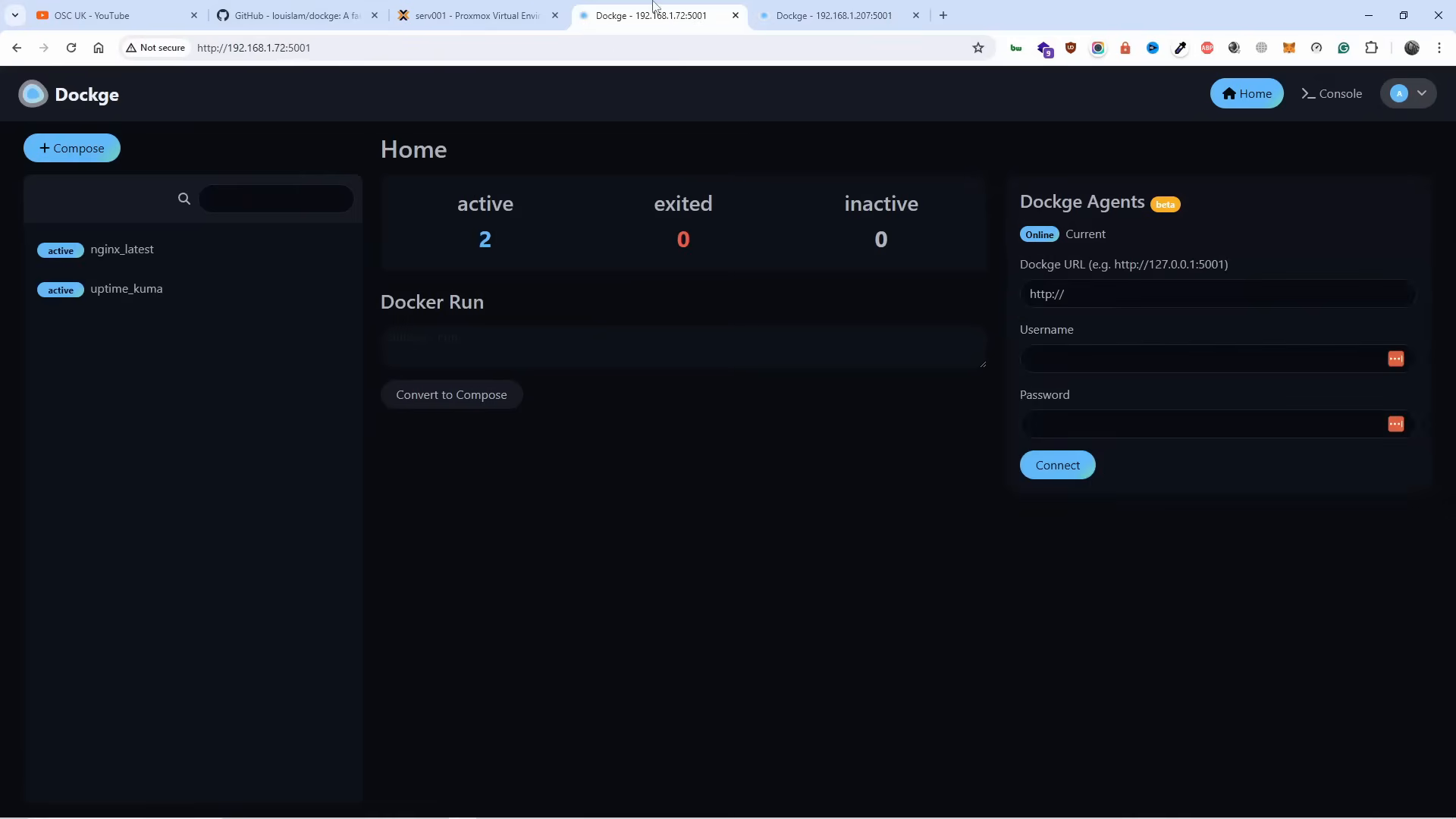
mouse_move(121, 249)
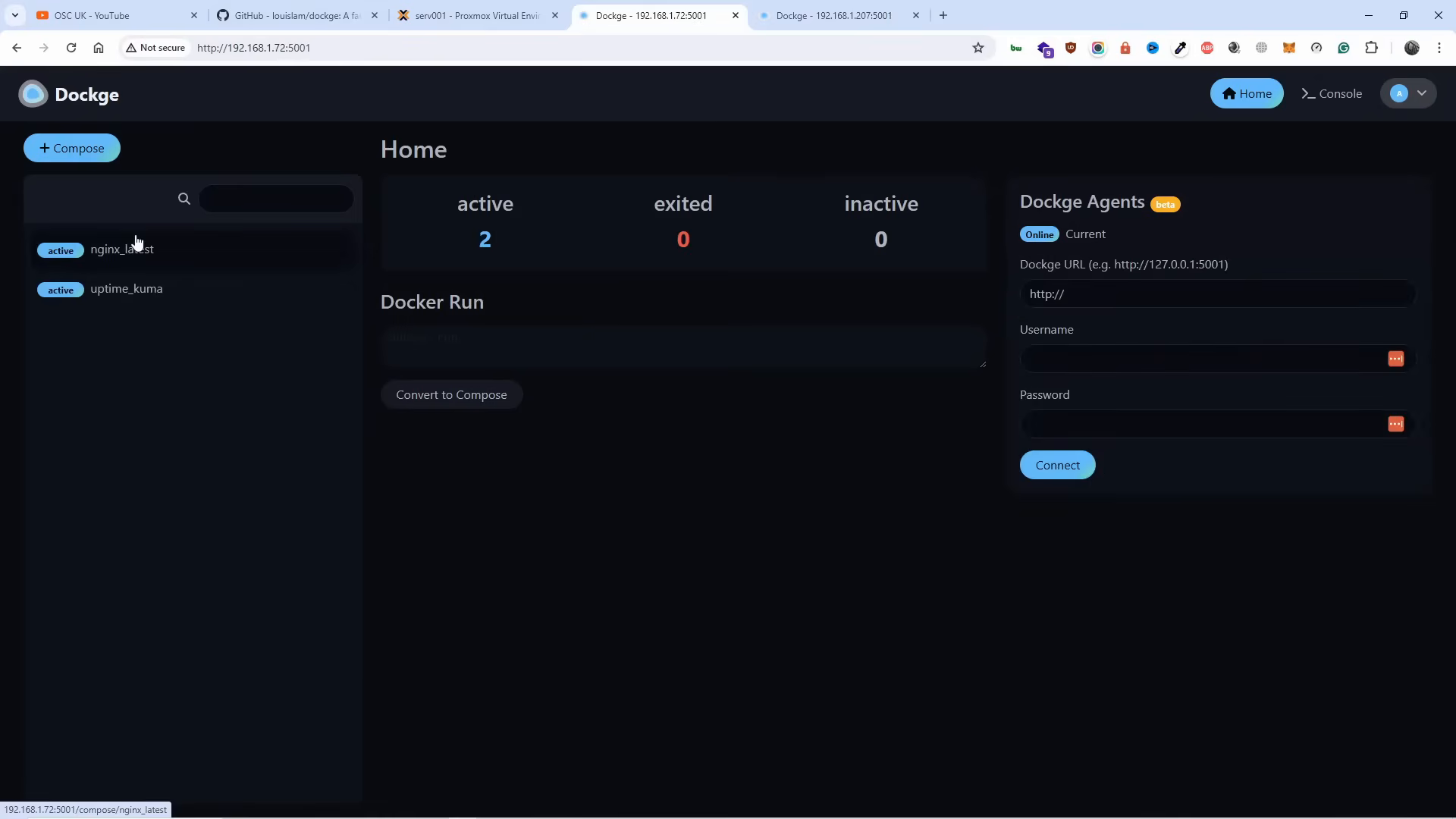
mouse_move(102, 274)
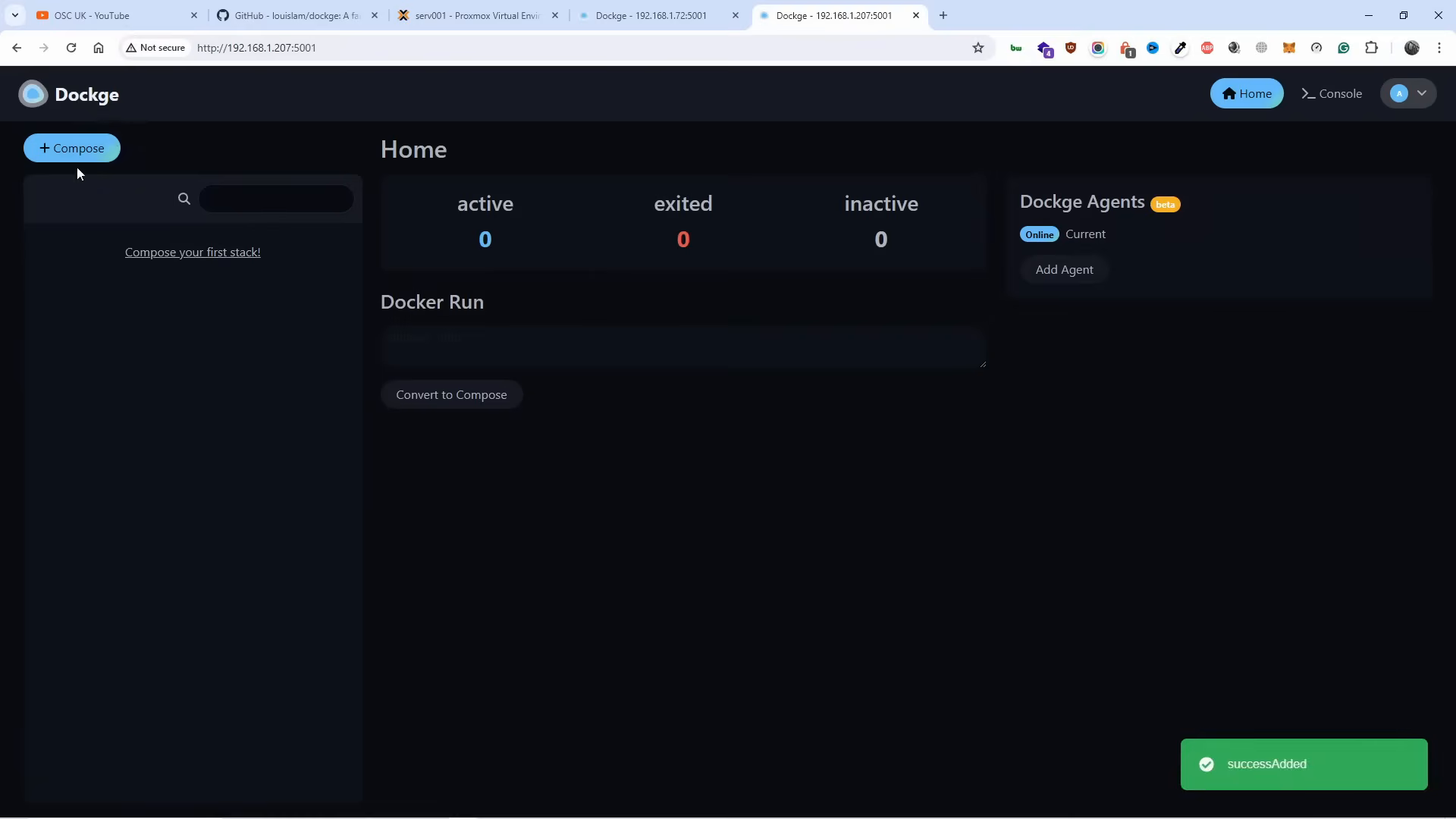
Draft stack 'nginx' with an nginx:latest container mapping ports 8080:80.
left_click(71, 148)
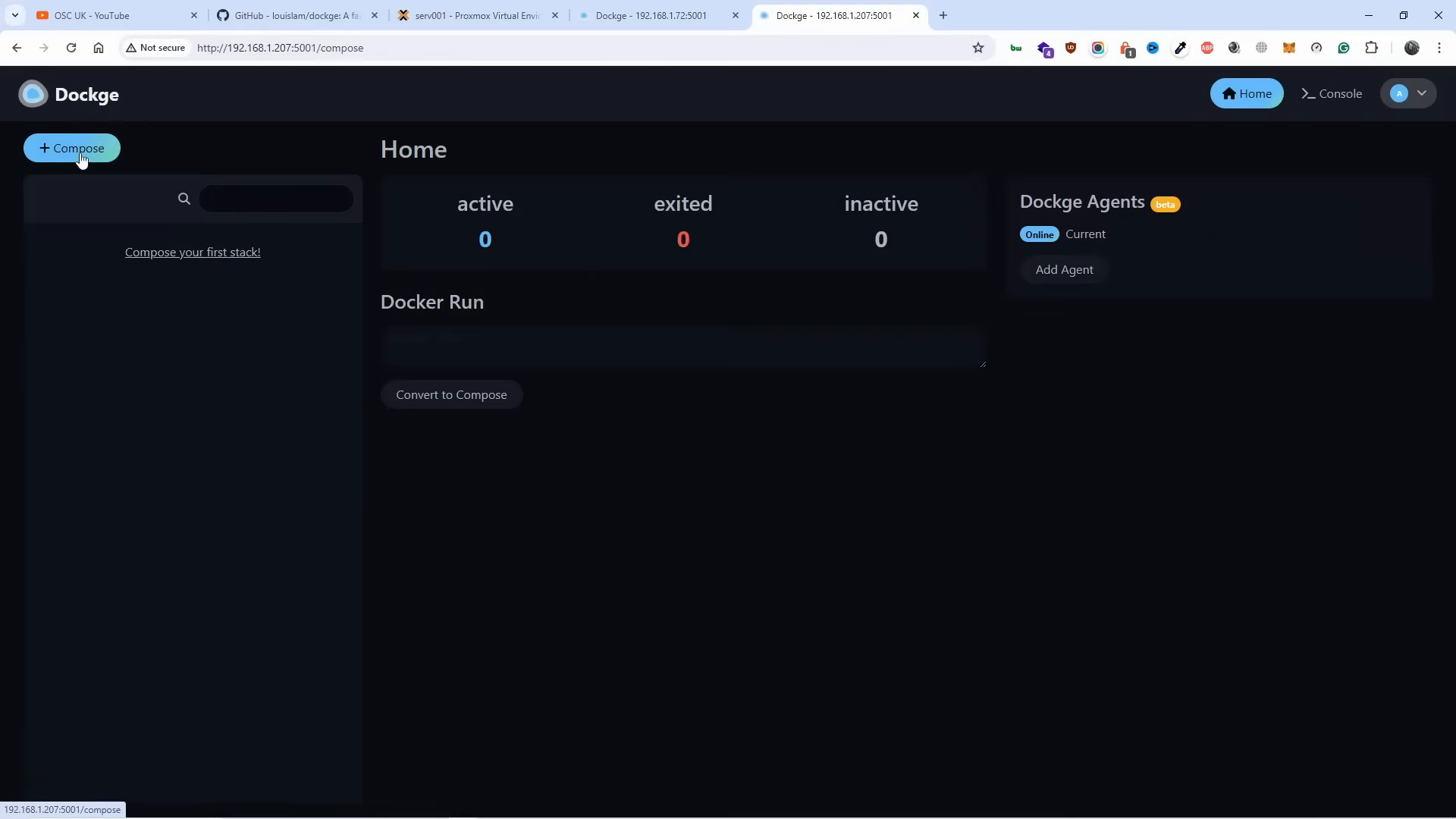
left_click(71, 148)
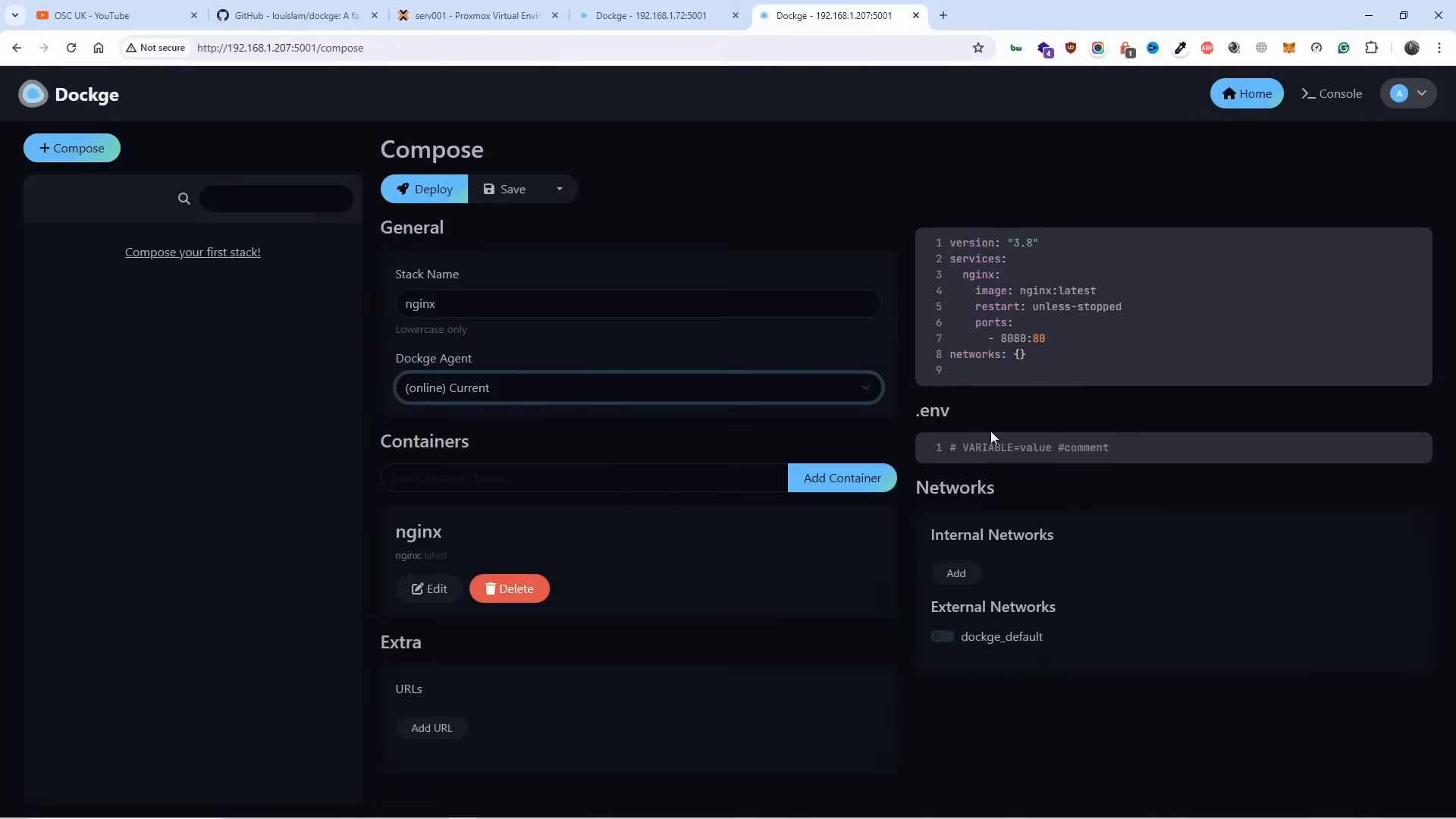
mouse_move(744, 529)
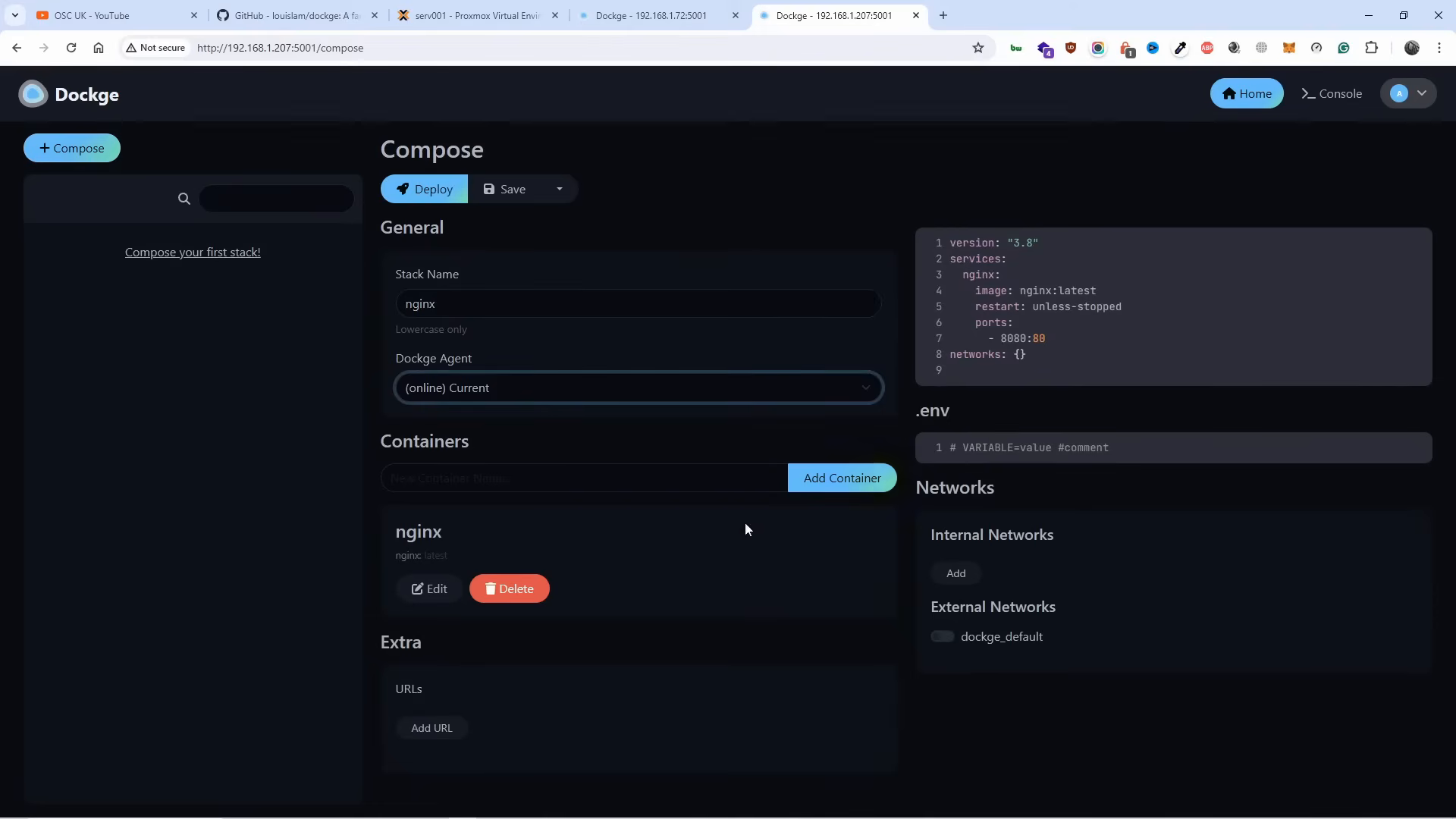
mouse_move(711, 650)
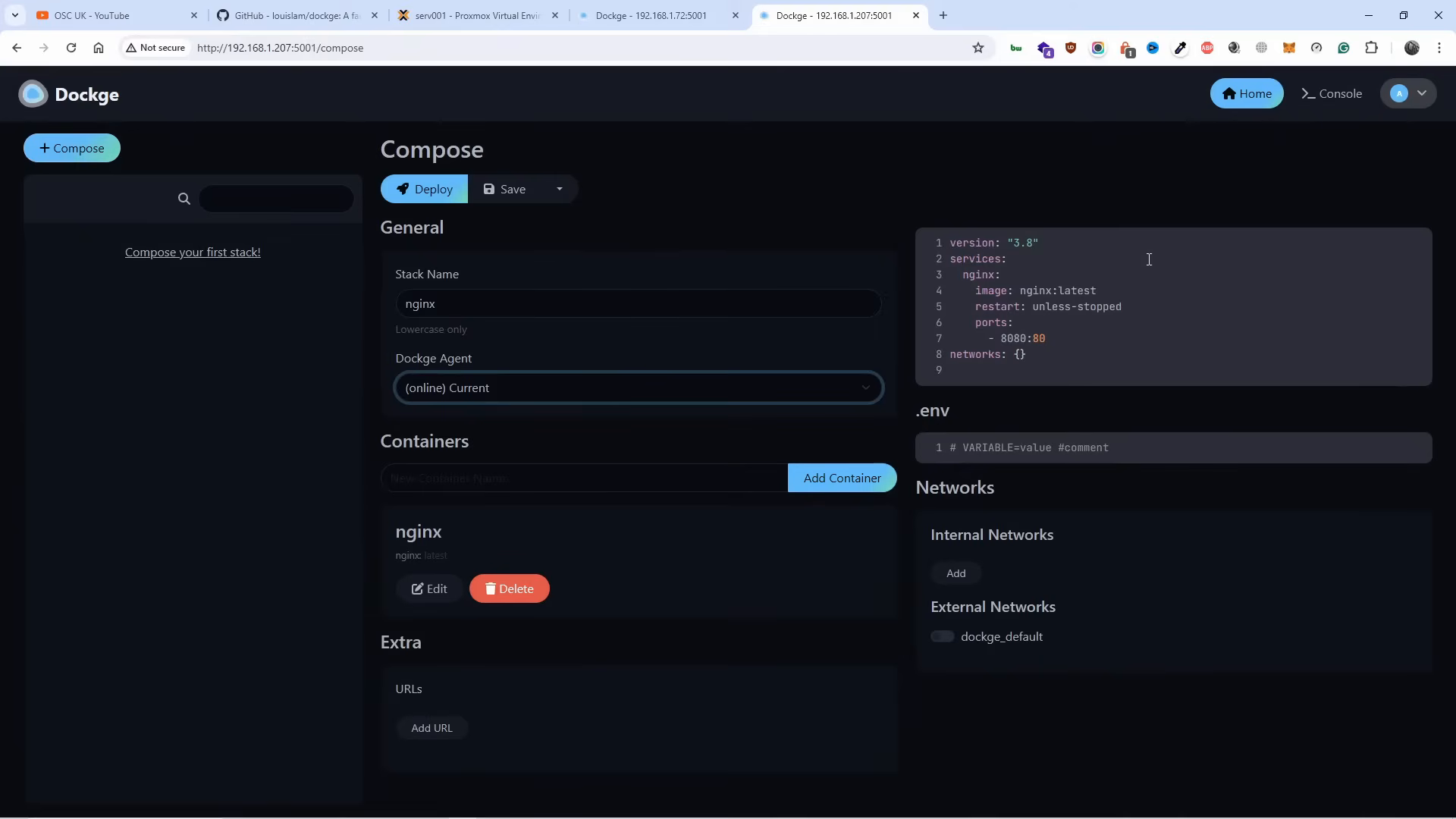
mouse_move(1092, 334)
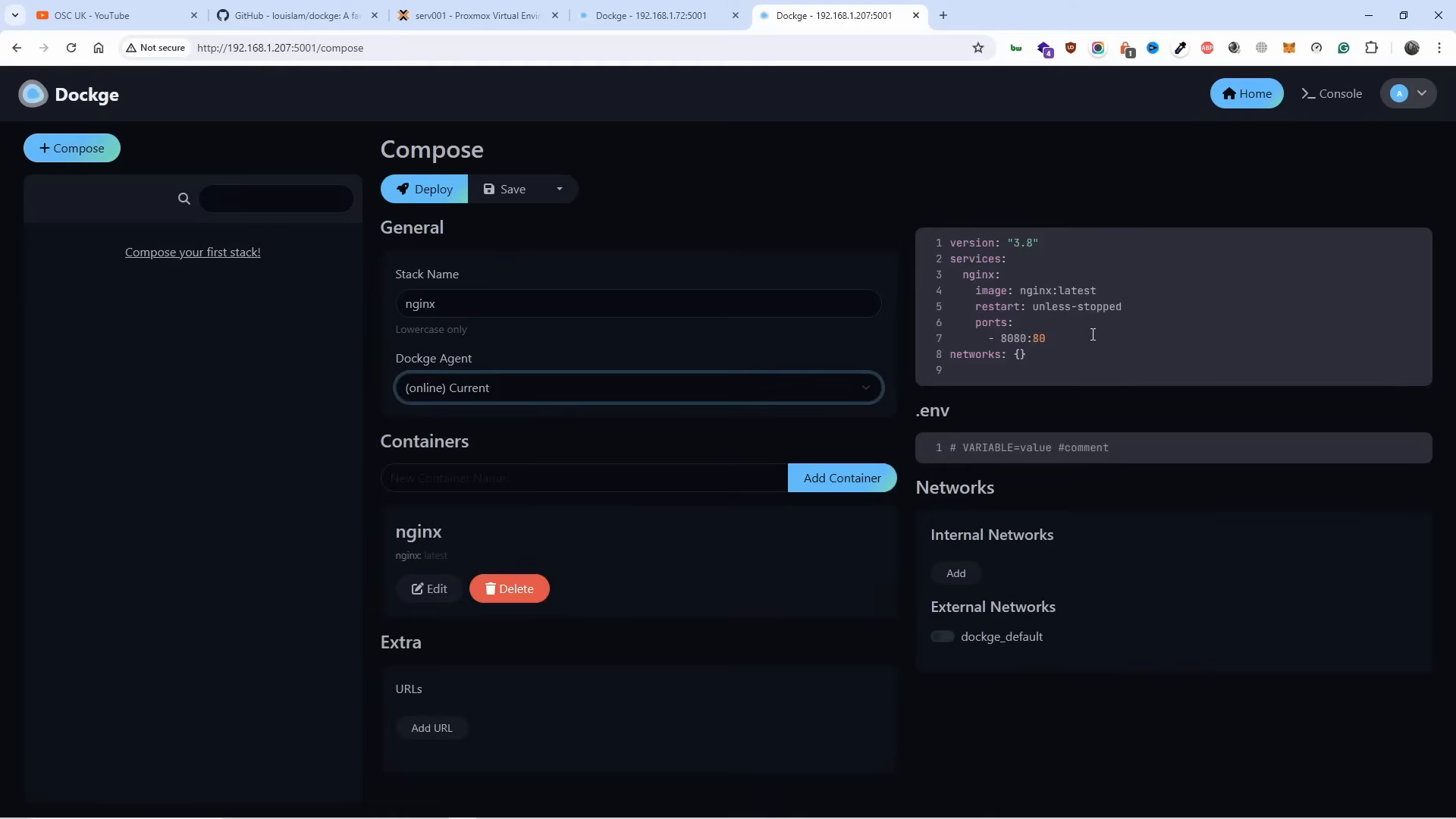
mouse_move(522, 195)
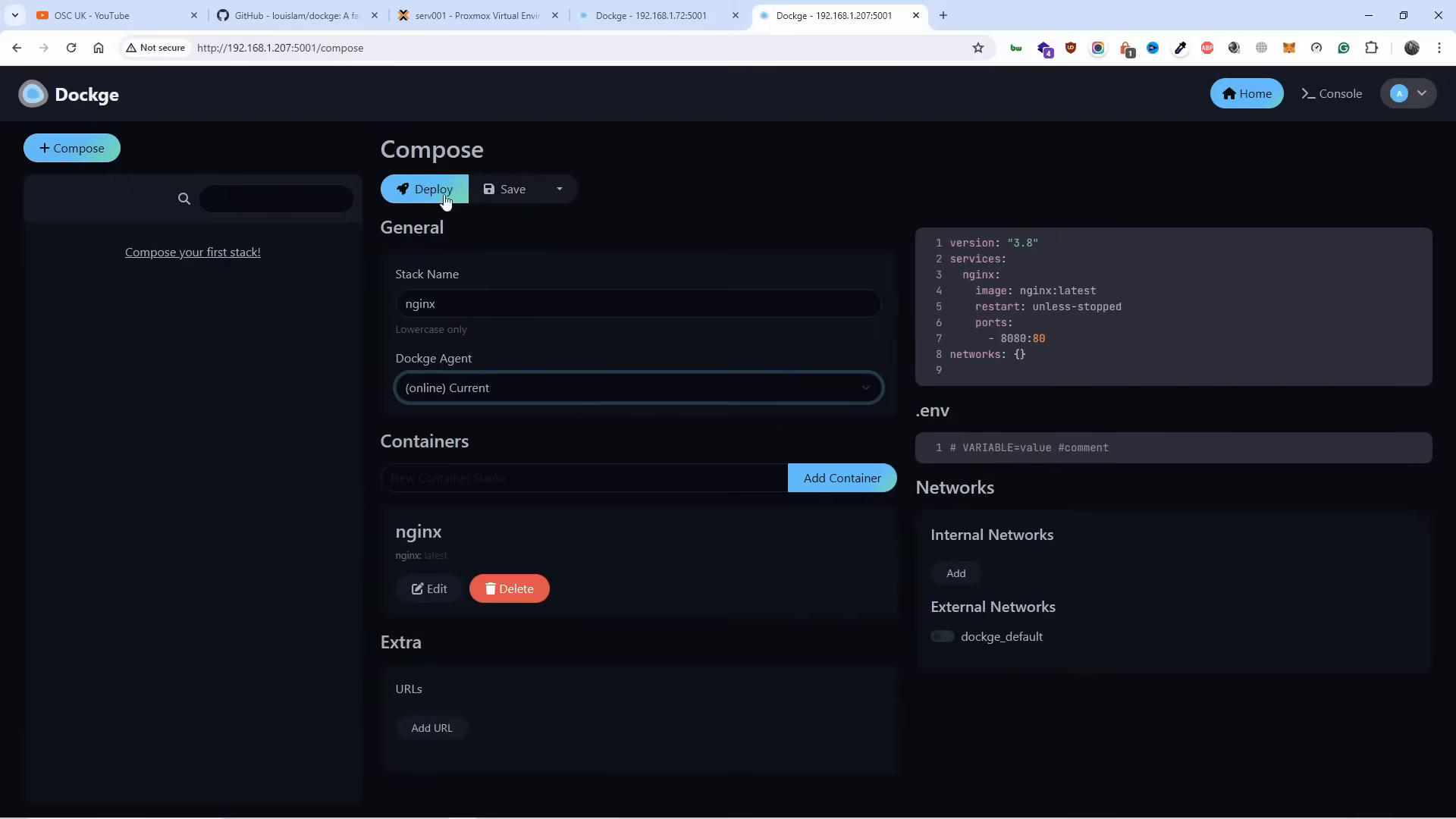
left_click(559, 189)
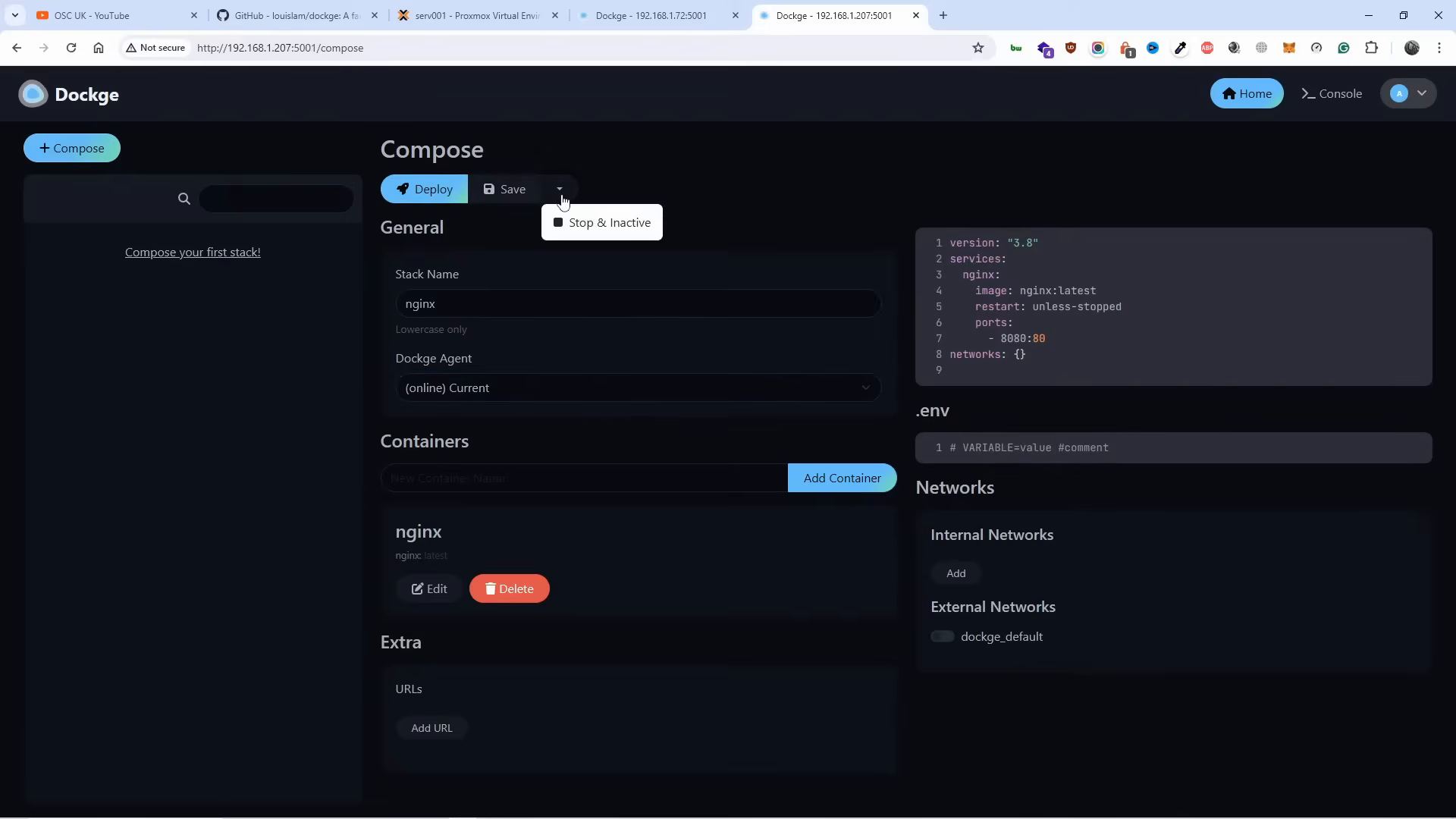
left_click(539, 156)
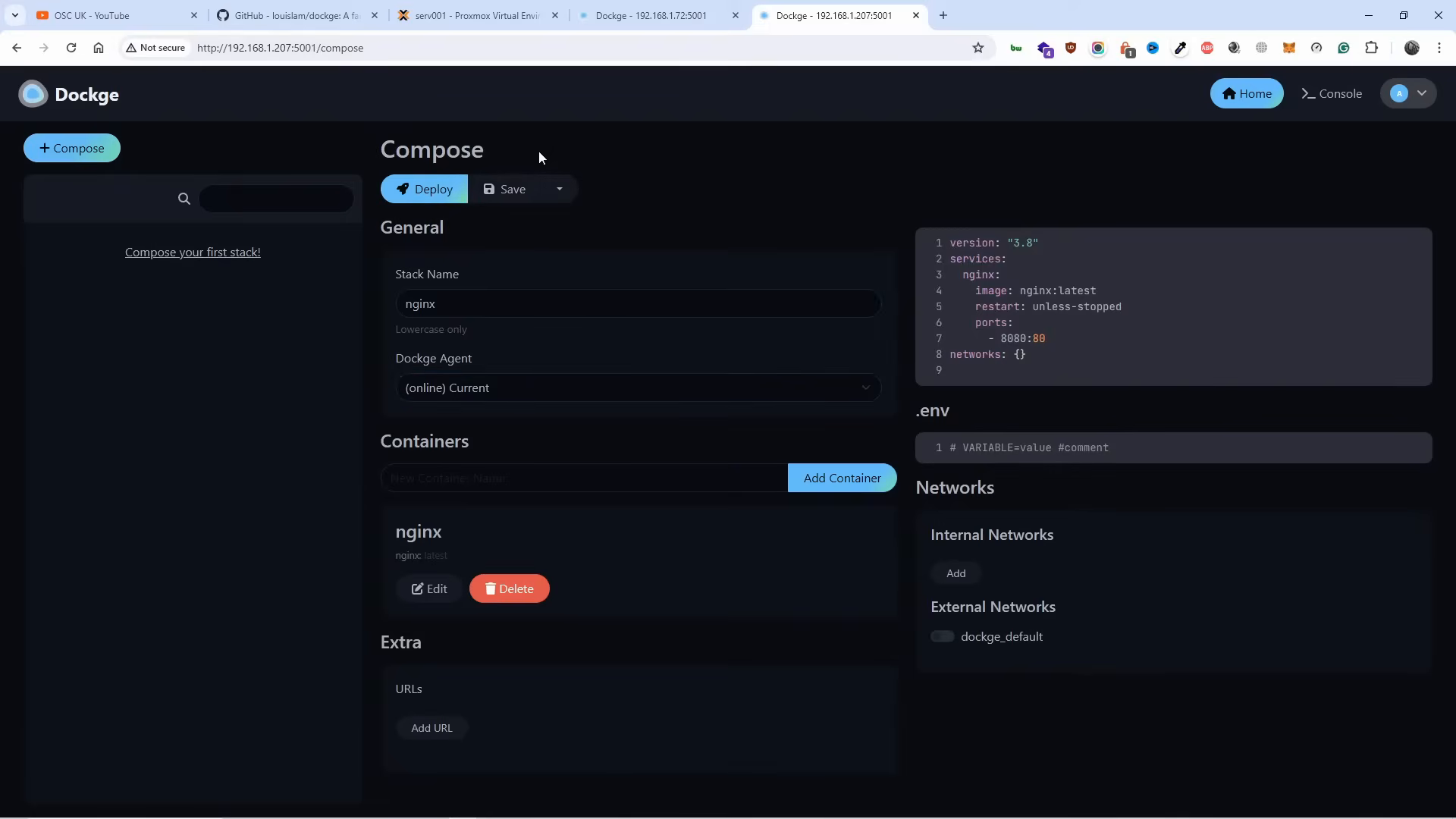
Deploy the nginx stack on dockge2's Dockge, pulling the nginx image.
left_click(425, 189)
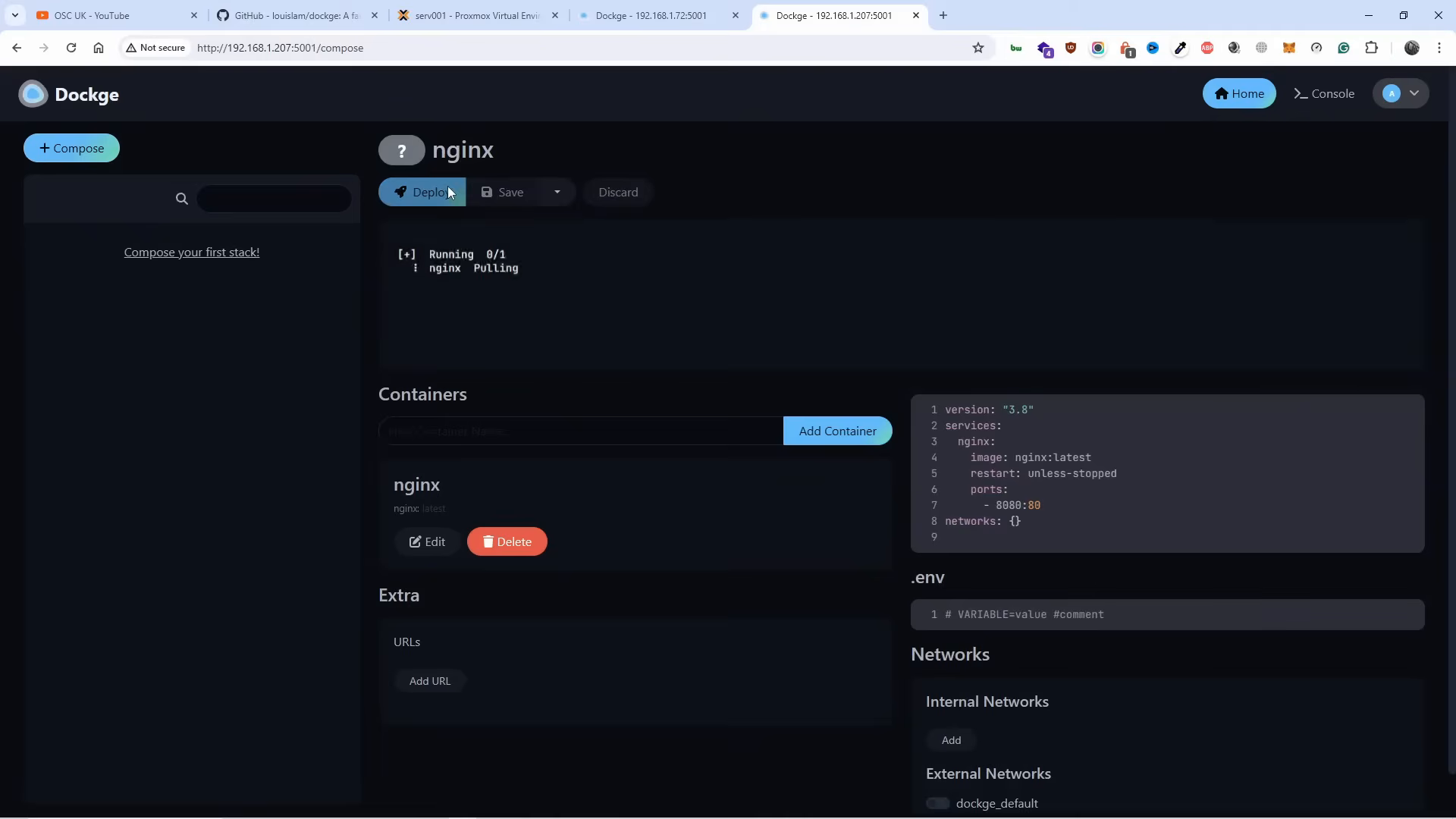
mouse_move(746, 417)
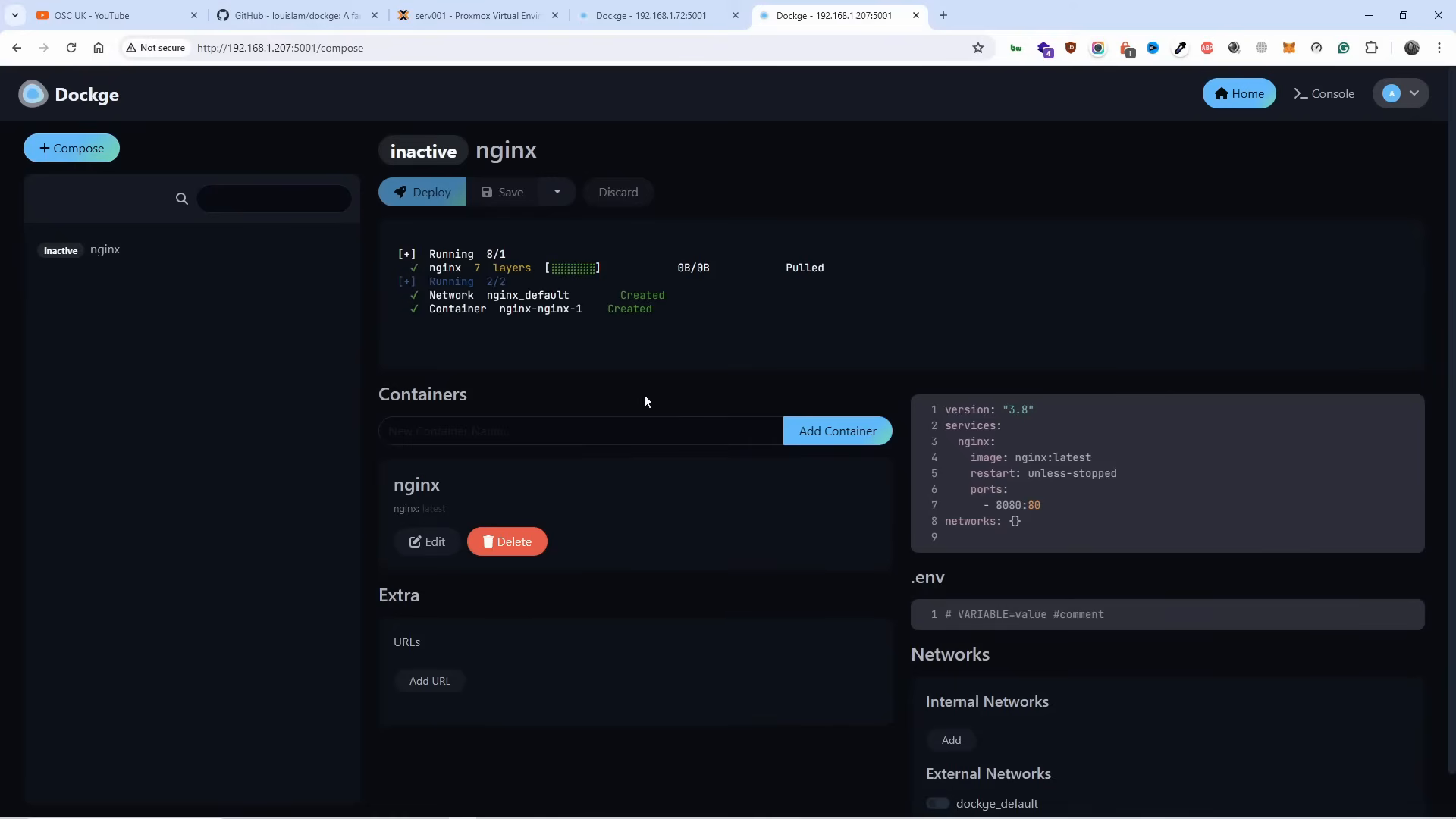
Check uptime_kuma's Uptime Kuma page on port 3001, then view nginx on the .207 instance.
left_click(423, 191)
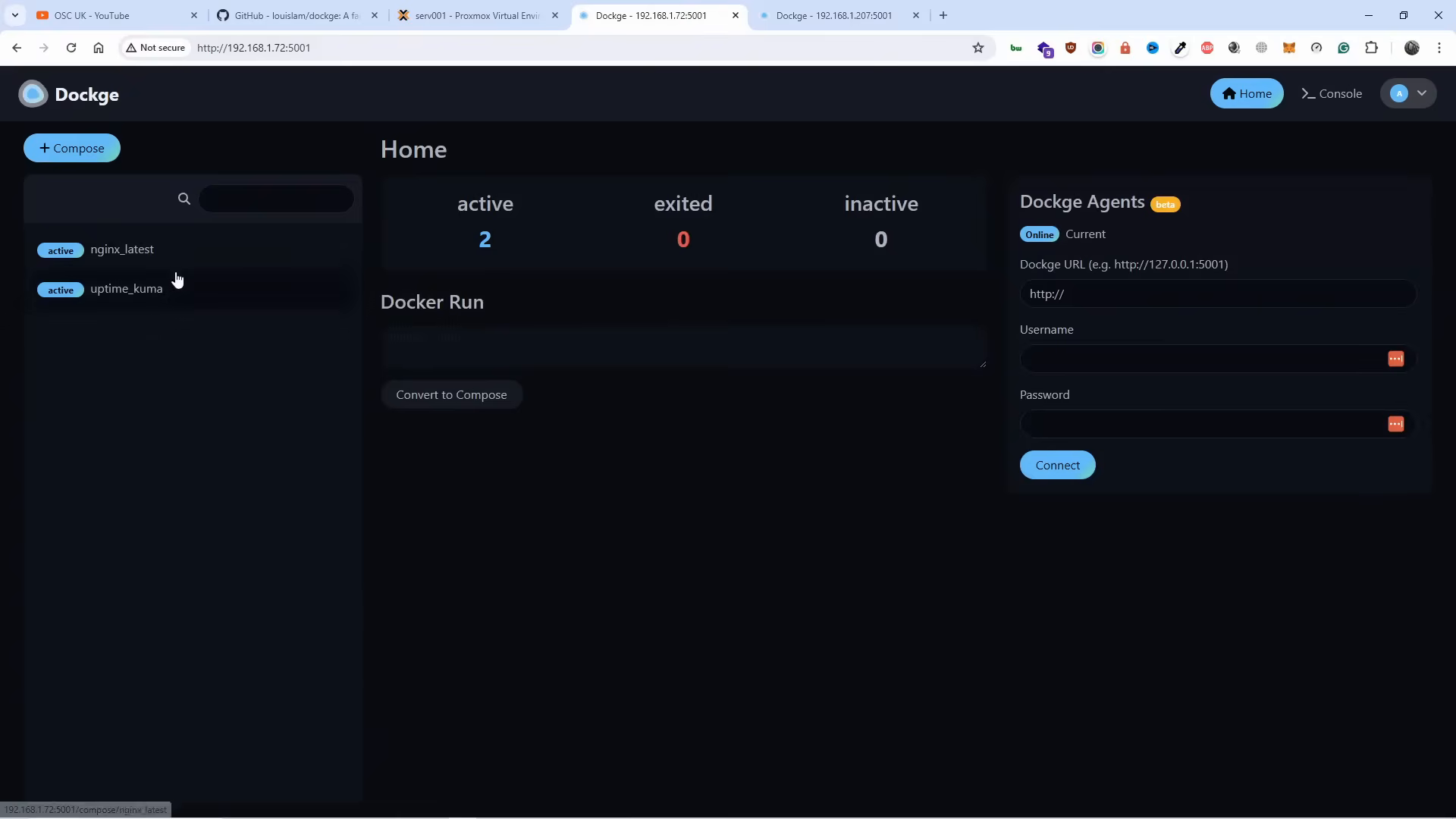
left_click(126, 289)
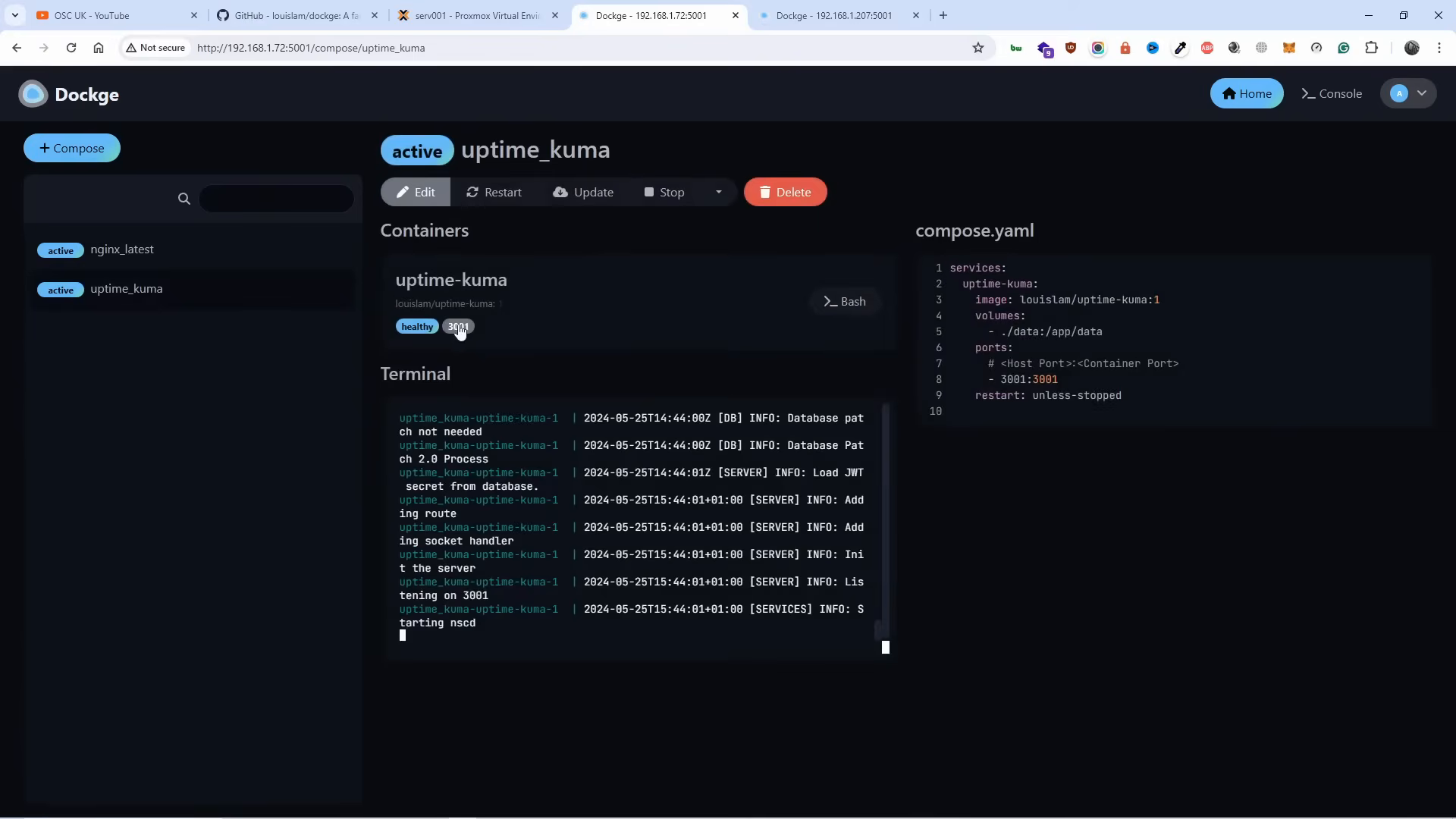
left_click(457, 327)
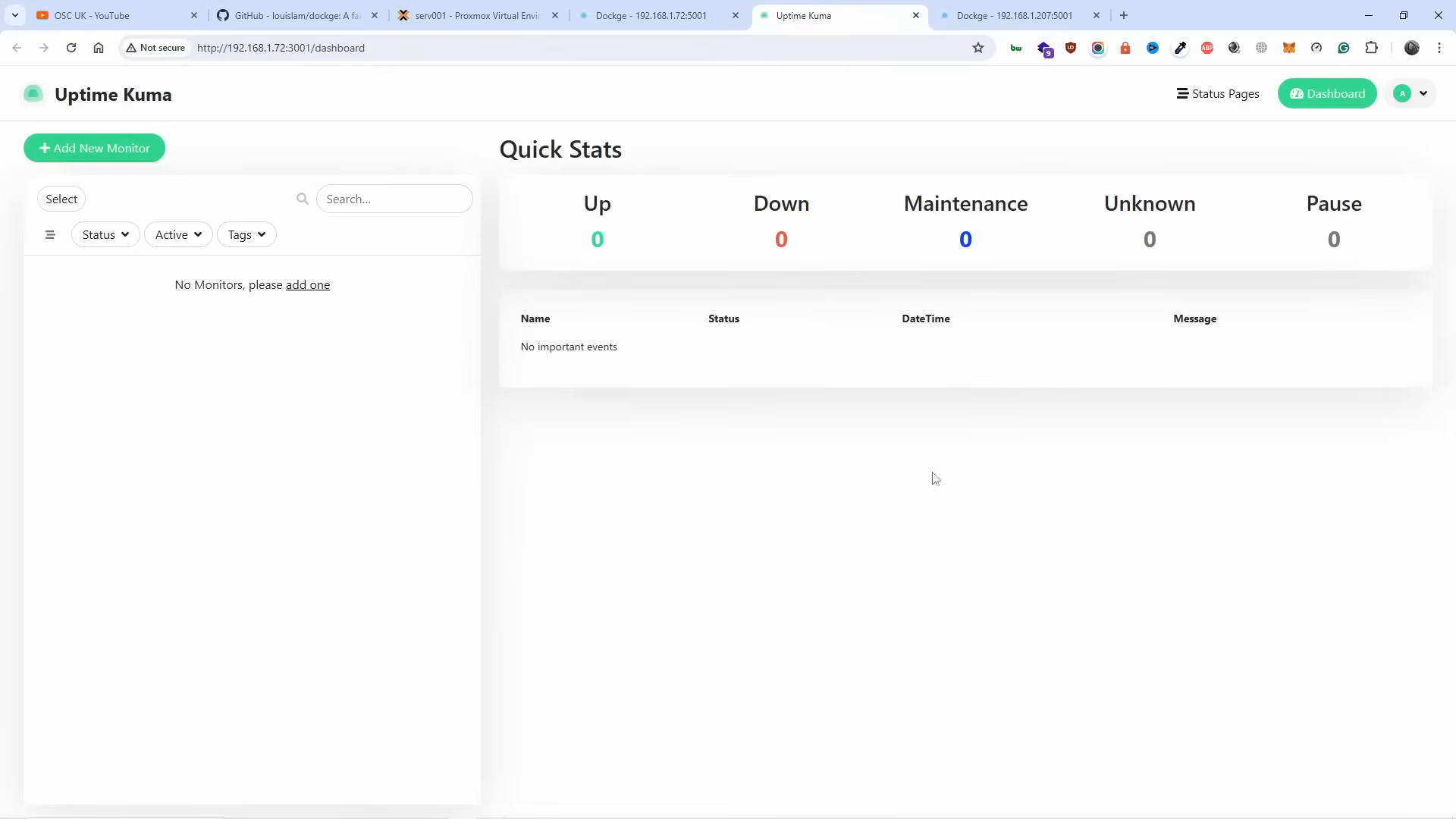
mouse_move(512, 339)
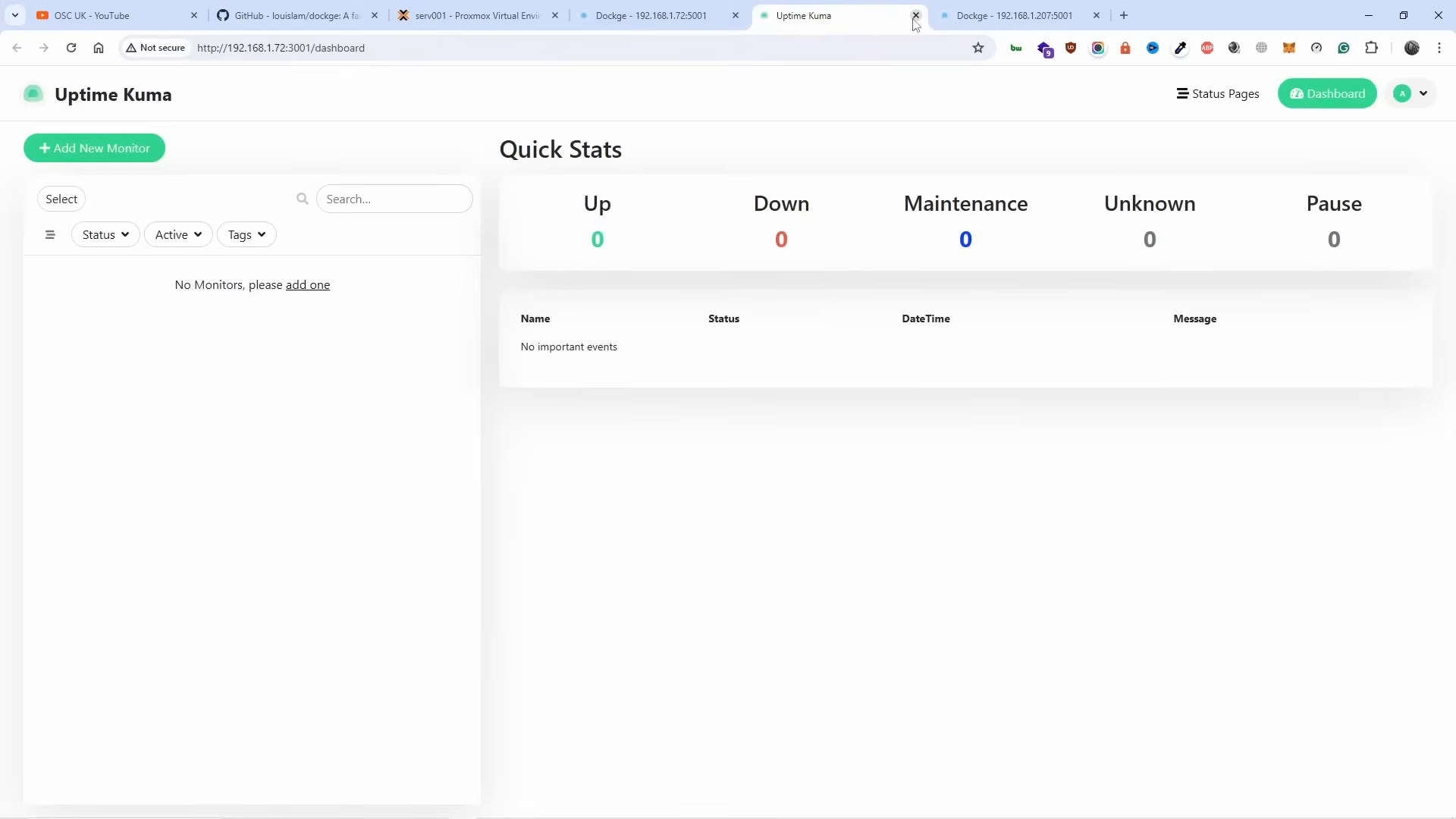
left_click(915, 15)
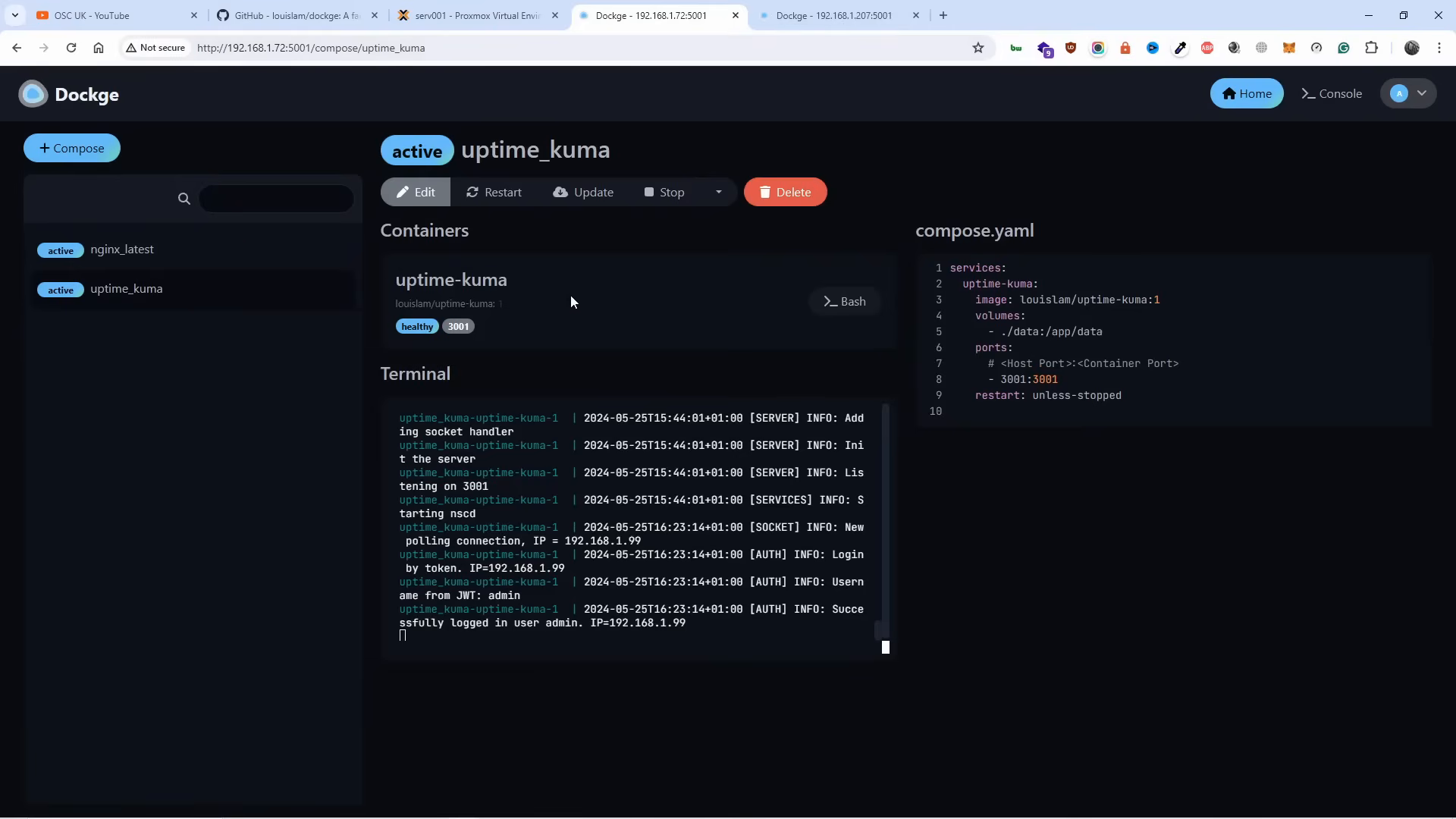
left_click(835, 15)
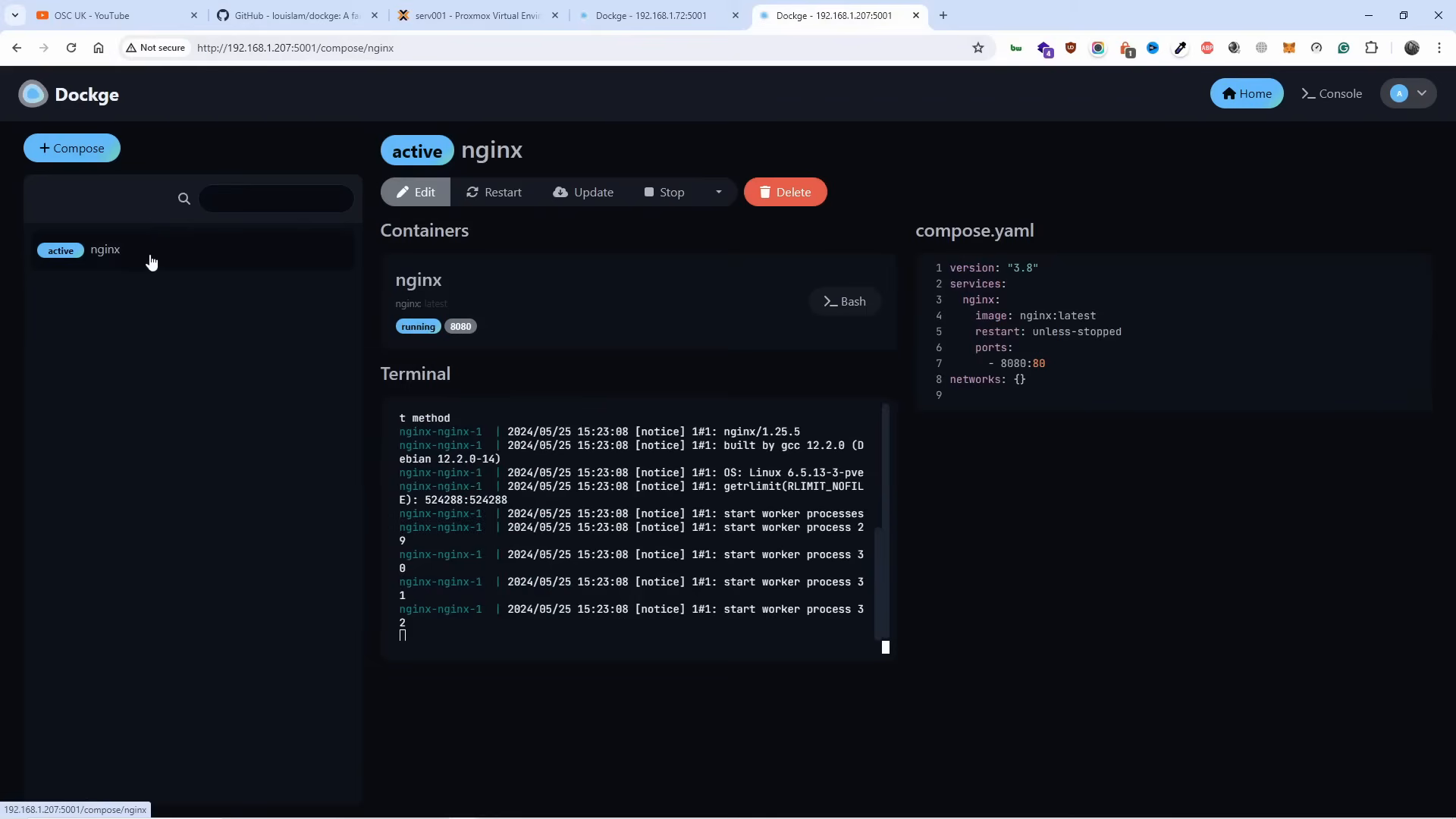
mouse_move(468, 326)
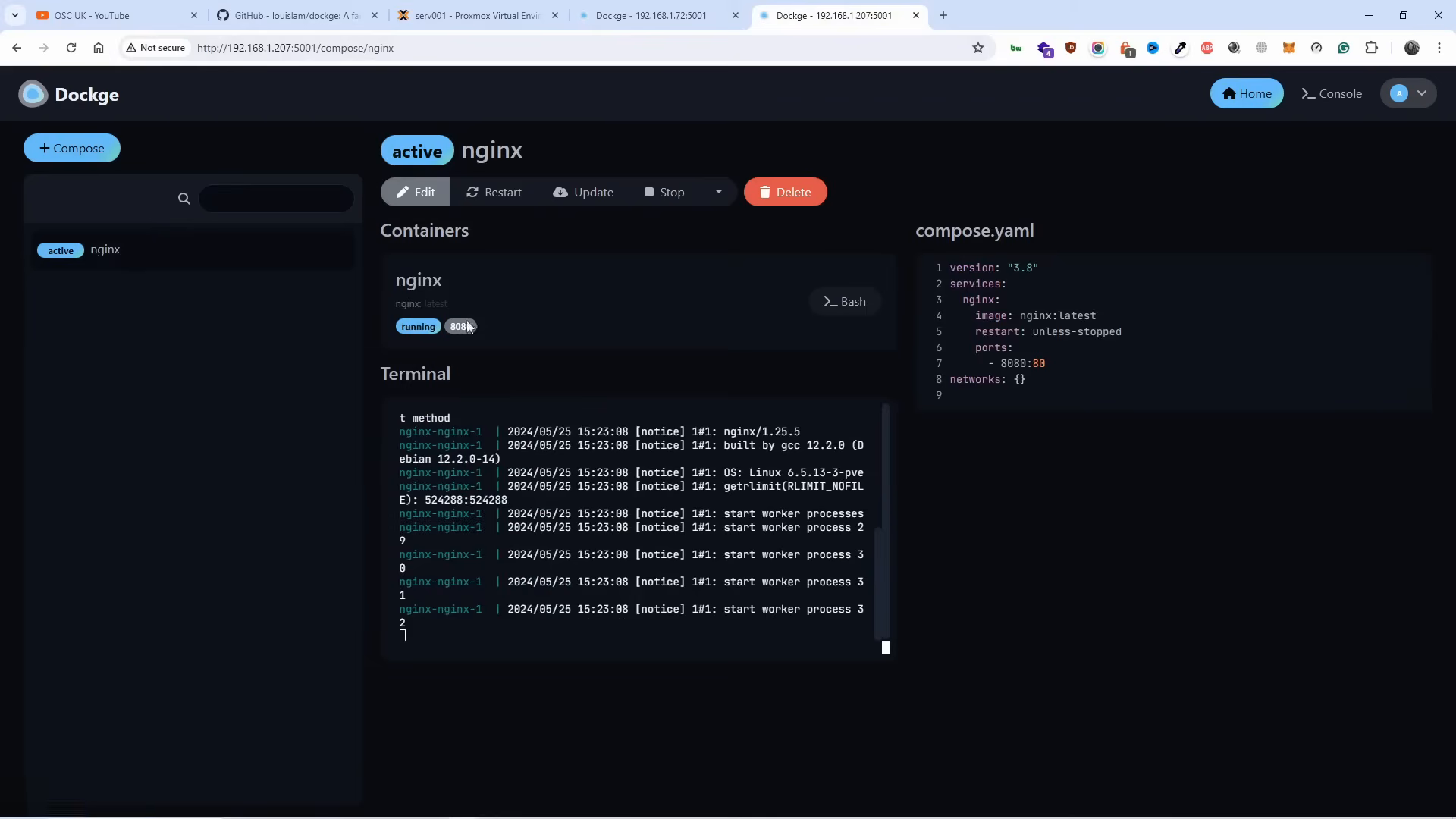
Return to the second instance's dashboard and copy its 192.168.1.207 address.
left_click(458, 326)
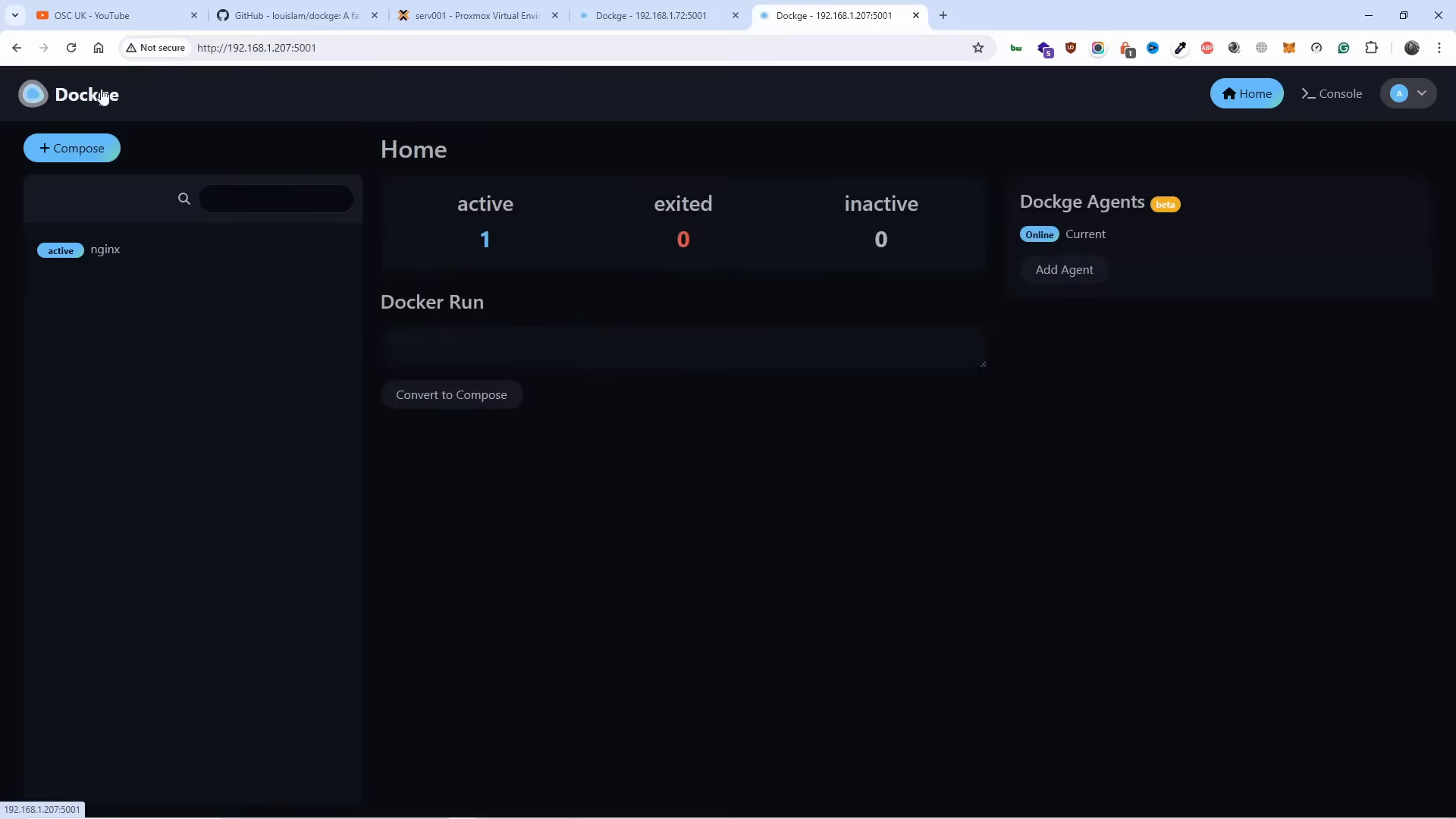
mouse_move(1096, 279)
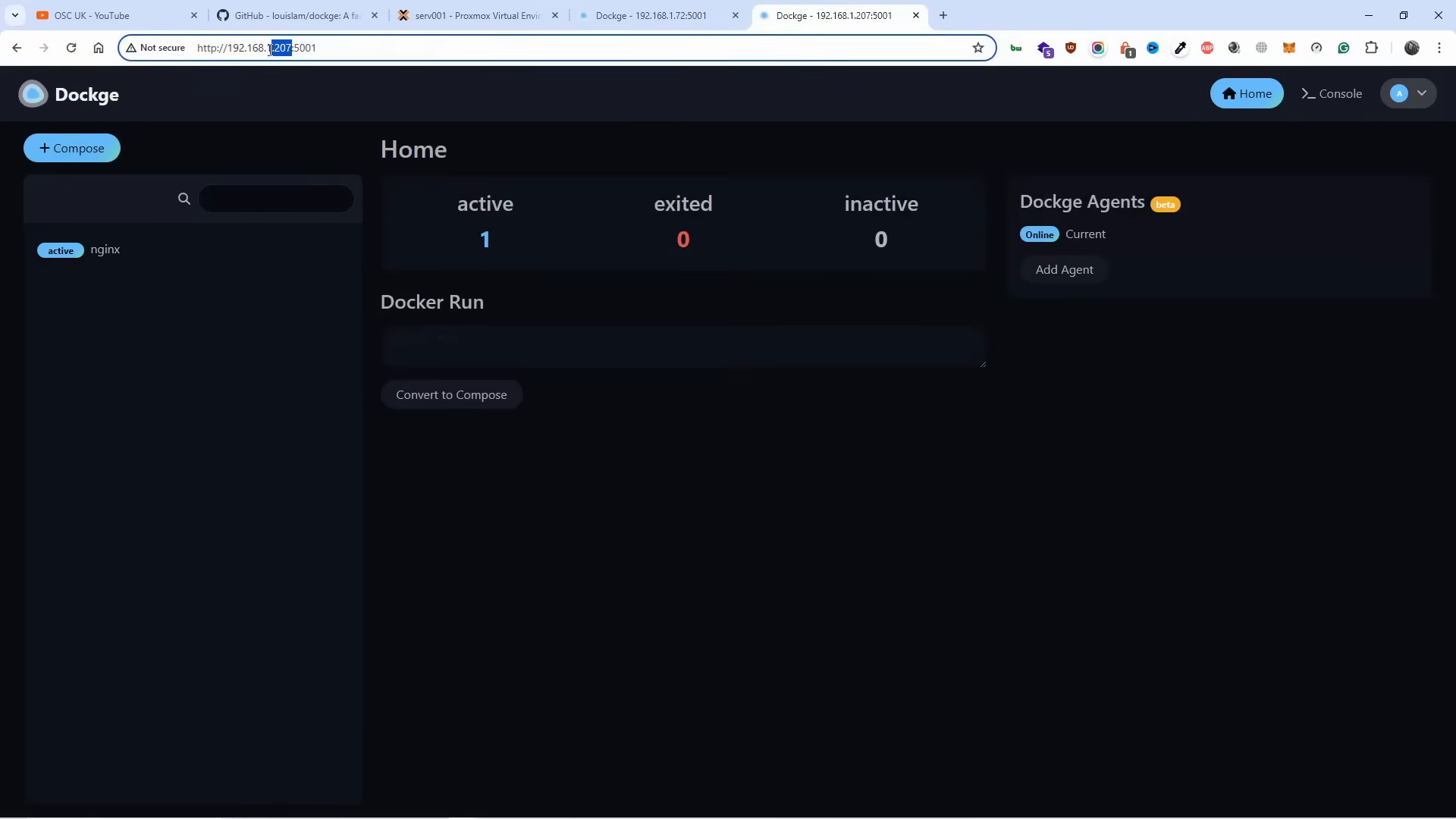
right_click(278, 47)
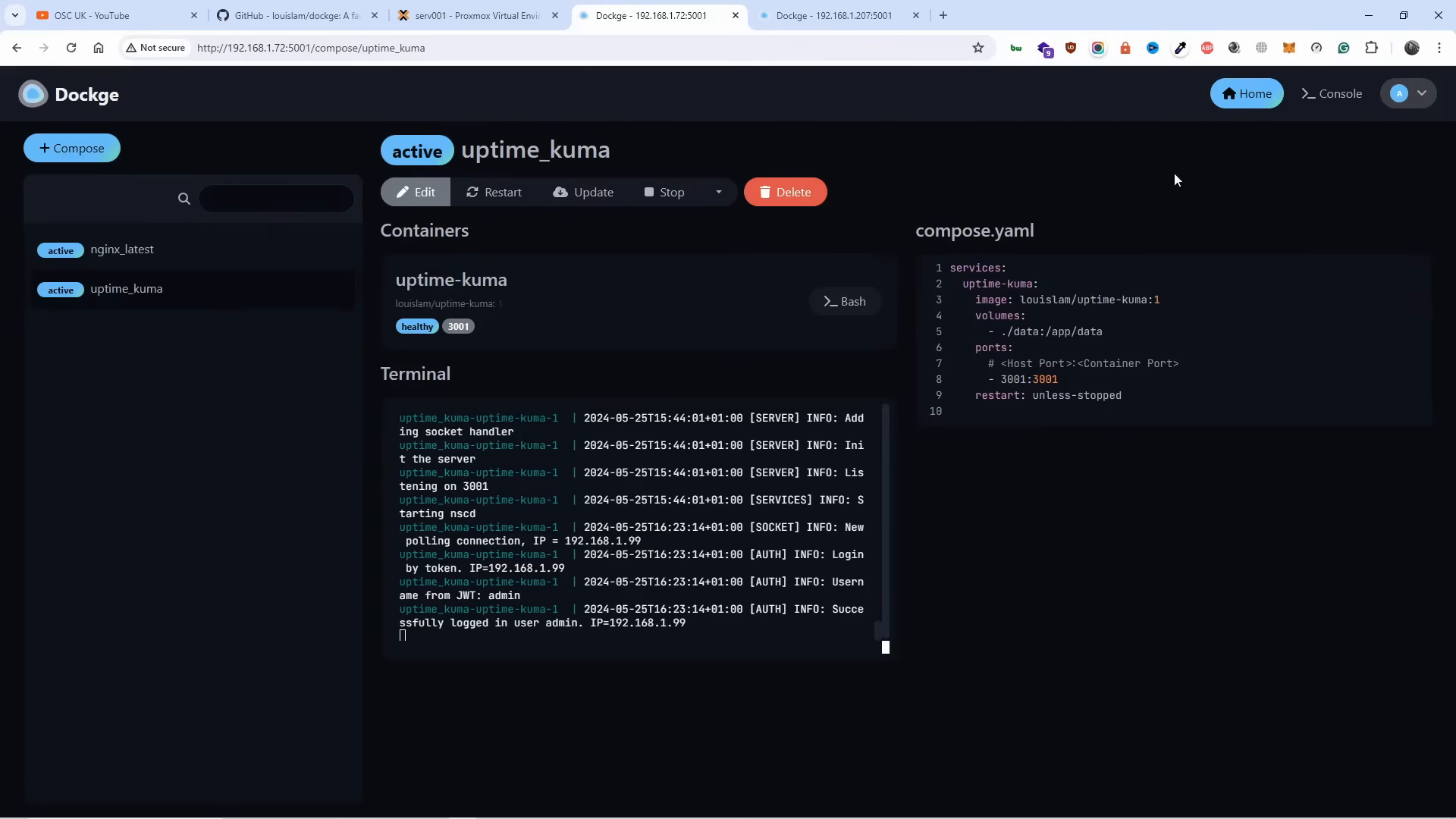
Connect agent 192.168.1.207:5001 with admin credentials and dismiss the password-saving prompt.
left_click(1245, 92)
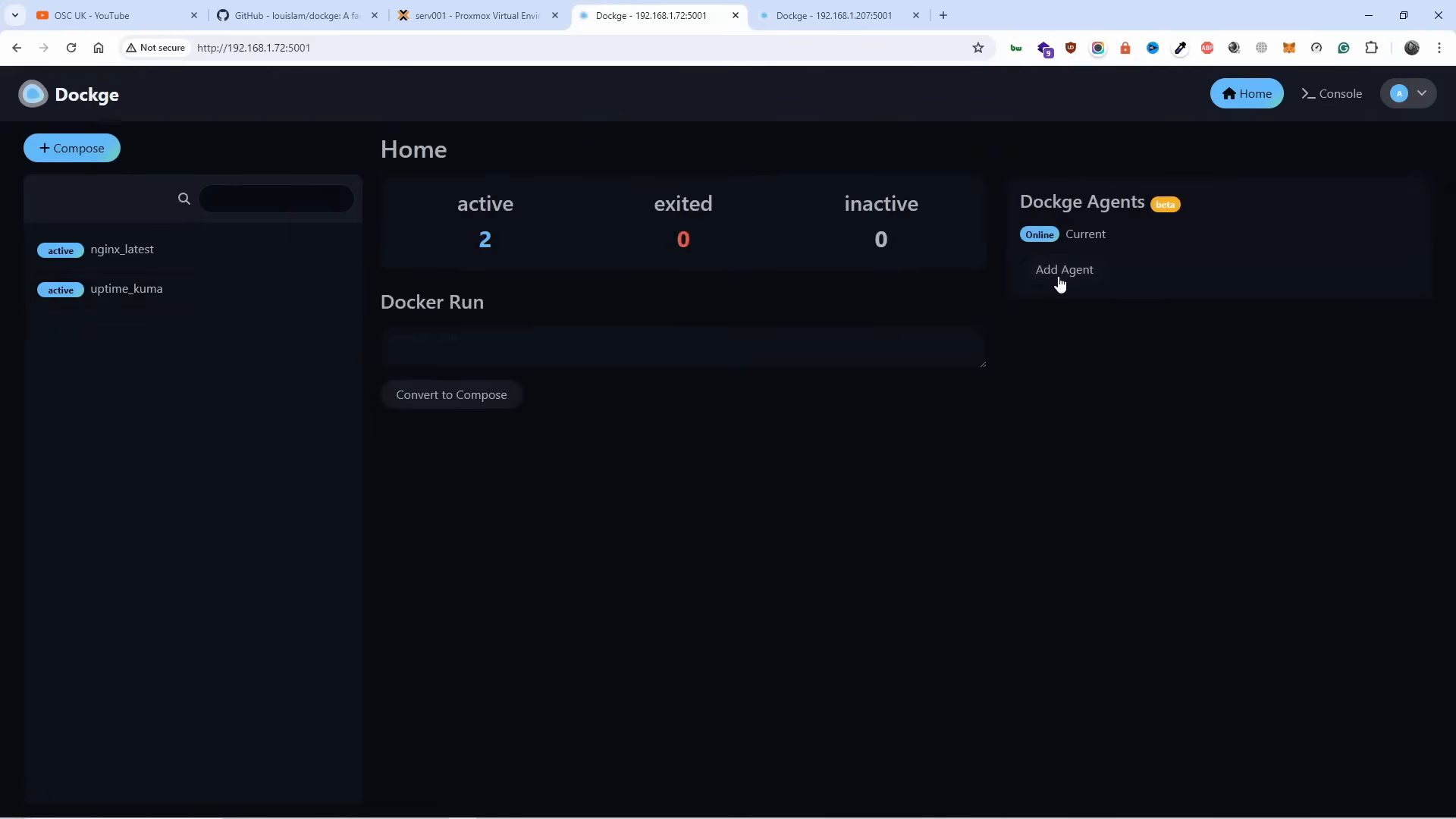
left_click(1063, 269)
type("http://192.168.1.207:5001")
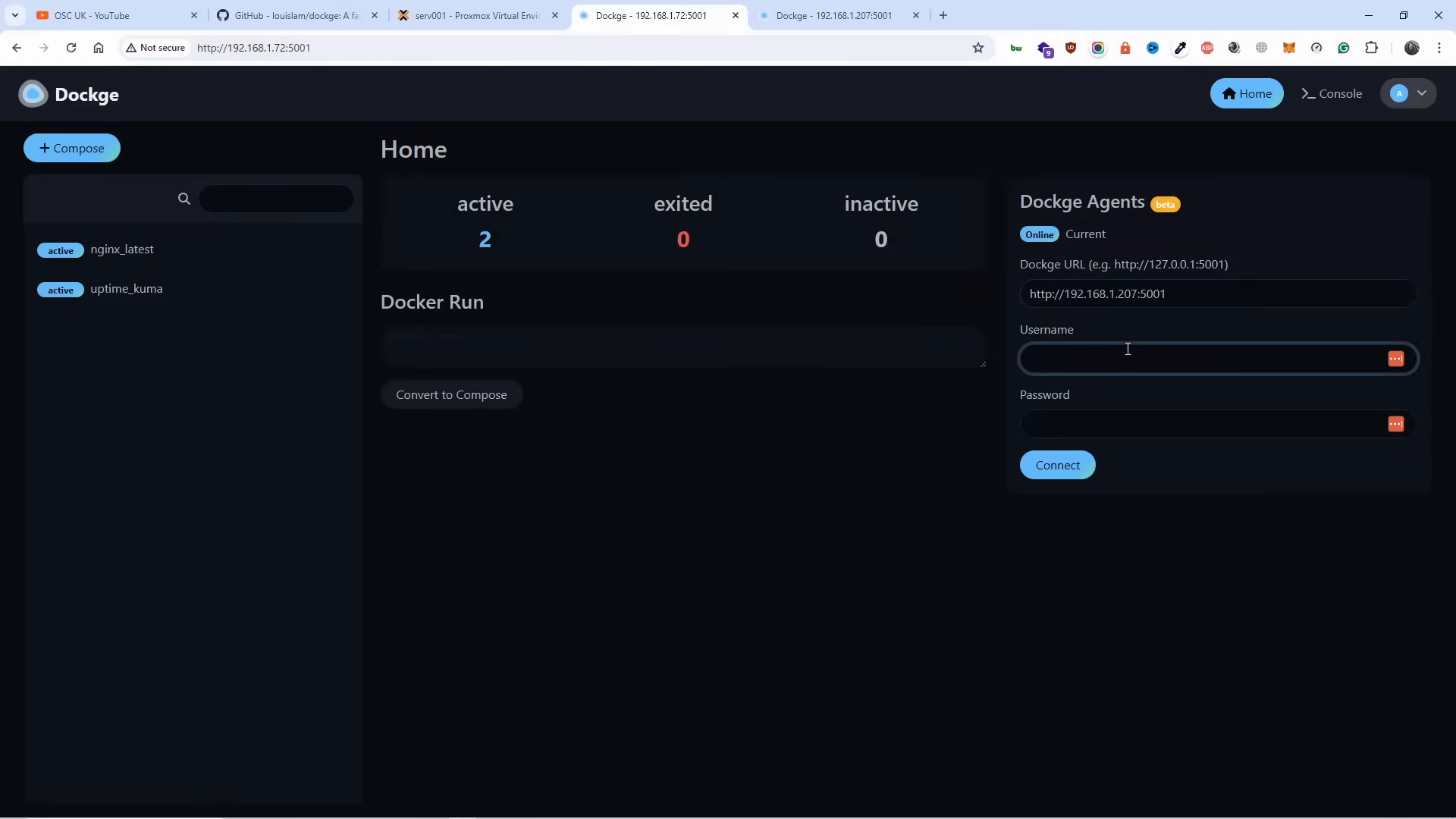
type("admin")
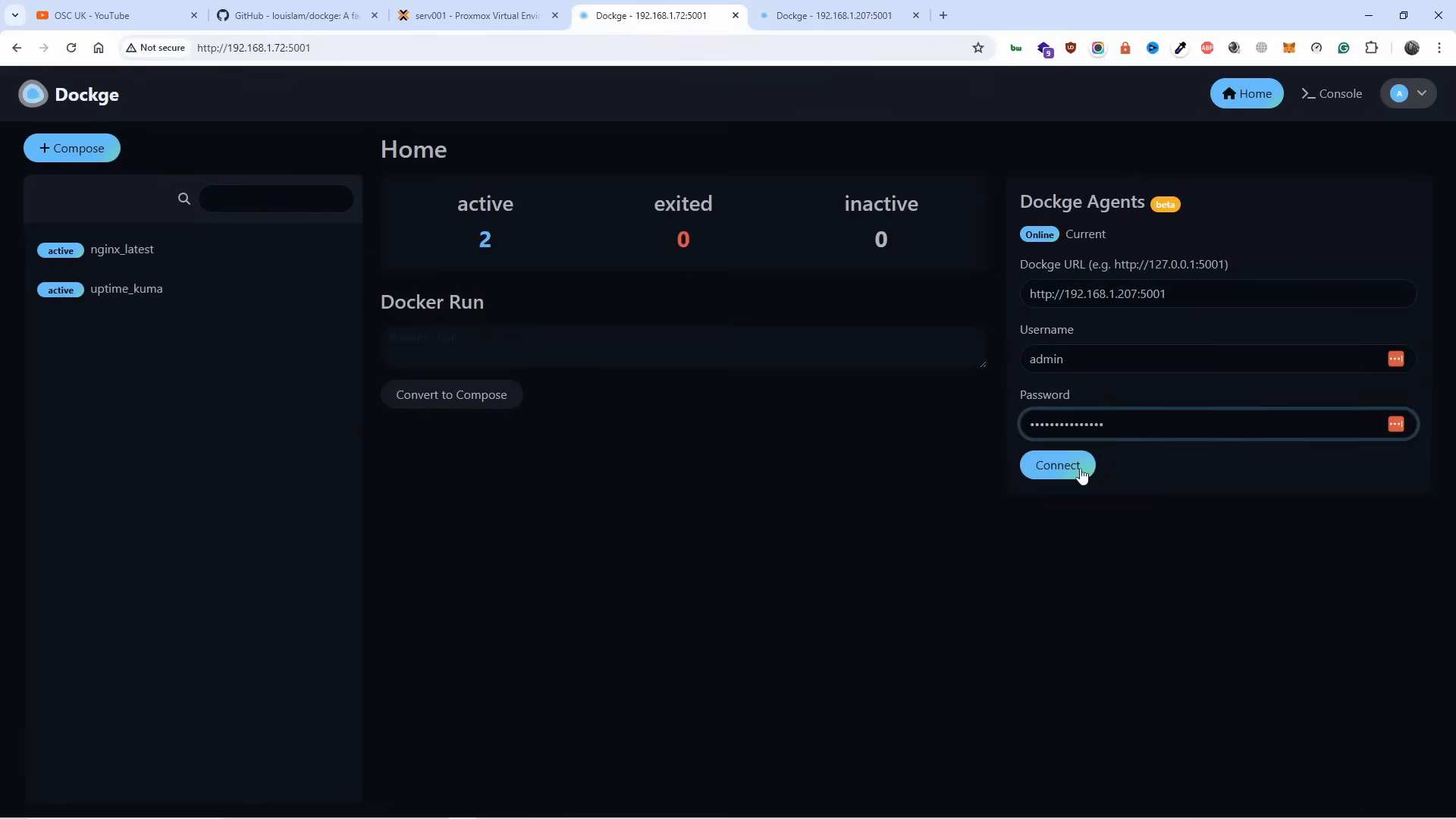
left_click(1057, 464)
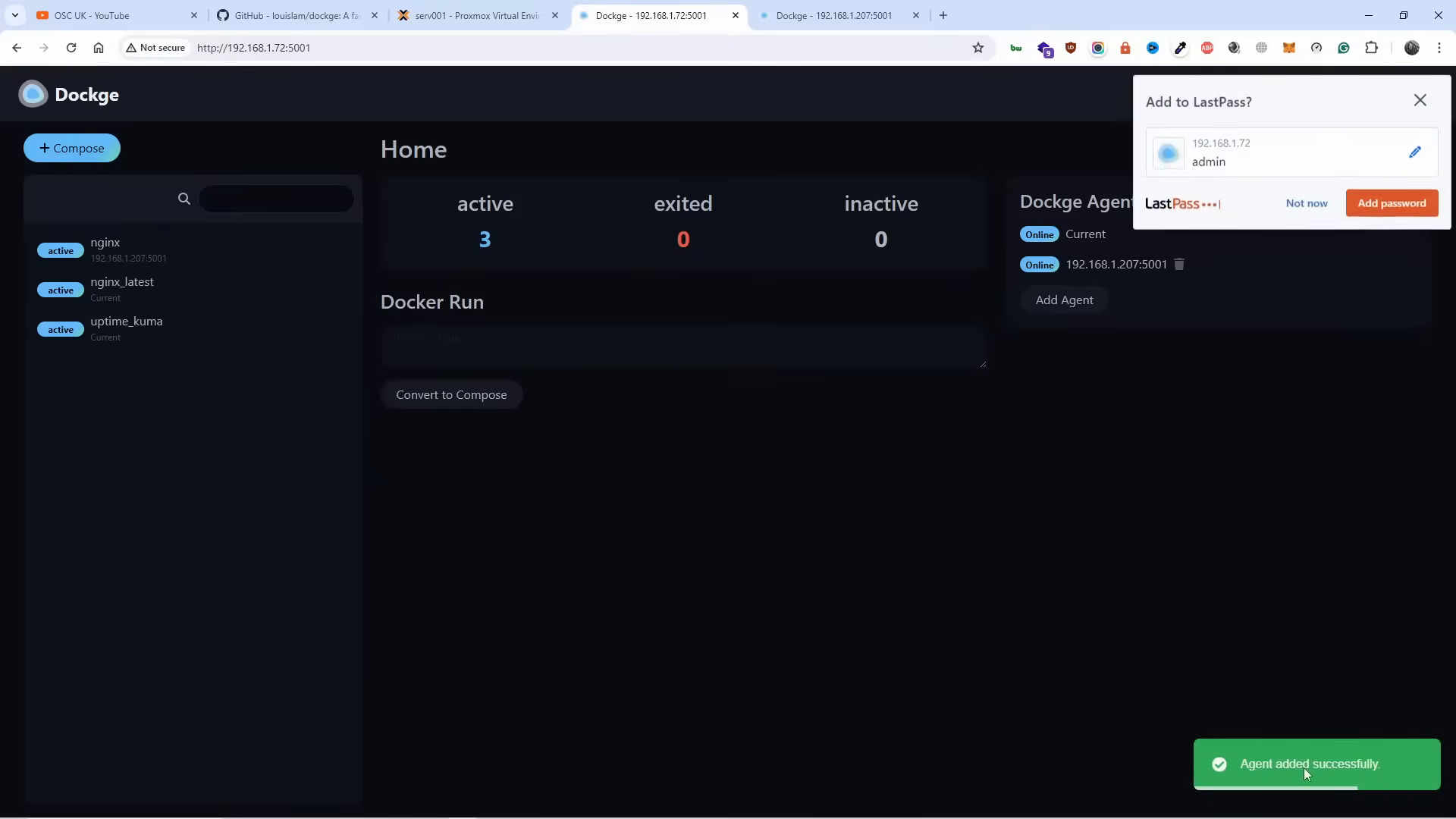
left_click(1419, 100)
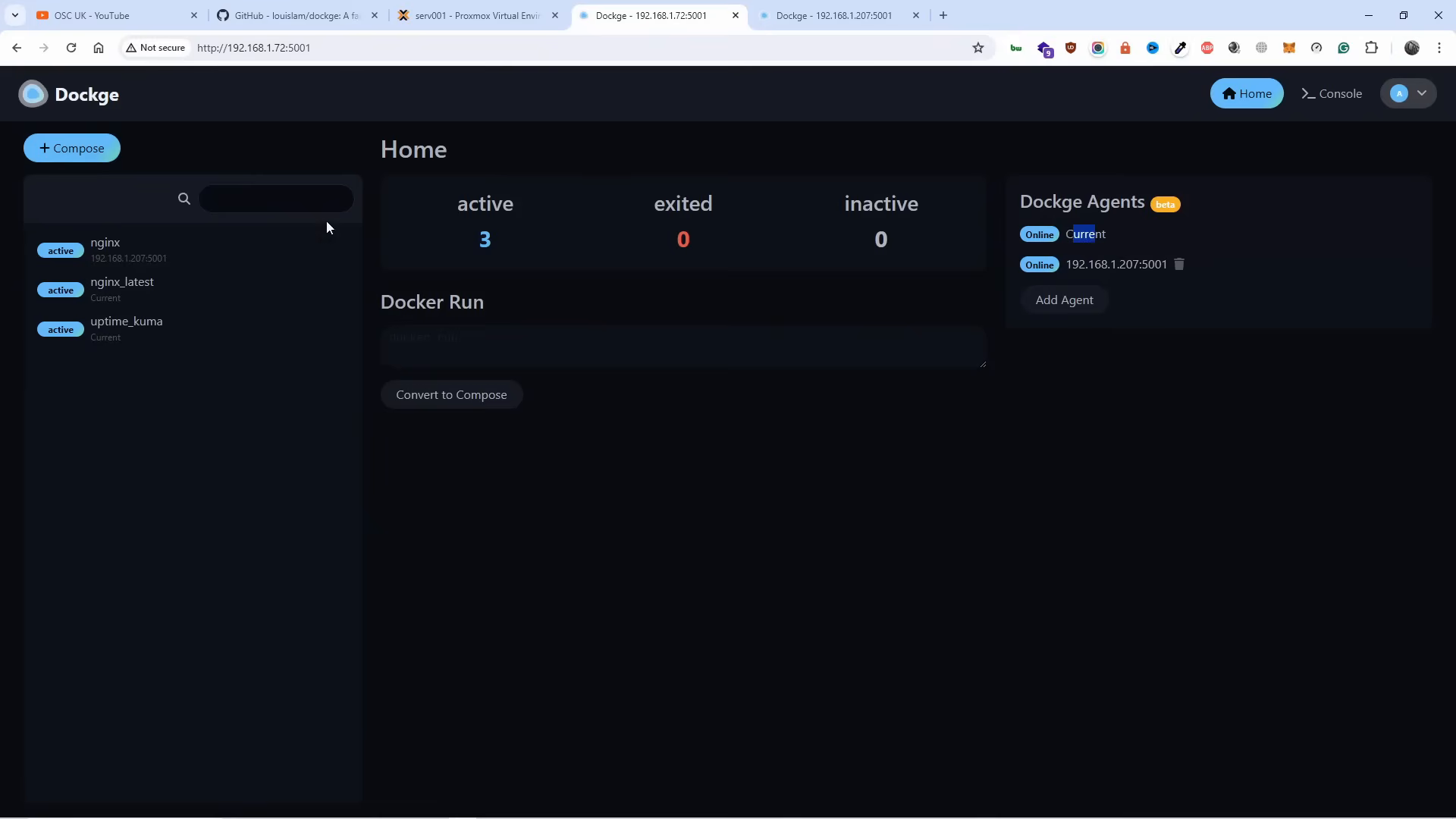
mouse_move(121, 189)
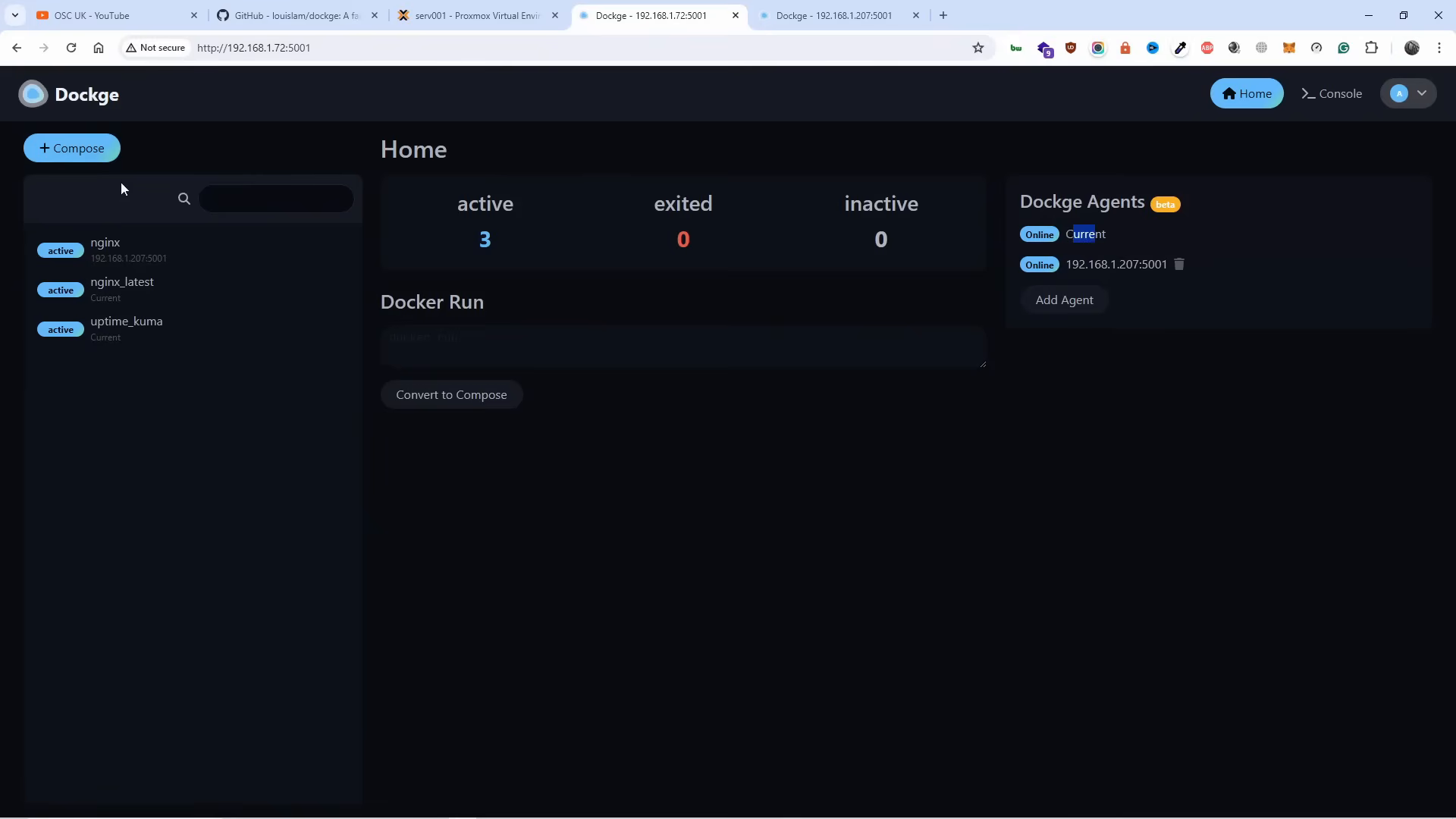
Inspect the remote nginx and local nginx_latest stacks on the first instance.
left_click(835, 15)
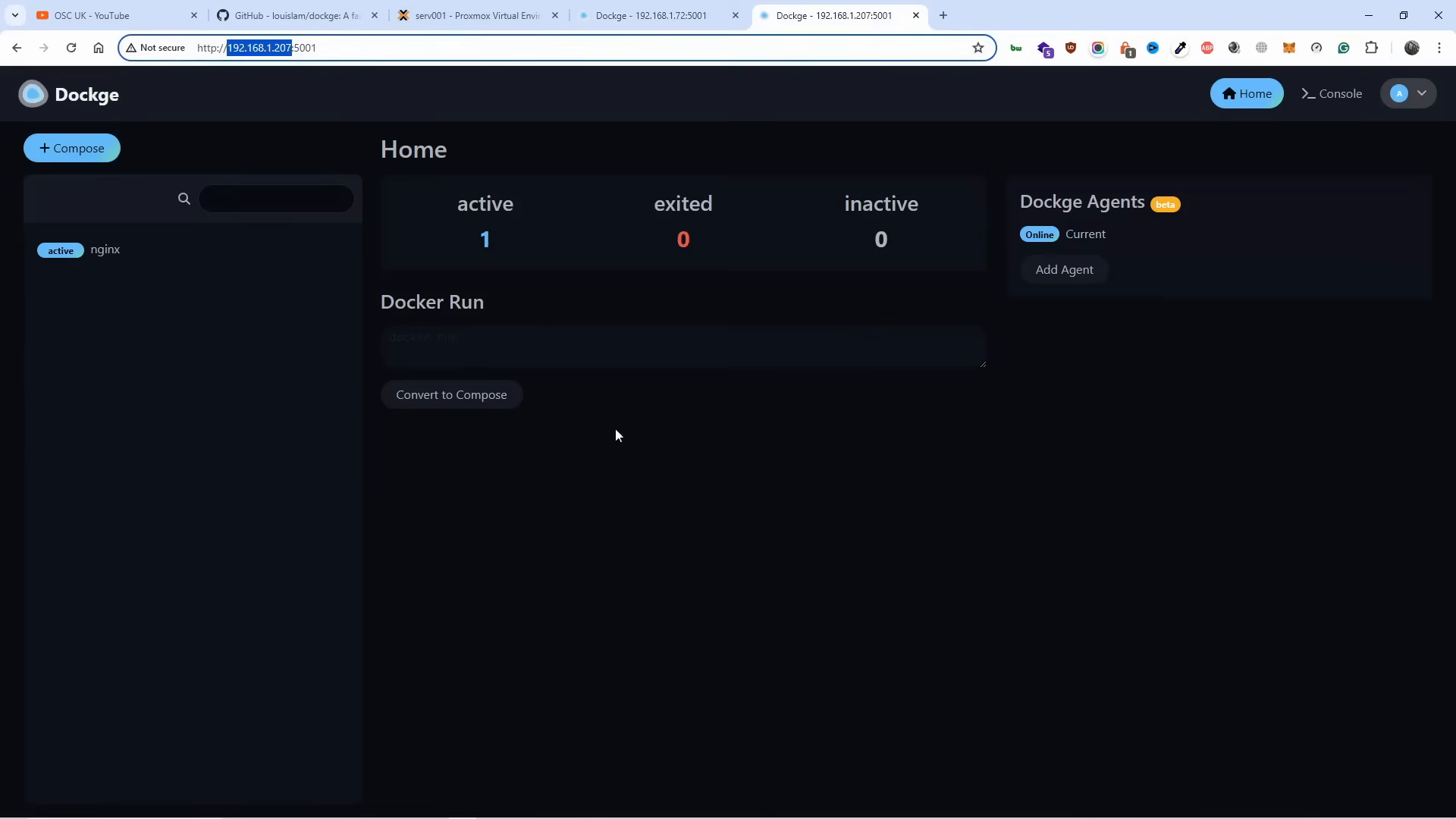
mouse_move(136, 218)
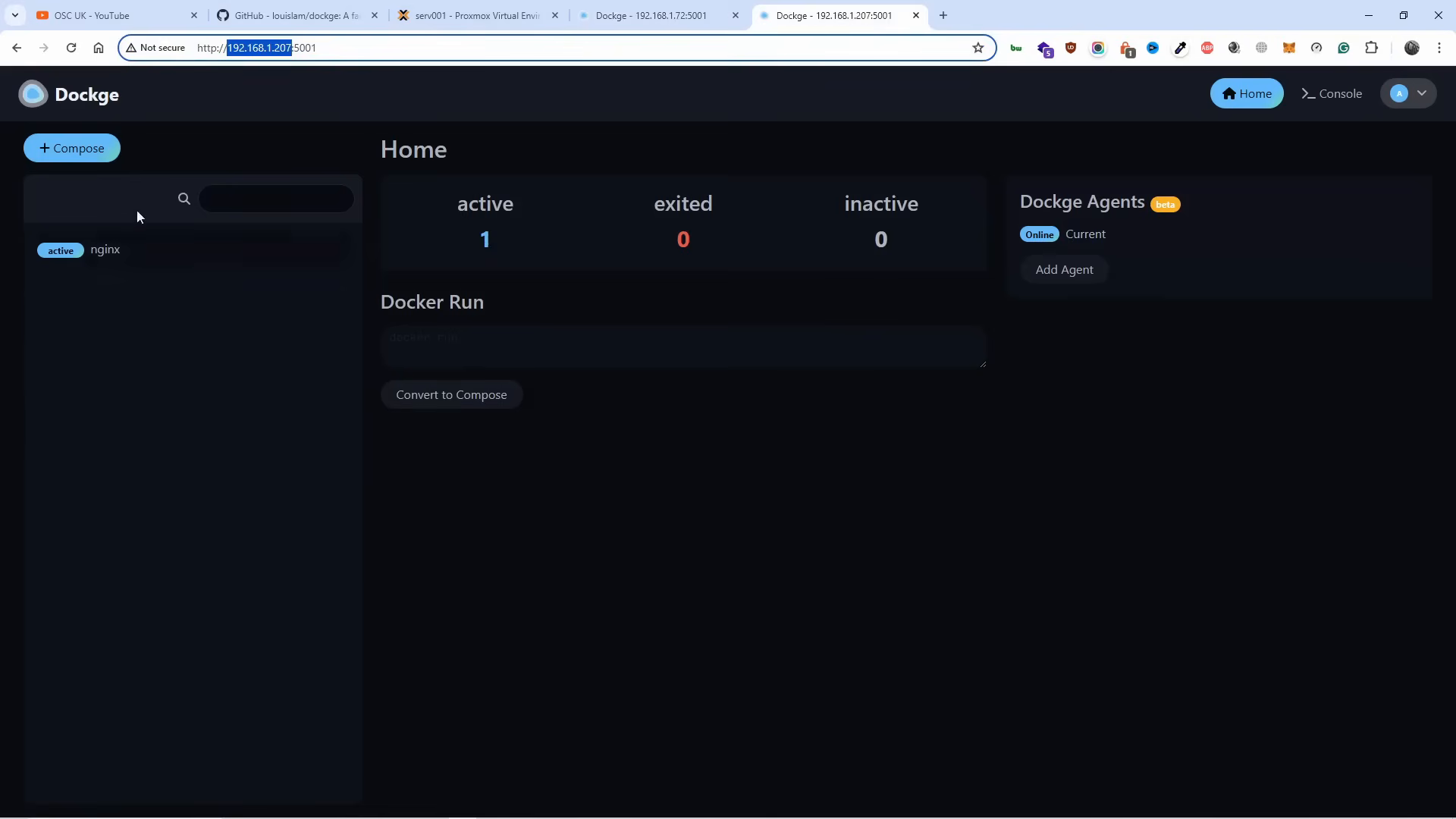
left_click(658, 15)
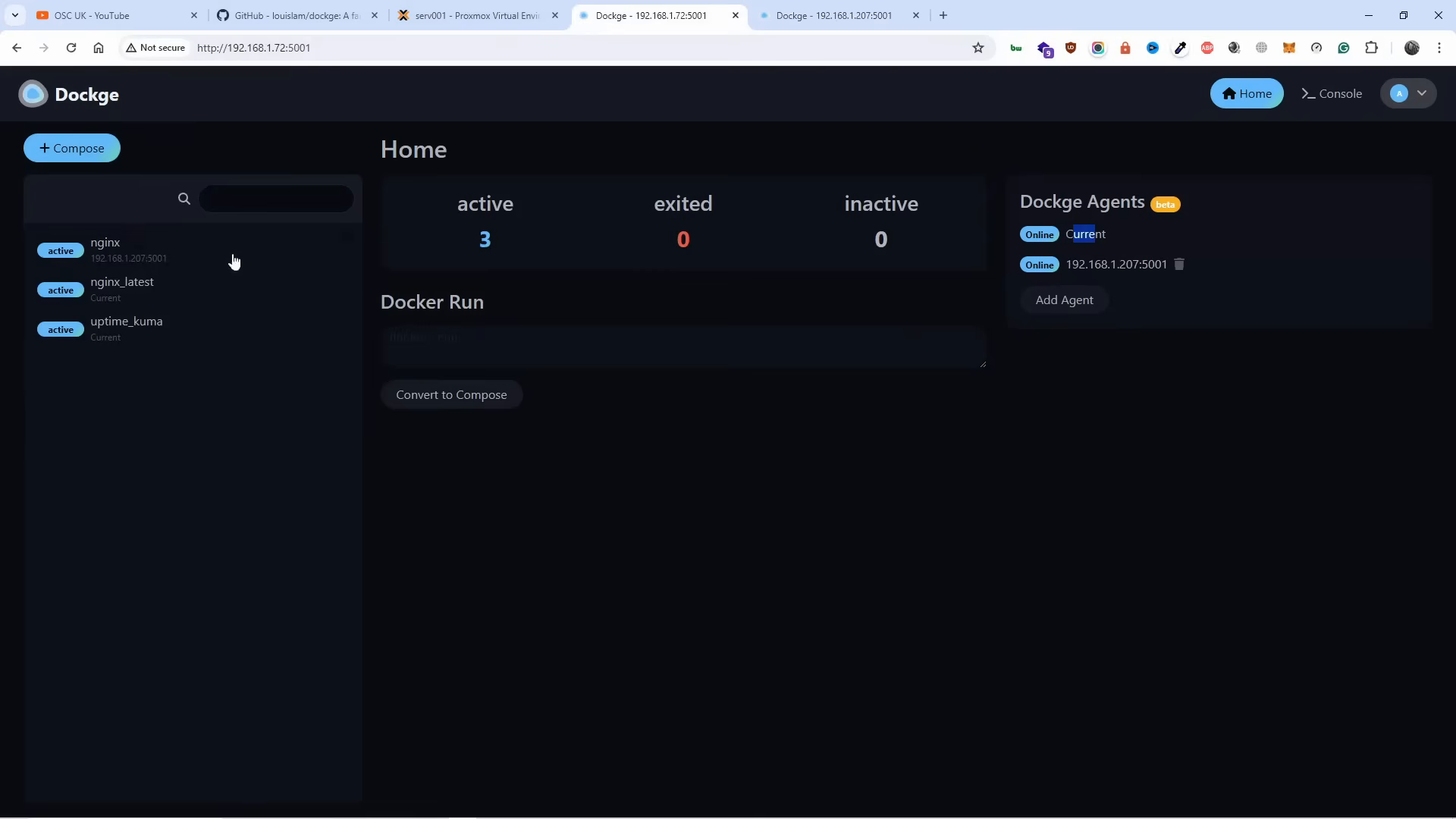
mouse_move(121, 288)
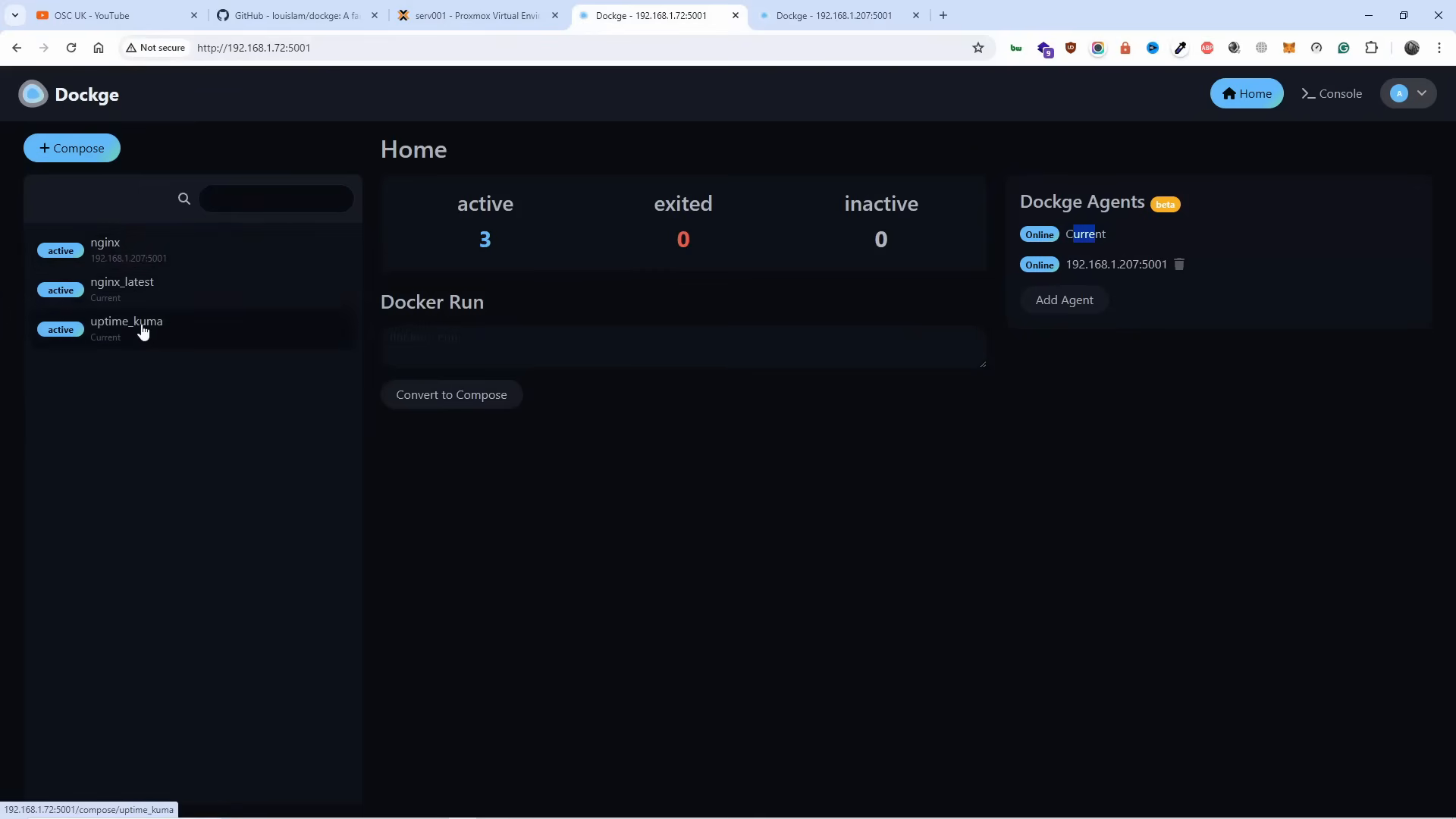
left_click(105, 248)
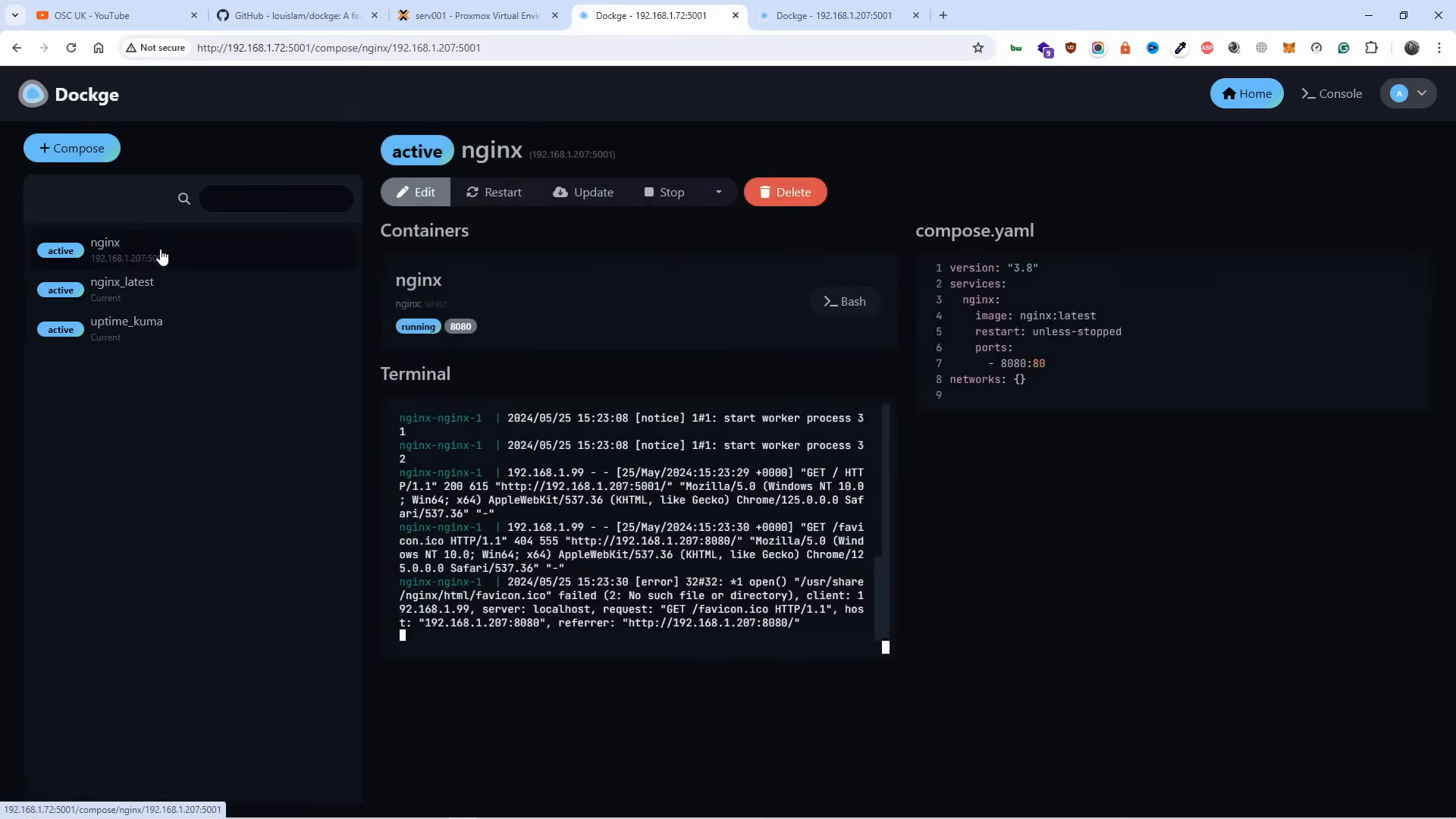
left_click(121, 289)
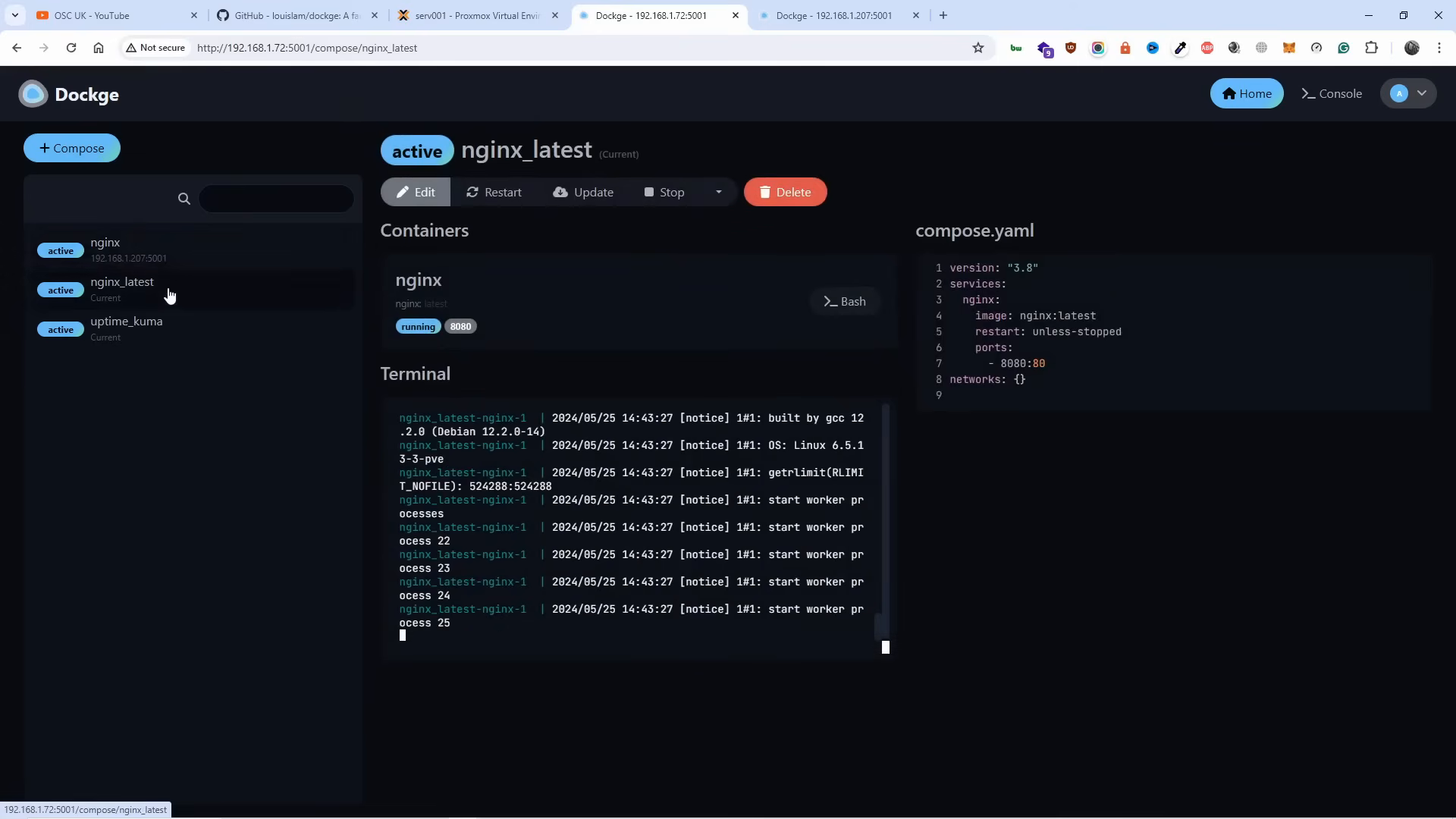
left_click(127, 327)
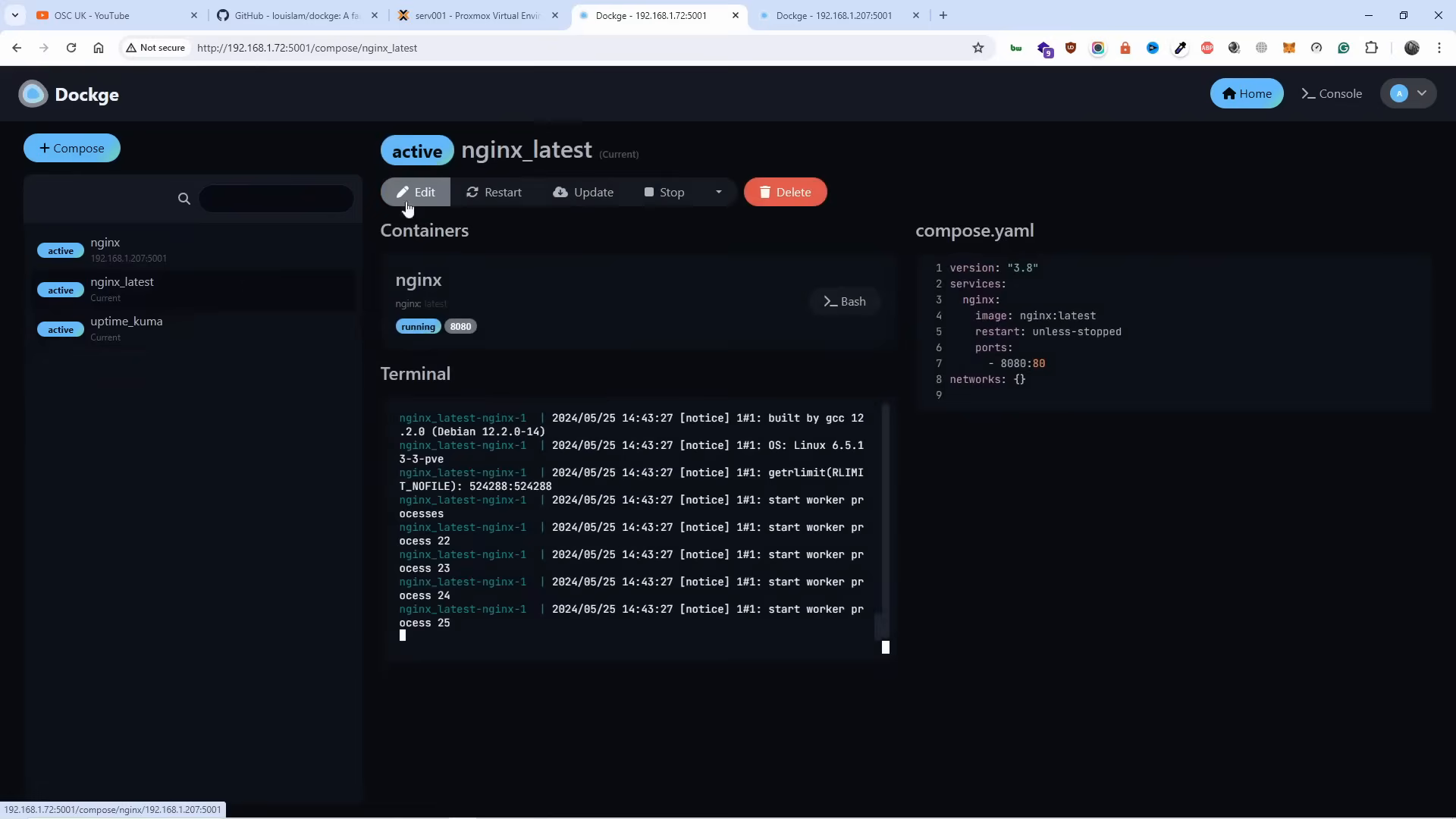
left_click(105, 248)
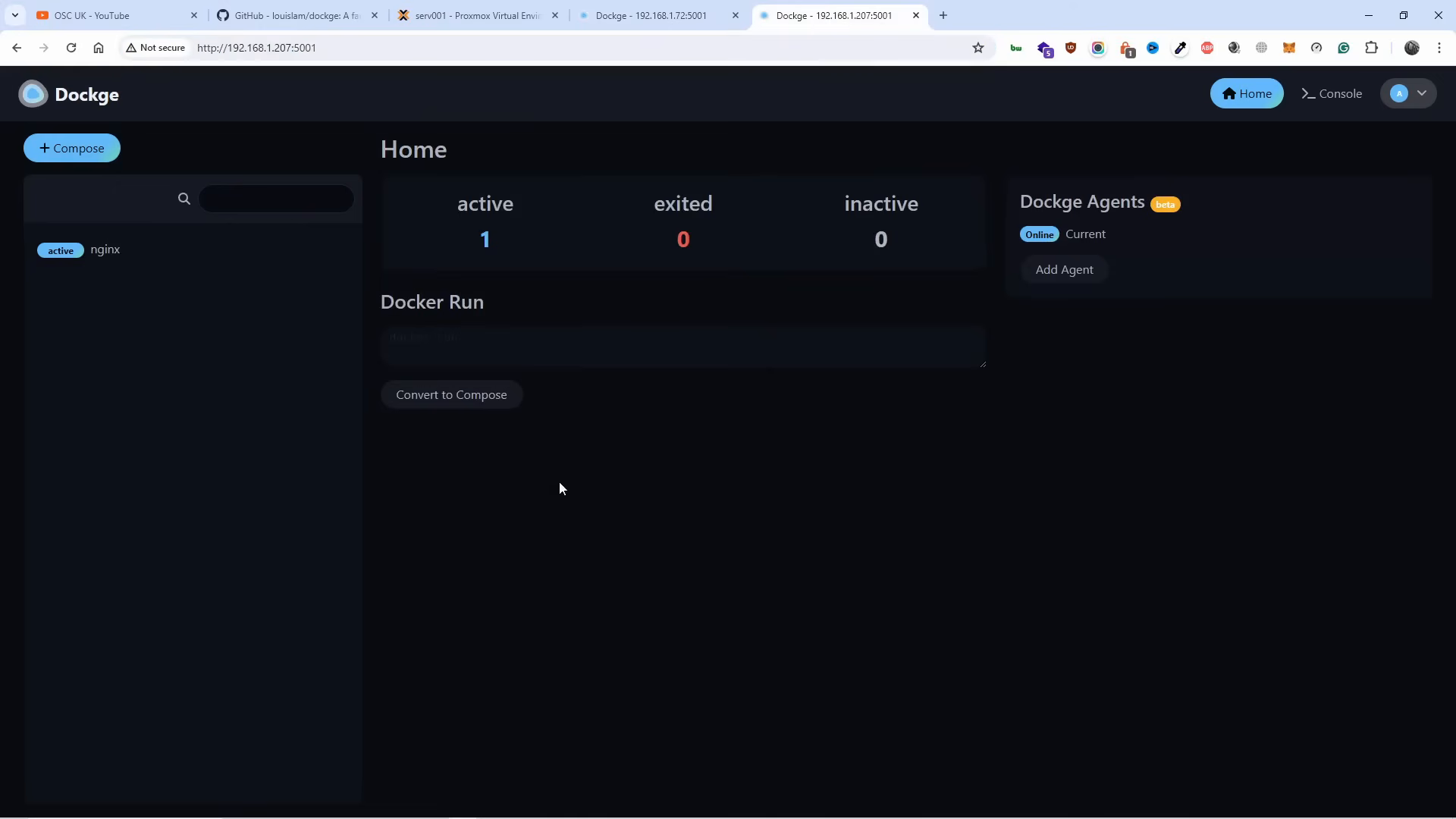
View the uptime_kuma stack and its port 3001 dashboard, then return to dockge2's console.
left_click(475, 15)
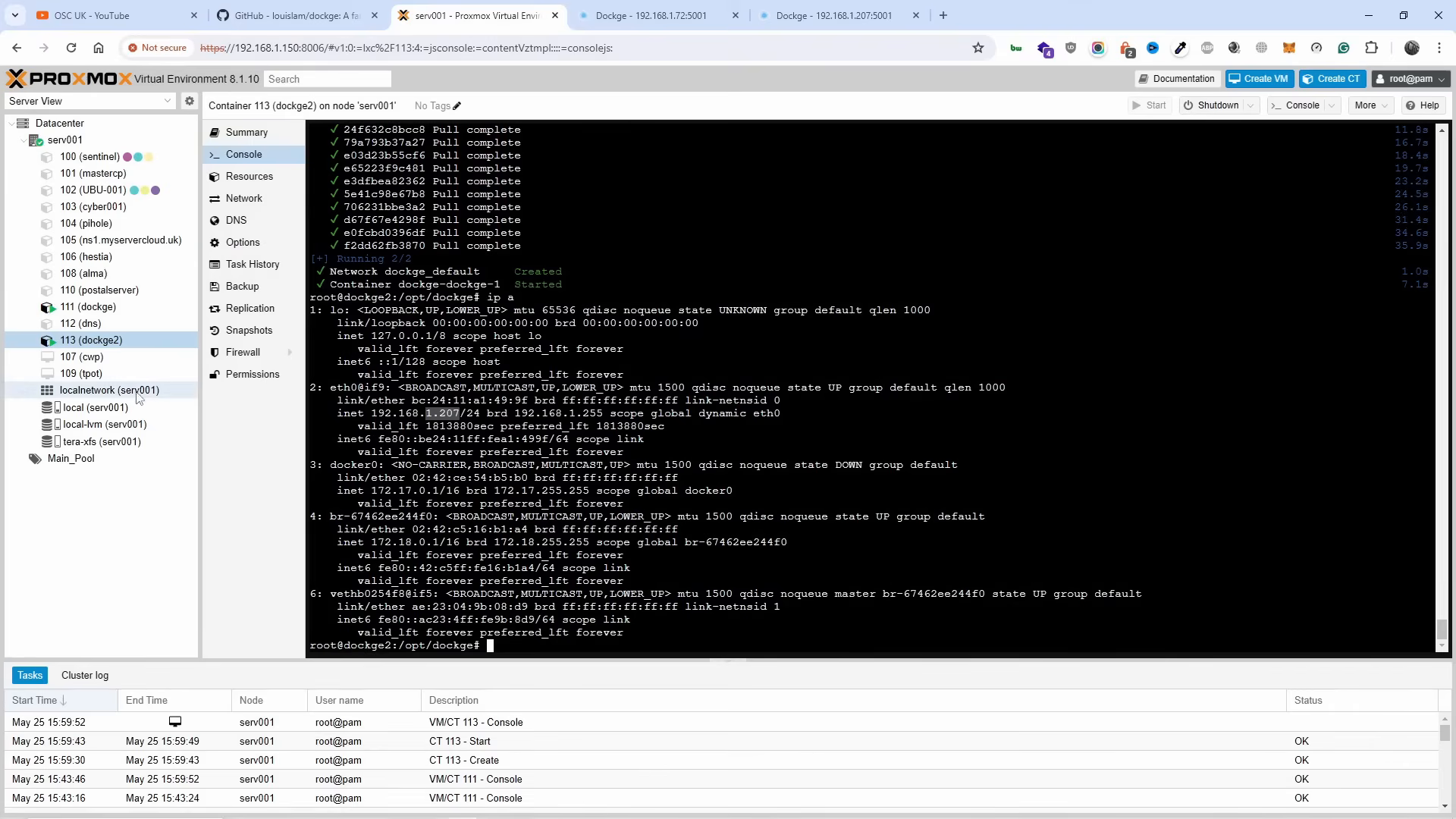
left_click(659, 15)
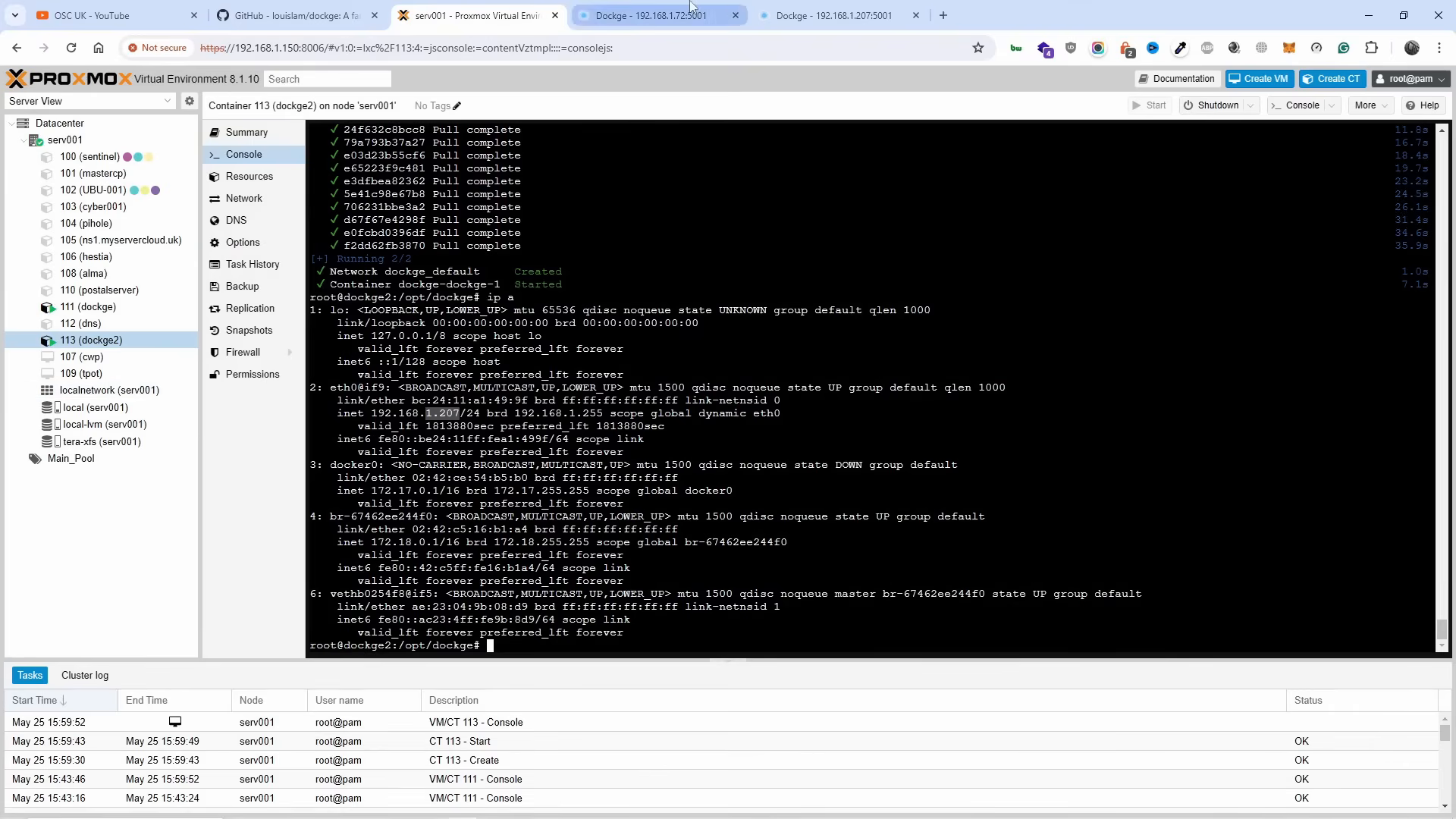
left_click(657, 15)
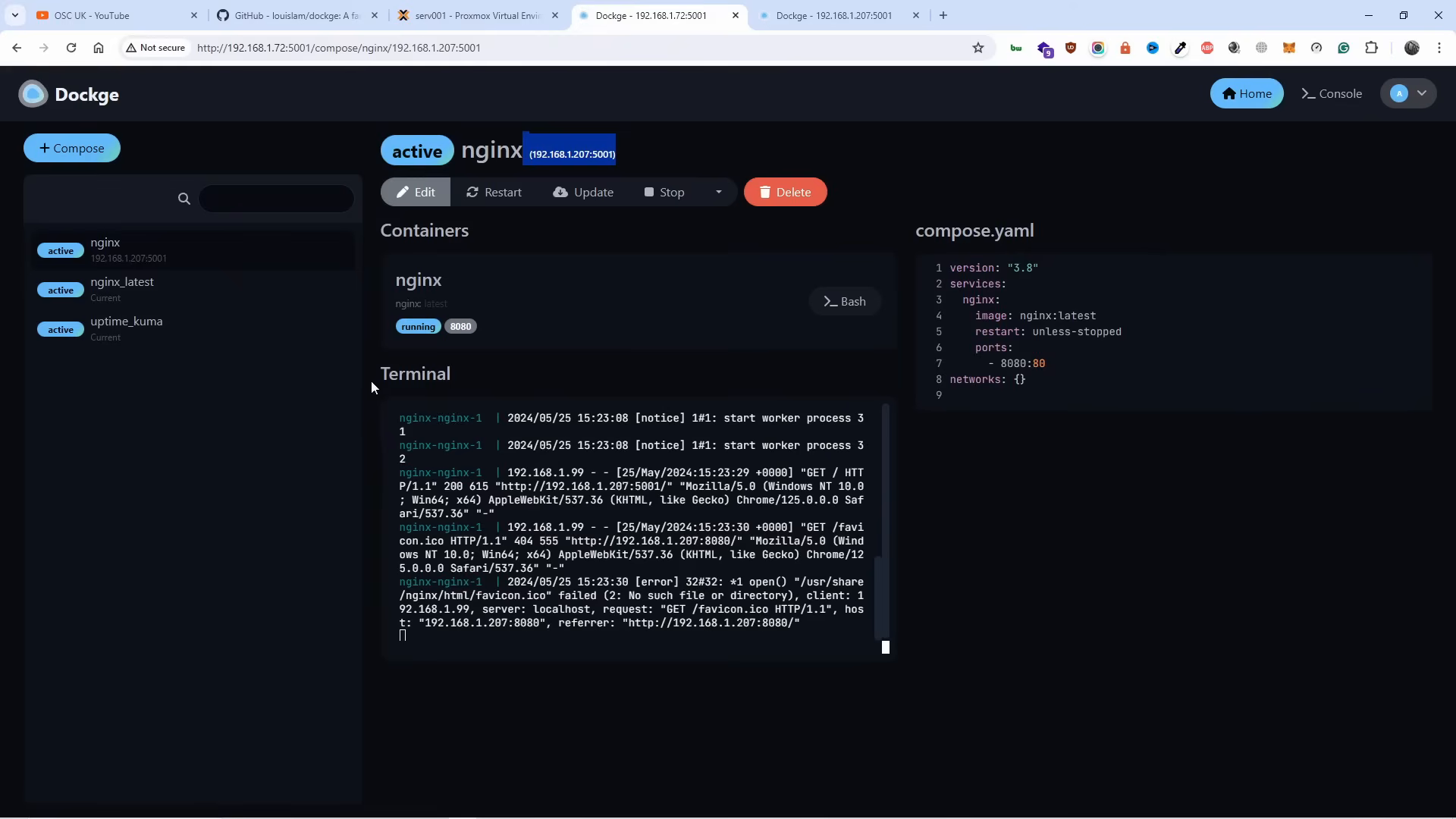
mouse_move(140, 326)
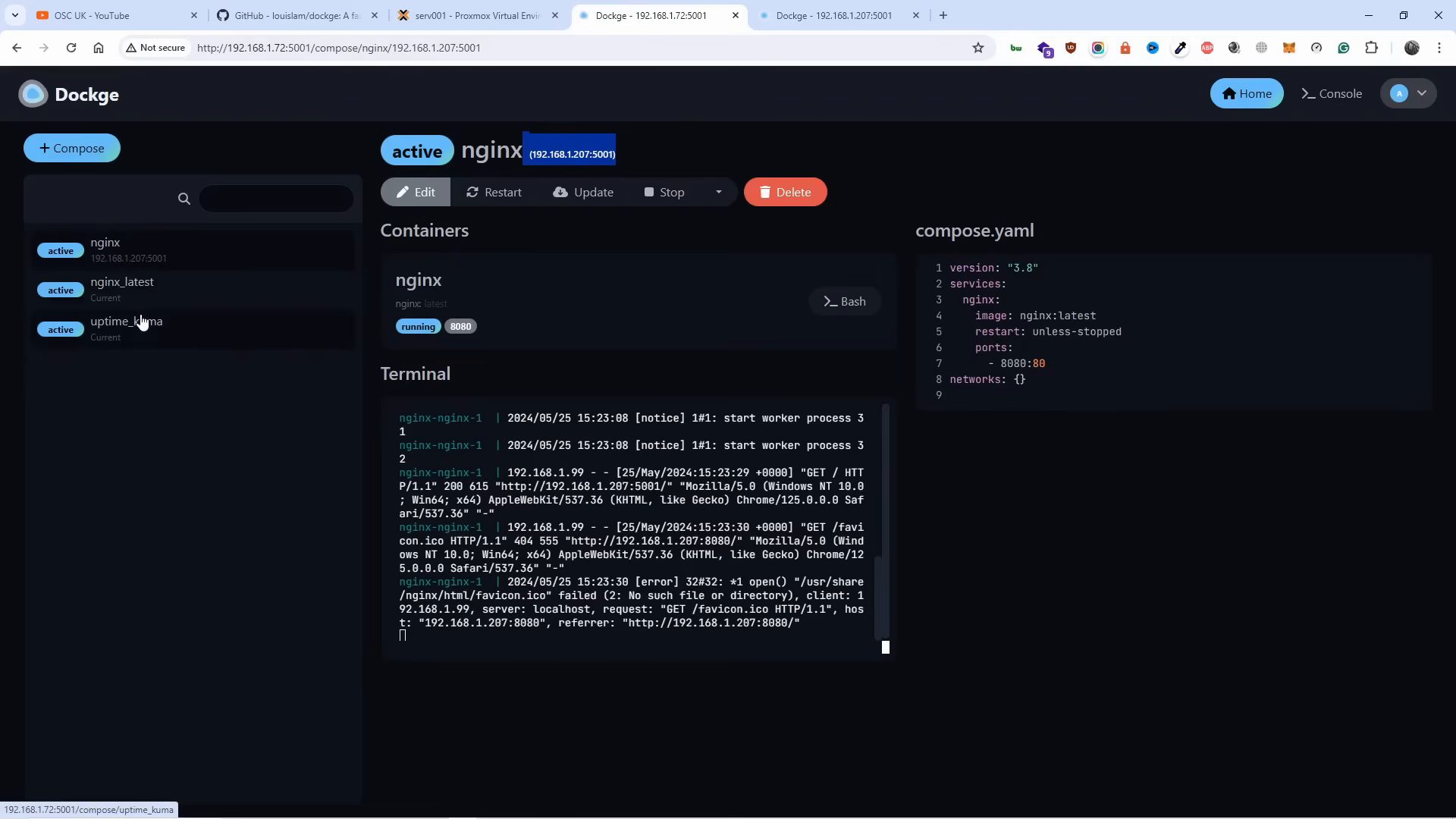
mouse_move(164, 379)
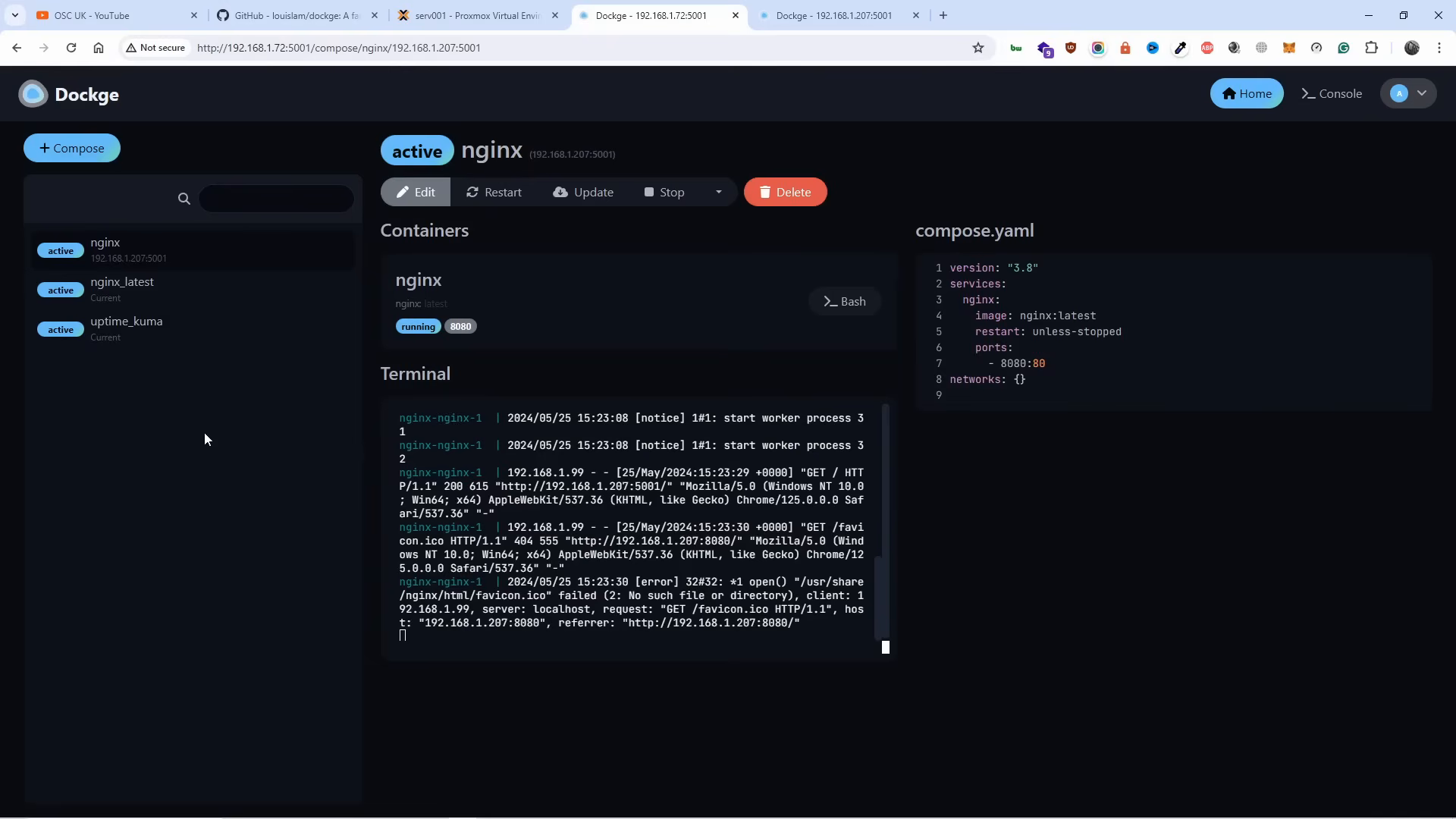
mouse_move(460, 327)
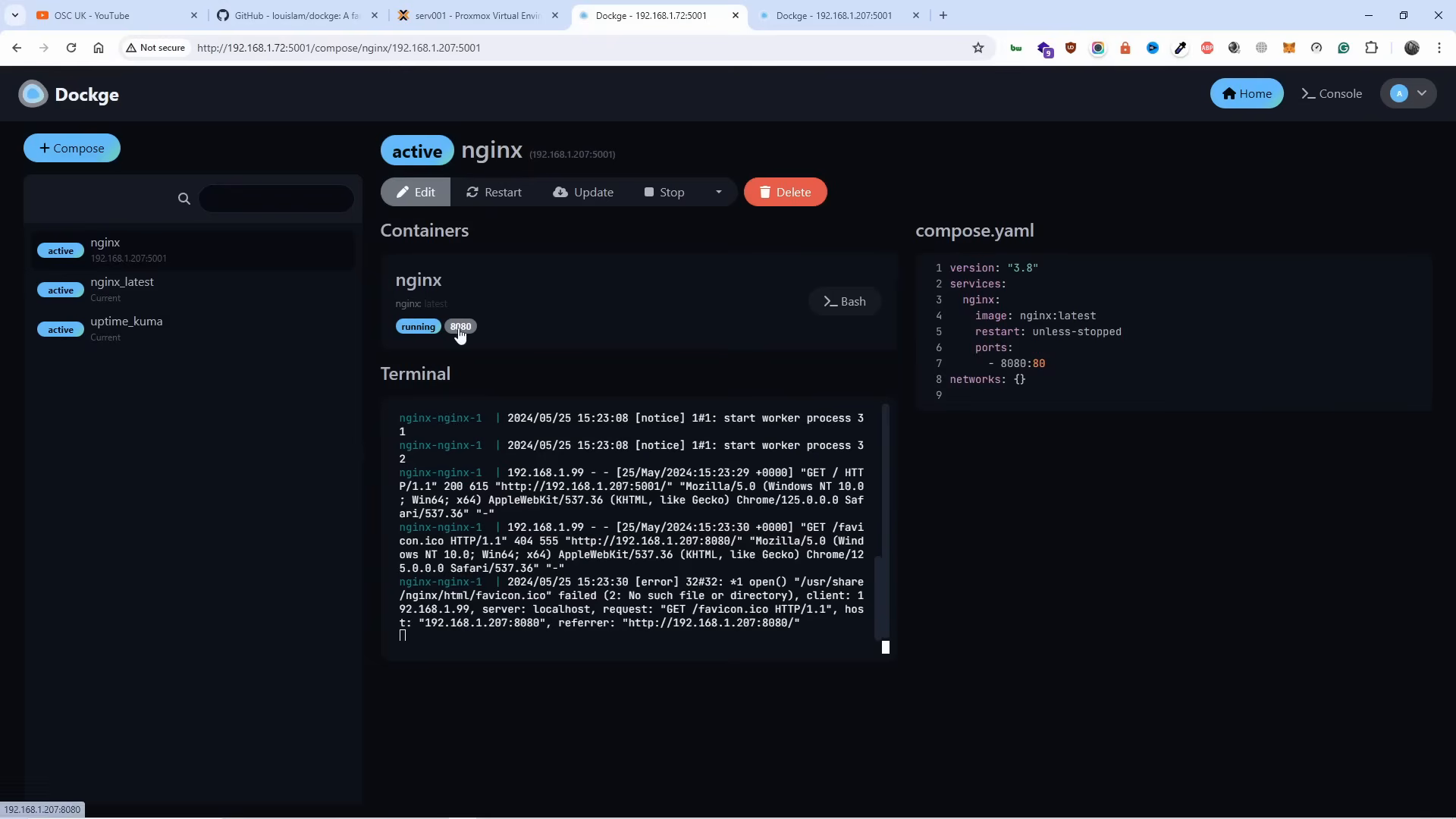
mouse_move(457, 344)
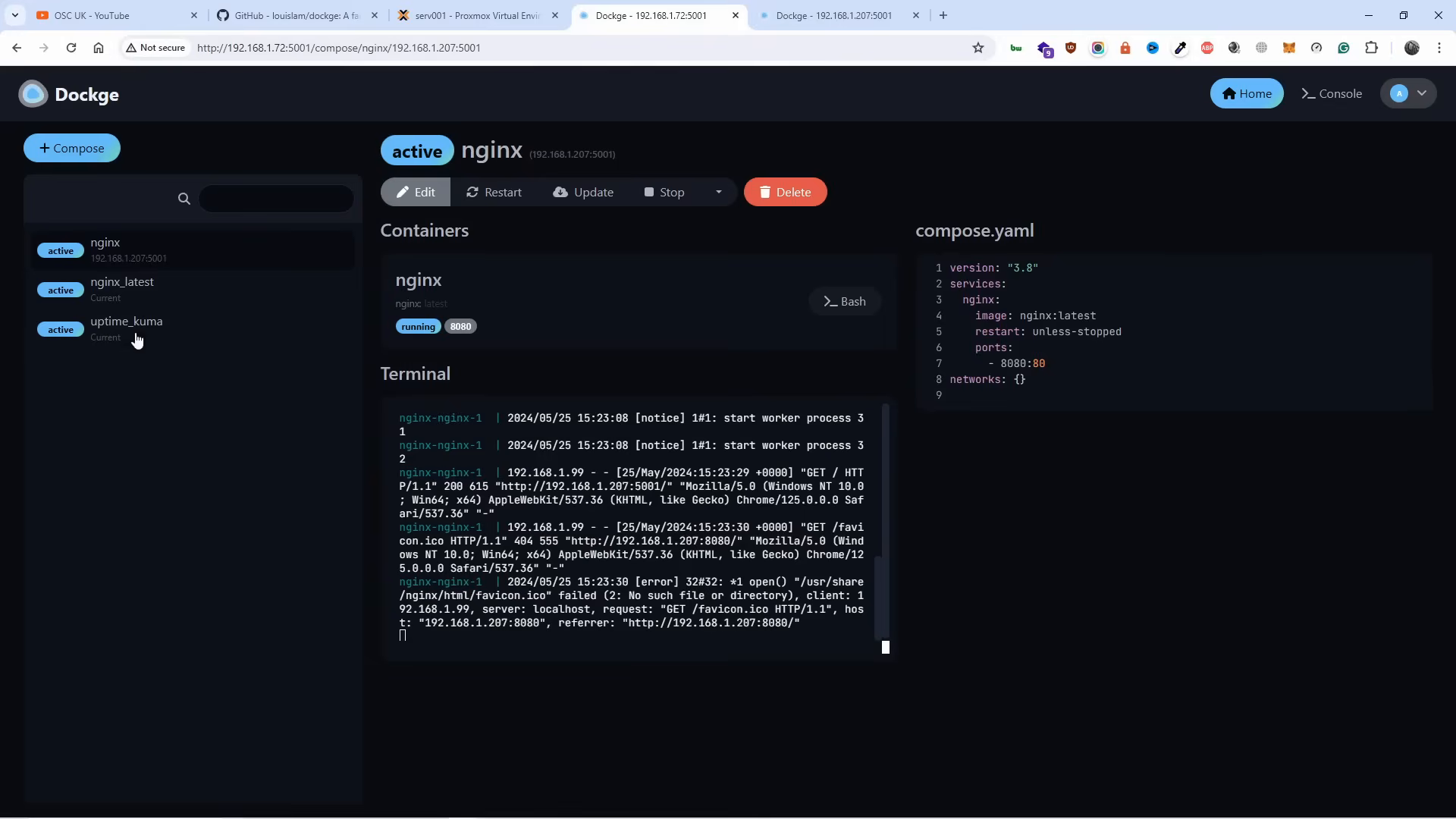
left_click(127, 328)
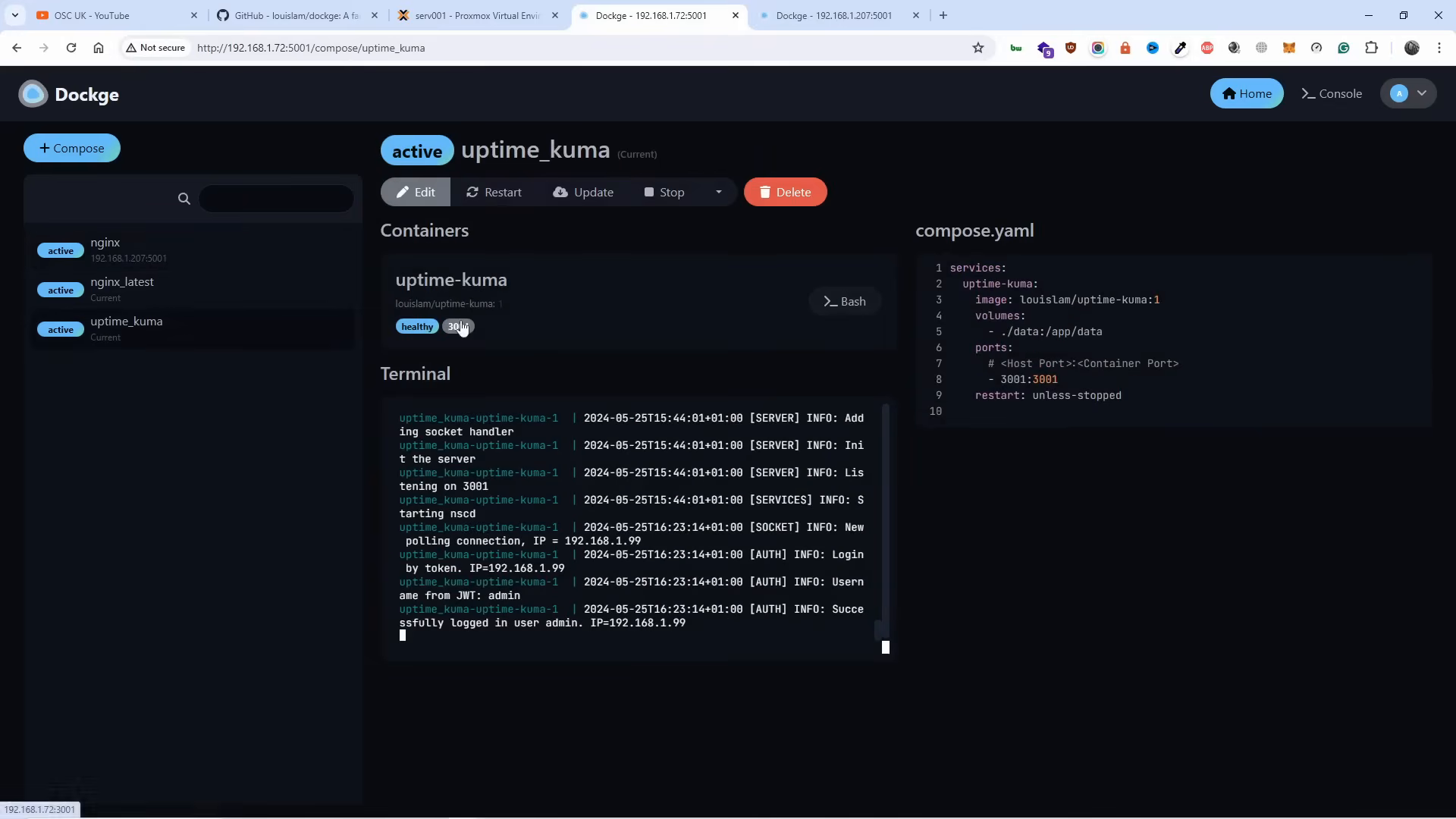
left_click(457, 326)
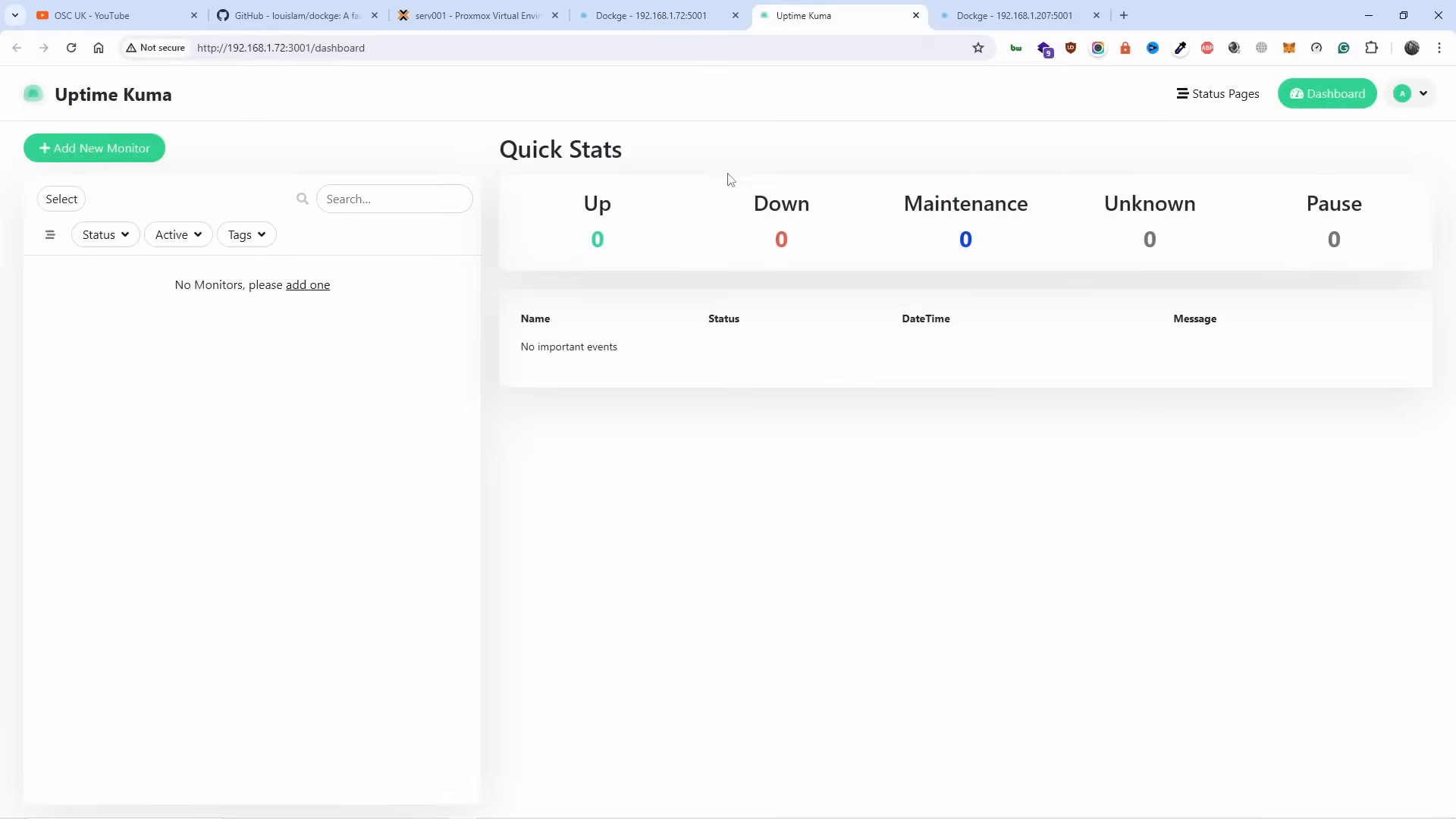
left_click(650, 15)
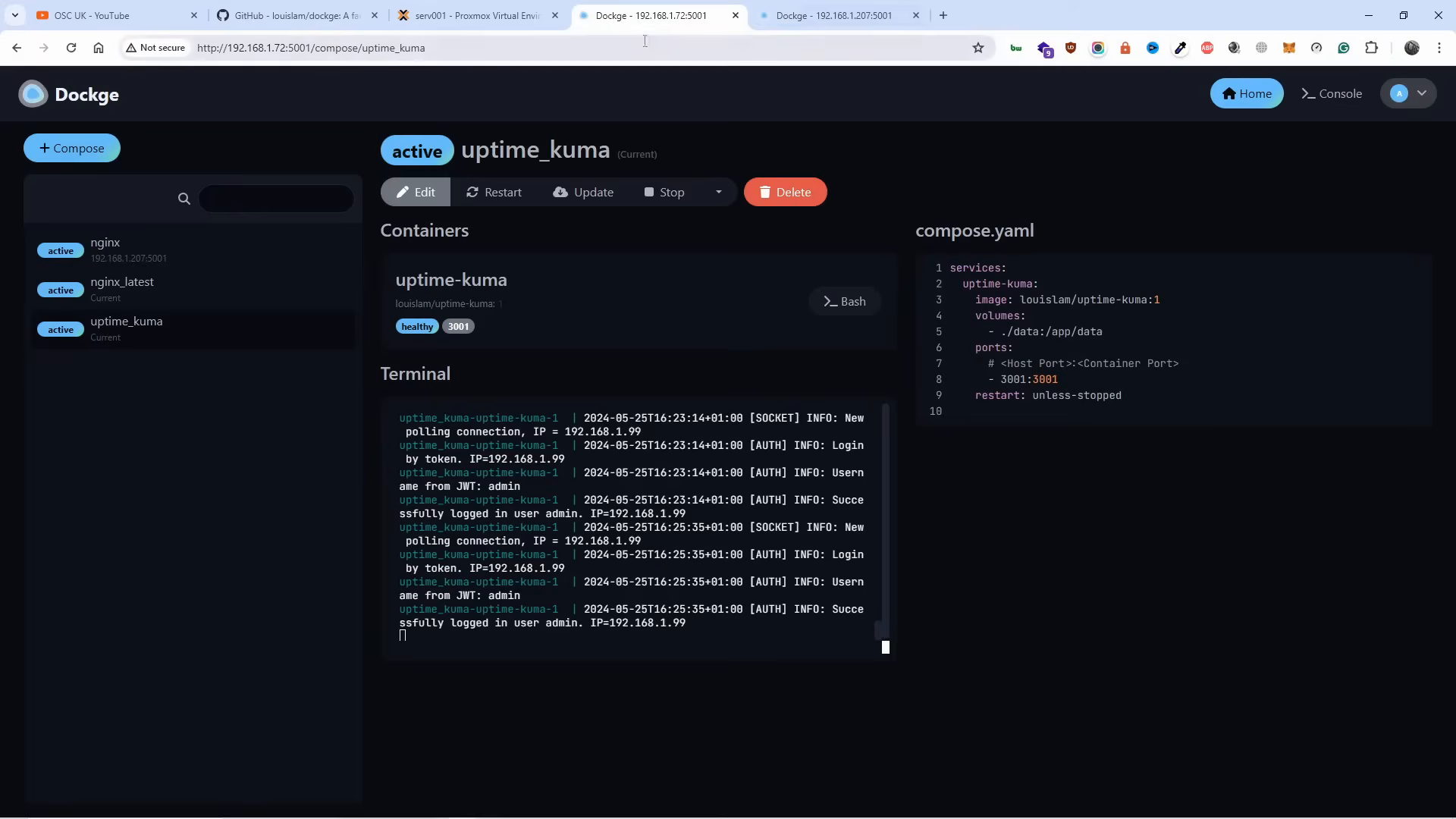
left_click(473, 16)
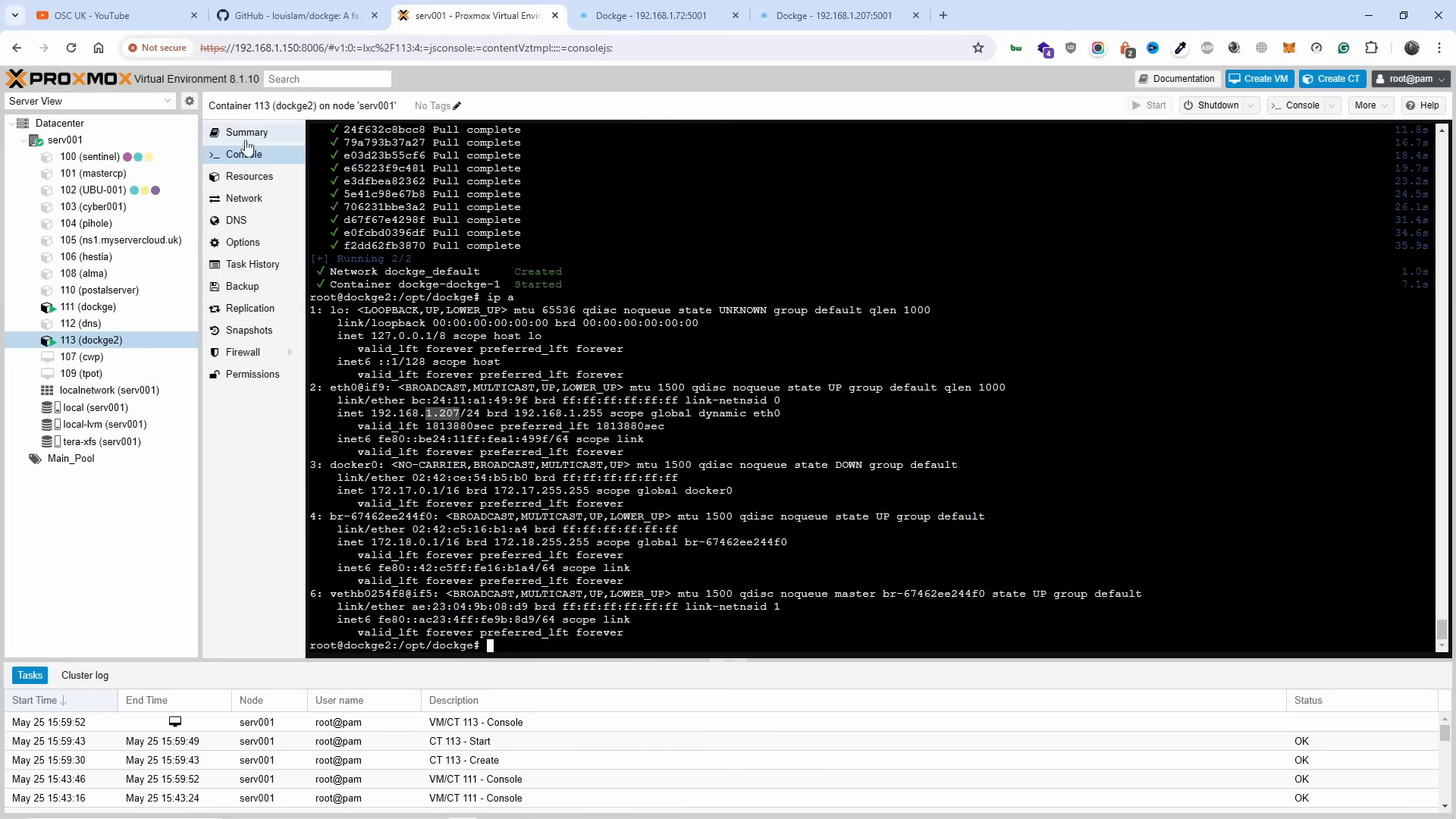
View the Summary of dockge2 (113), then of container 111 dockge.
left_click(248, 132)
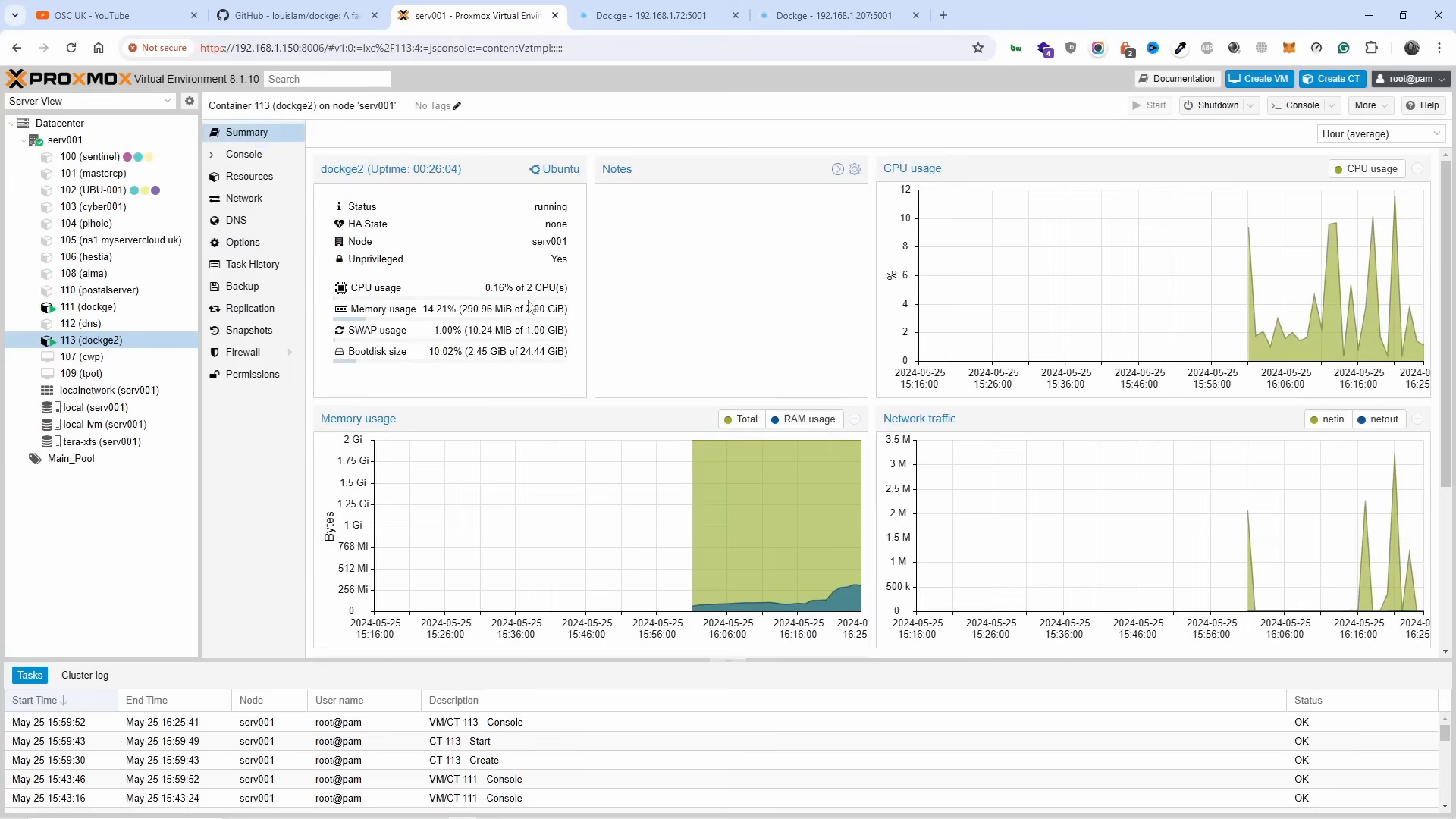
mouse_move(423, 344)
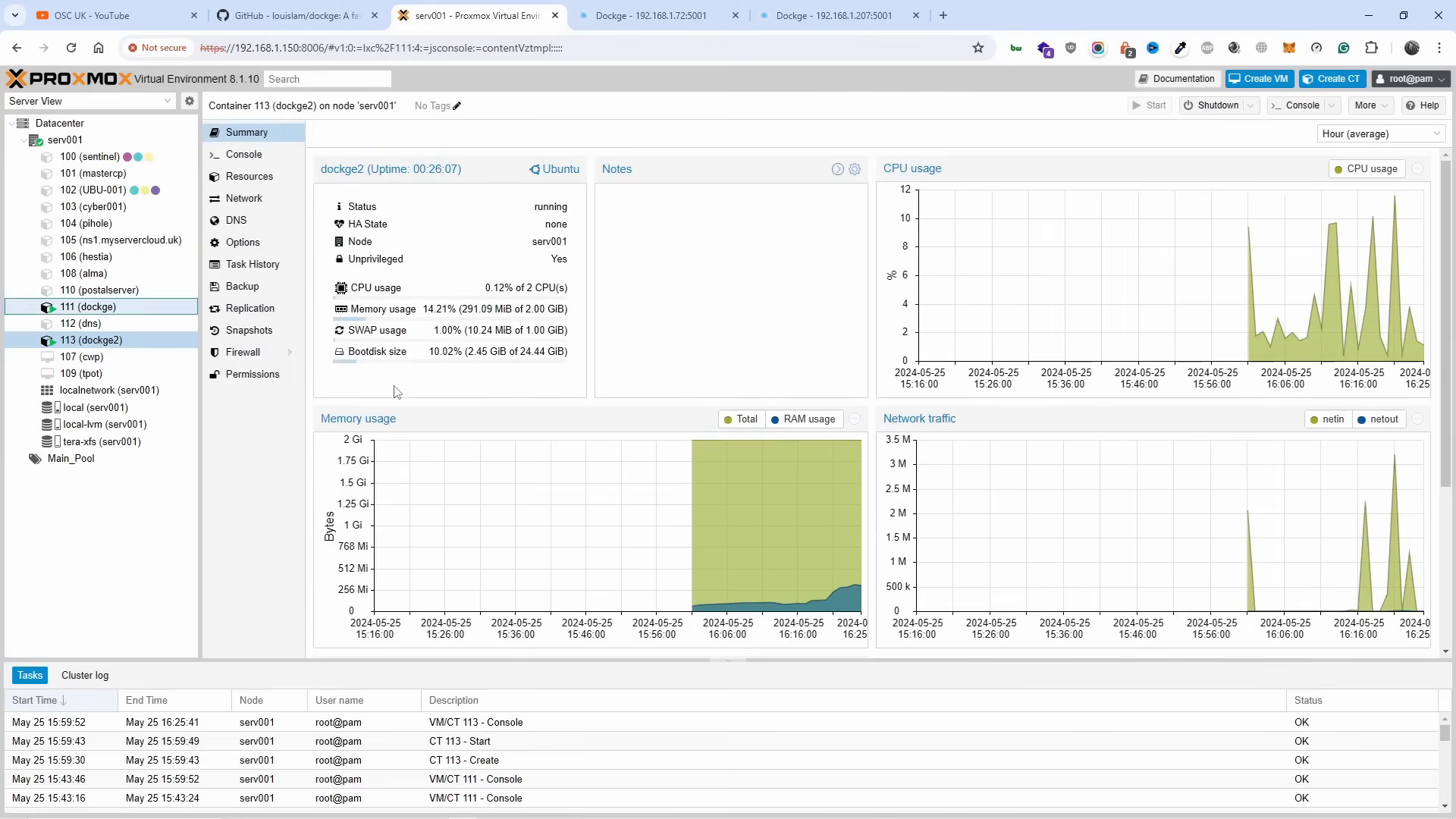
left_click(88, 307)
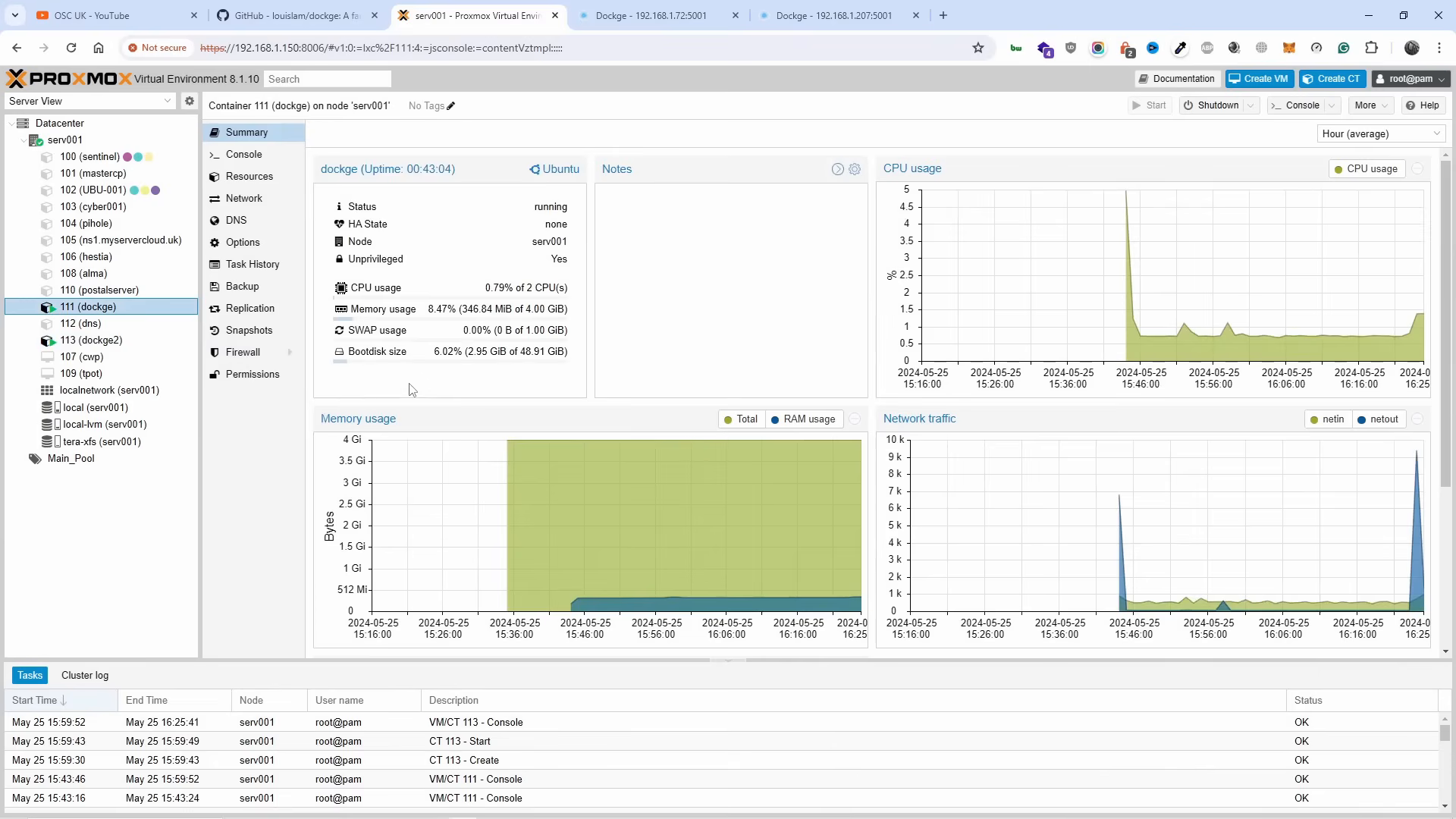